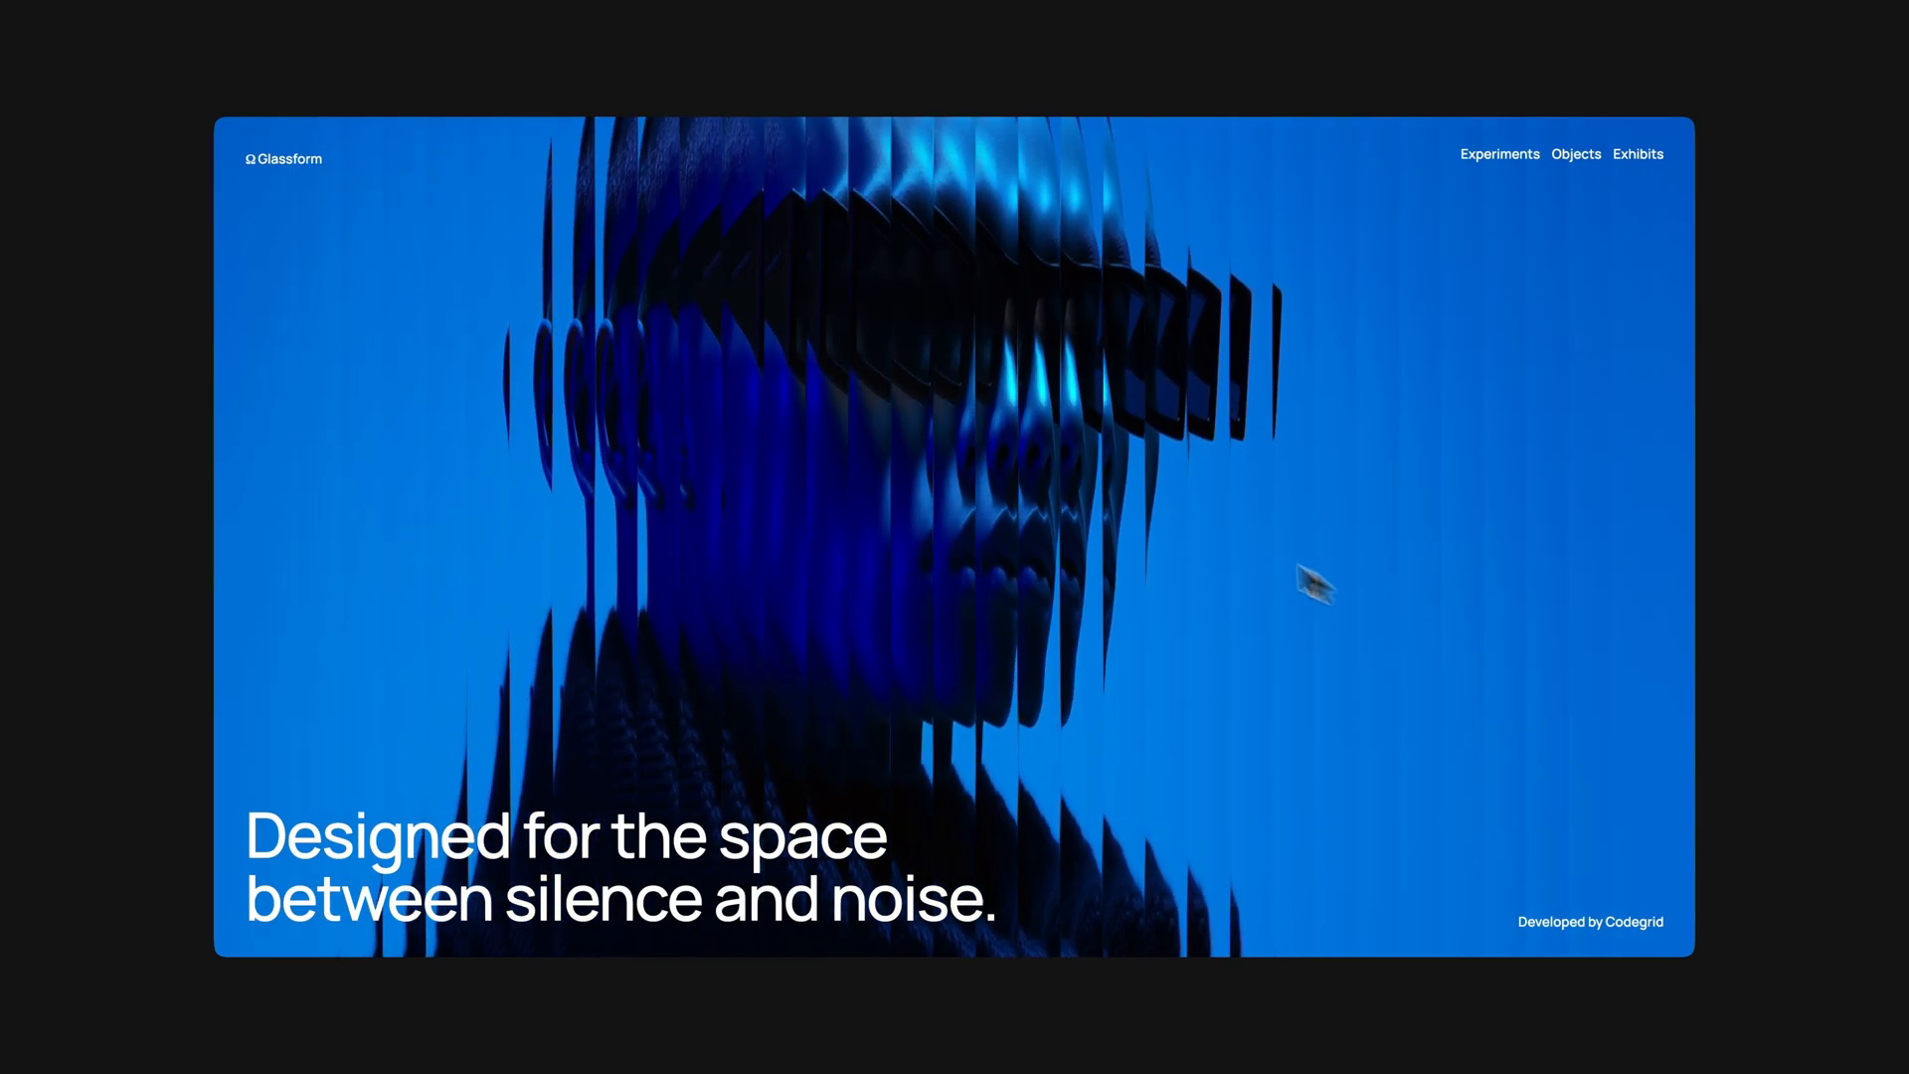
mouse_move(1274, 683)
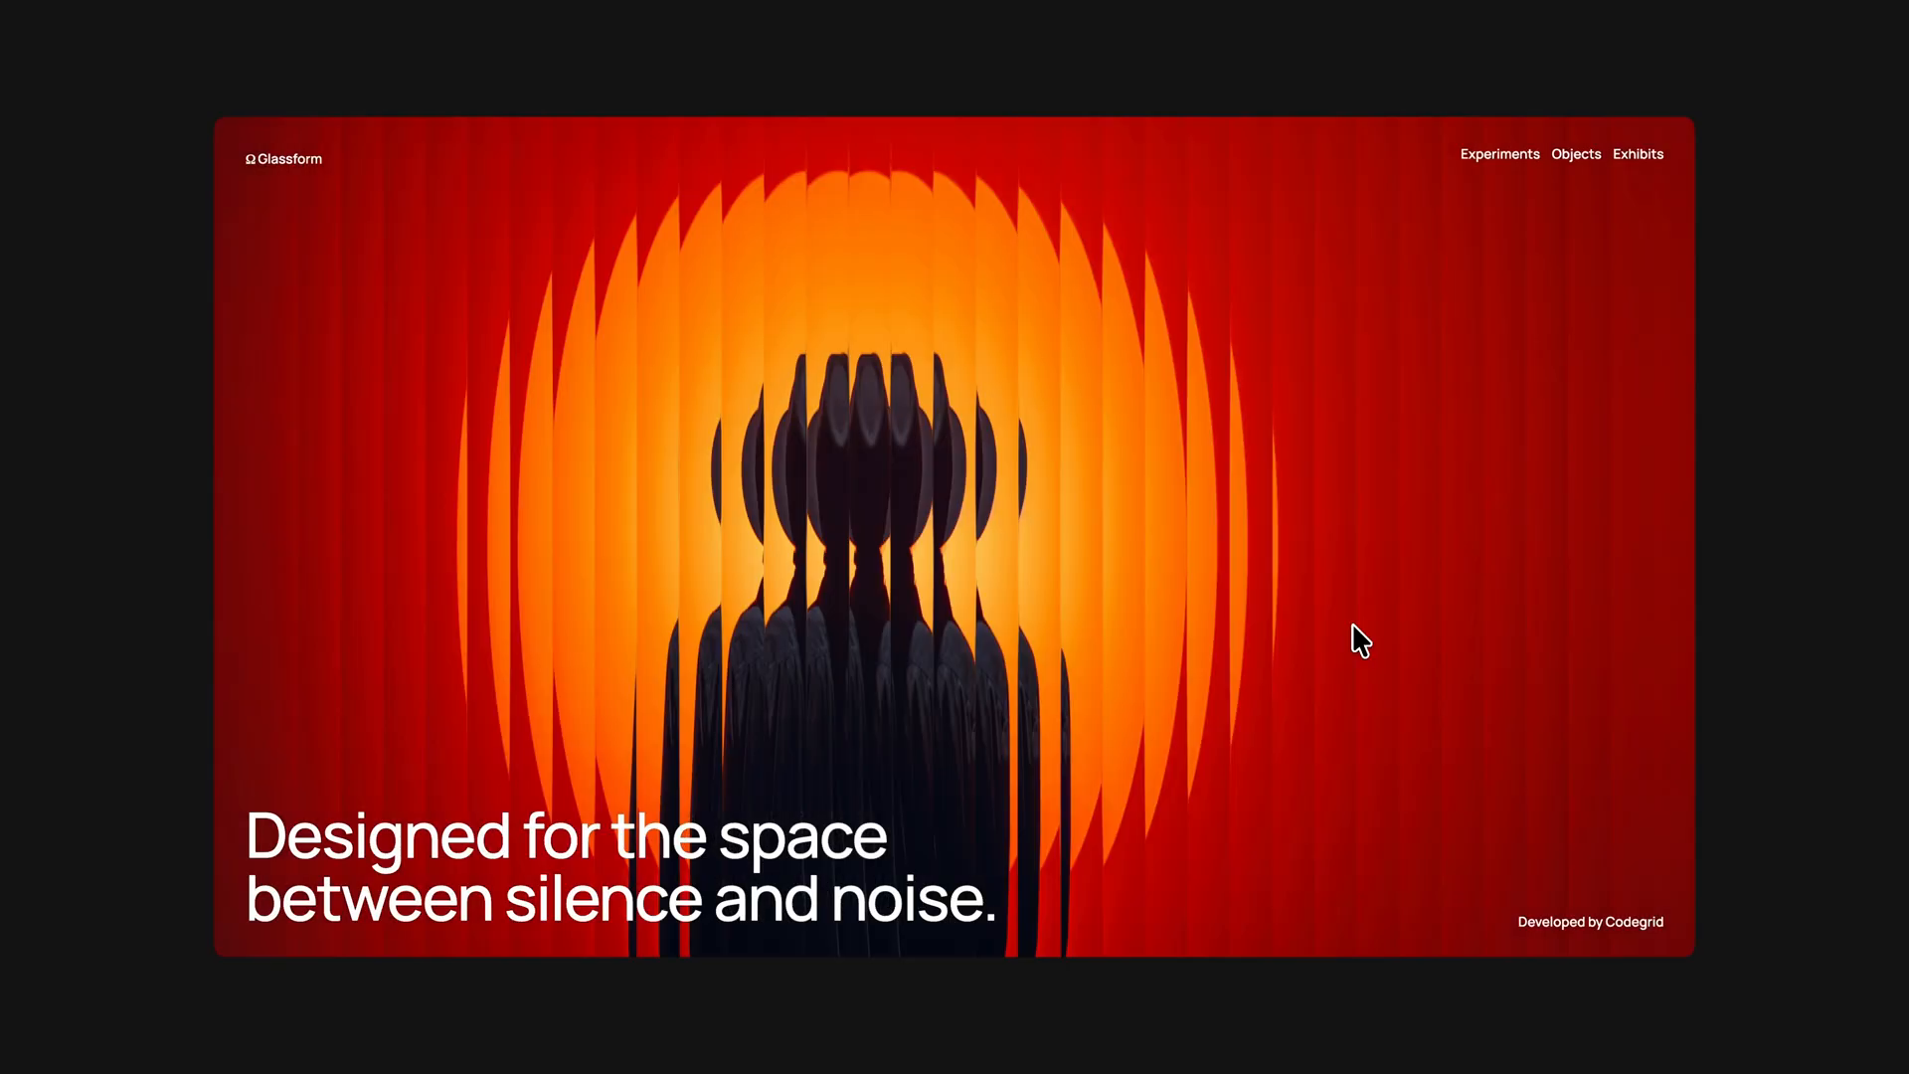
mouse_move(1309, 645)
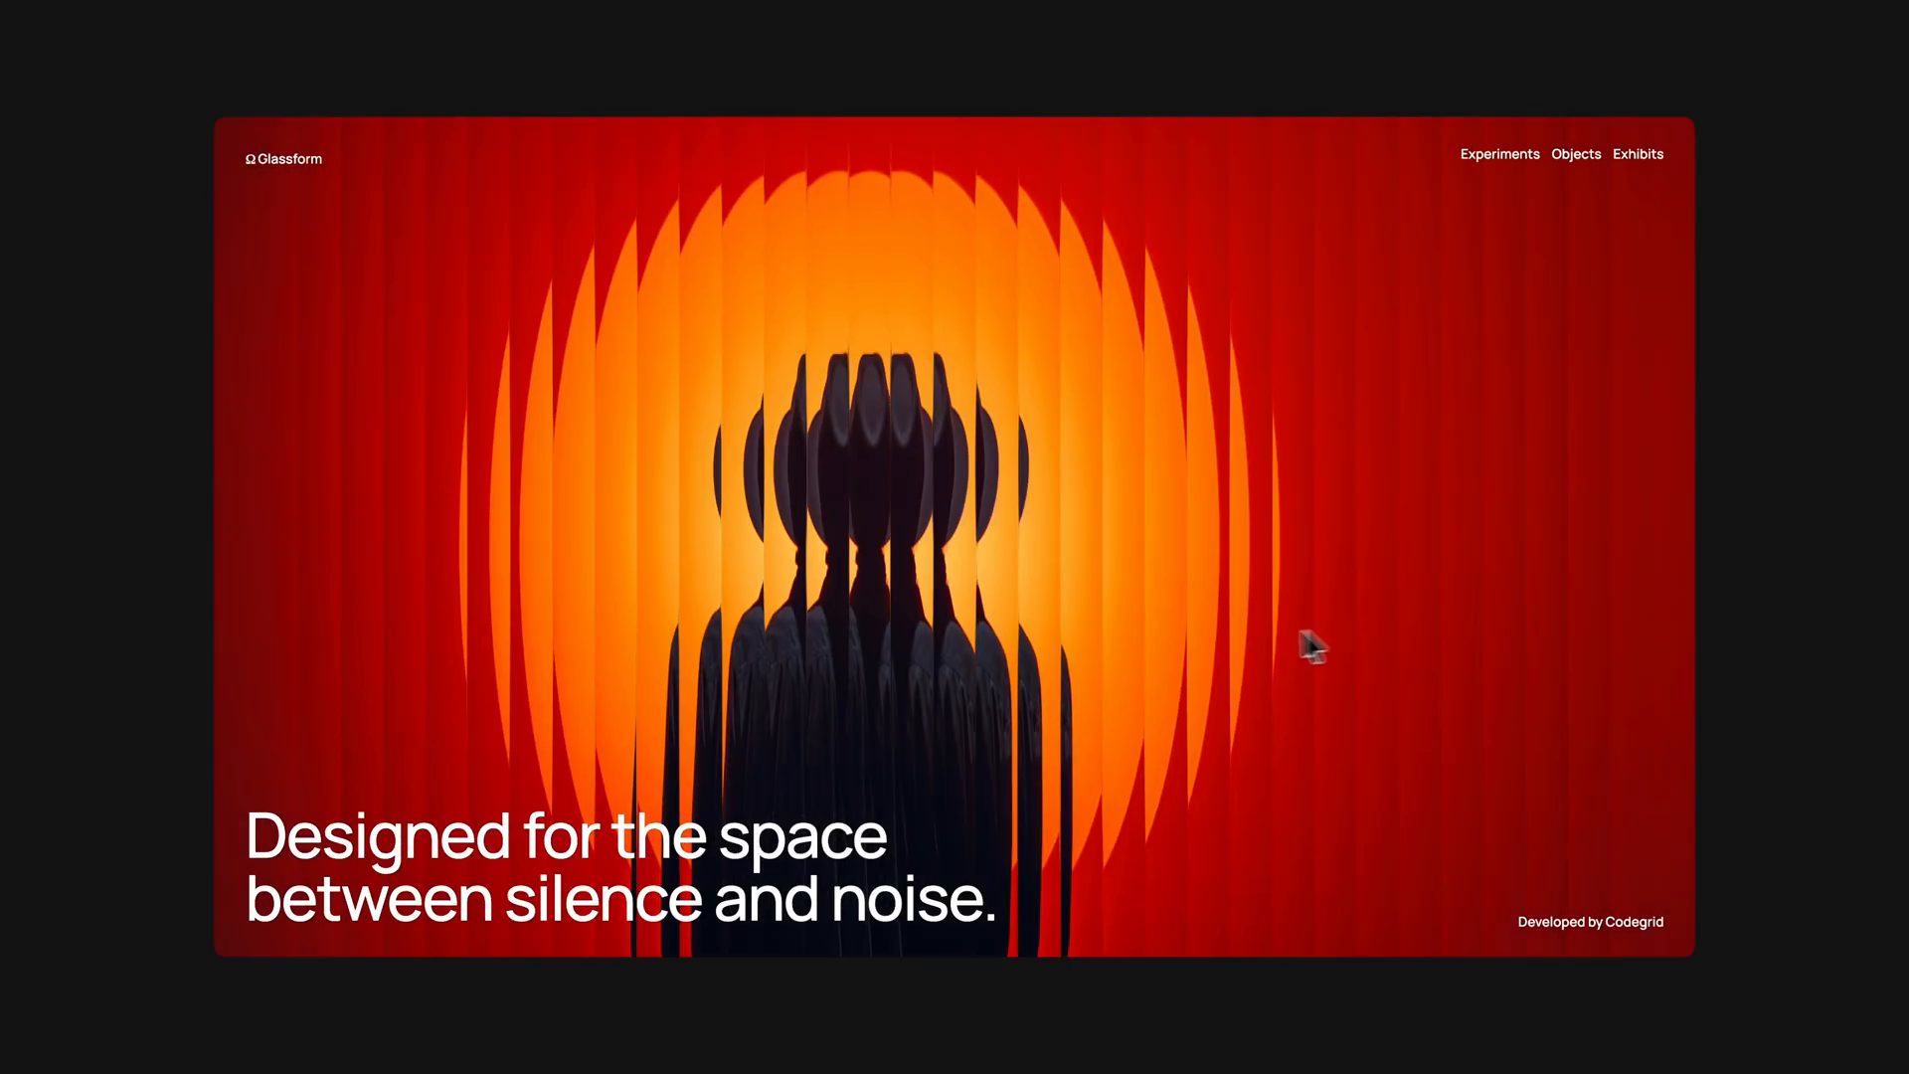
mouse_move(1325, 666)
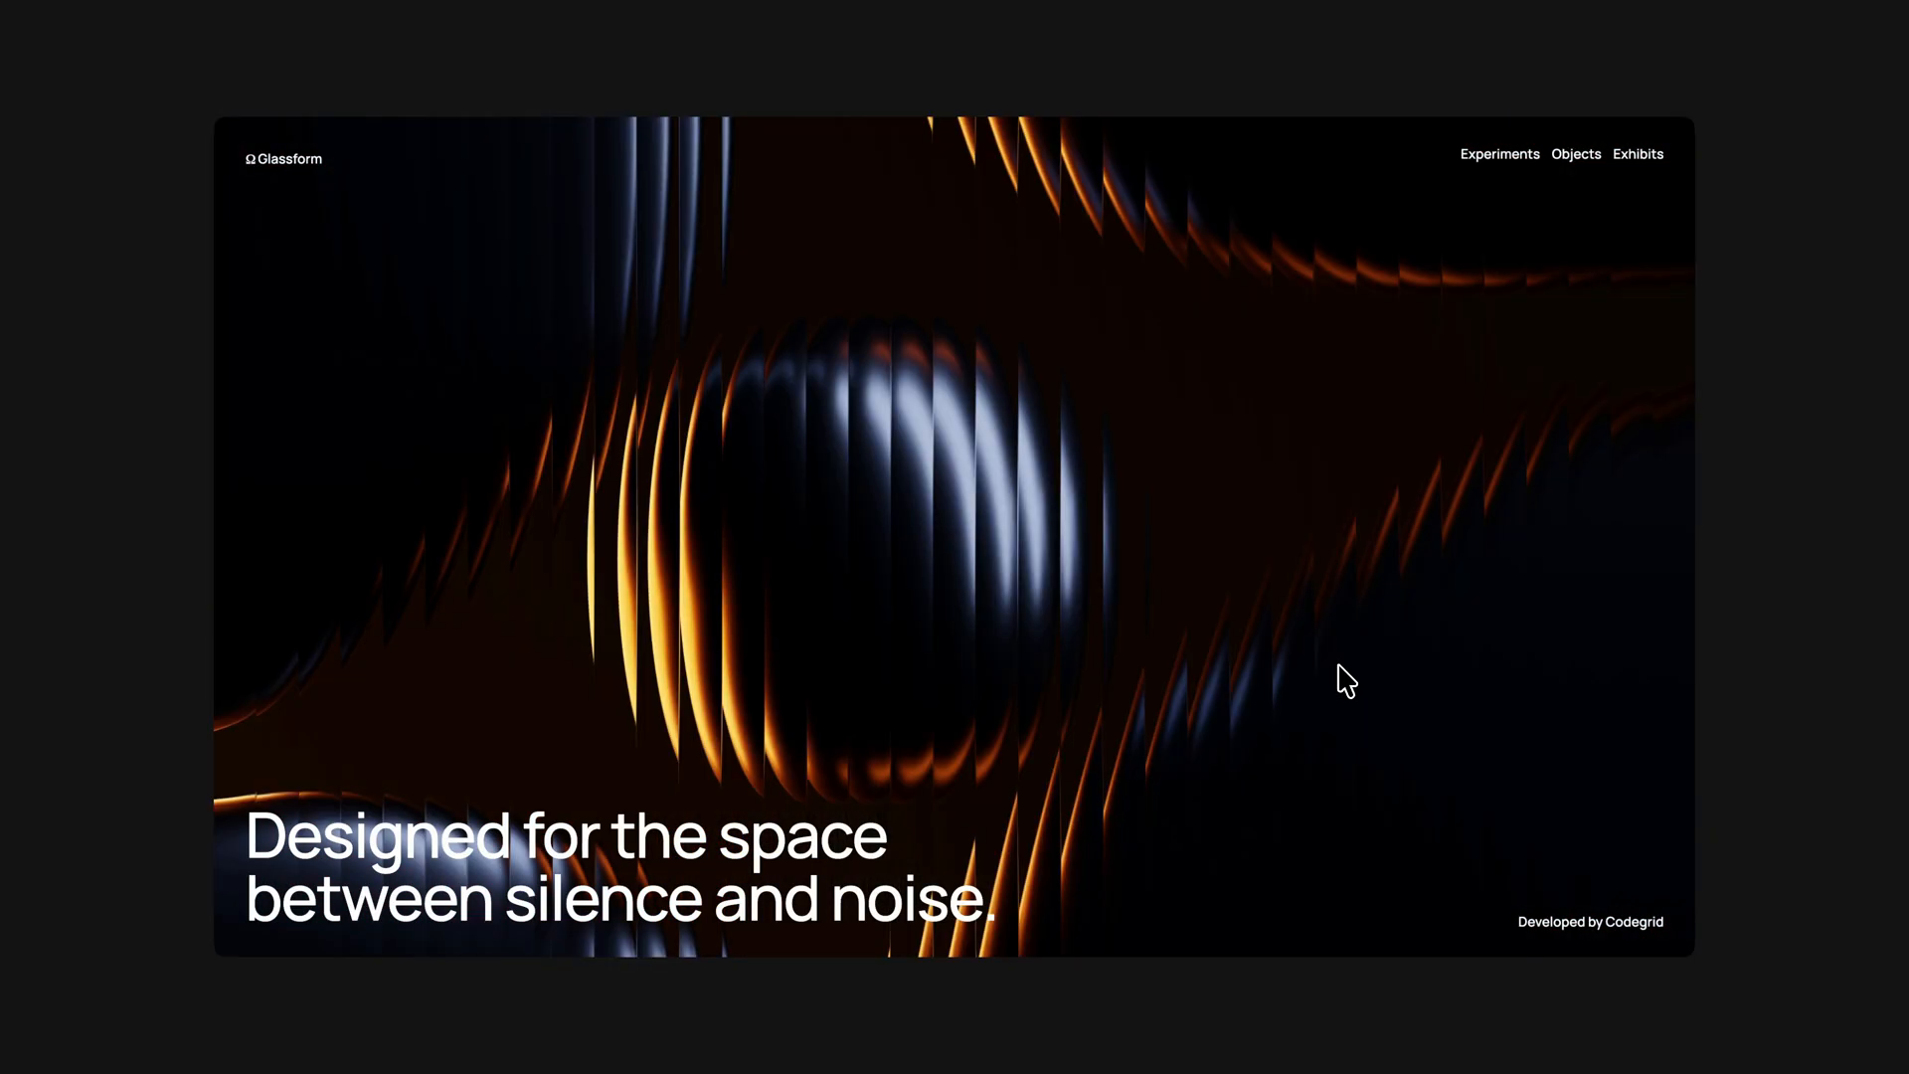
mouse_move(1366, 666)
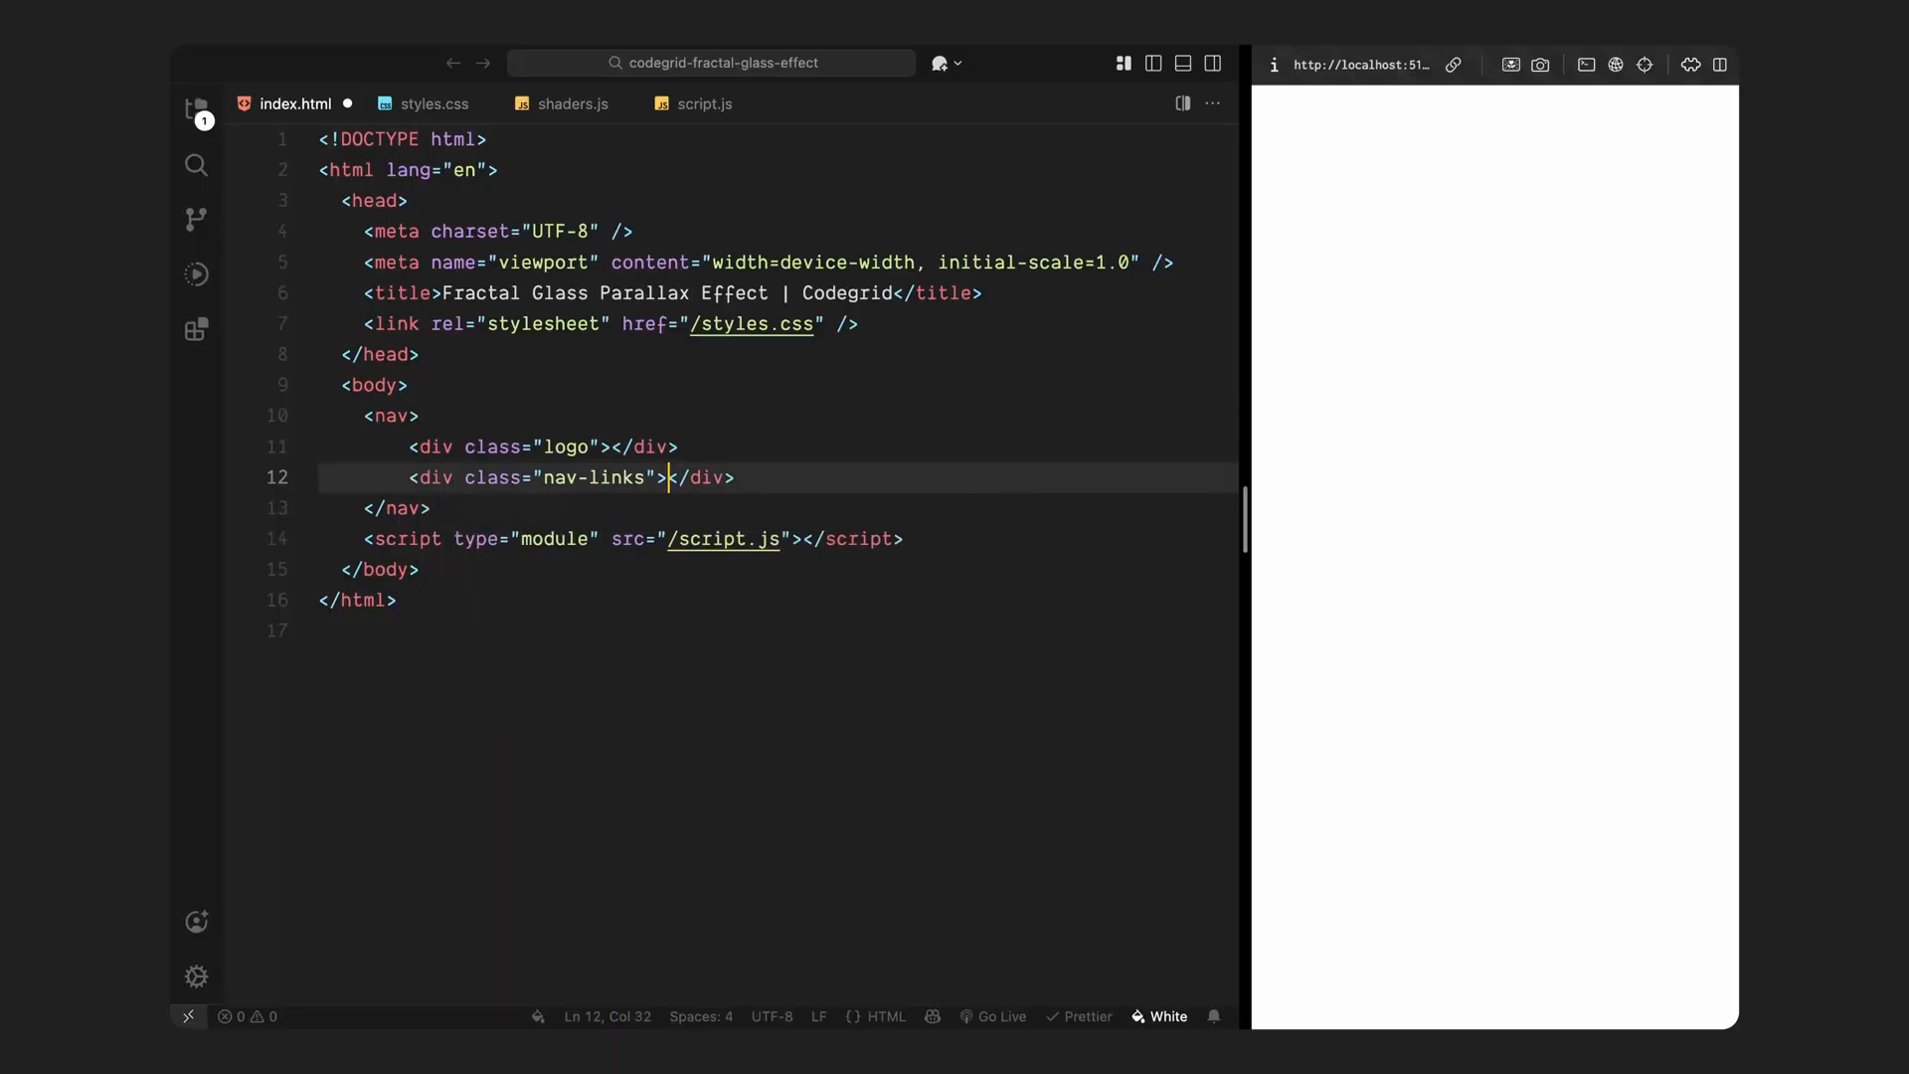
Step: Add the Ω Glassform logo link and Experiments, Objects and Exhibits nav links, then save
click(590, 446)
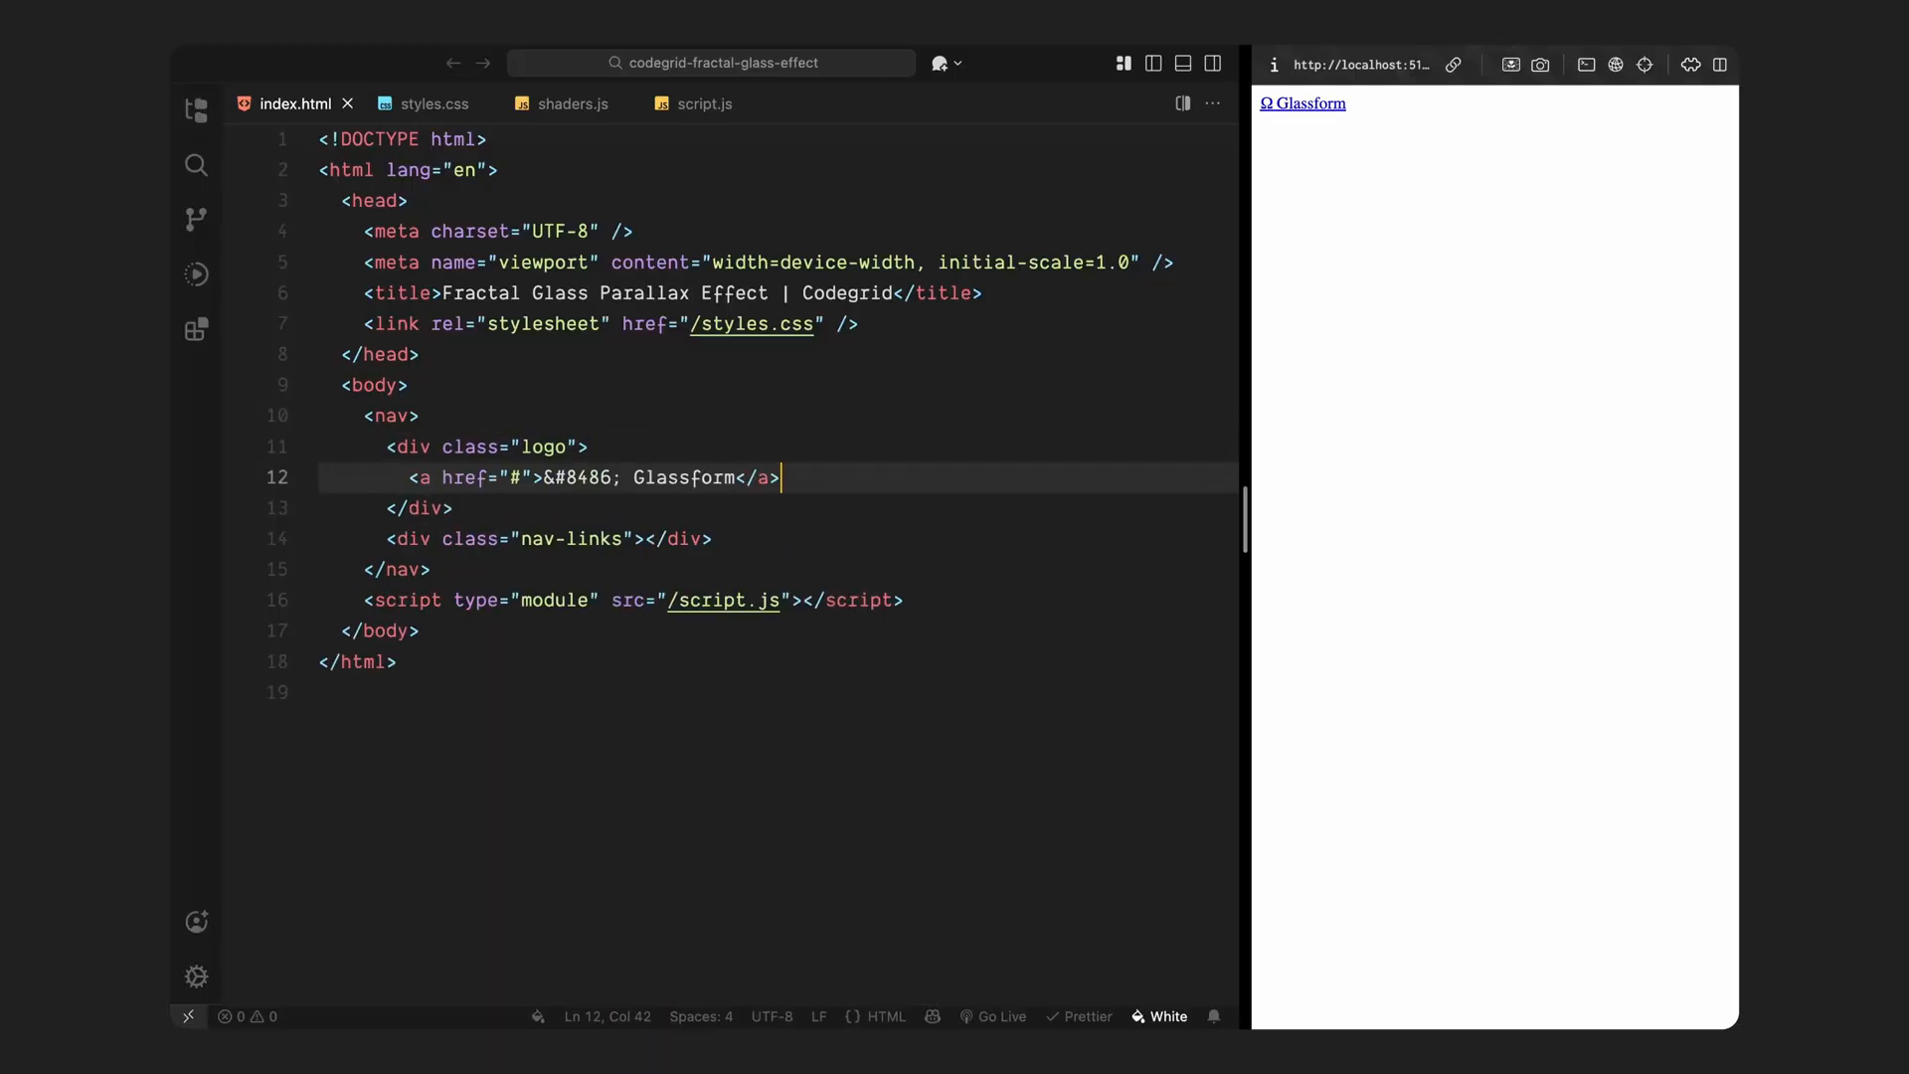
text(<a href="#">Experiments</a>)
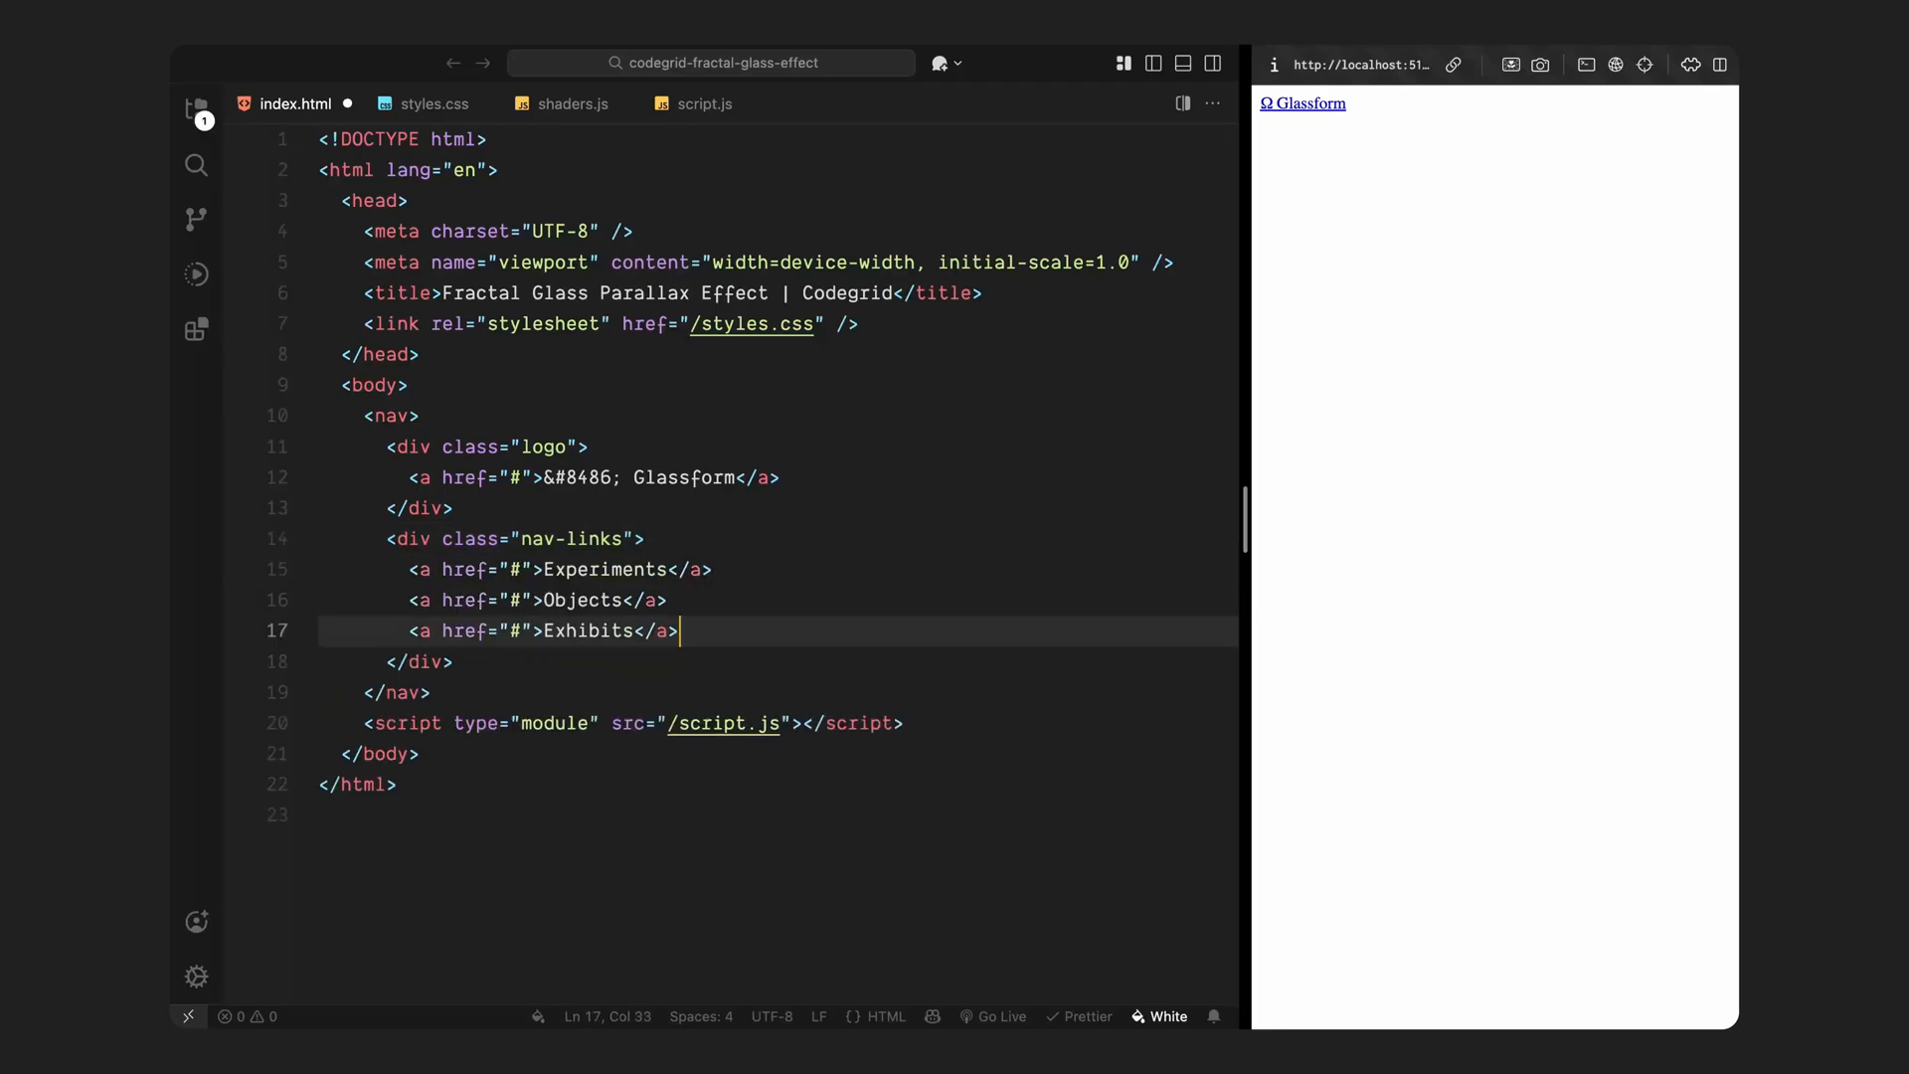
key(ctrl+s)
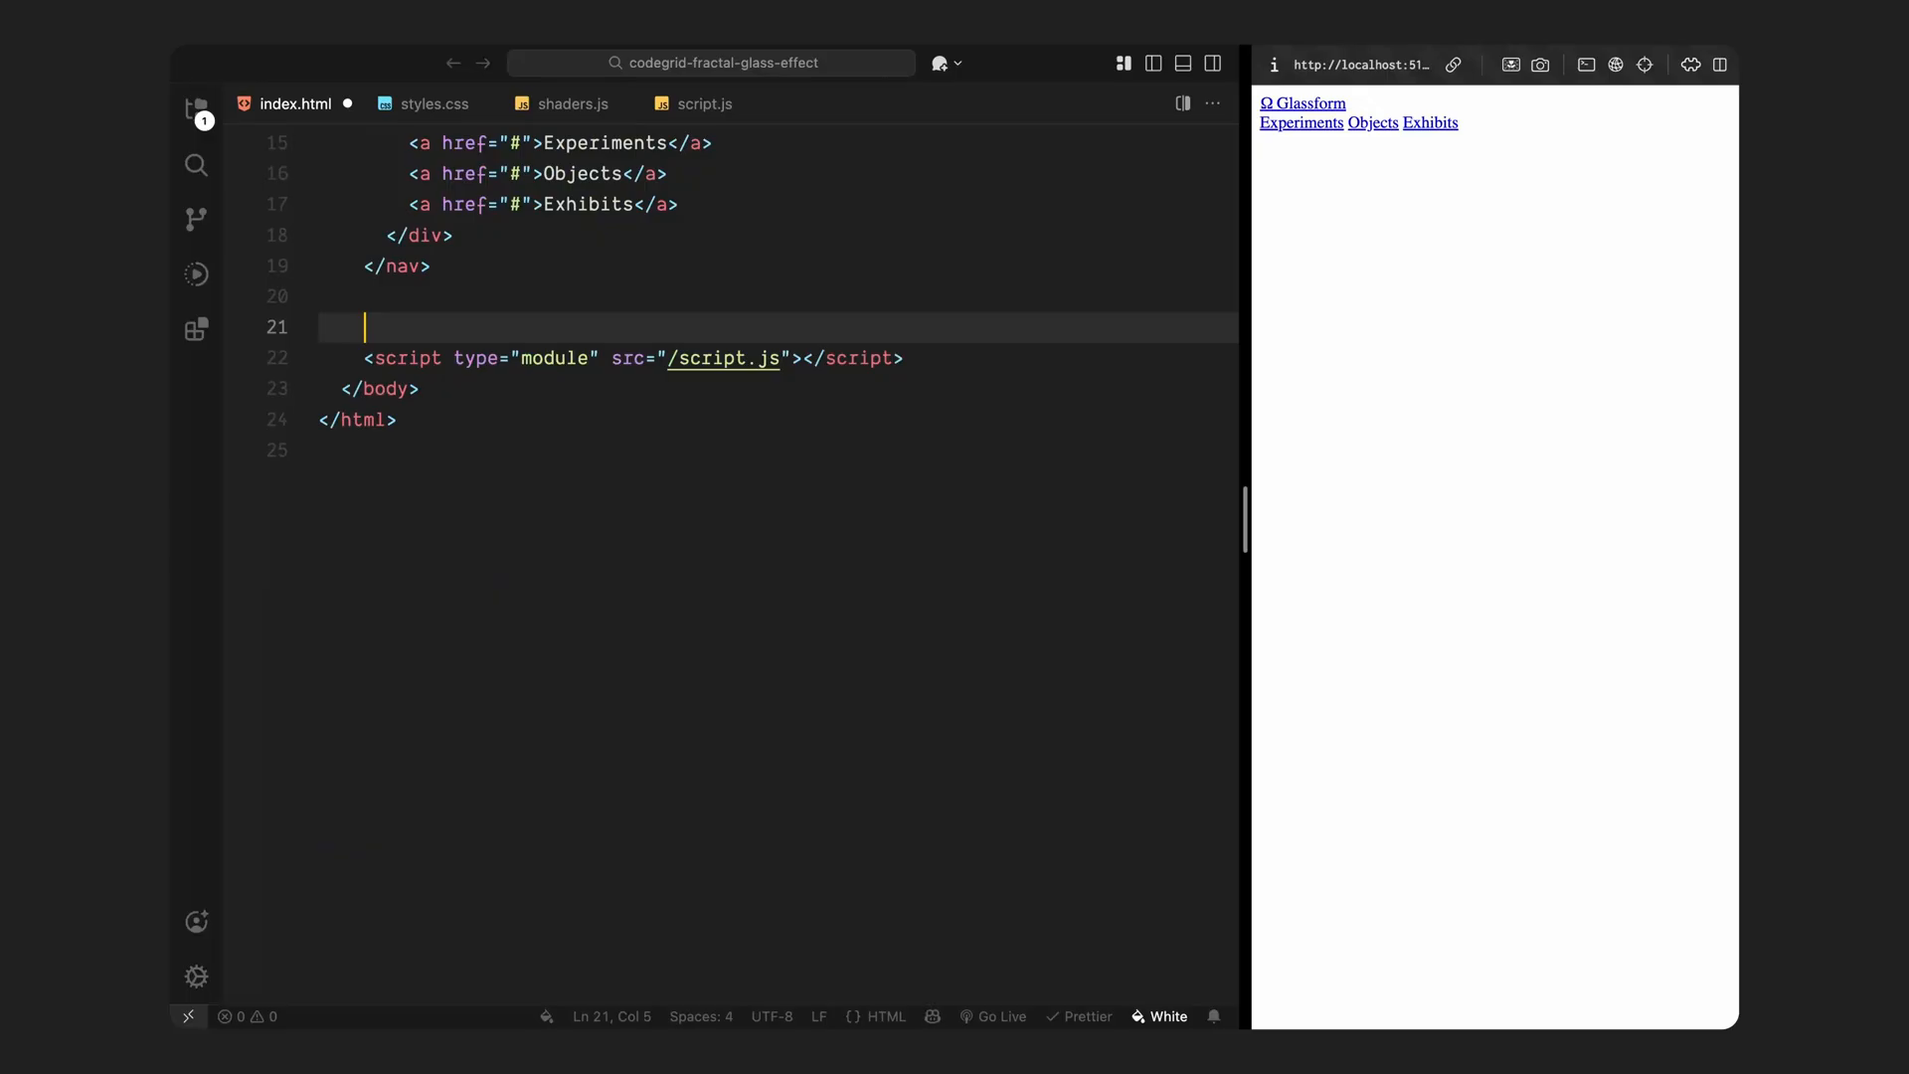
Step: Add a hero section containing the hero.jpg image with id glassTexture
text(section class="hero">)
text(<img src="/" alt="">)
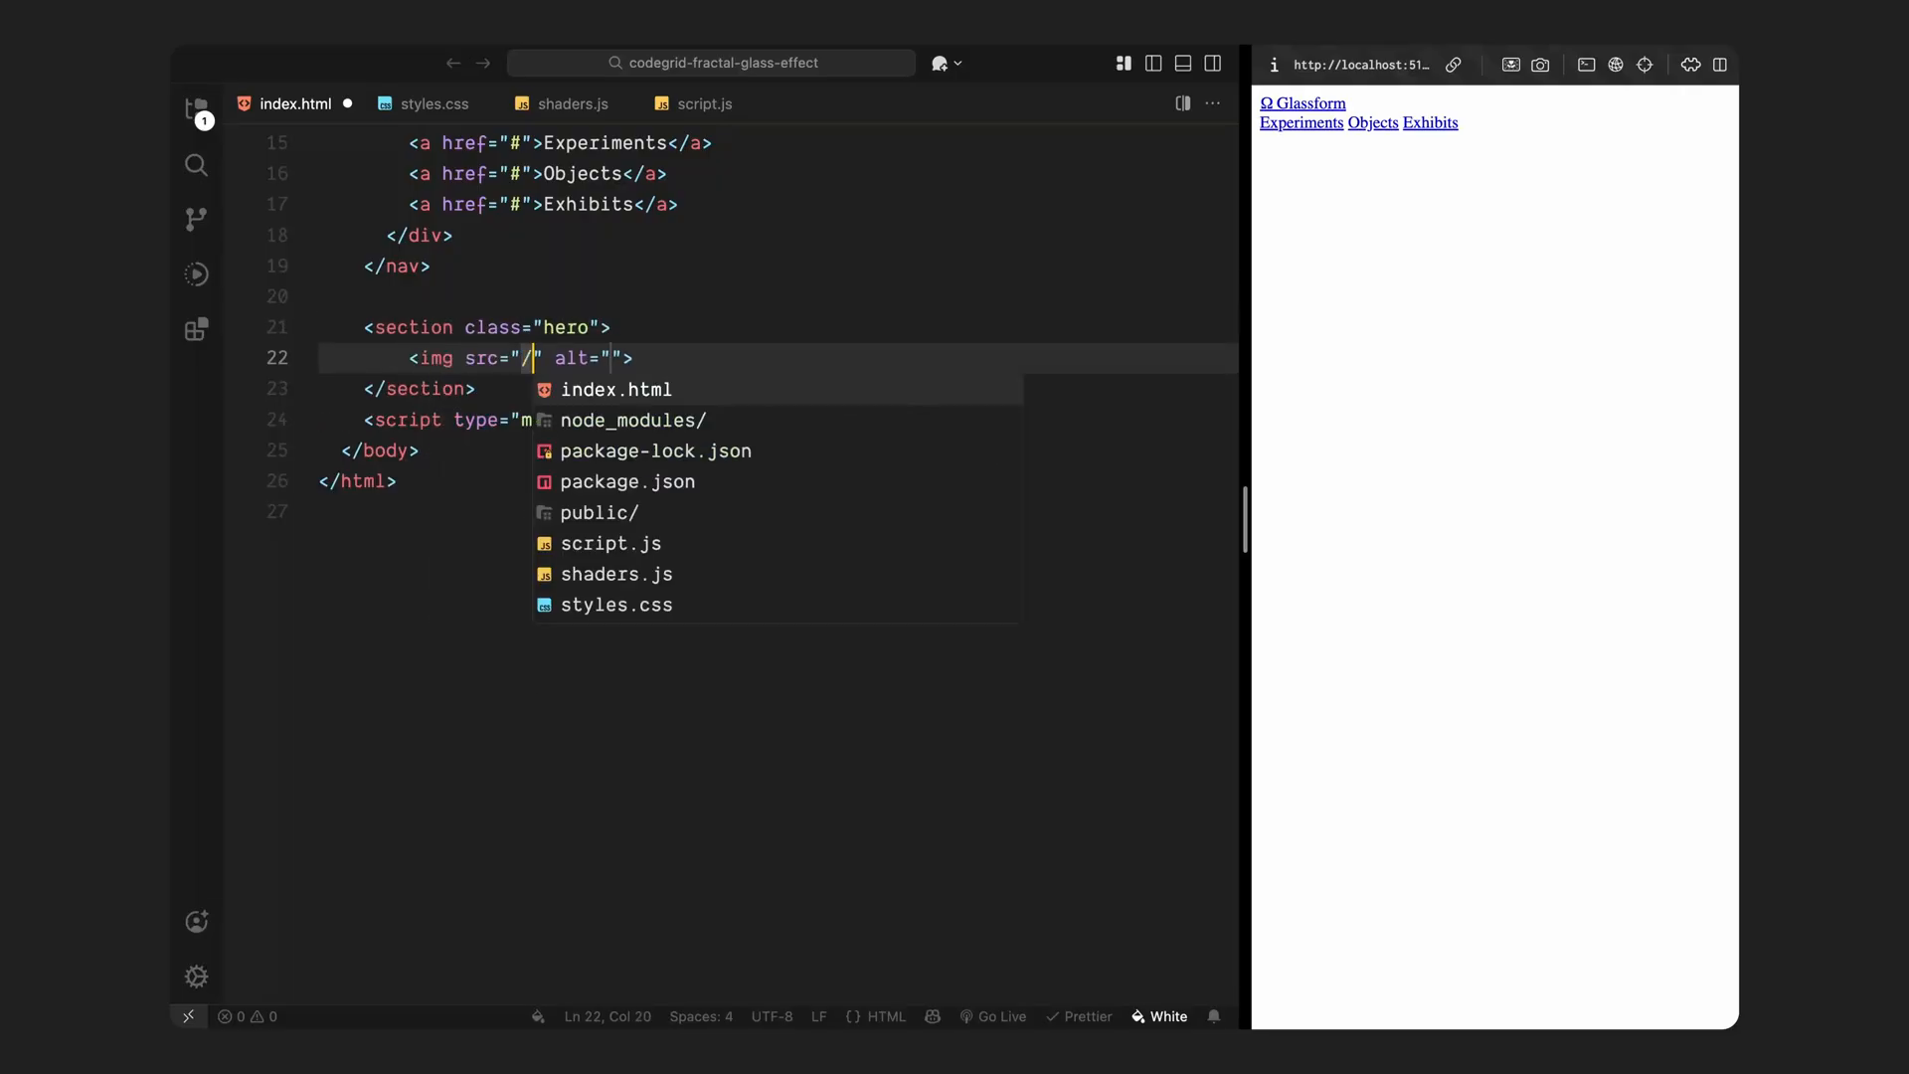
text(hero.jpg)
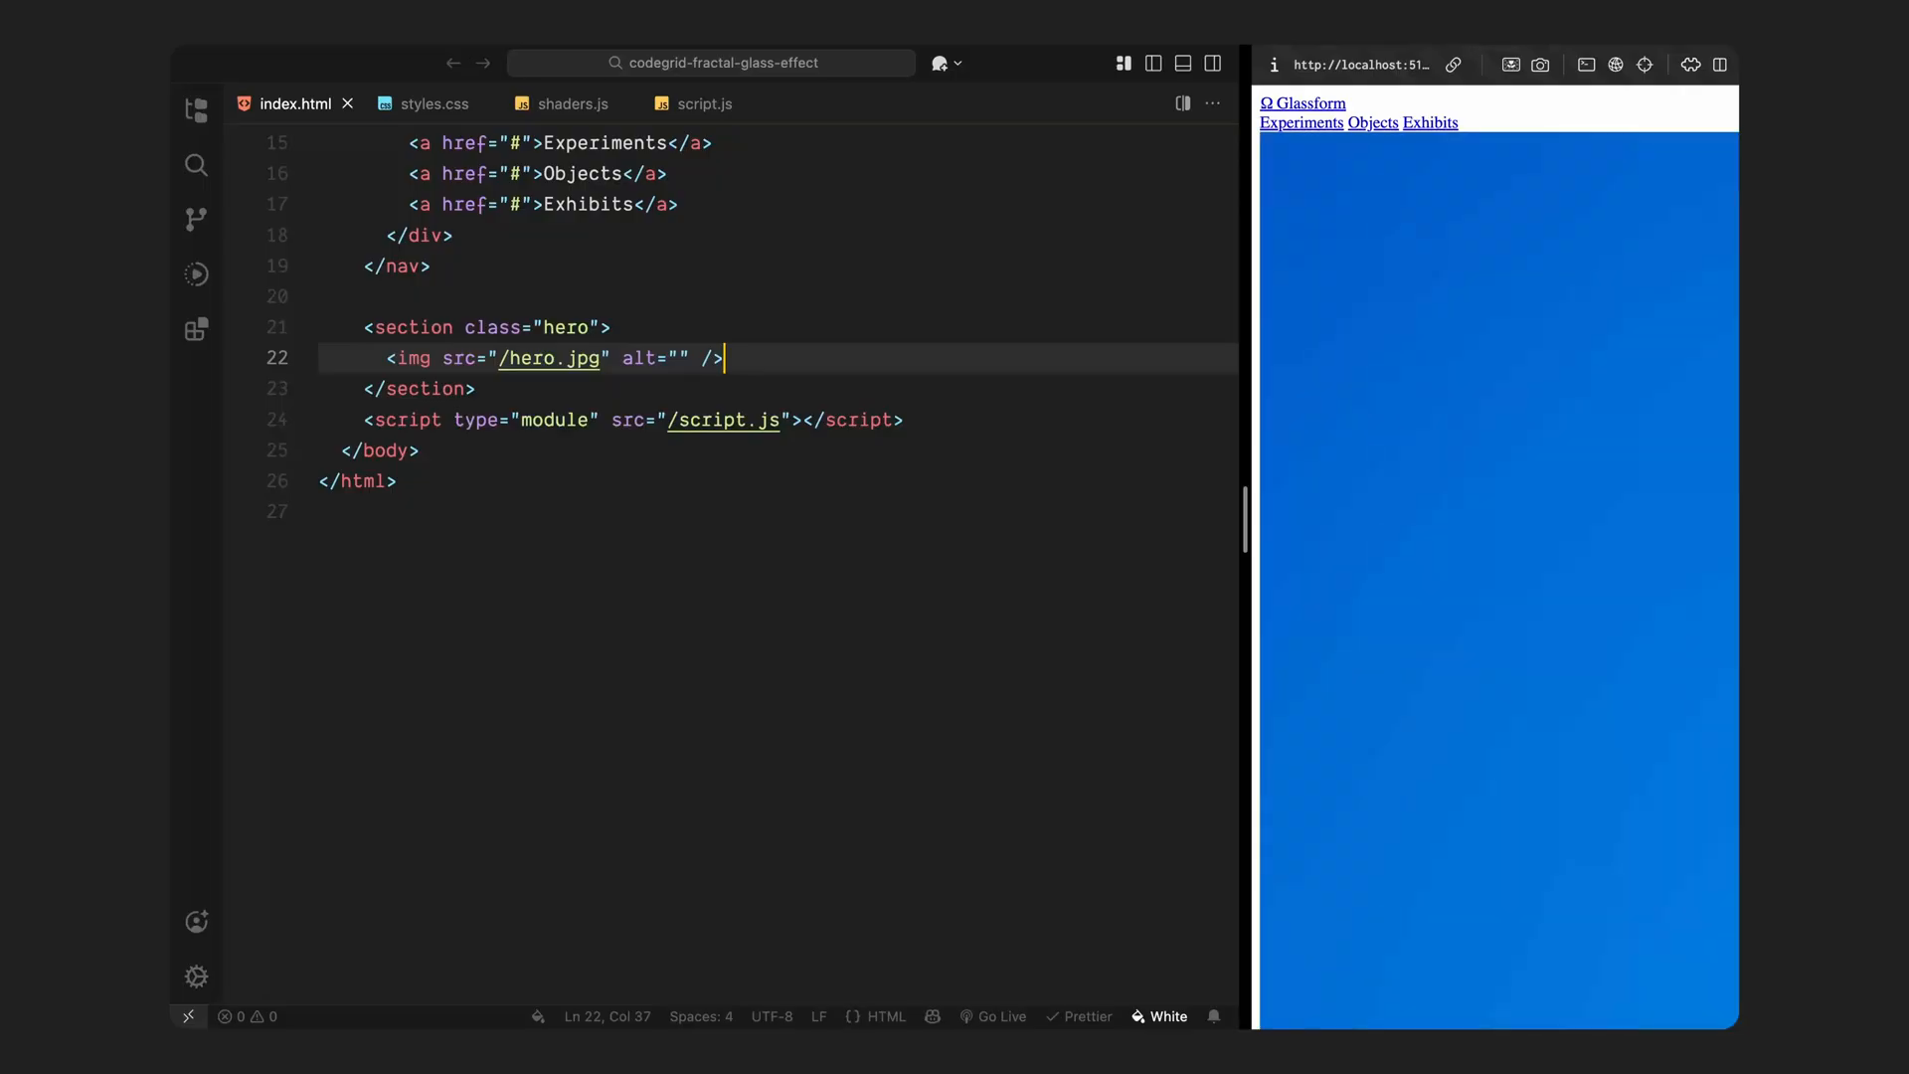
text(id="")
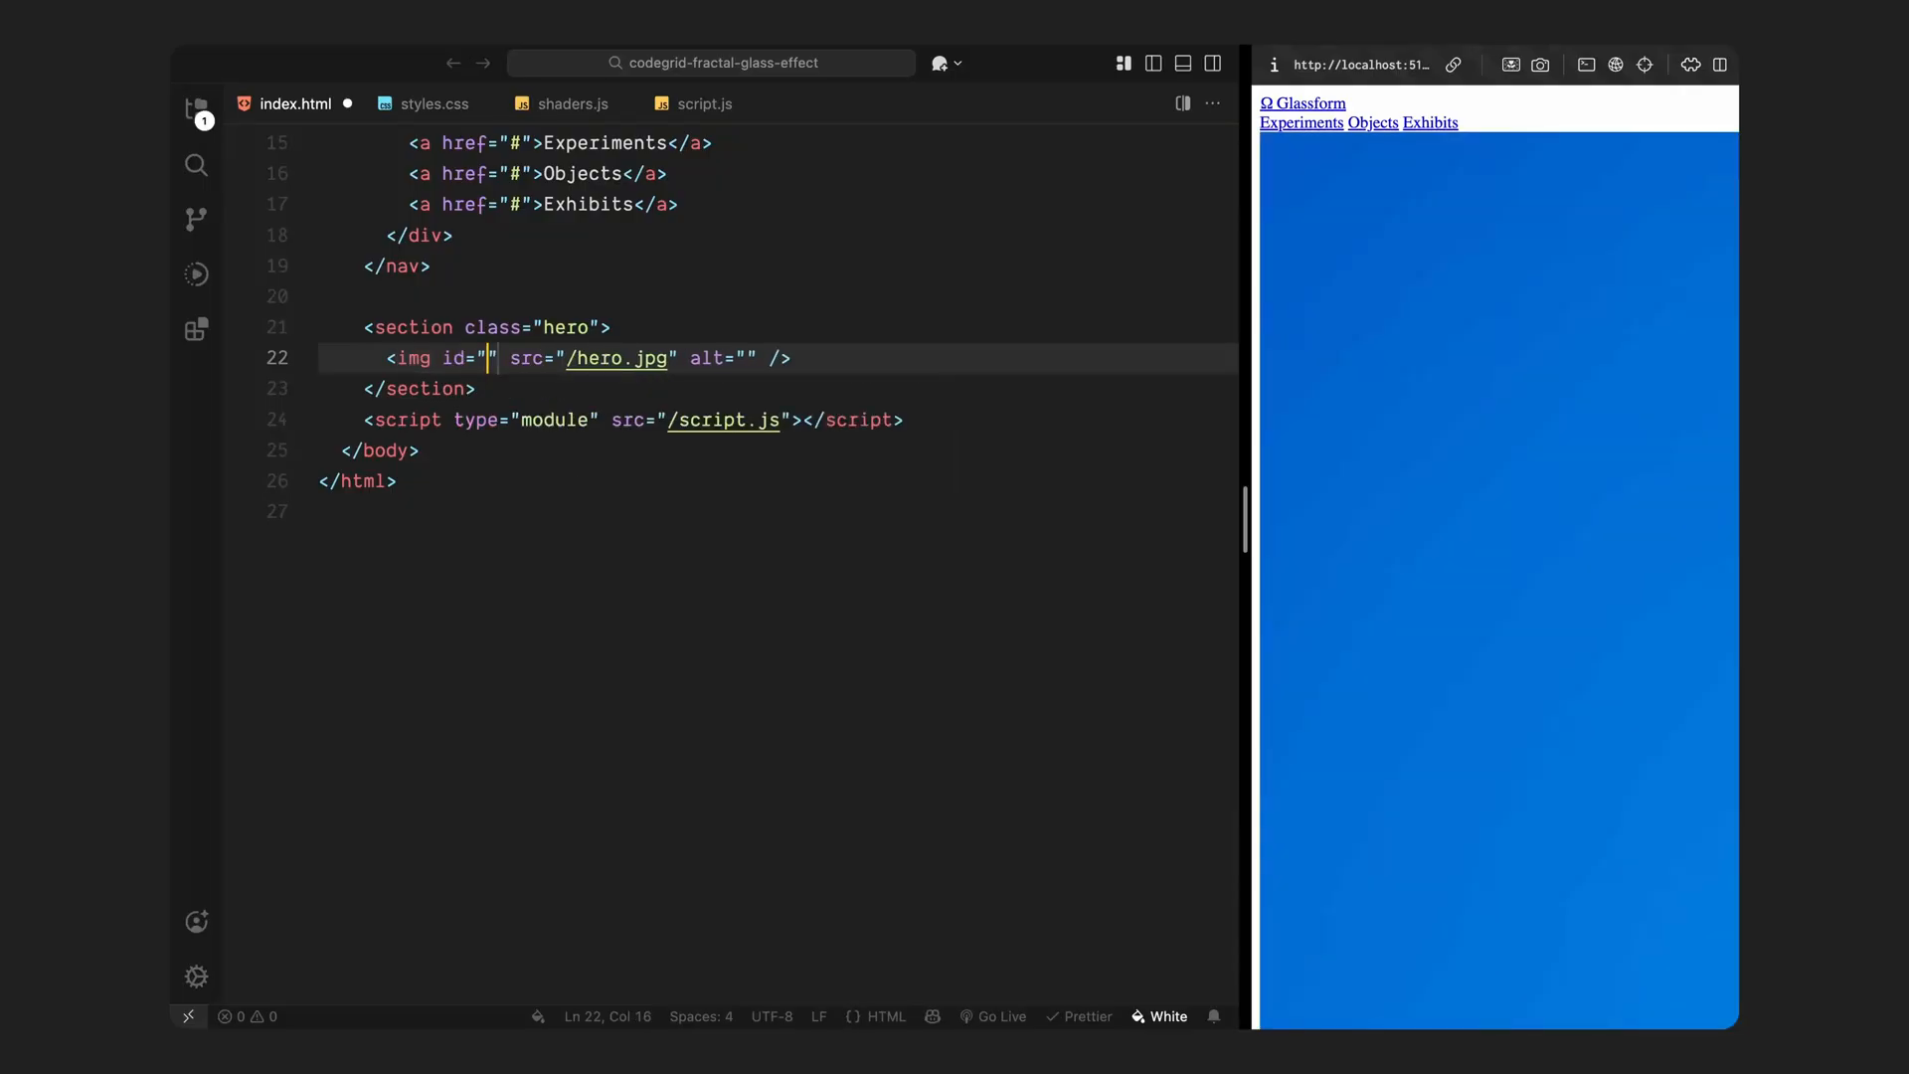
text(glassTexture)
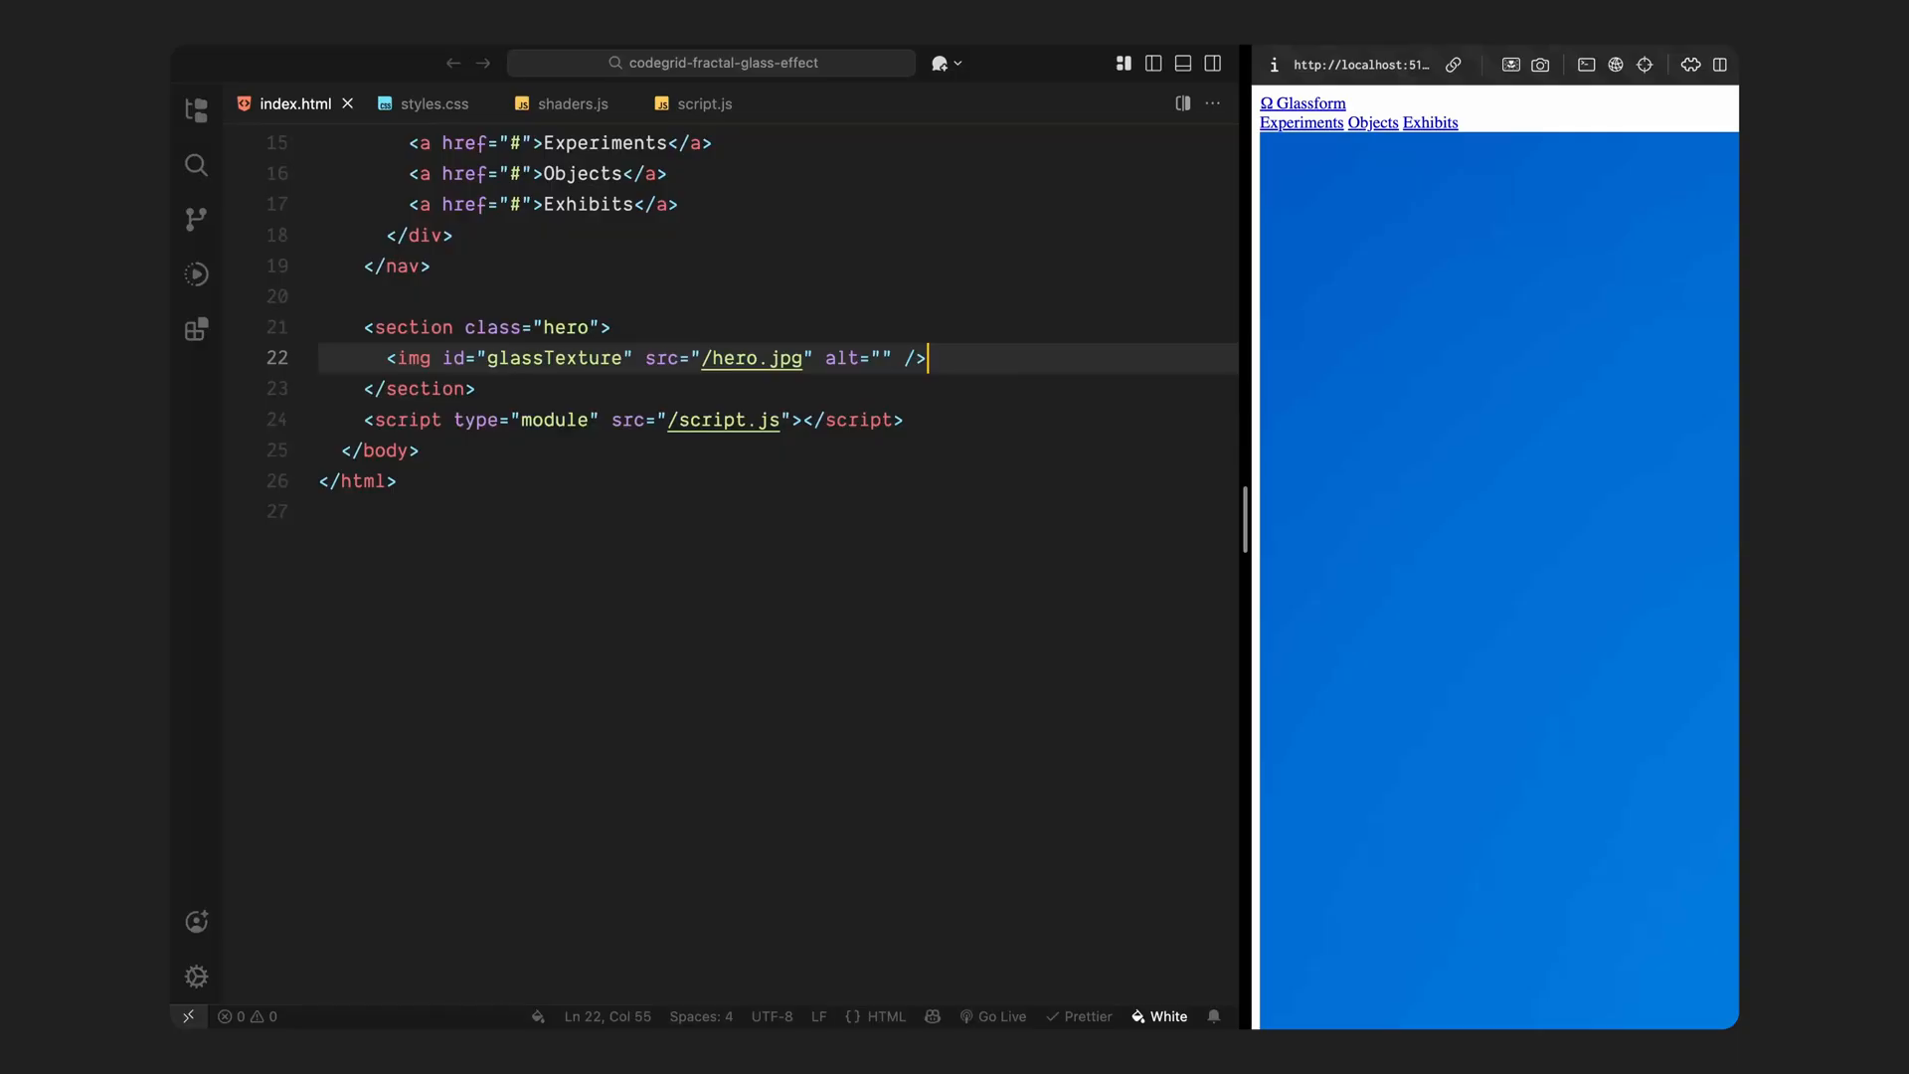
Step: Add the hero-content div with headline and Codegrid credit, and save
key(Enter)
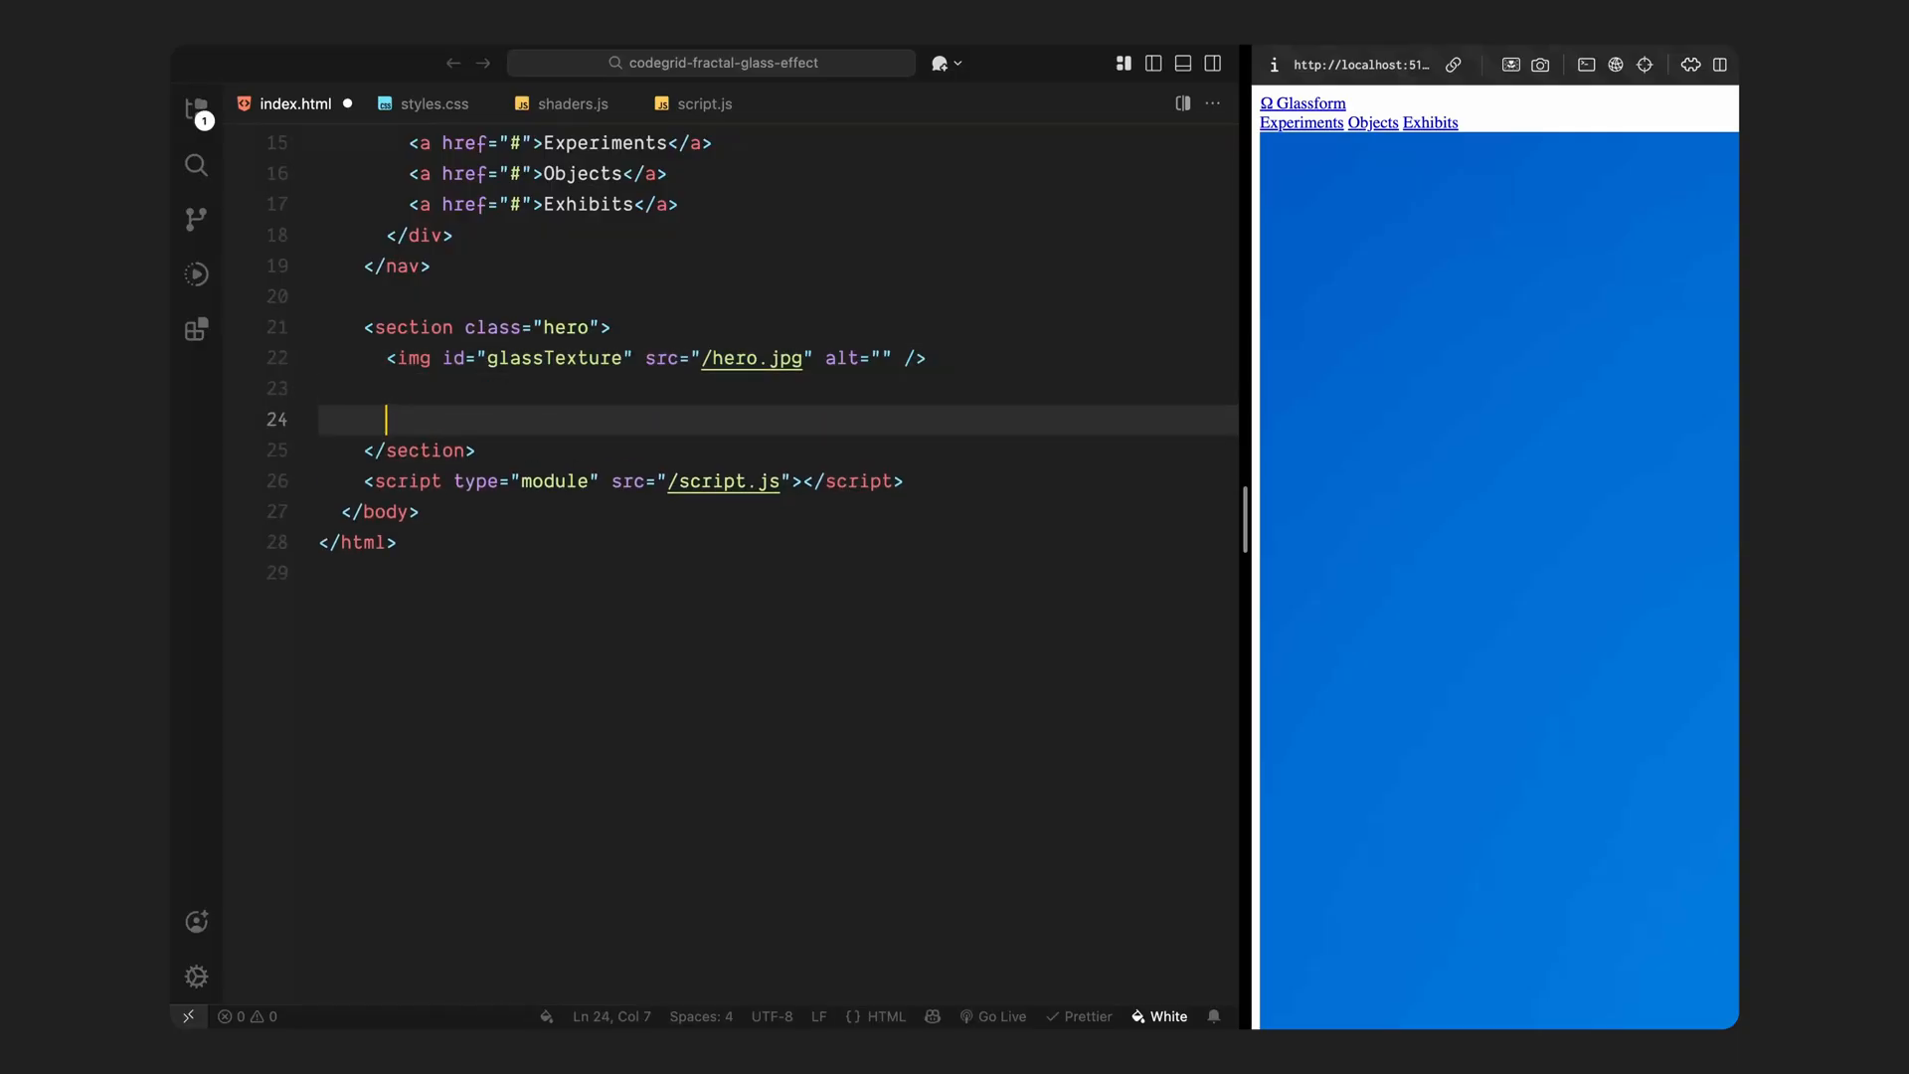
text(<div class="hero-content"></div>)
text(<p>Developed by Codegrid</p>)
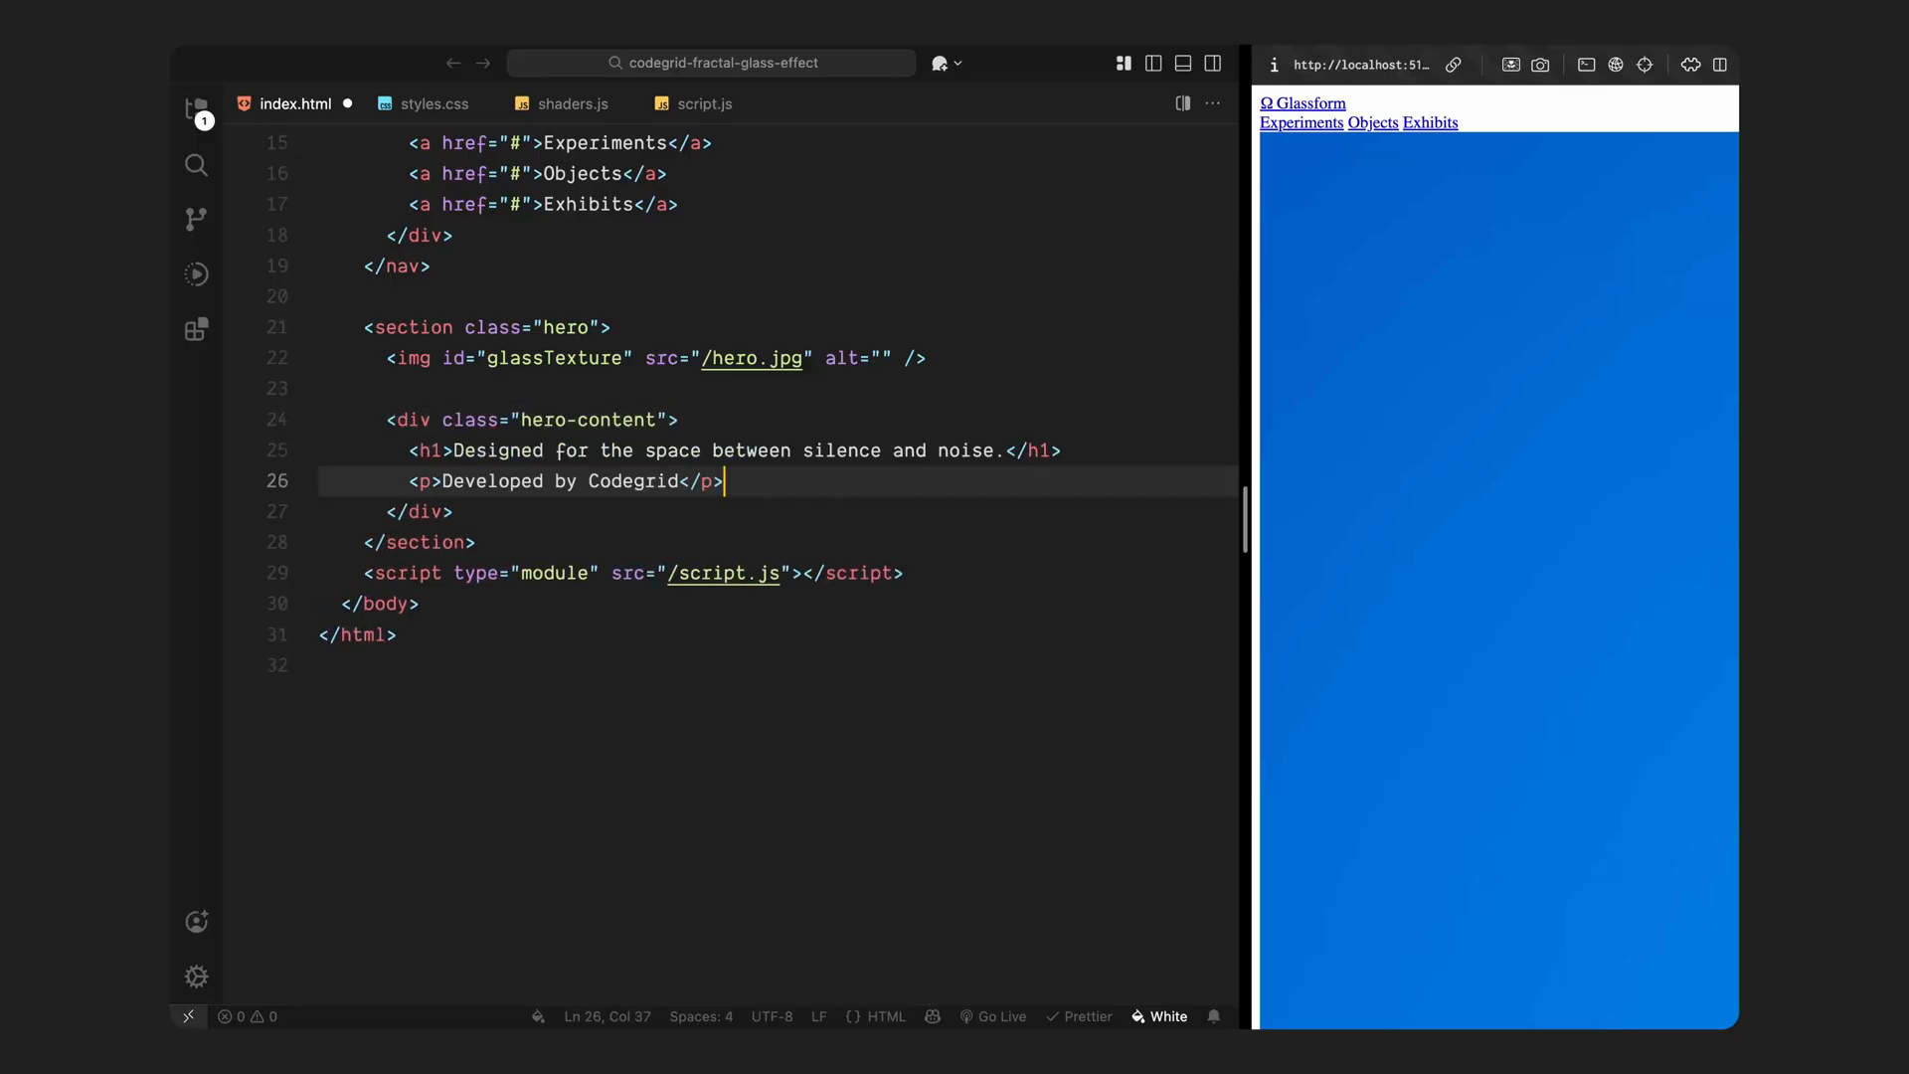
key(ctrl+s)
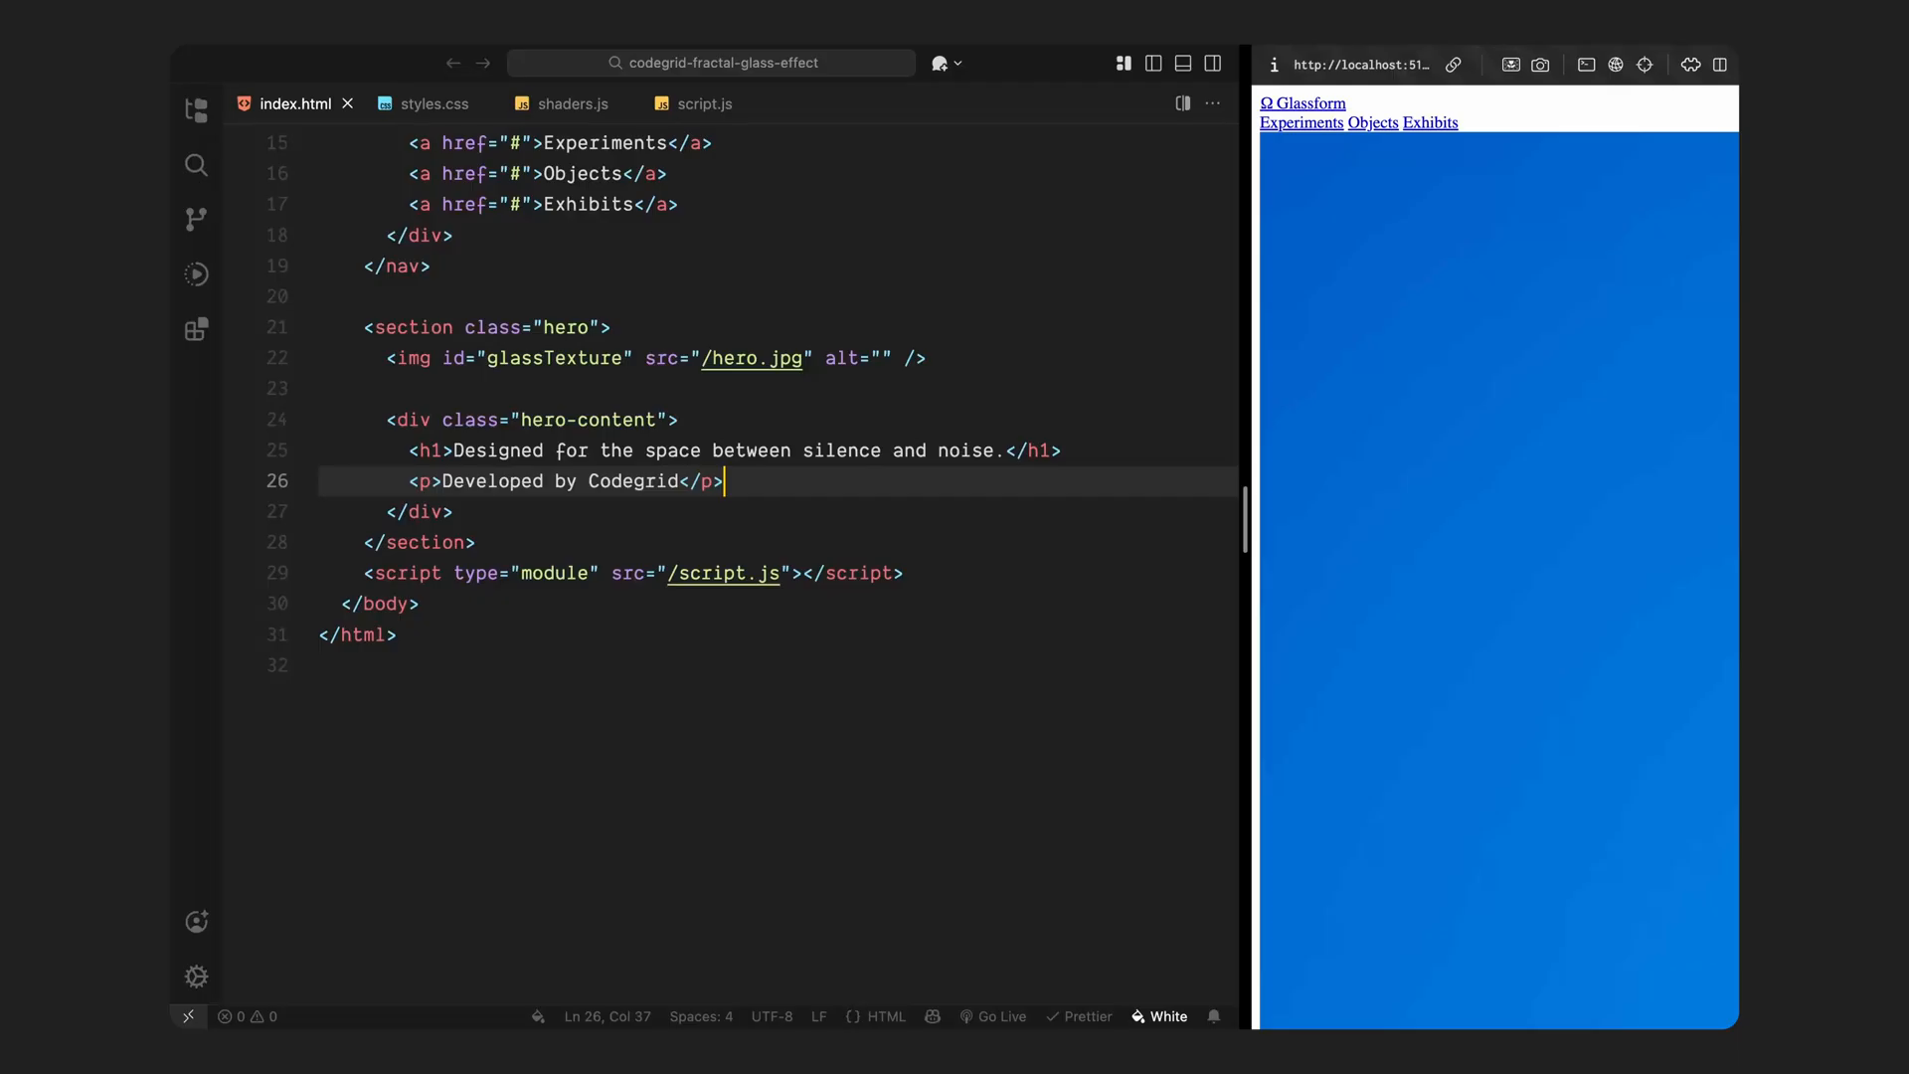
scroll(down, 3)
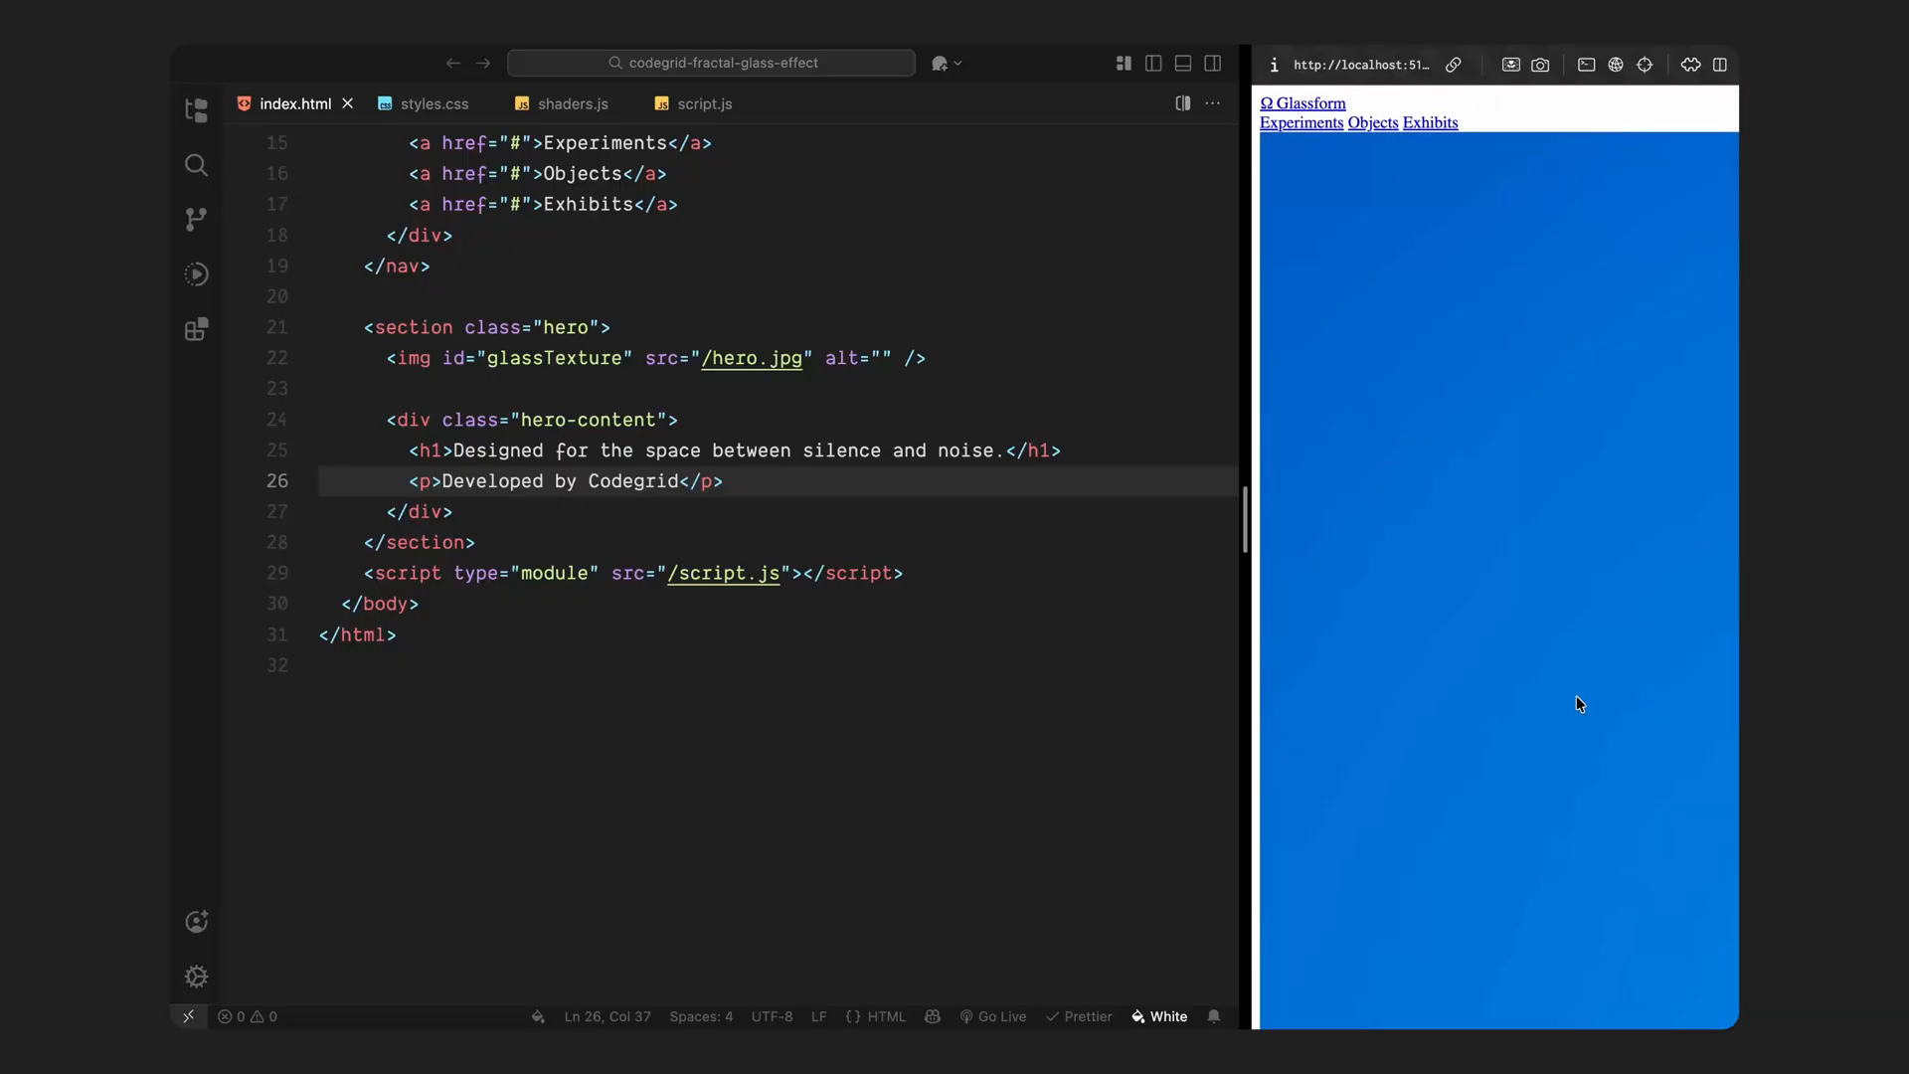
Step: In styles.css, style links and paragraphs with font-weight 500, colour, no decoration, inline-block
click(435, 104)
text(margin: 0;)
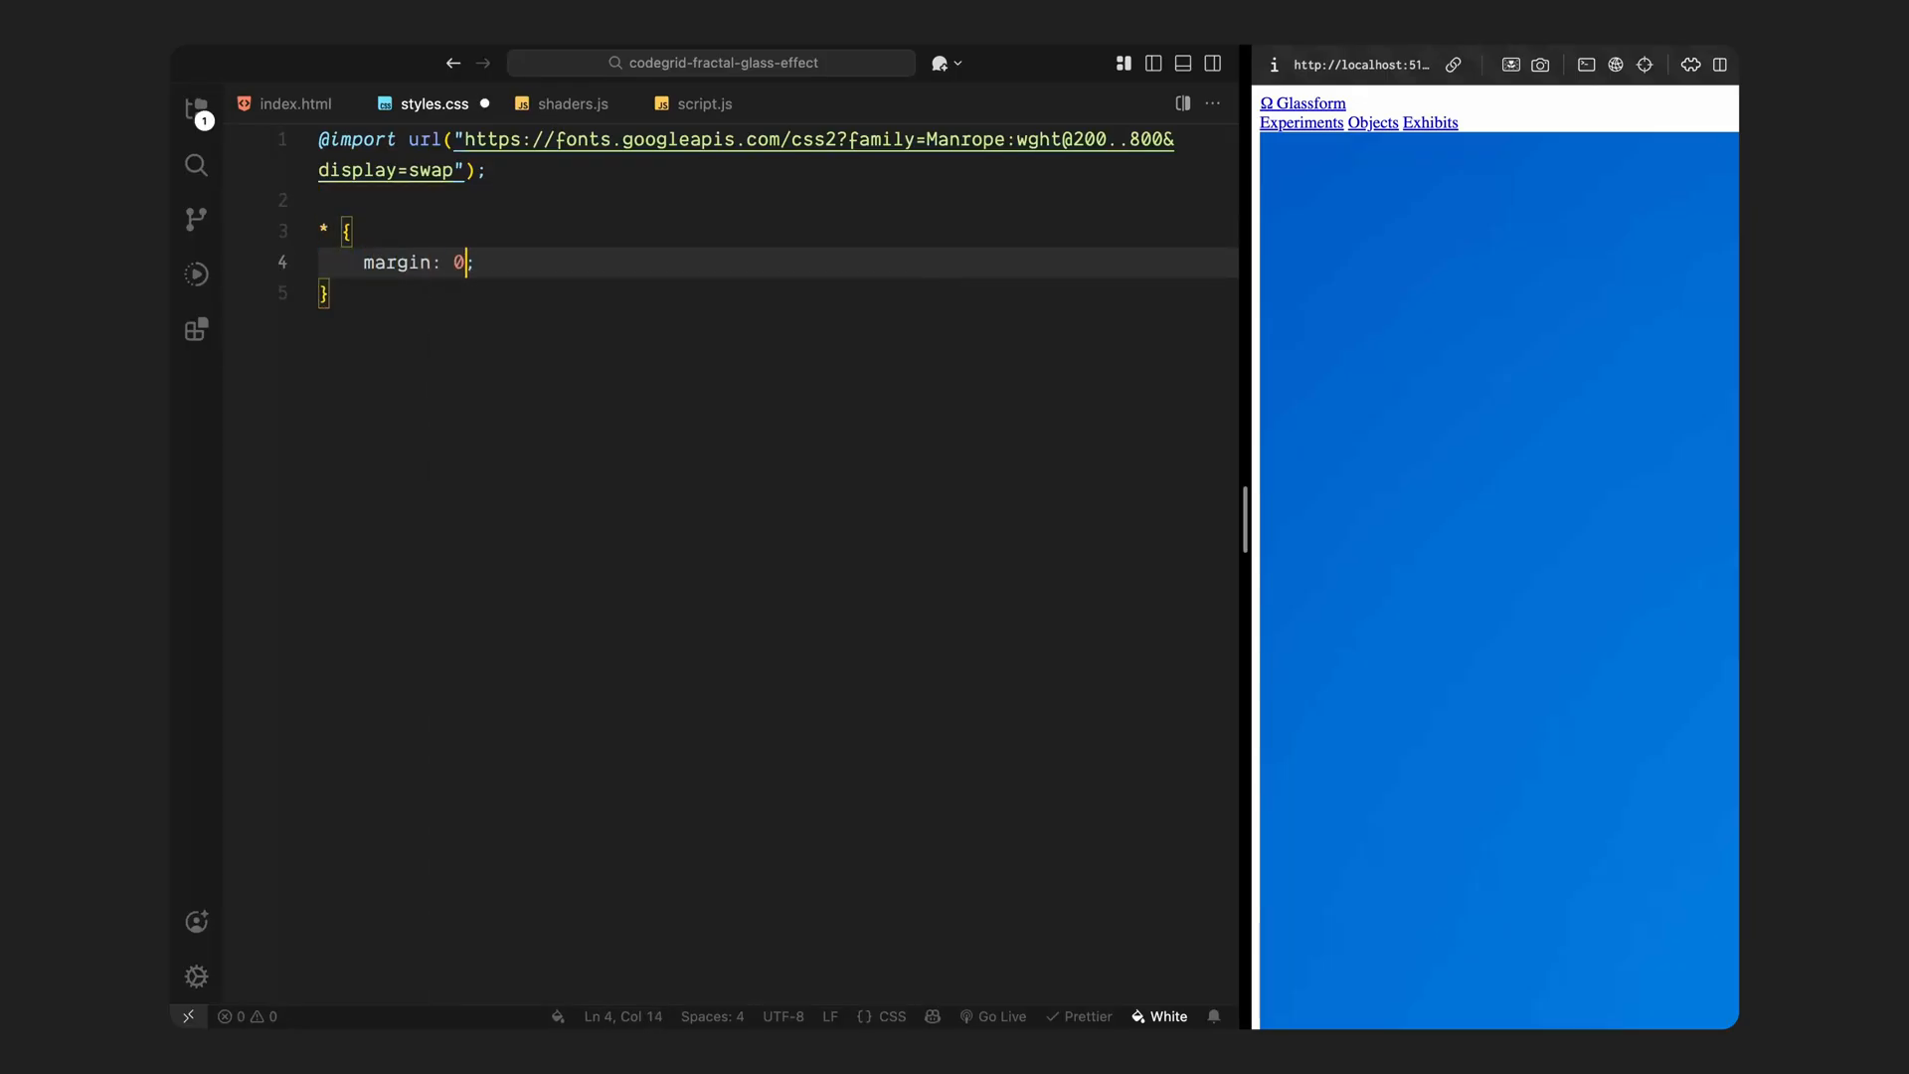
text(padding: 0;)
text(box-sizing: border-box;)
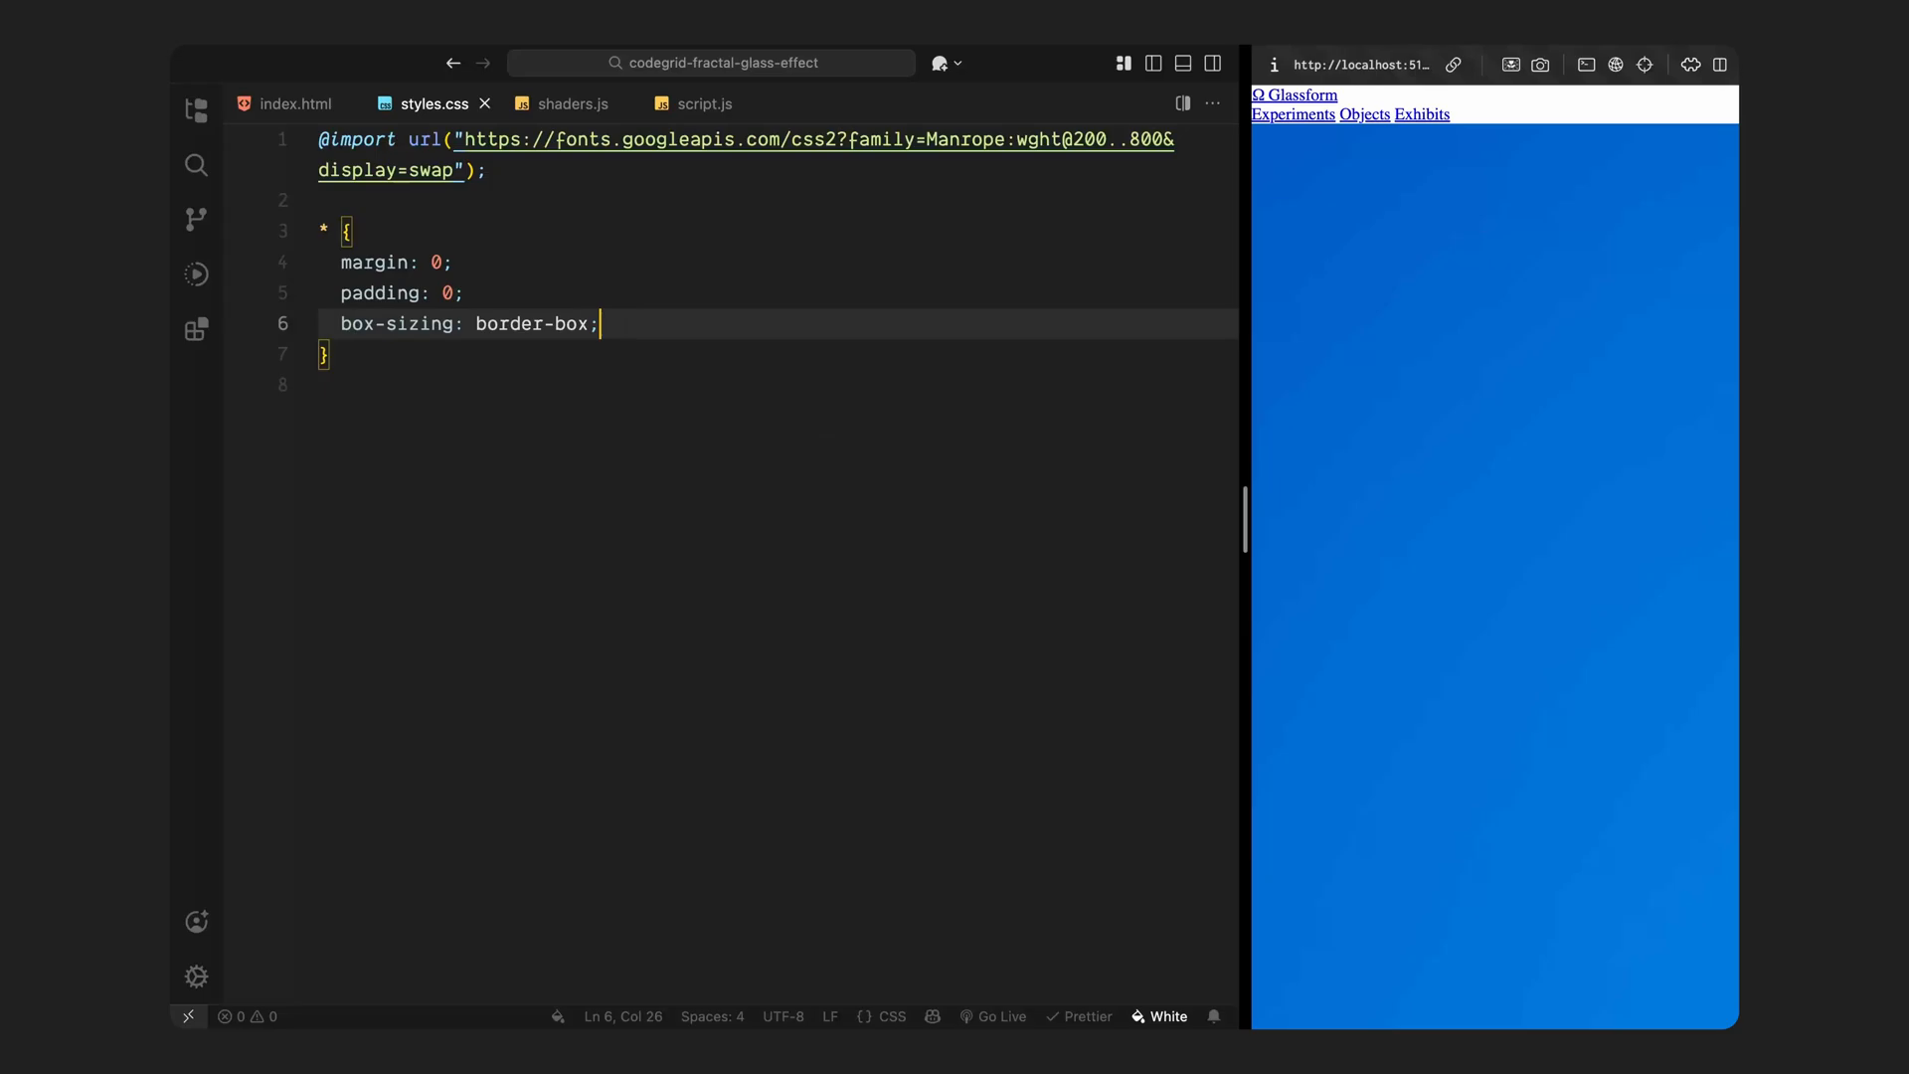
key(enter)
text(font-size: 4rem;)
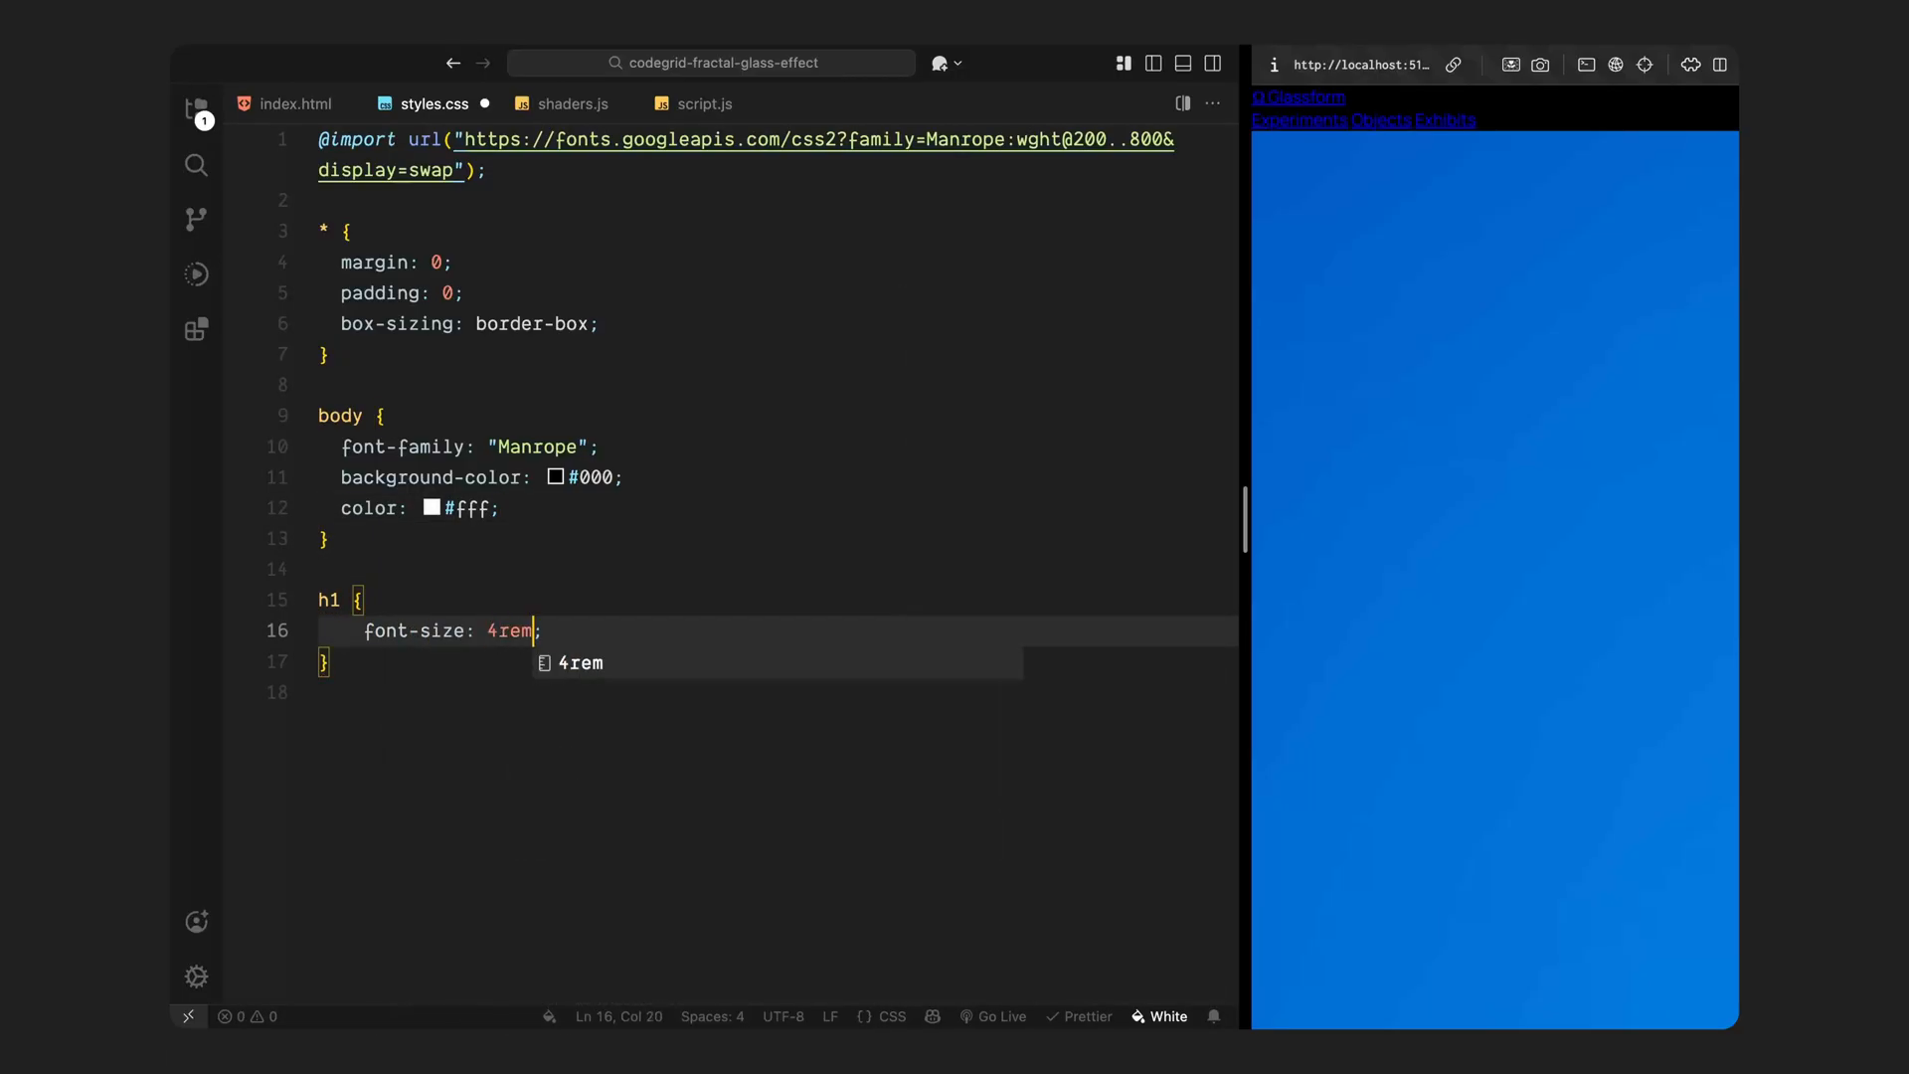
text(font-weight: 500;)
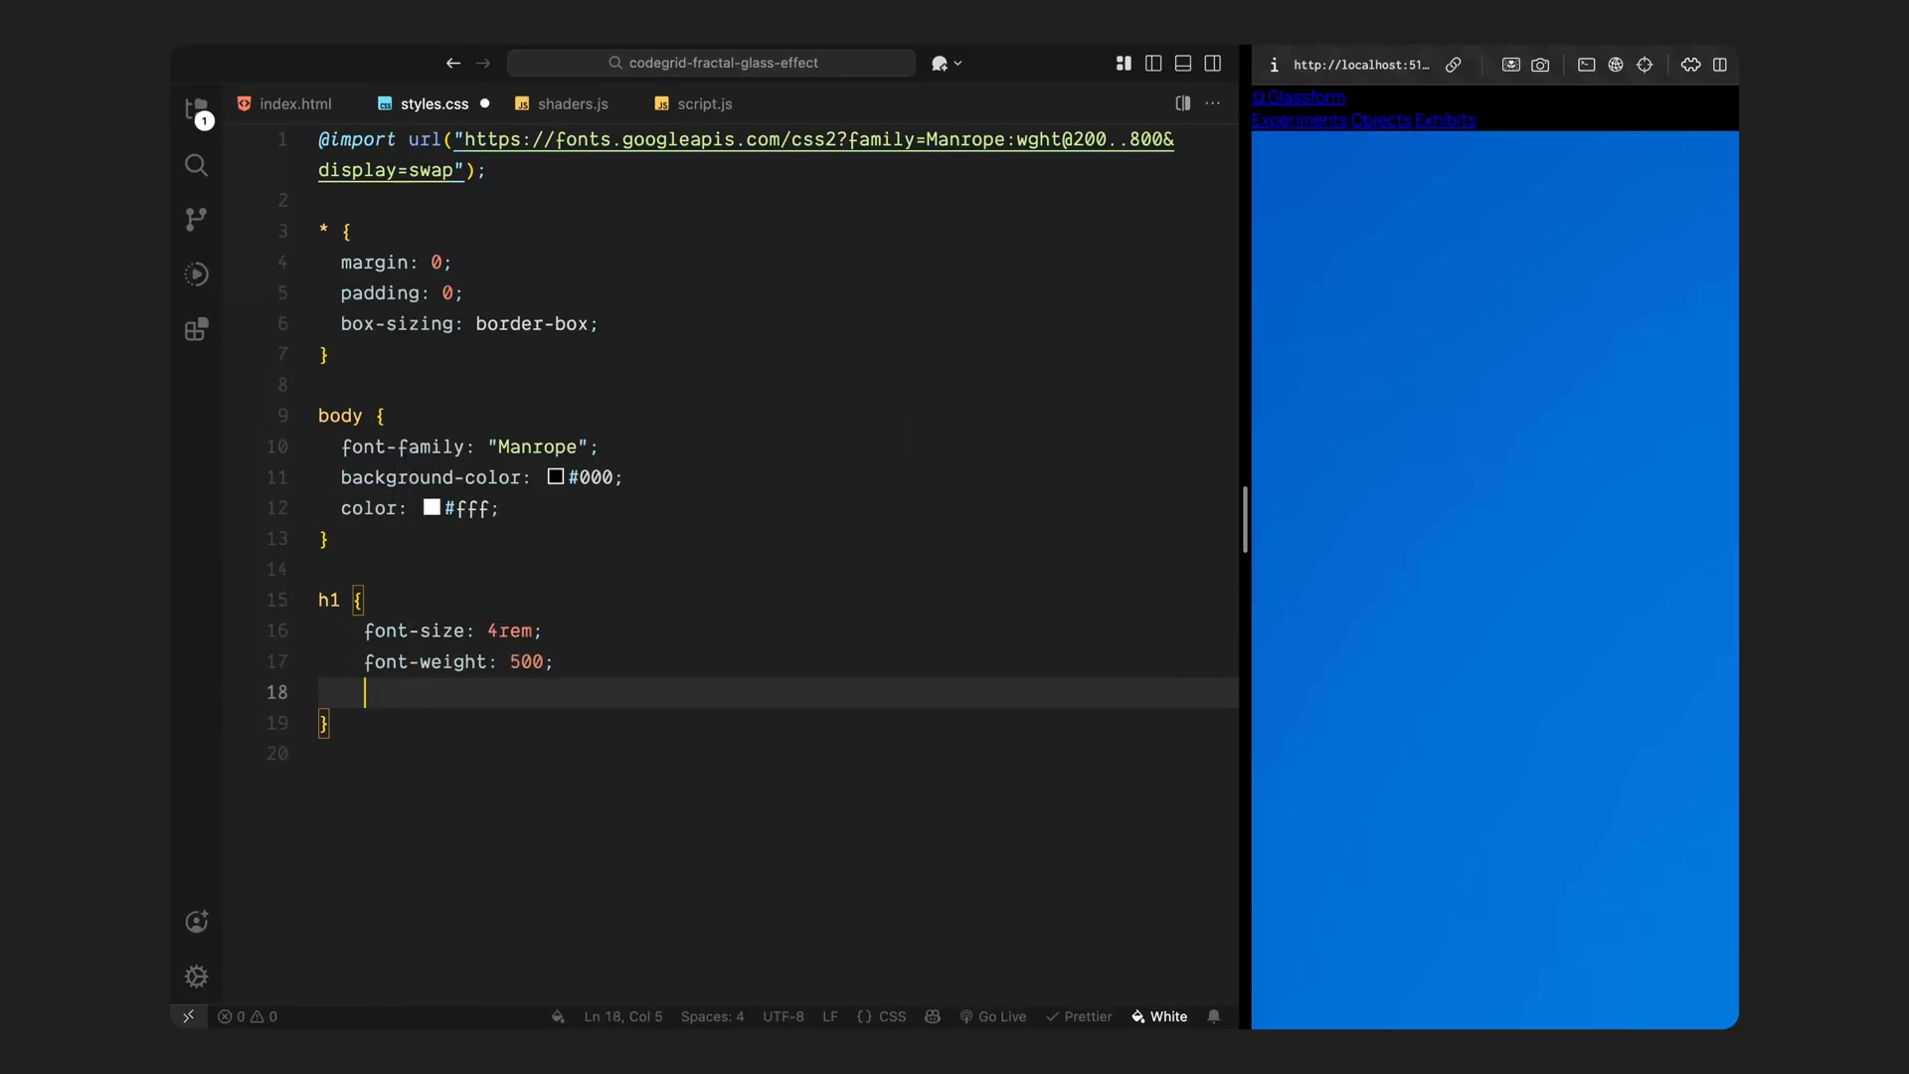
text(letter-spacing: -0.1rem;)
text(line-height: 1;)
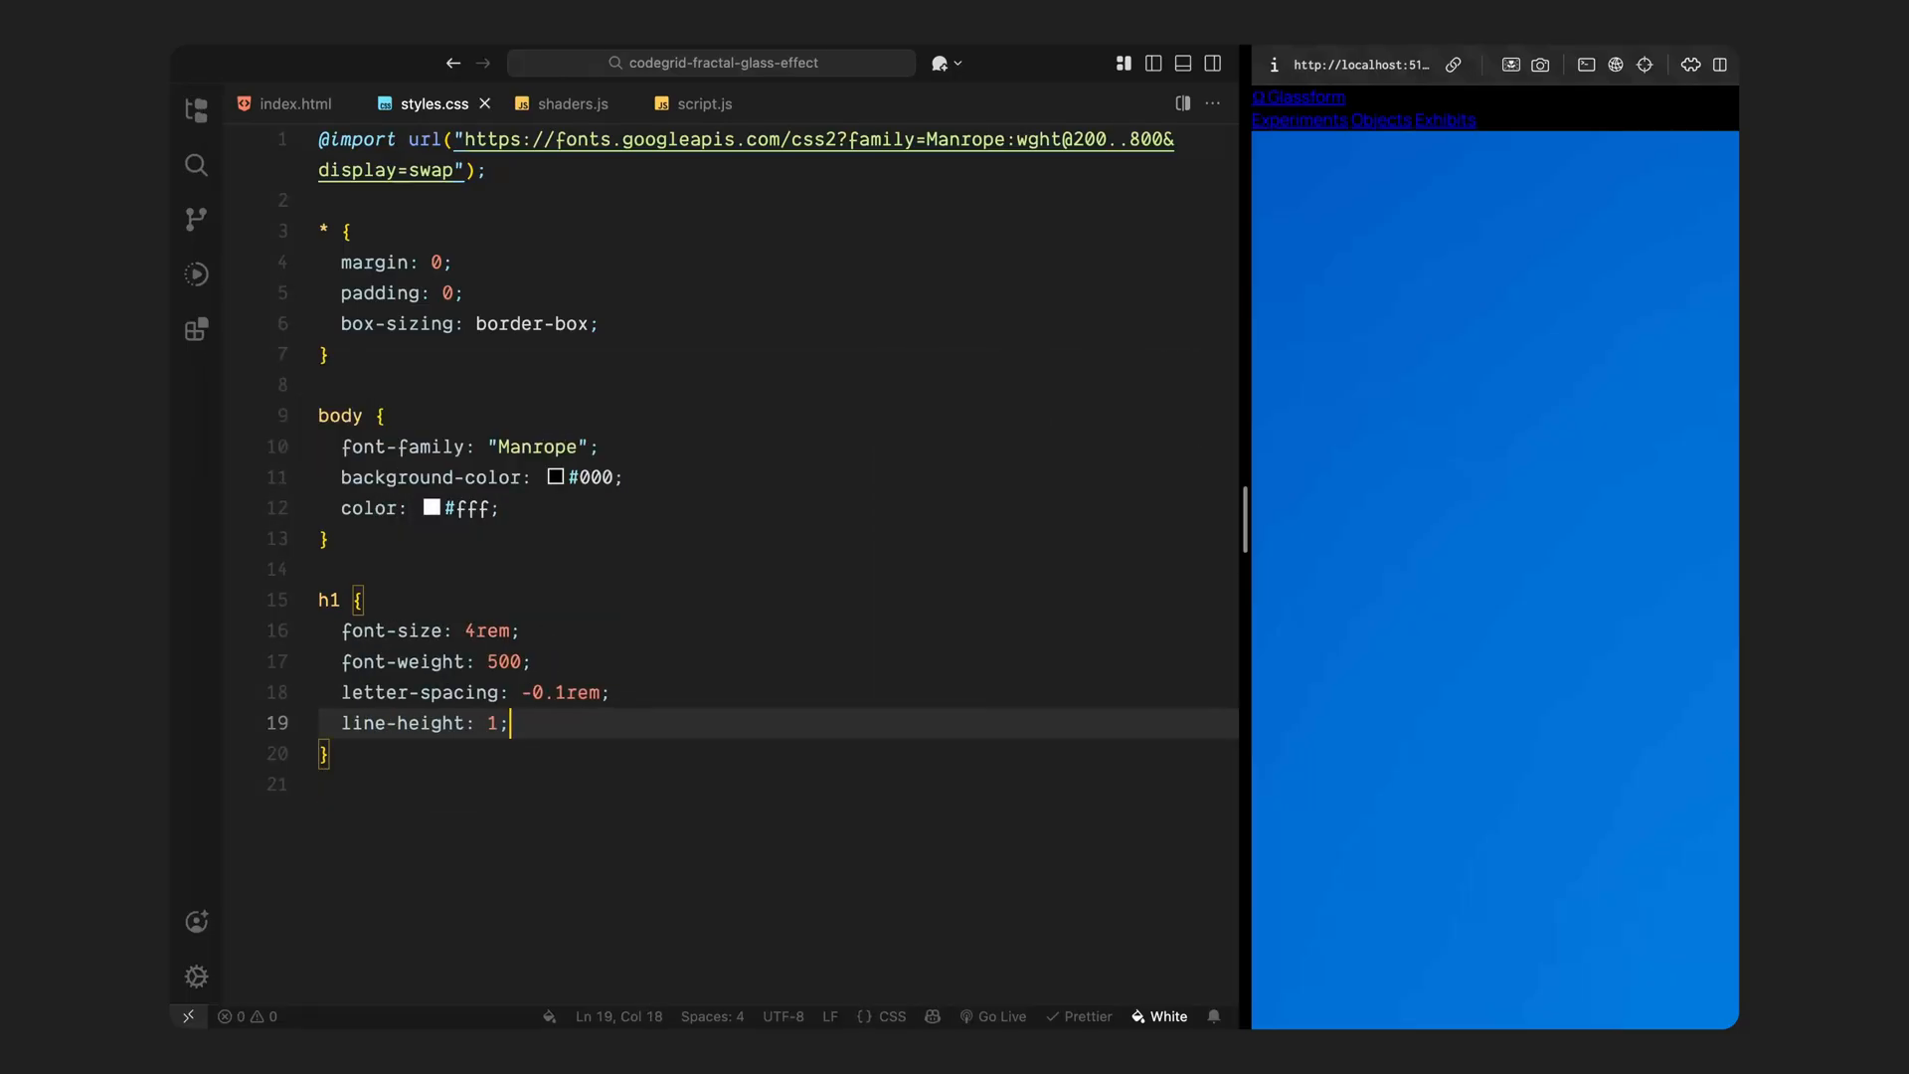
text(col)
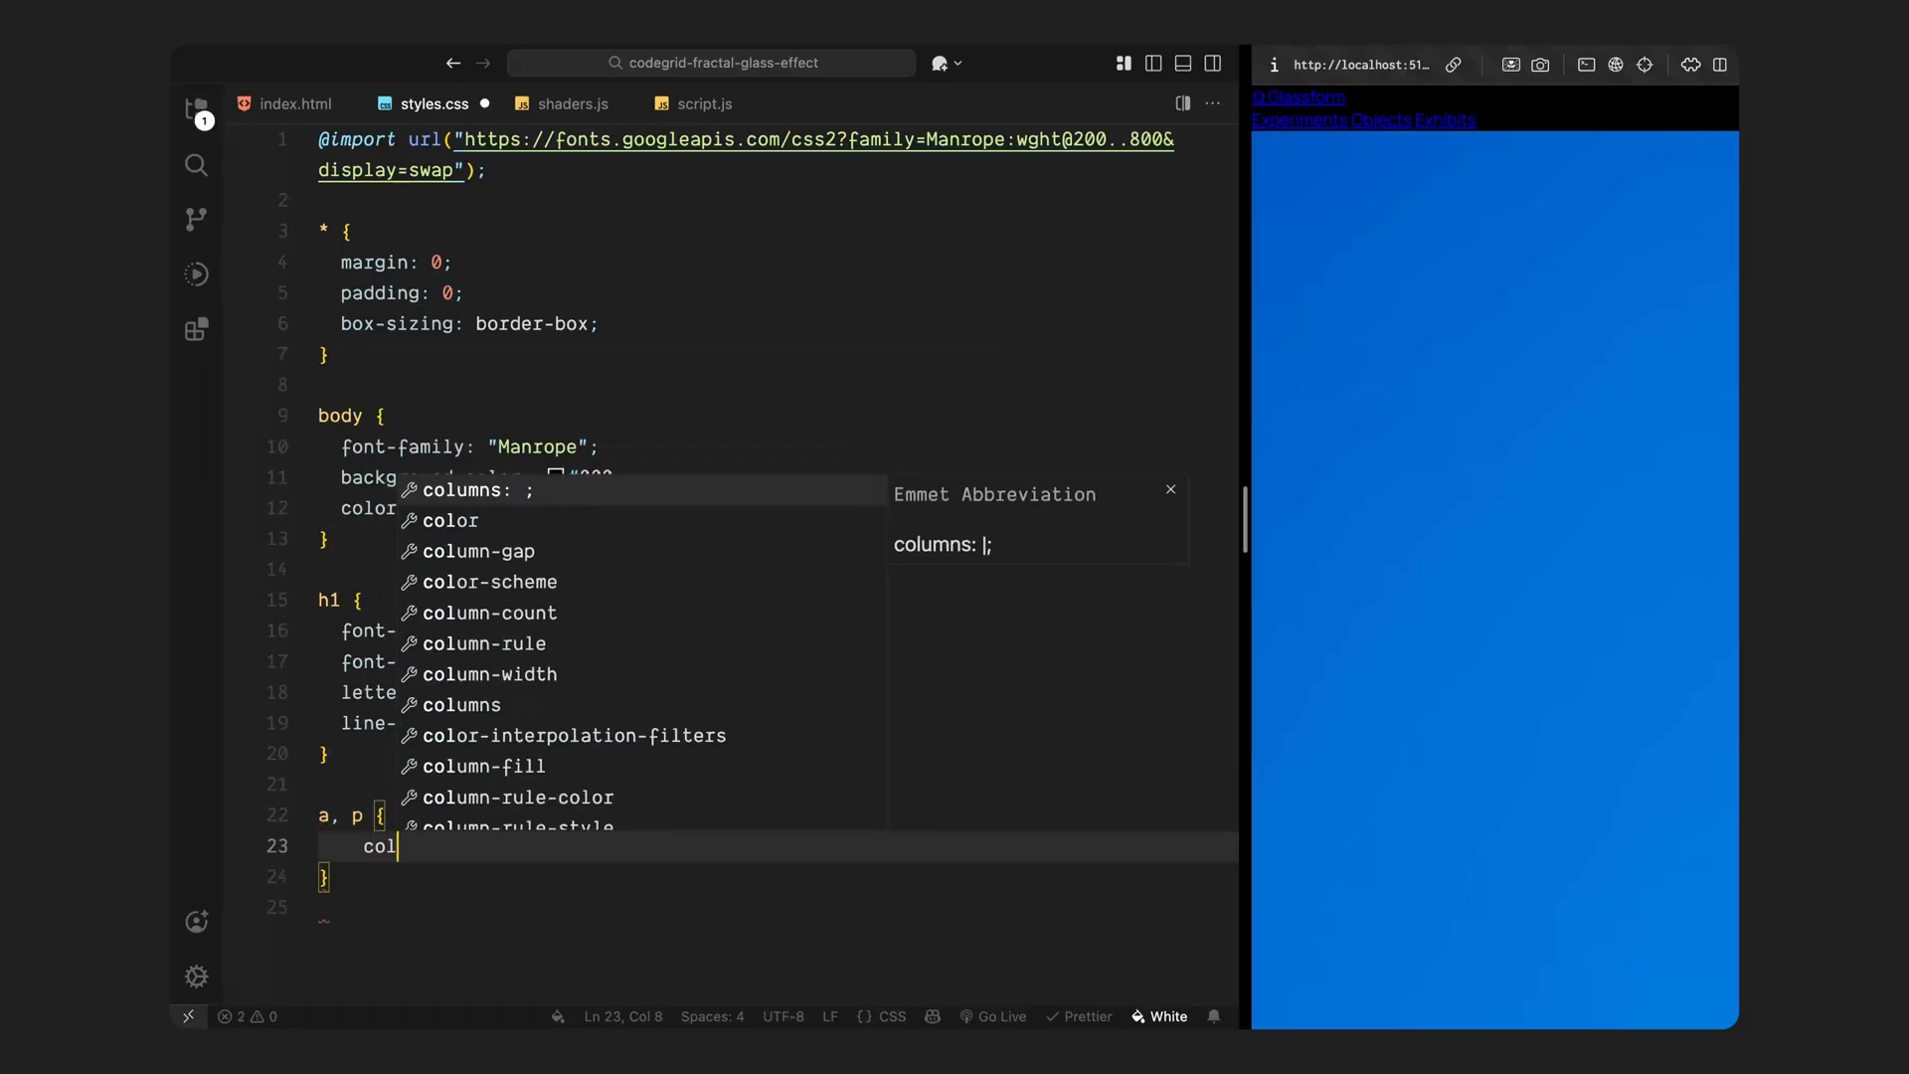
text(text-decoration:)
text(li)
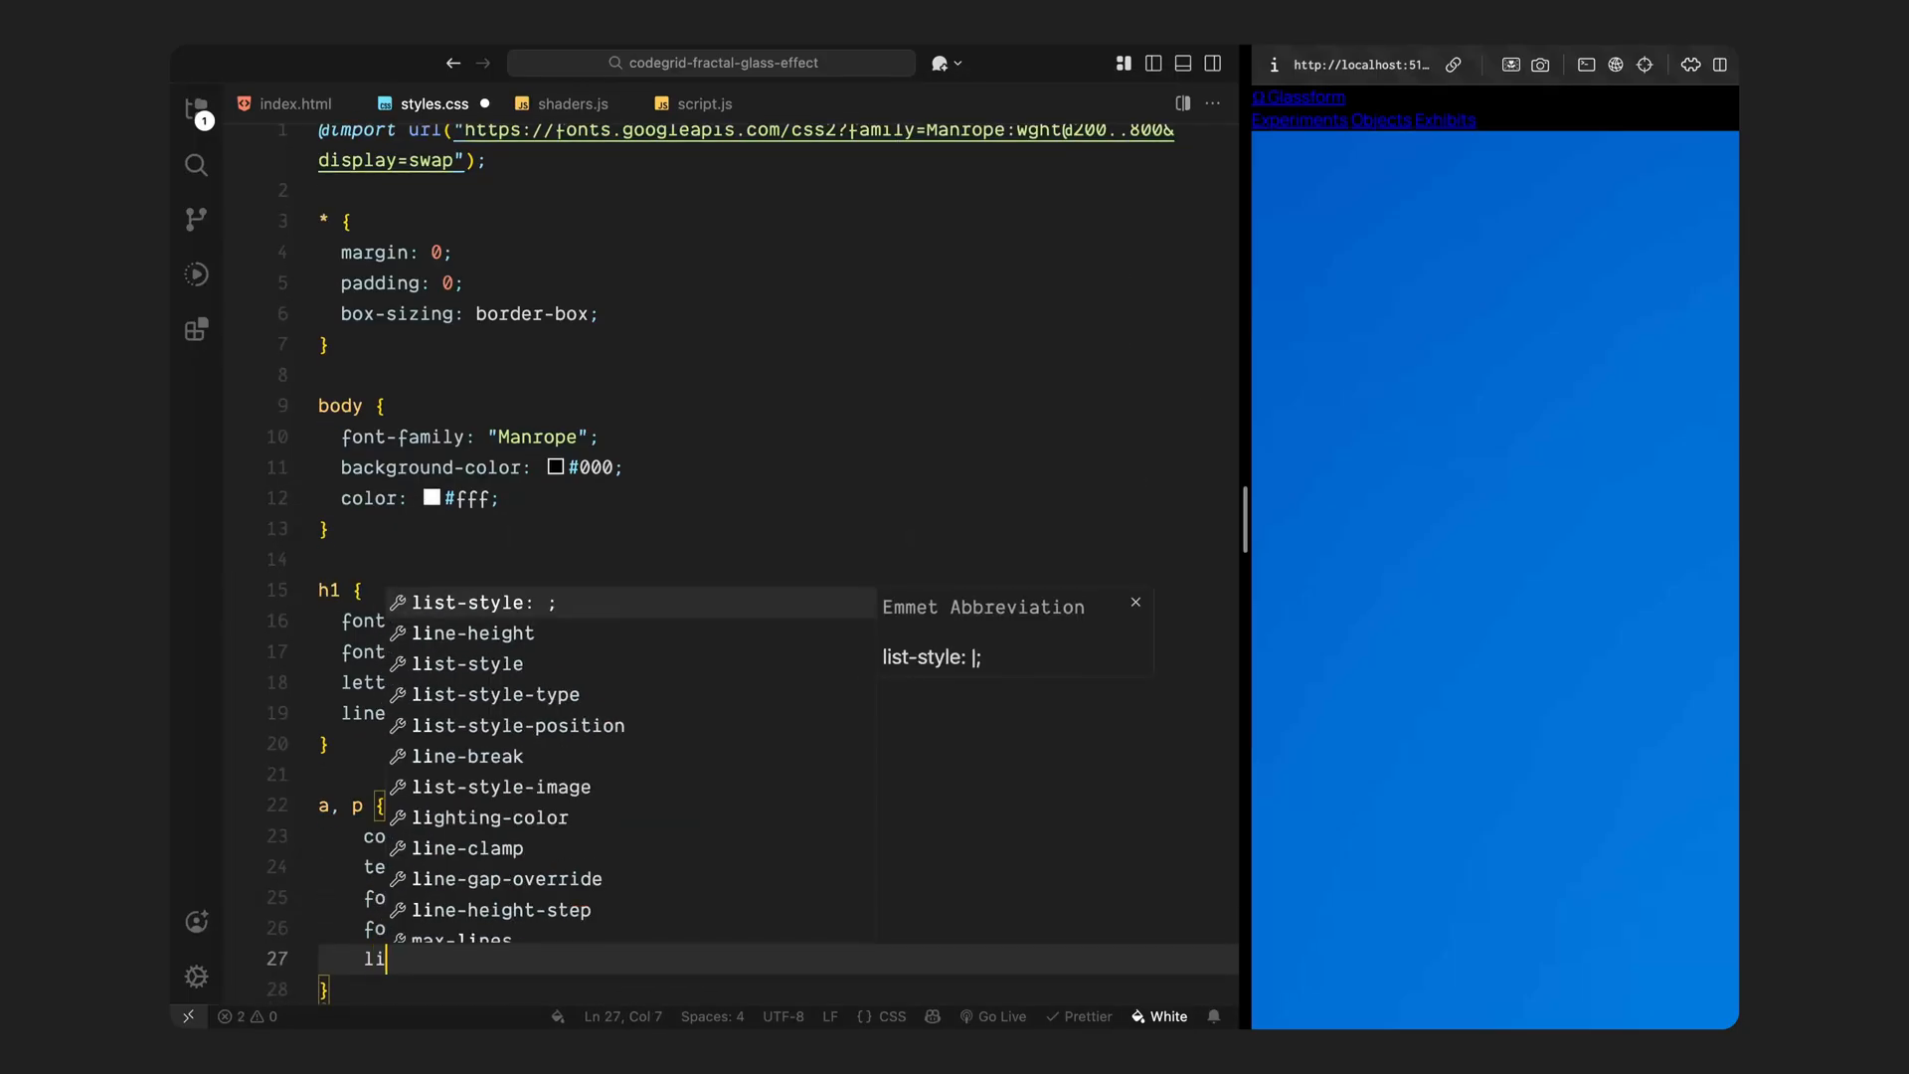
text(display: in;)
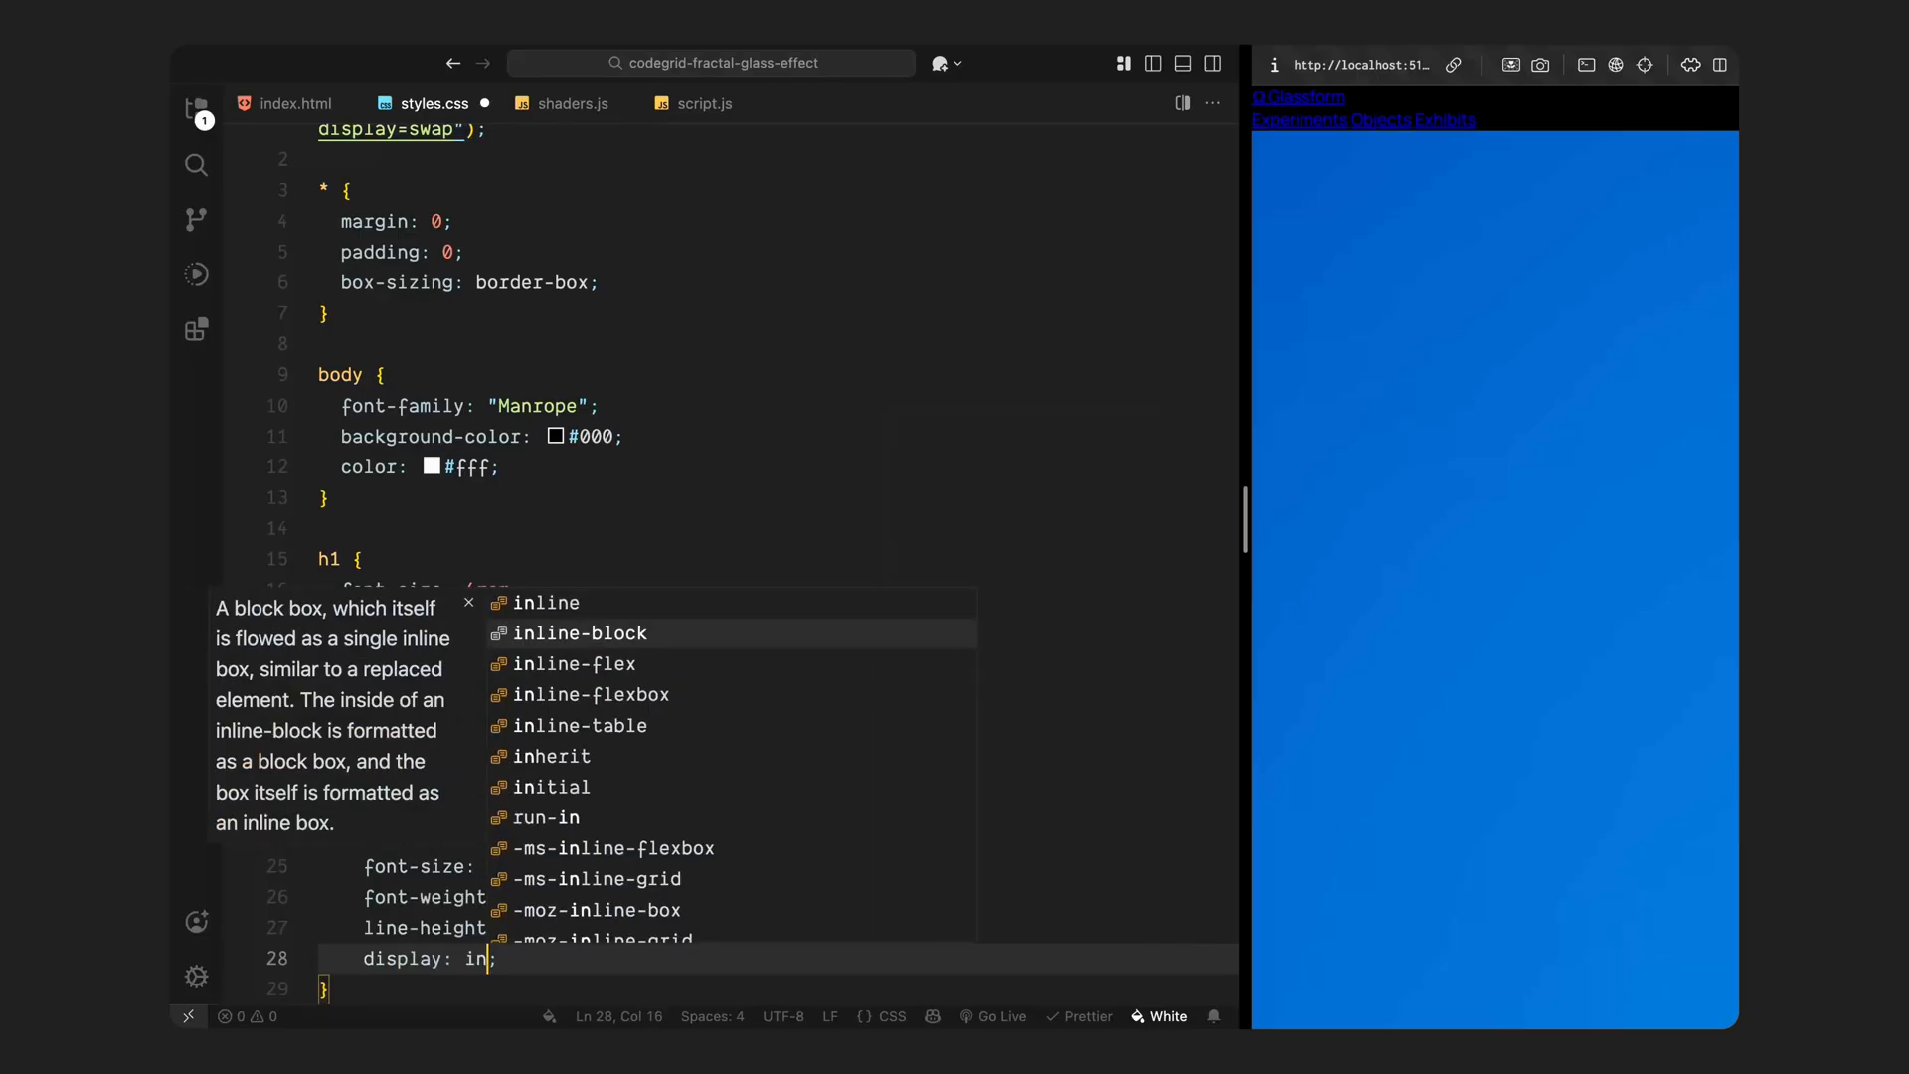
click(580, 634)
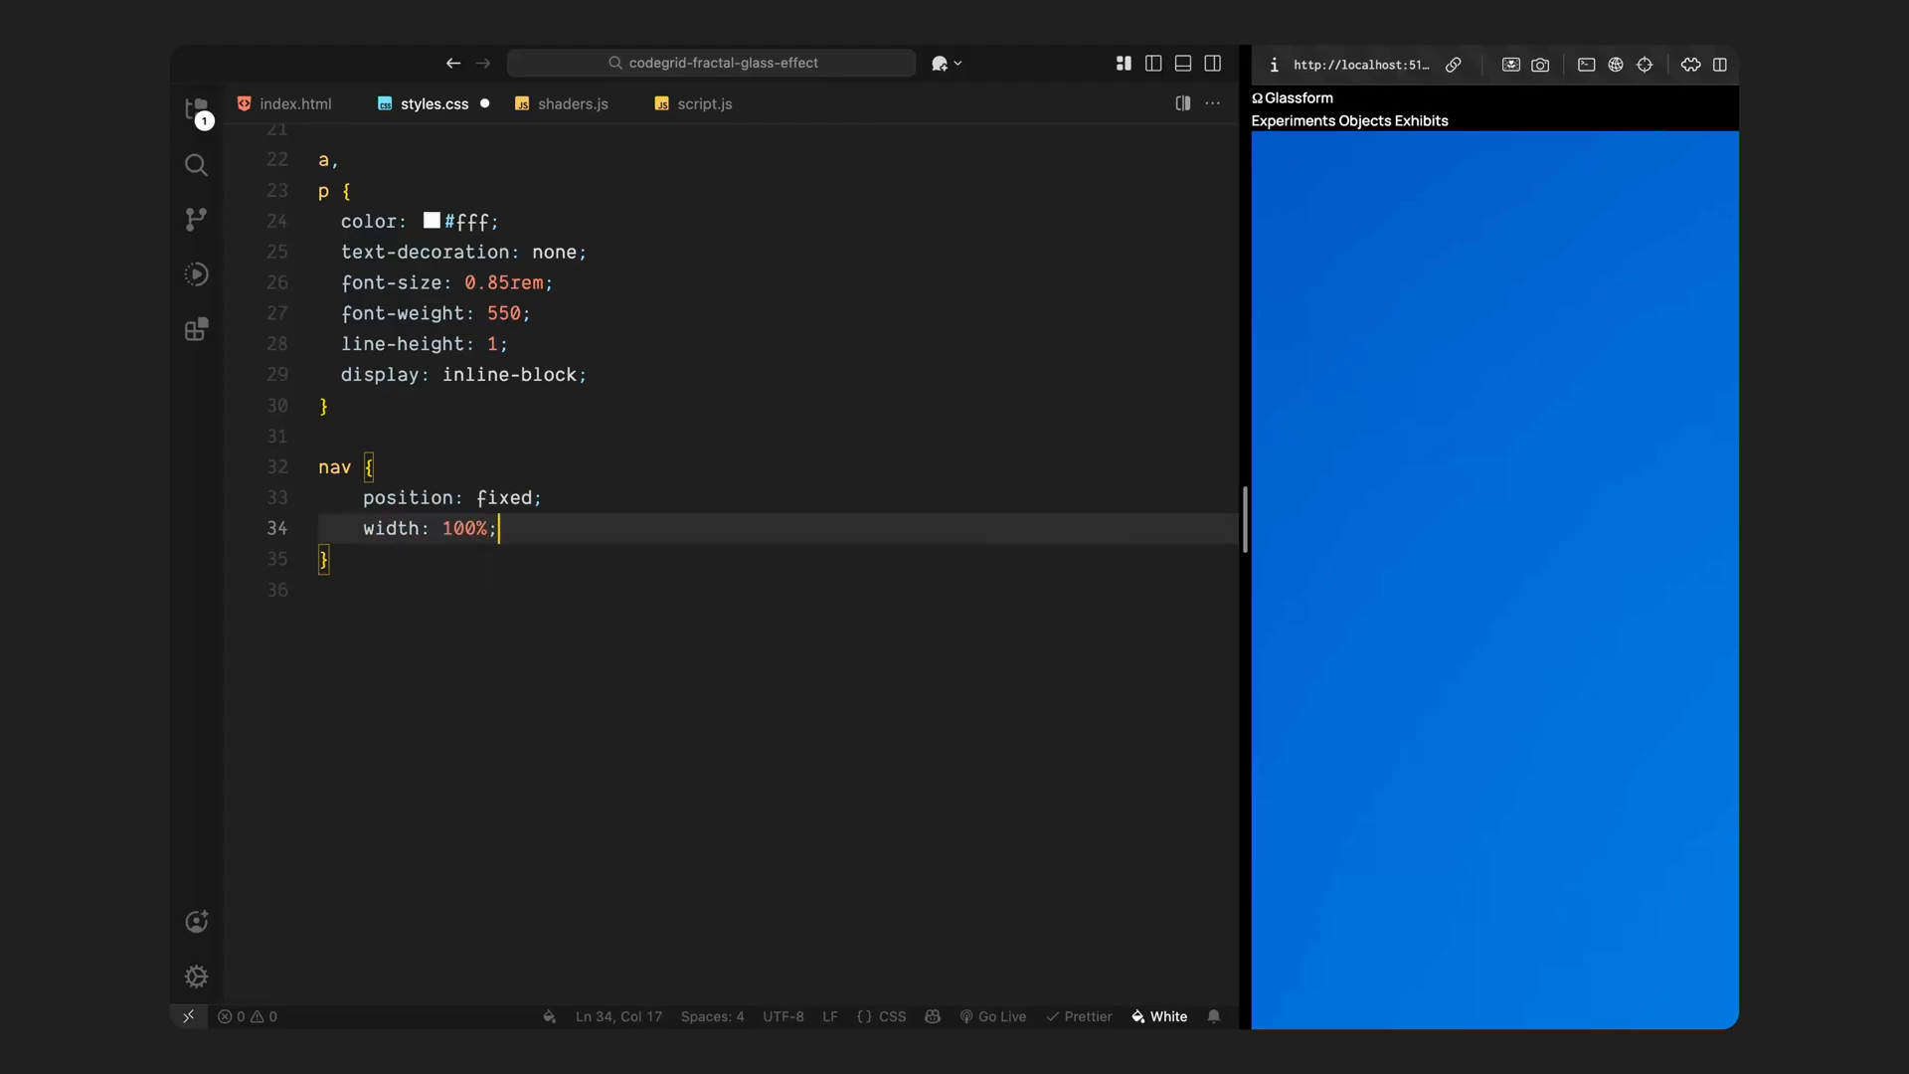
Step: Make the nav a 2rem-padded flex bar with 0.75rem gaps between links
text(padding: 2rem;)
text(z-index: 2;)
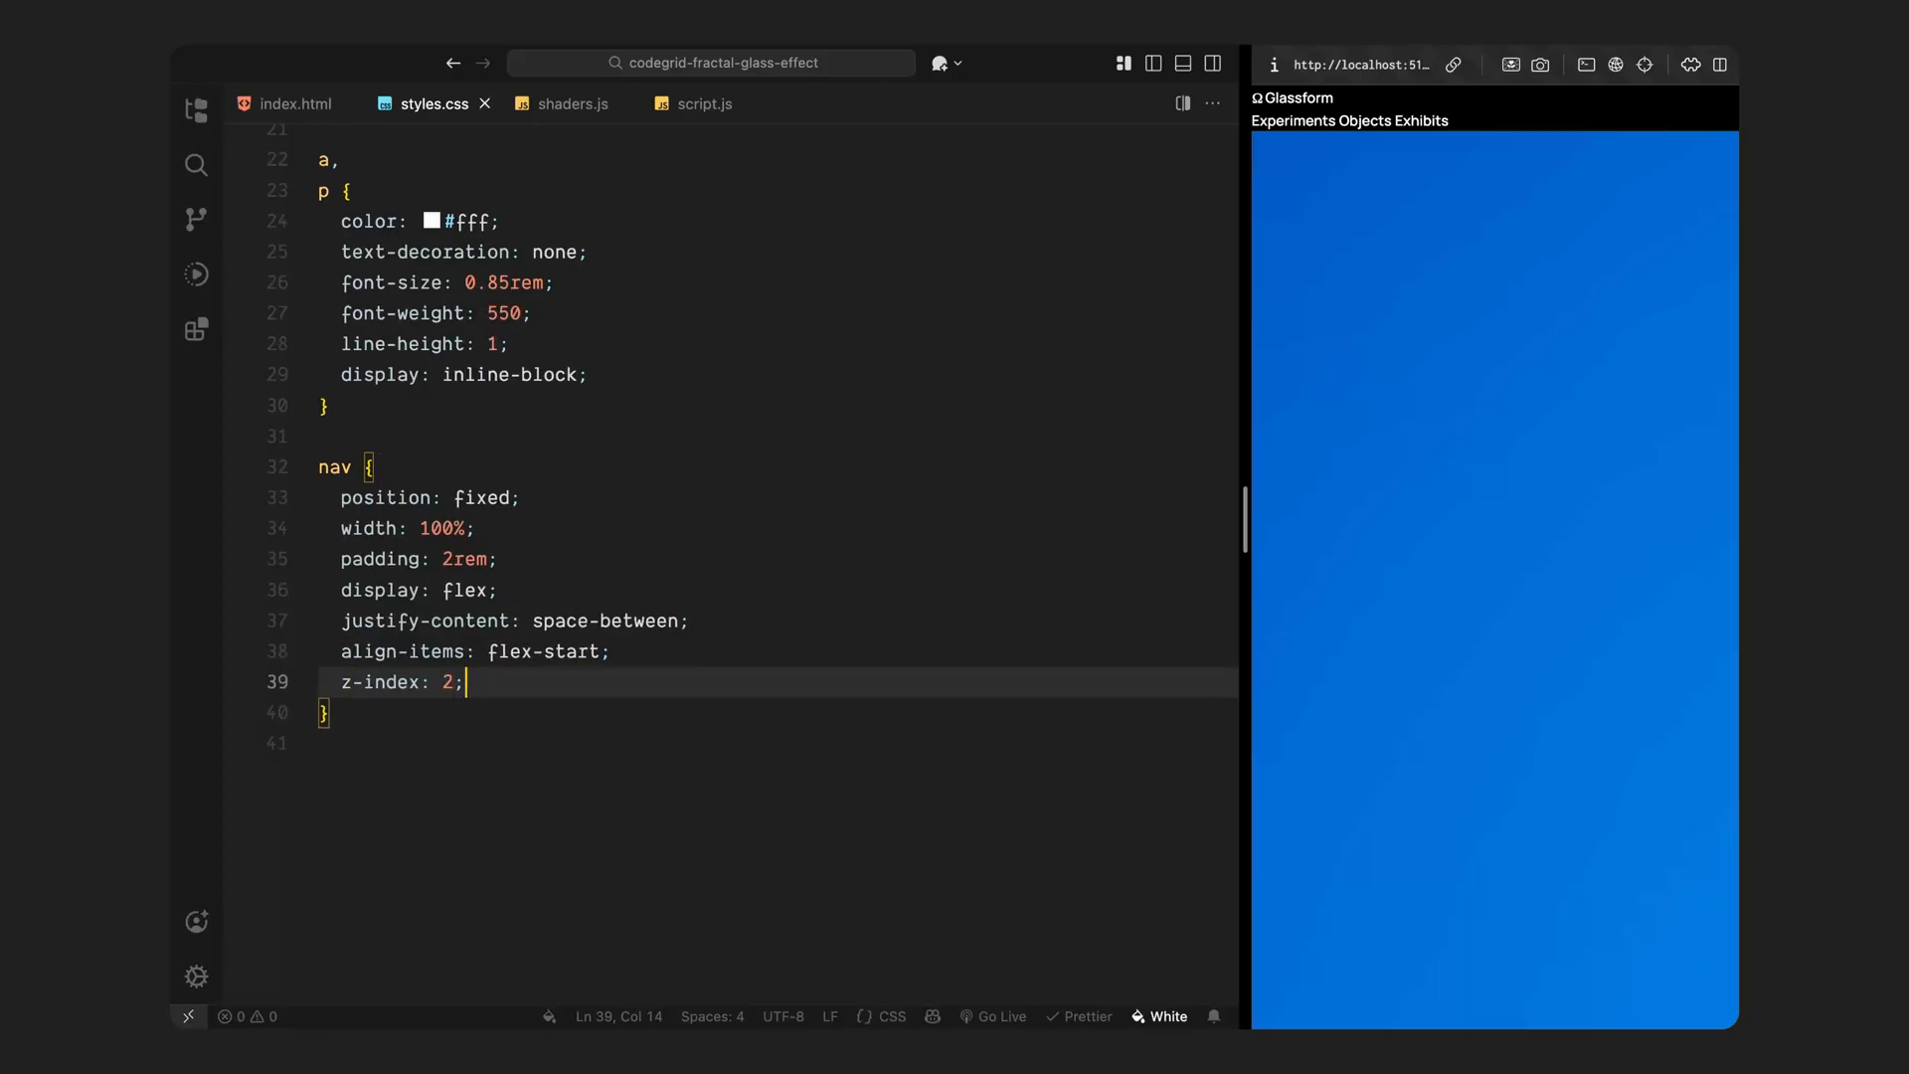
text(nav .nav-links {)
text(display: flex;)
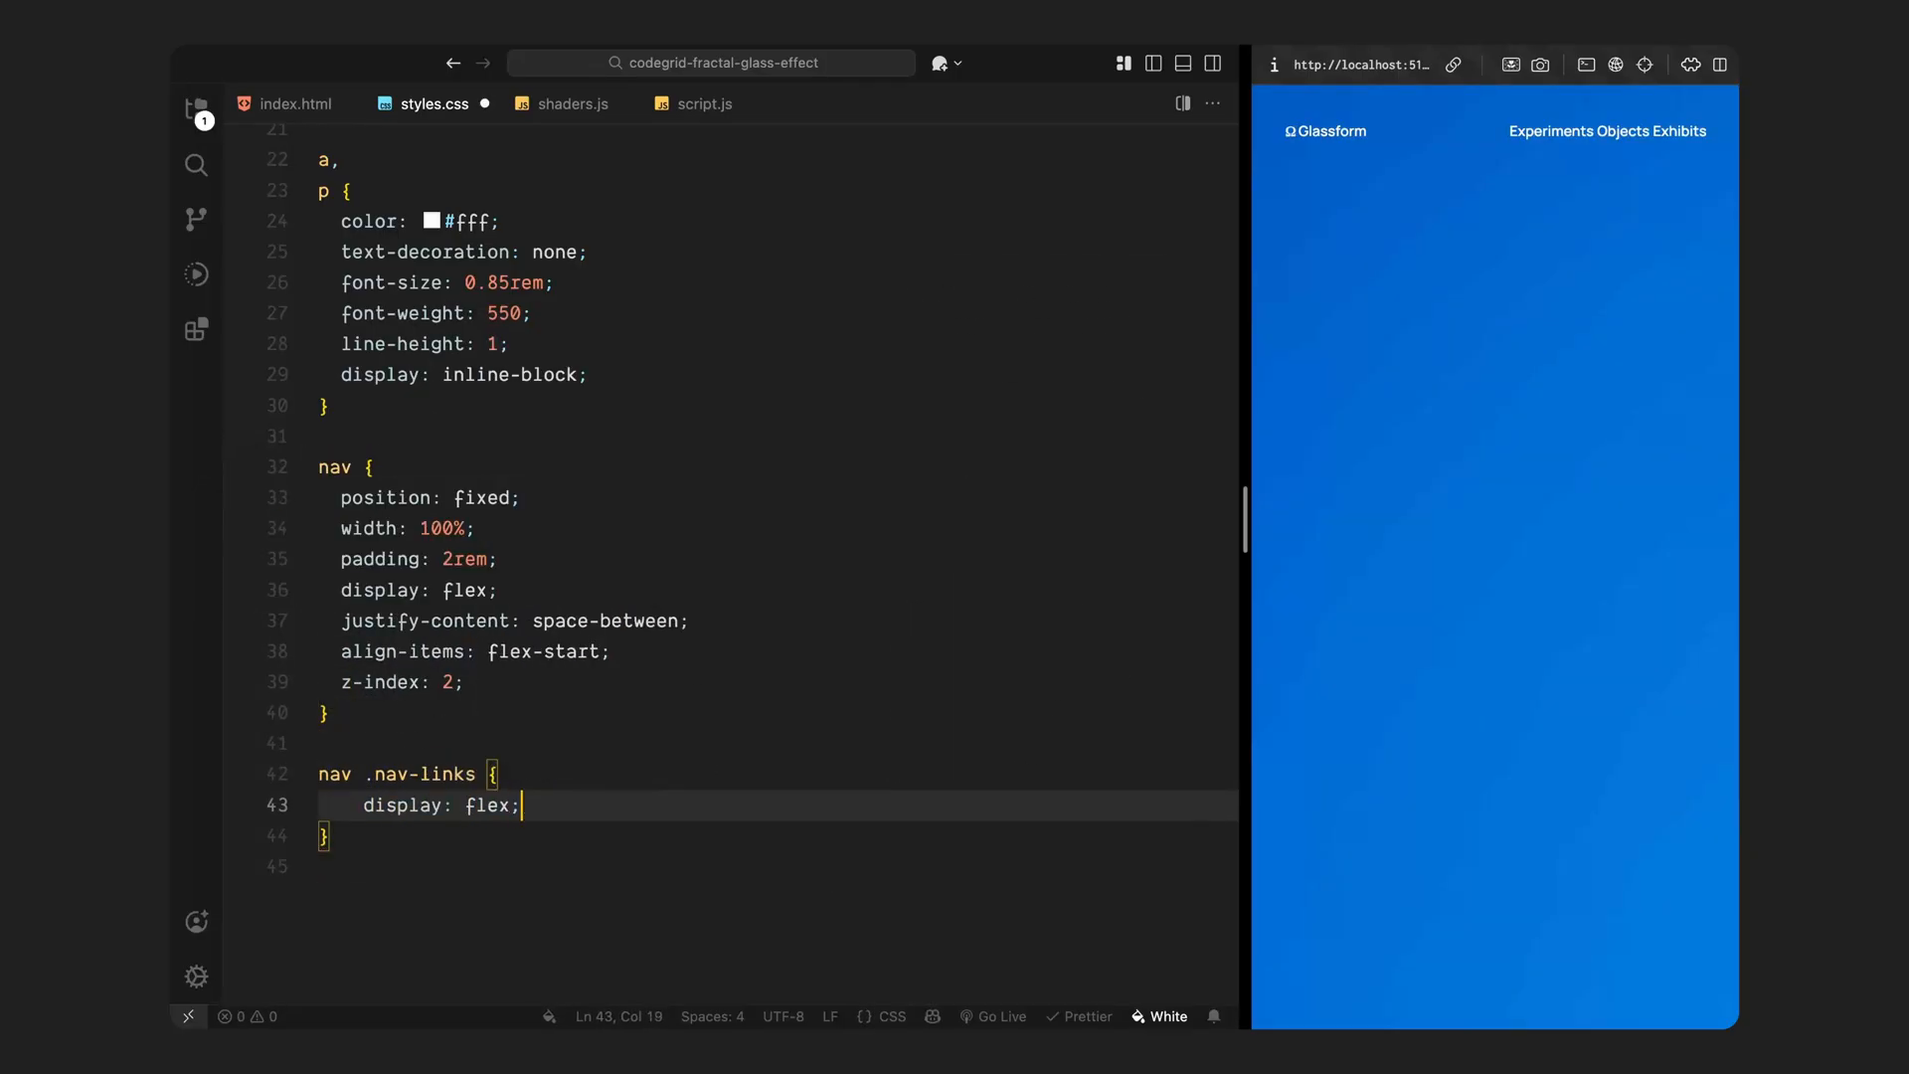
text(gap: 0.75rem;)
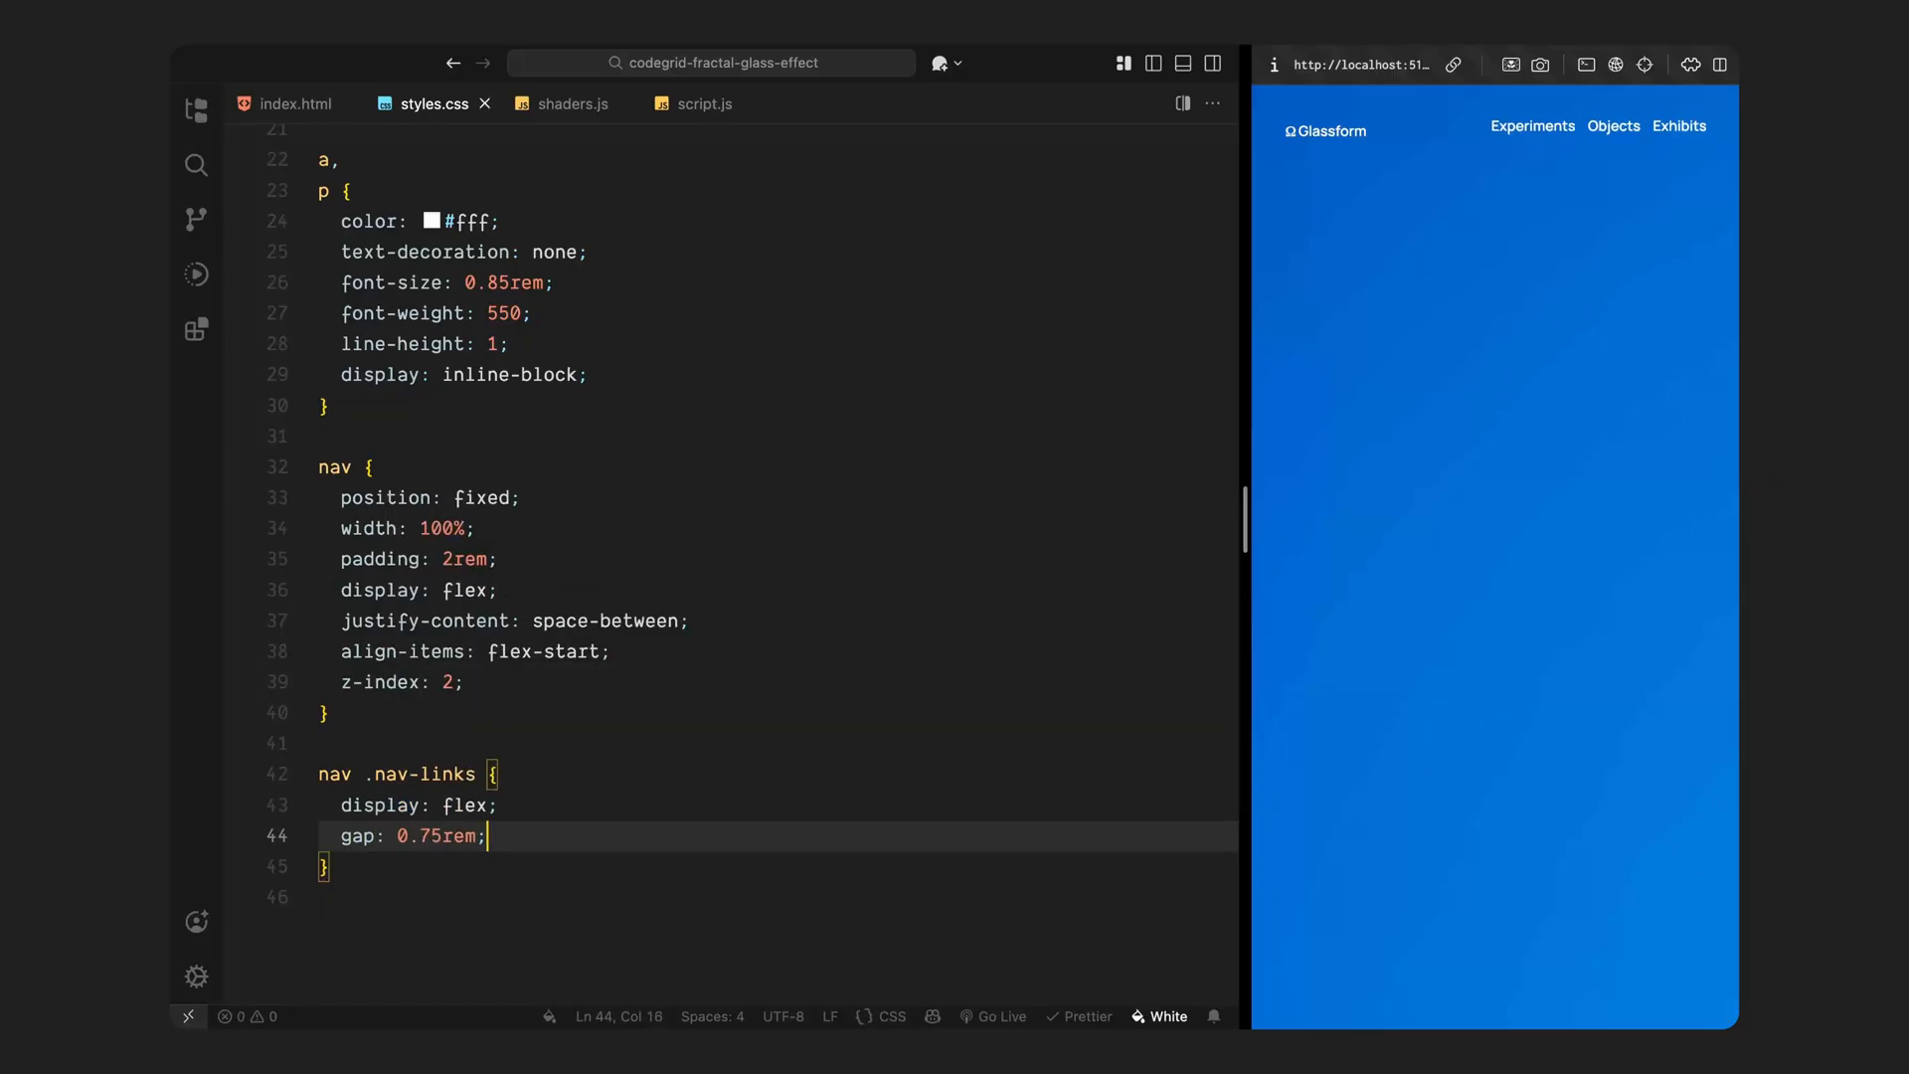
text(.hero {)
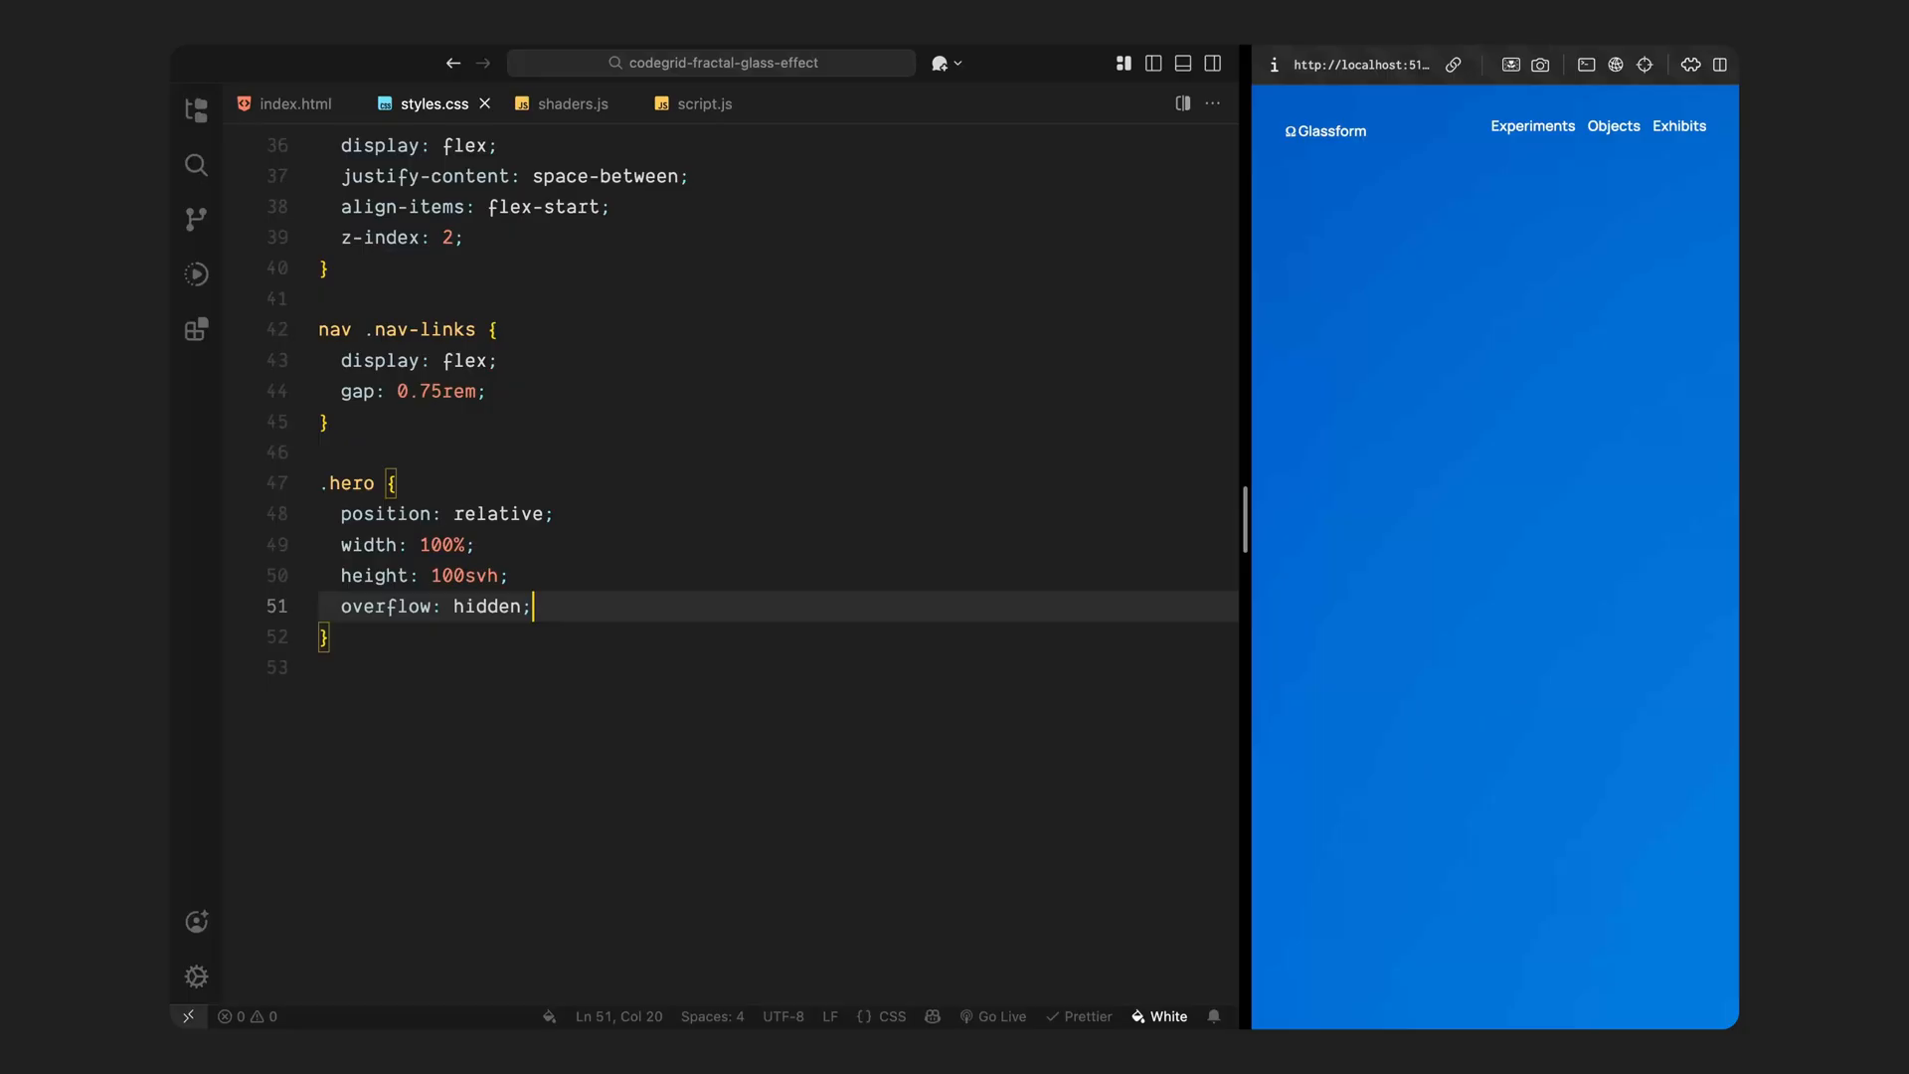
Step: Hide the glassTexture image and pin hero content bottom as a padded space-between row
text(.hero img#glassTexture {)
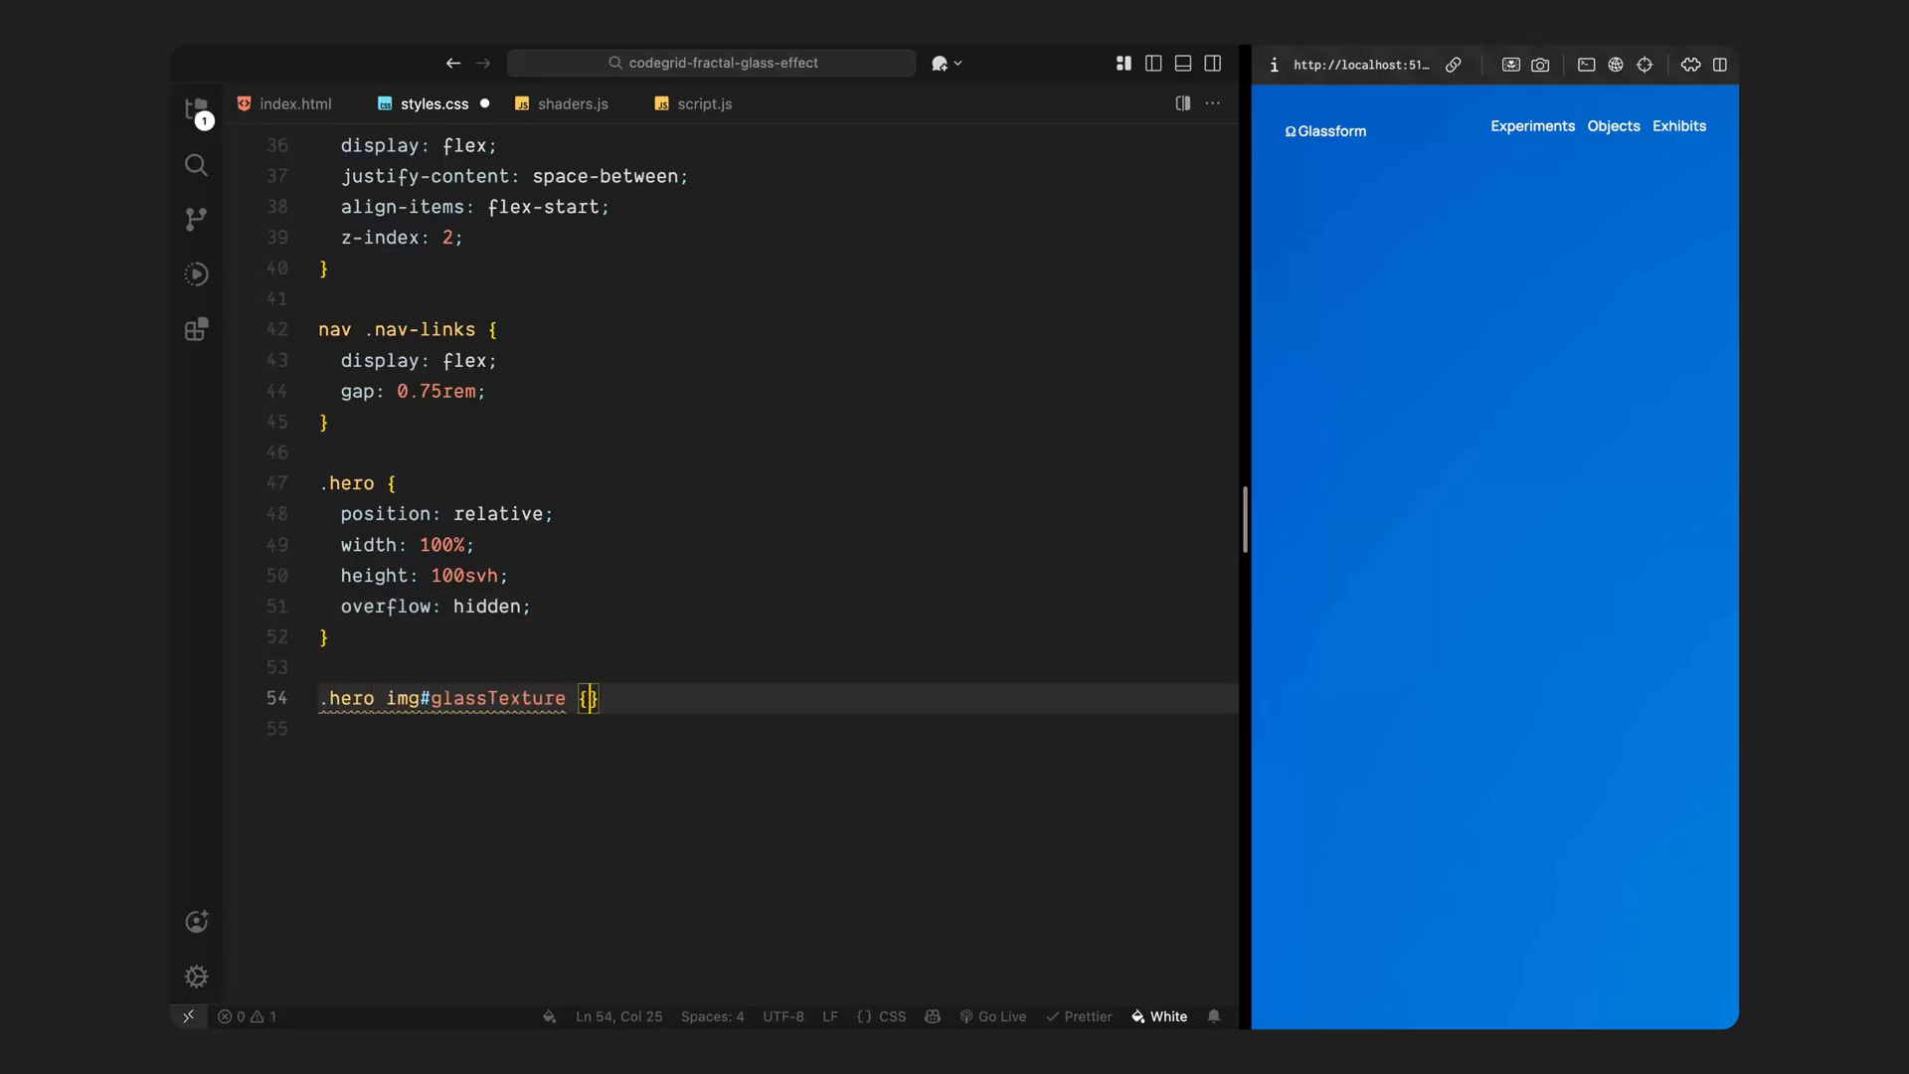
text(display: none;)
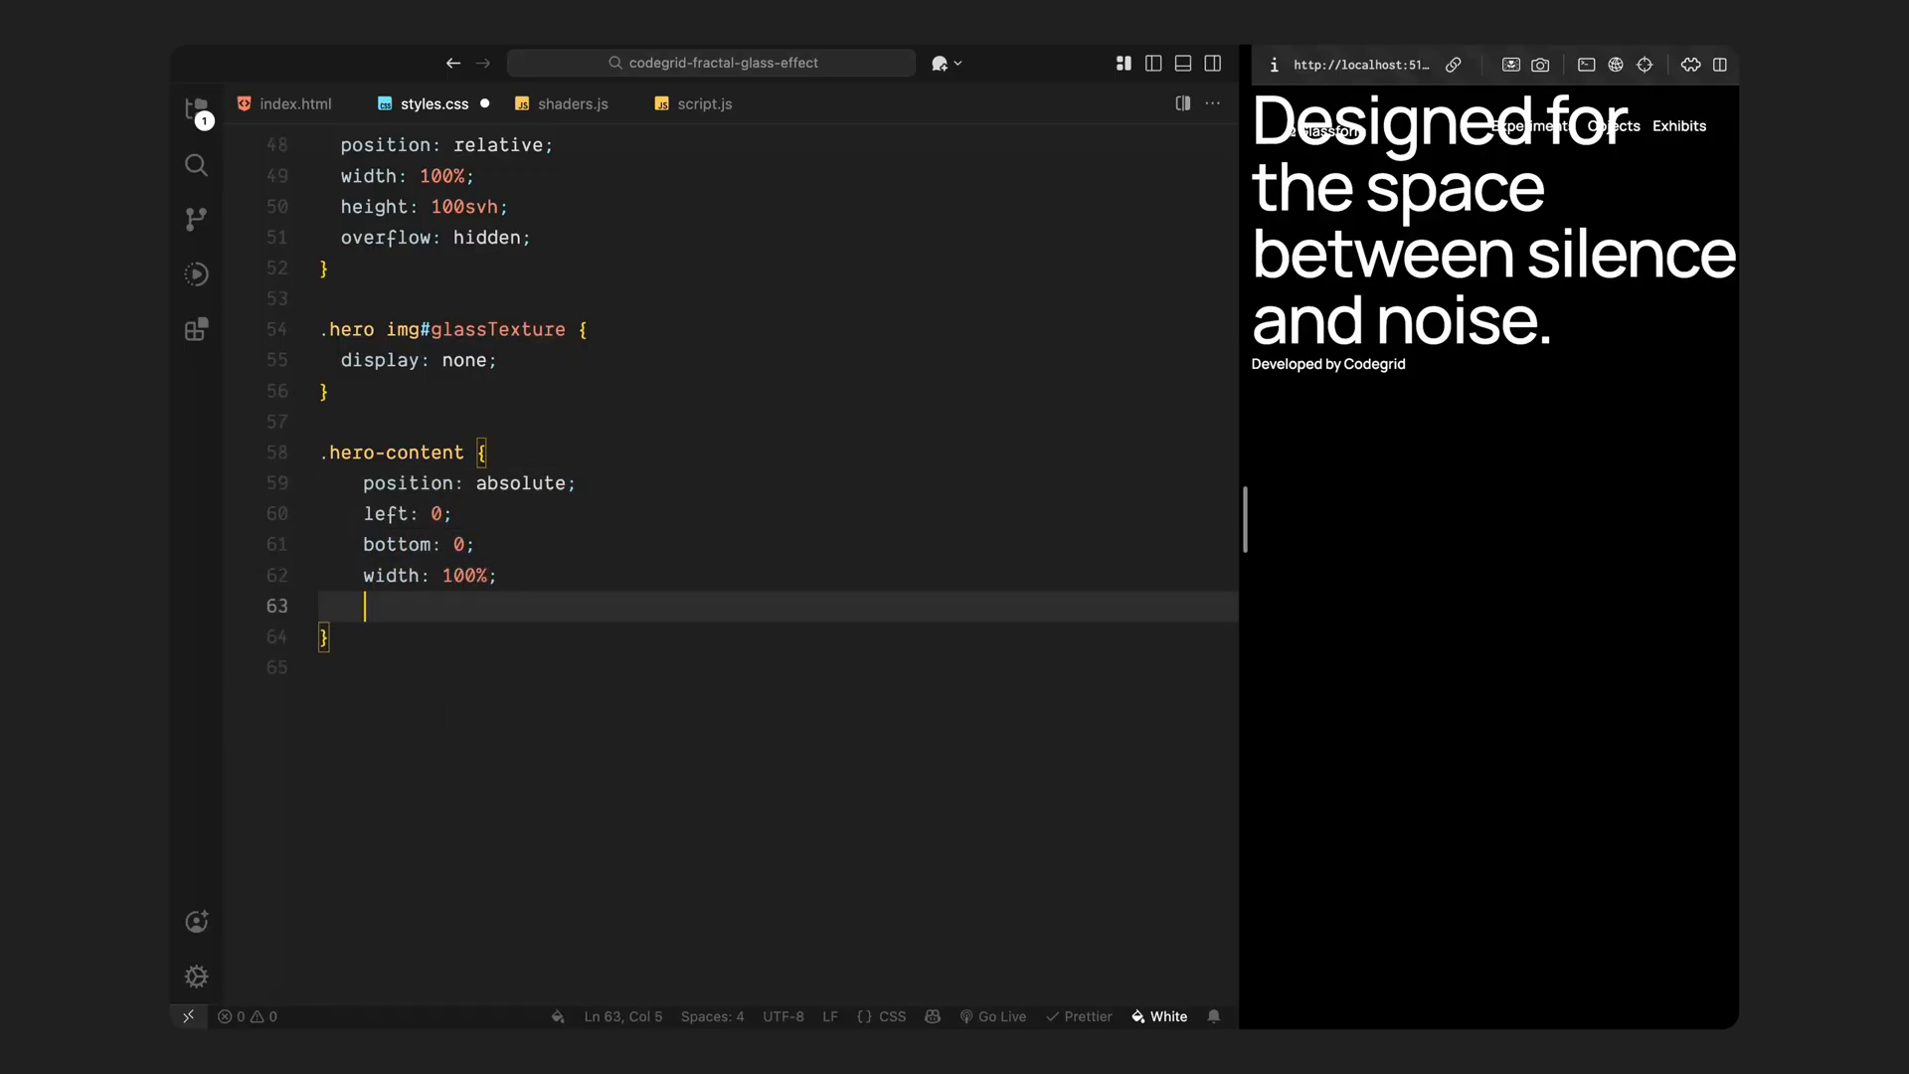
text(padding: 2rem;)
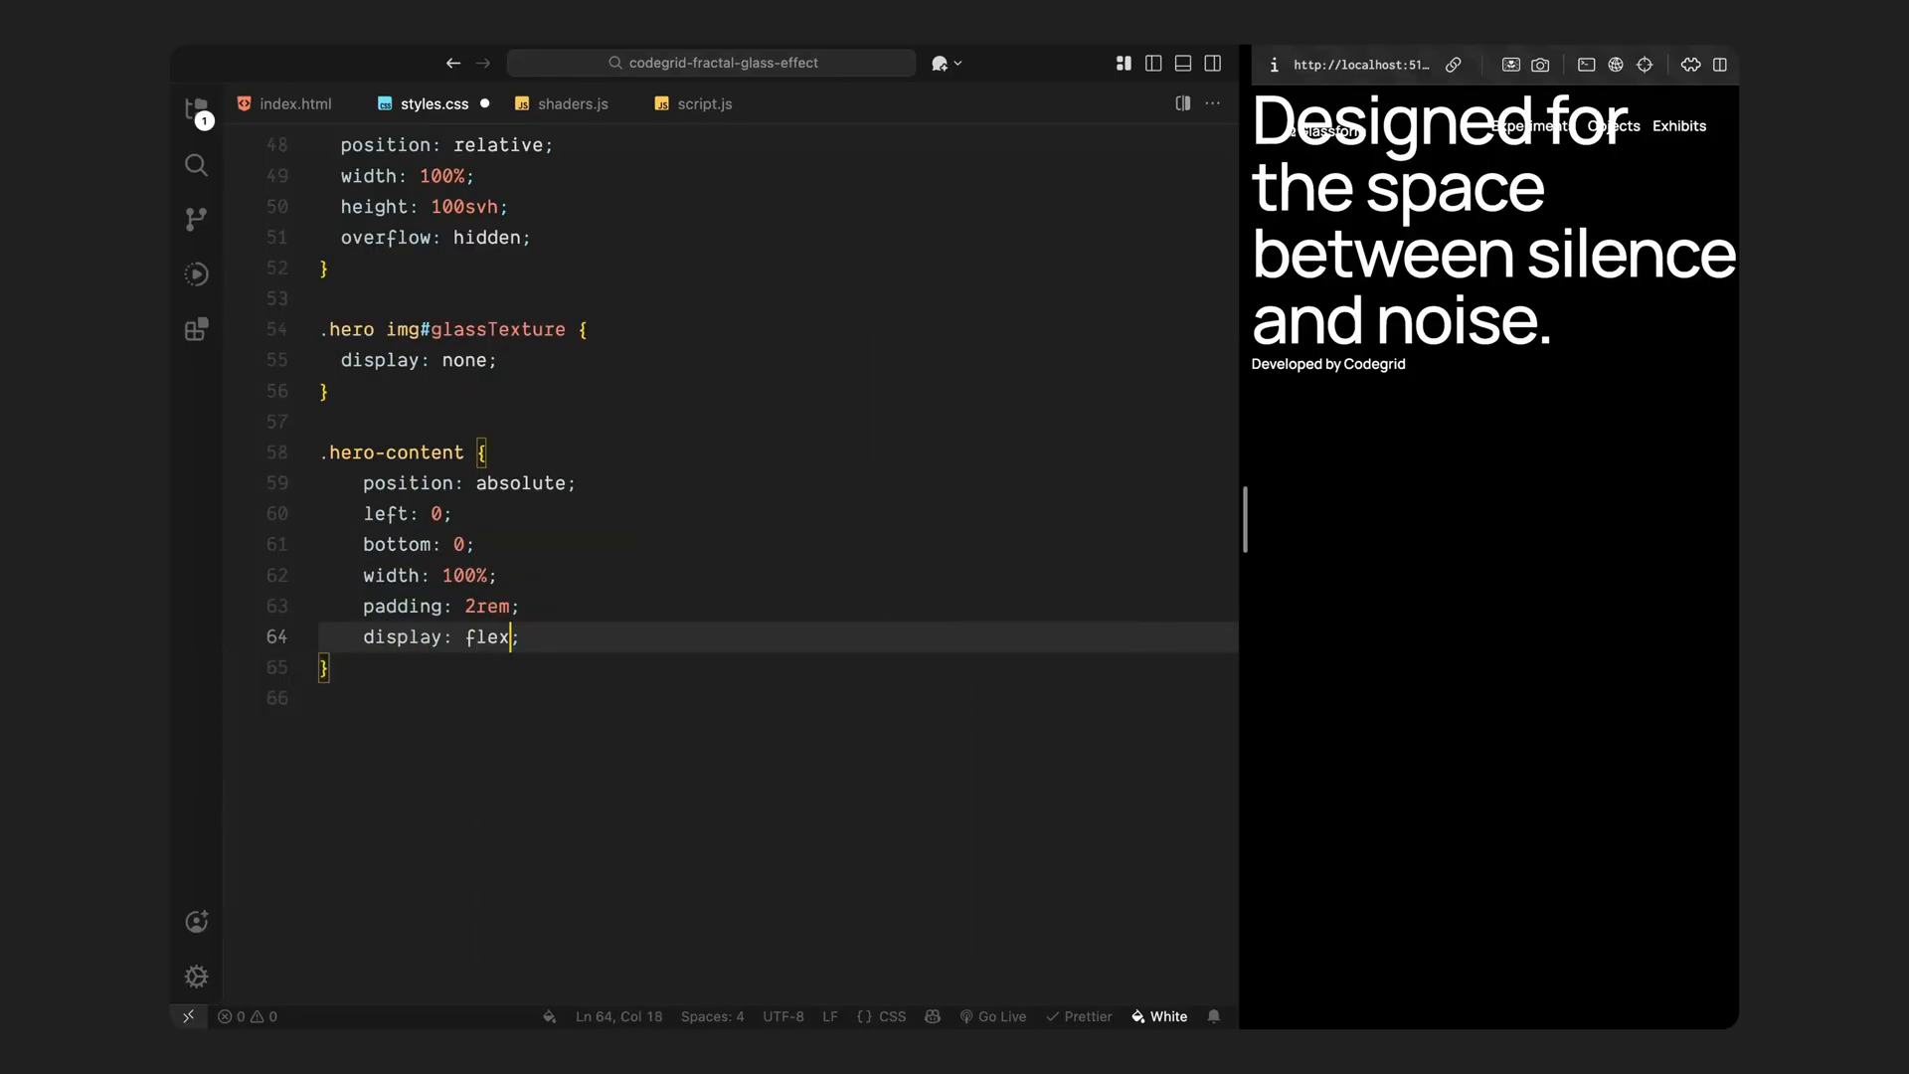
text(justify-content: space-between;)
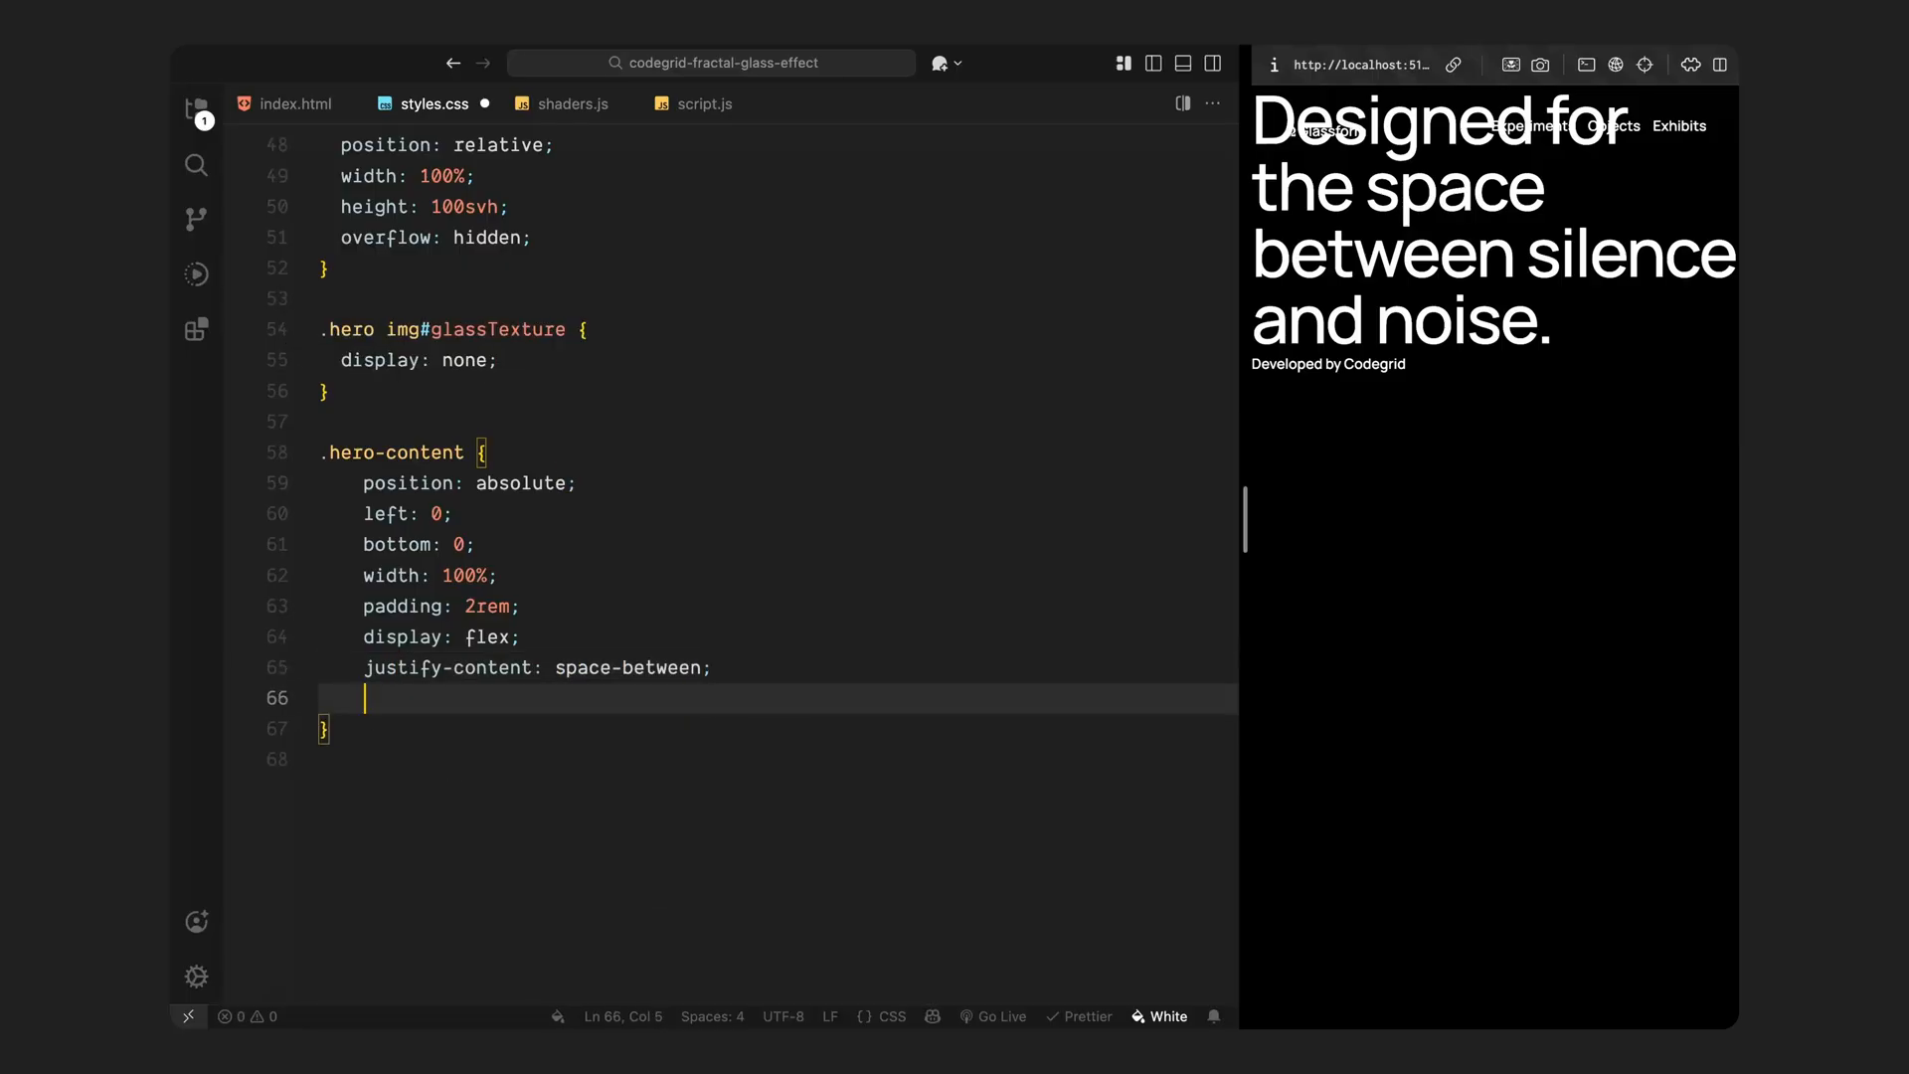
text(align-items: flex-end;)
text(width: 60%;)
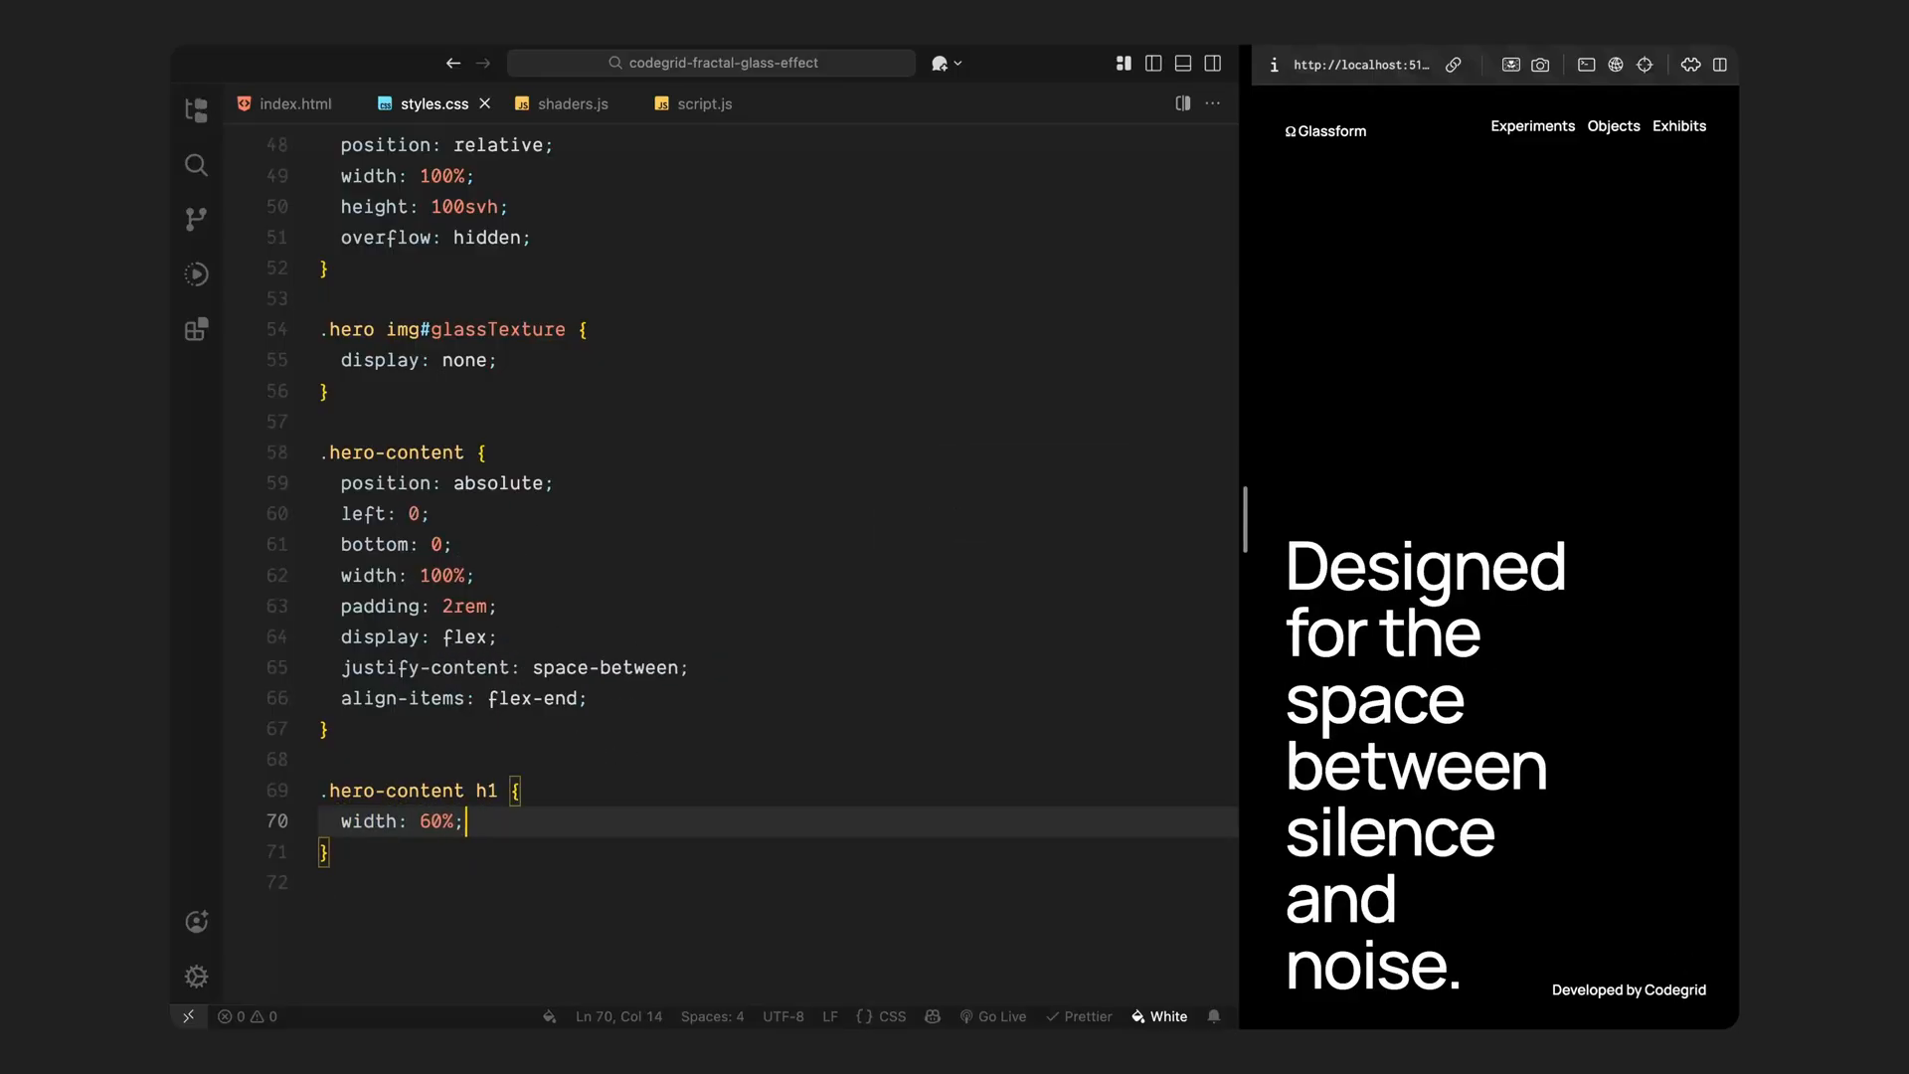
key(enter)
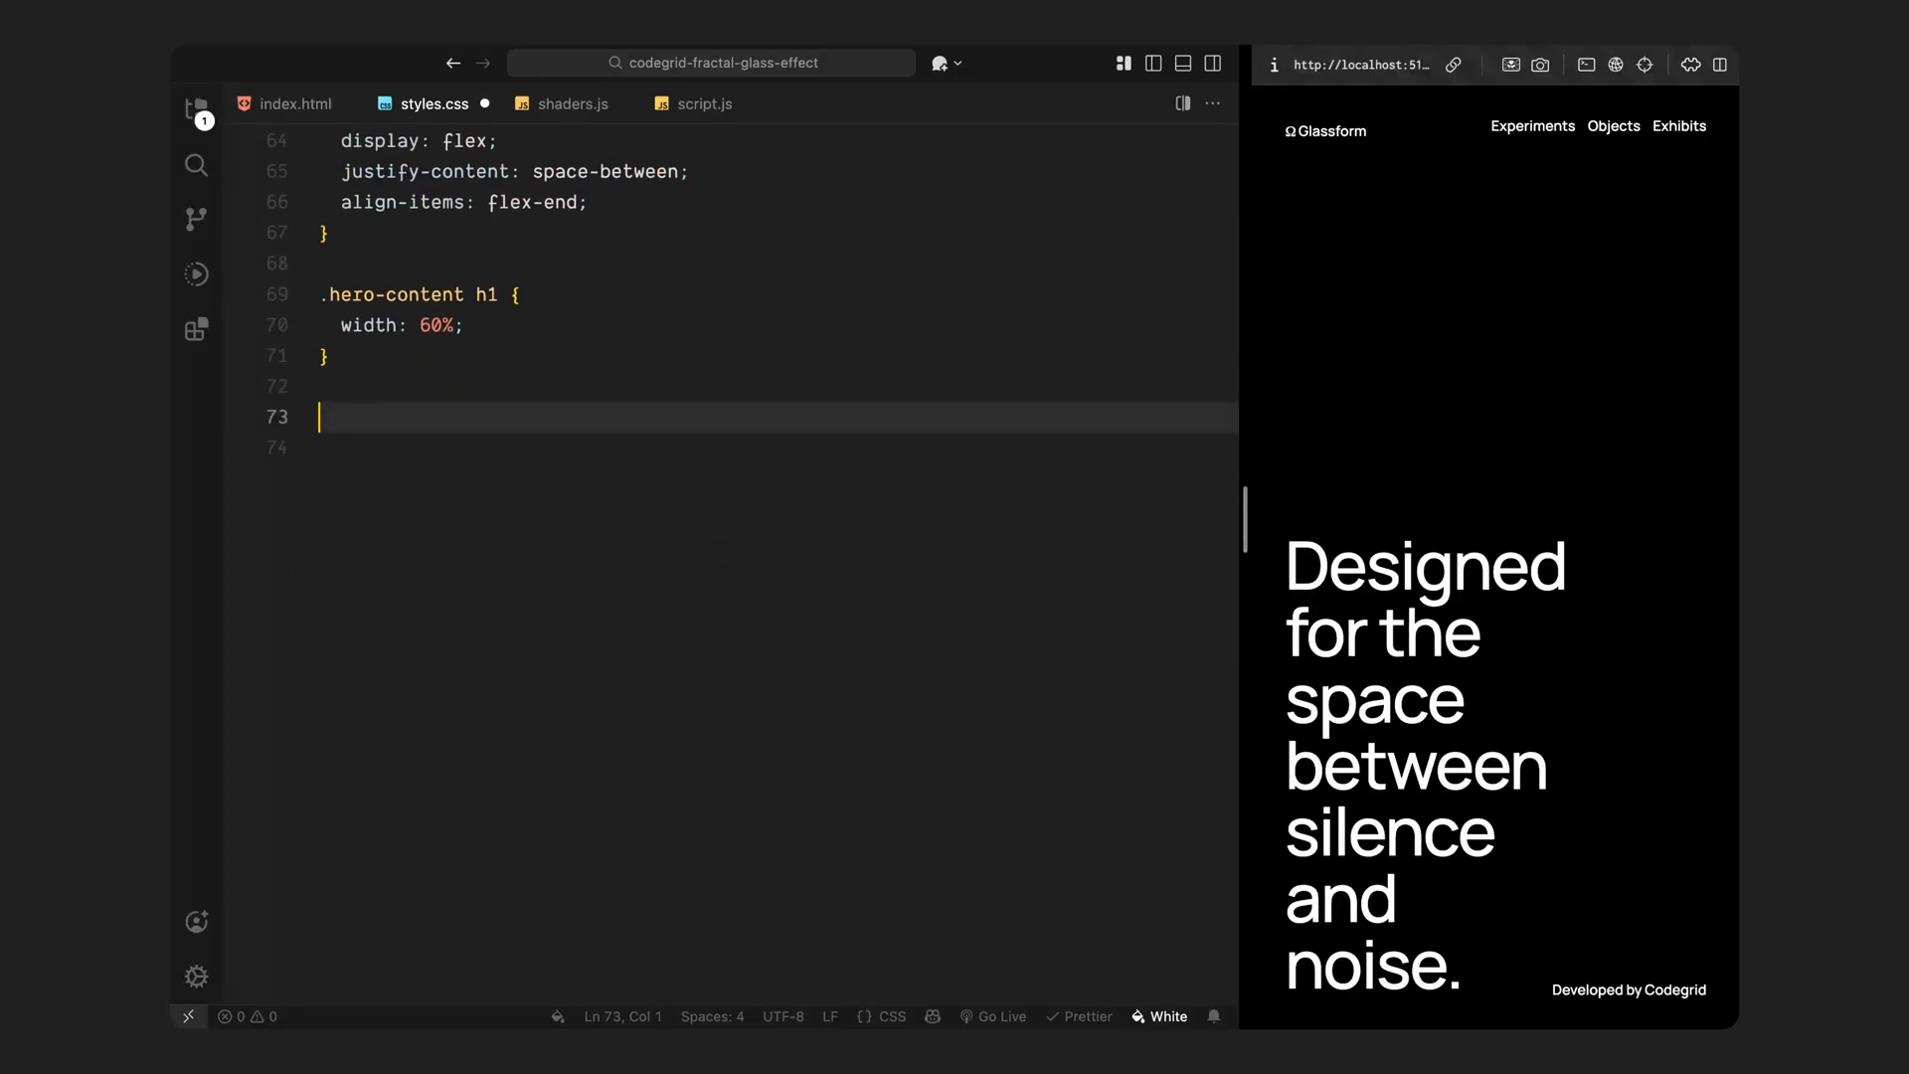
Step: Add a max-width 1000px query: column-reverse hero content, 1rem gap, 100% headline
text(@media (max-width: 1000px) {)
click(778, 448)
text(.hero-content {)
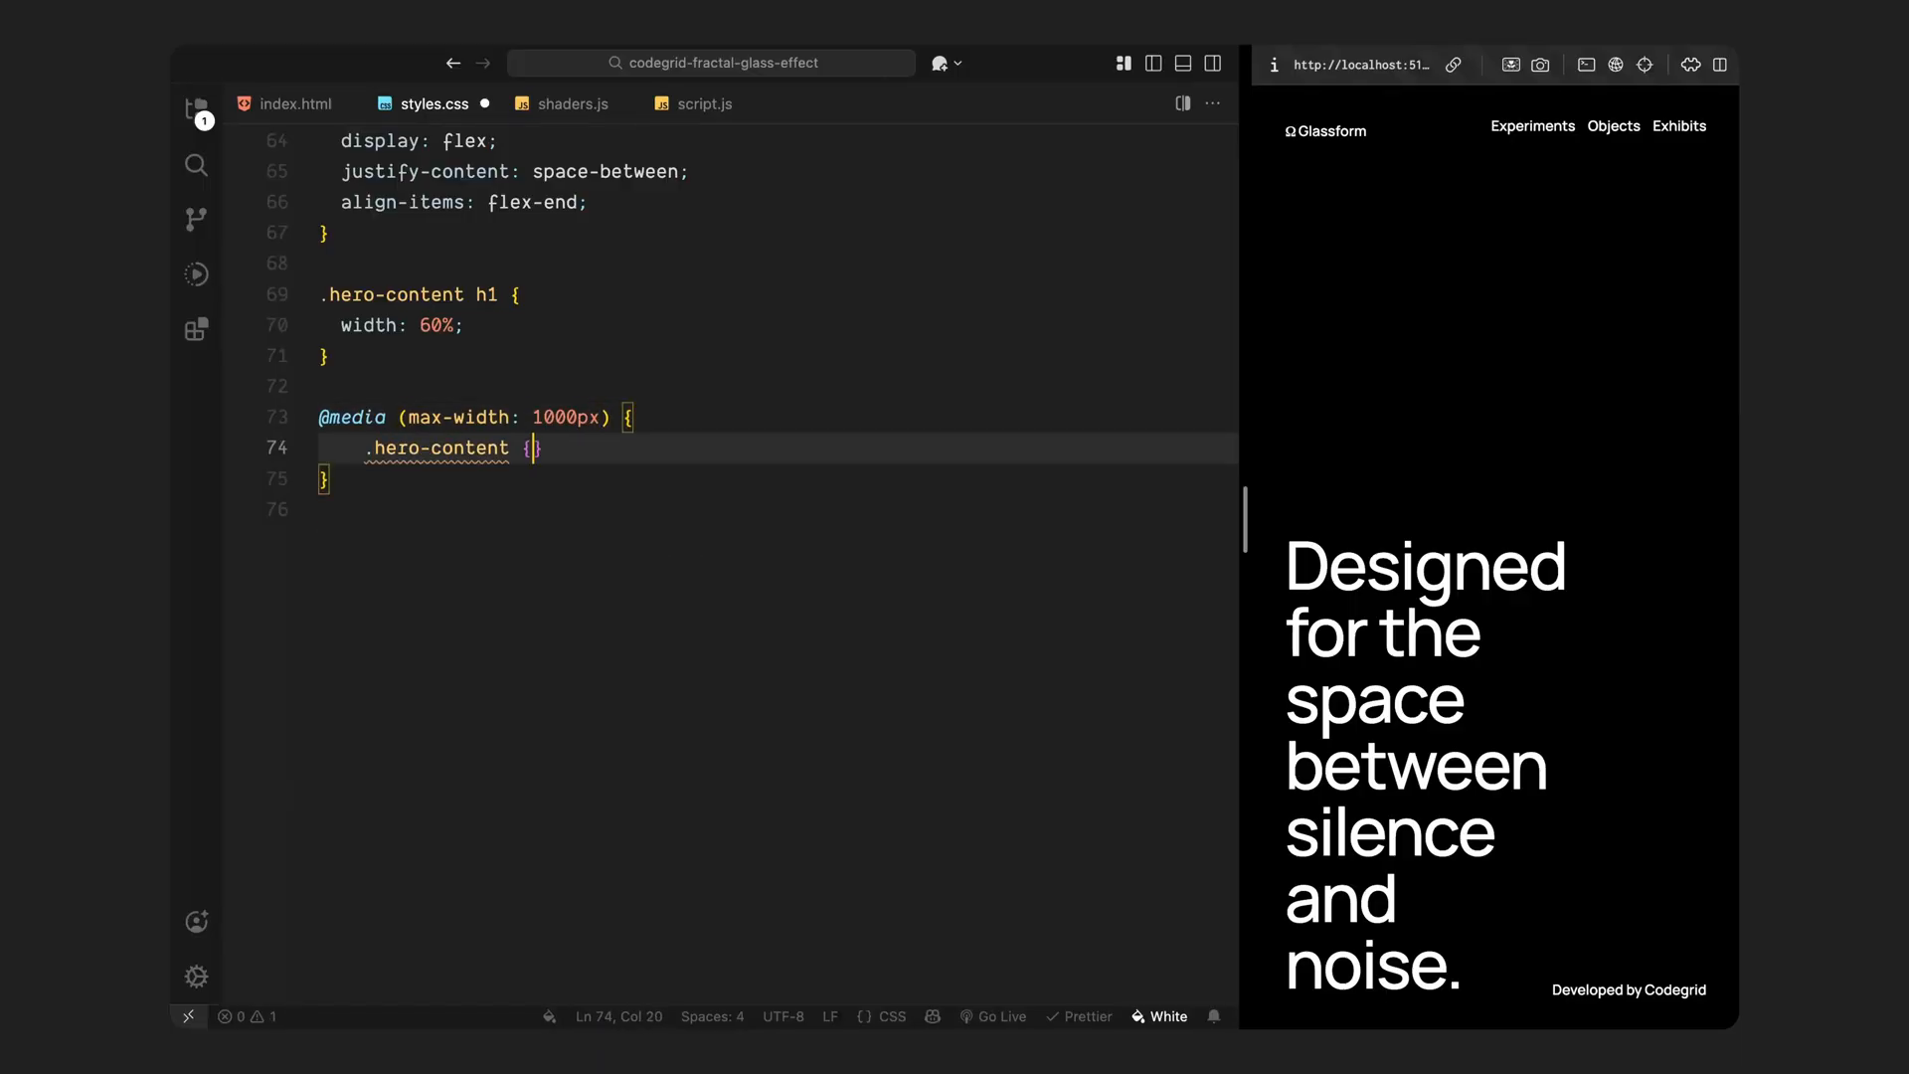
text(align-items: flex-start;)
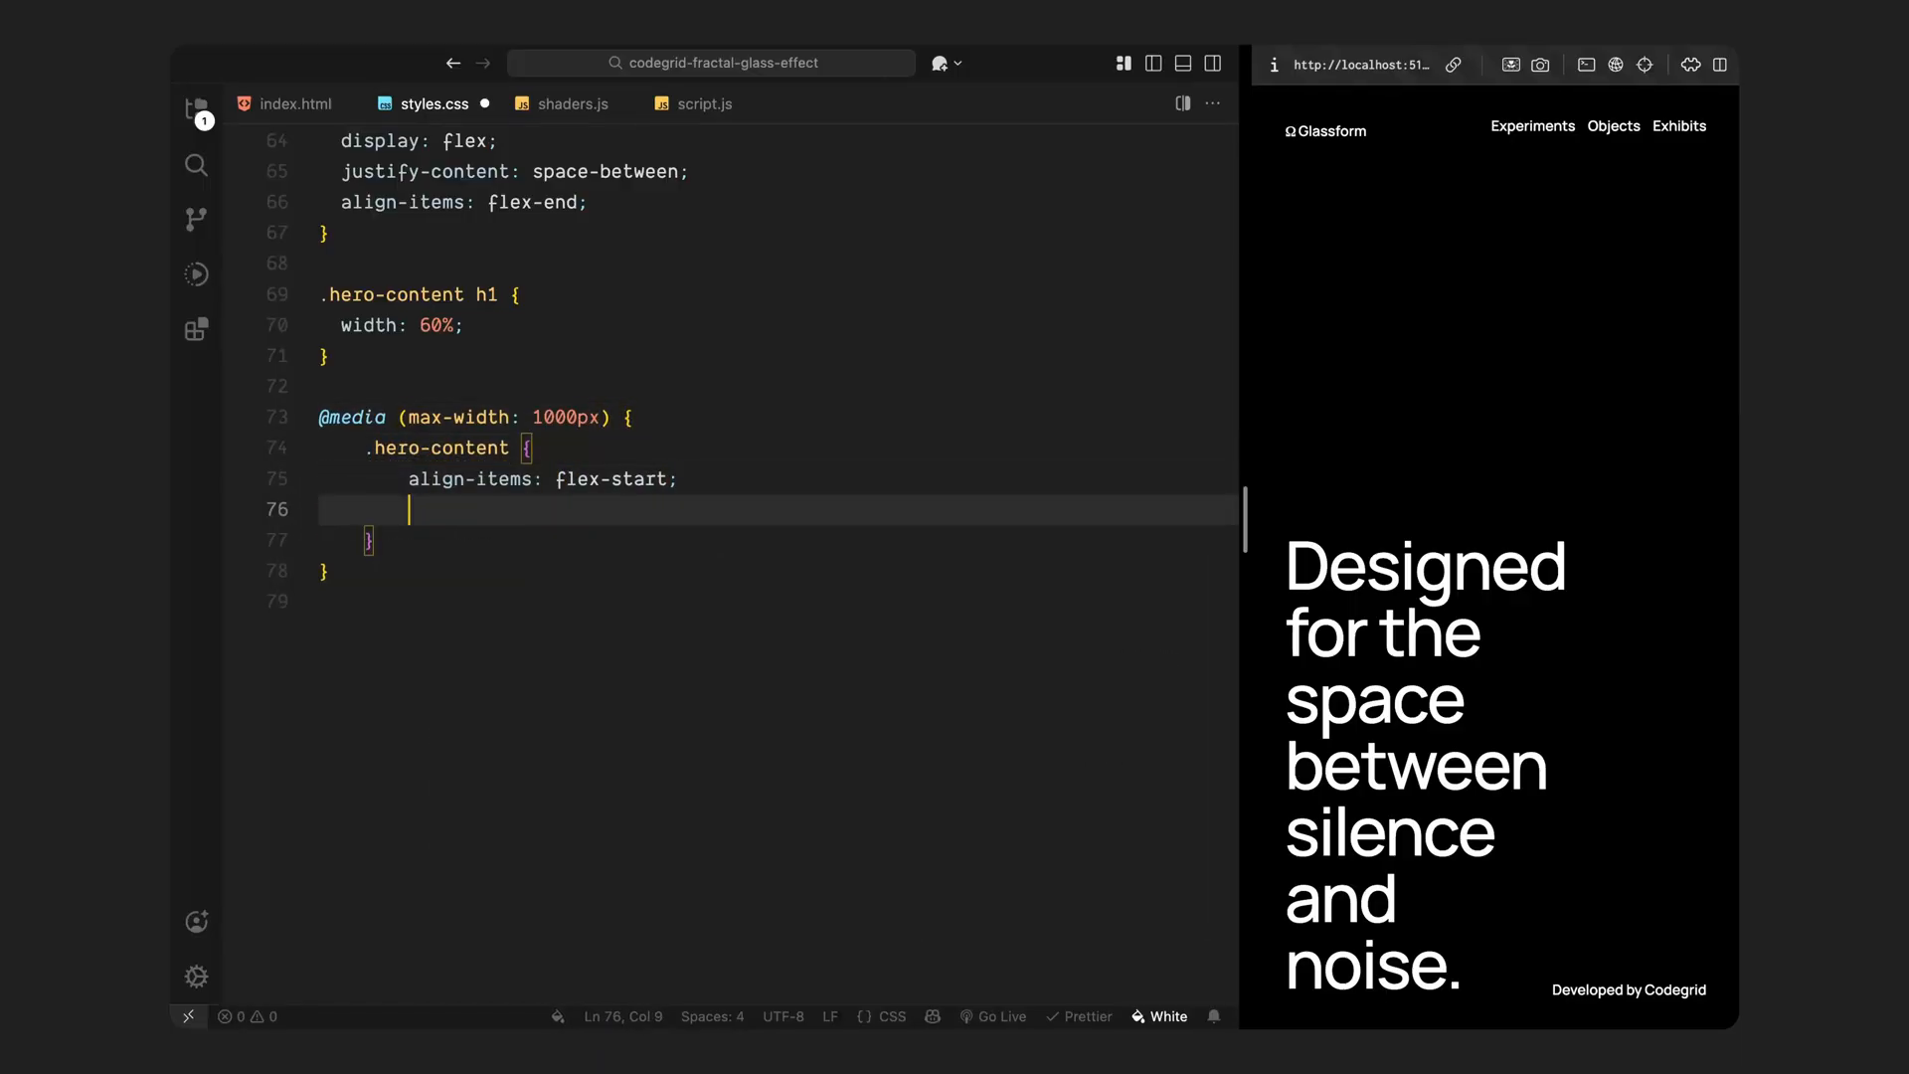
text(flex-direction: column-reverse;)
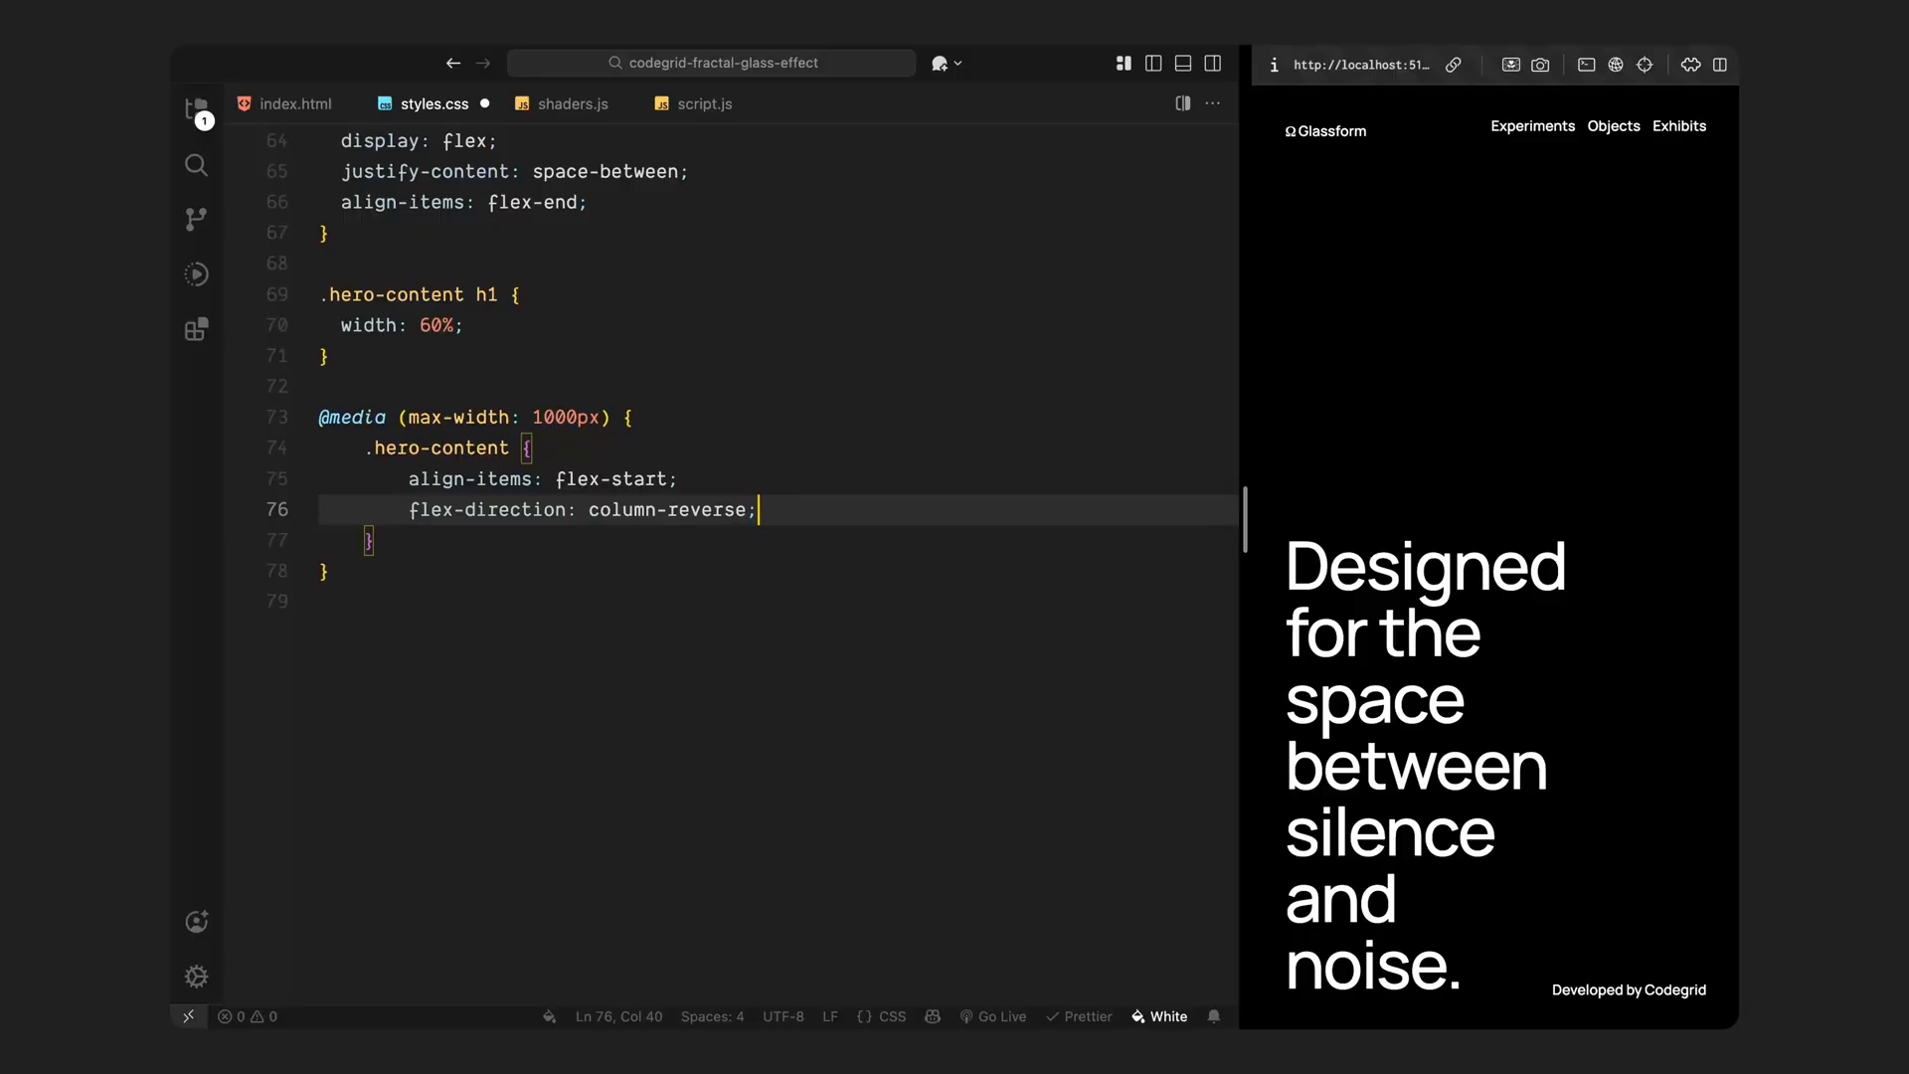
text(gap: 1rem;)
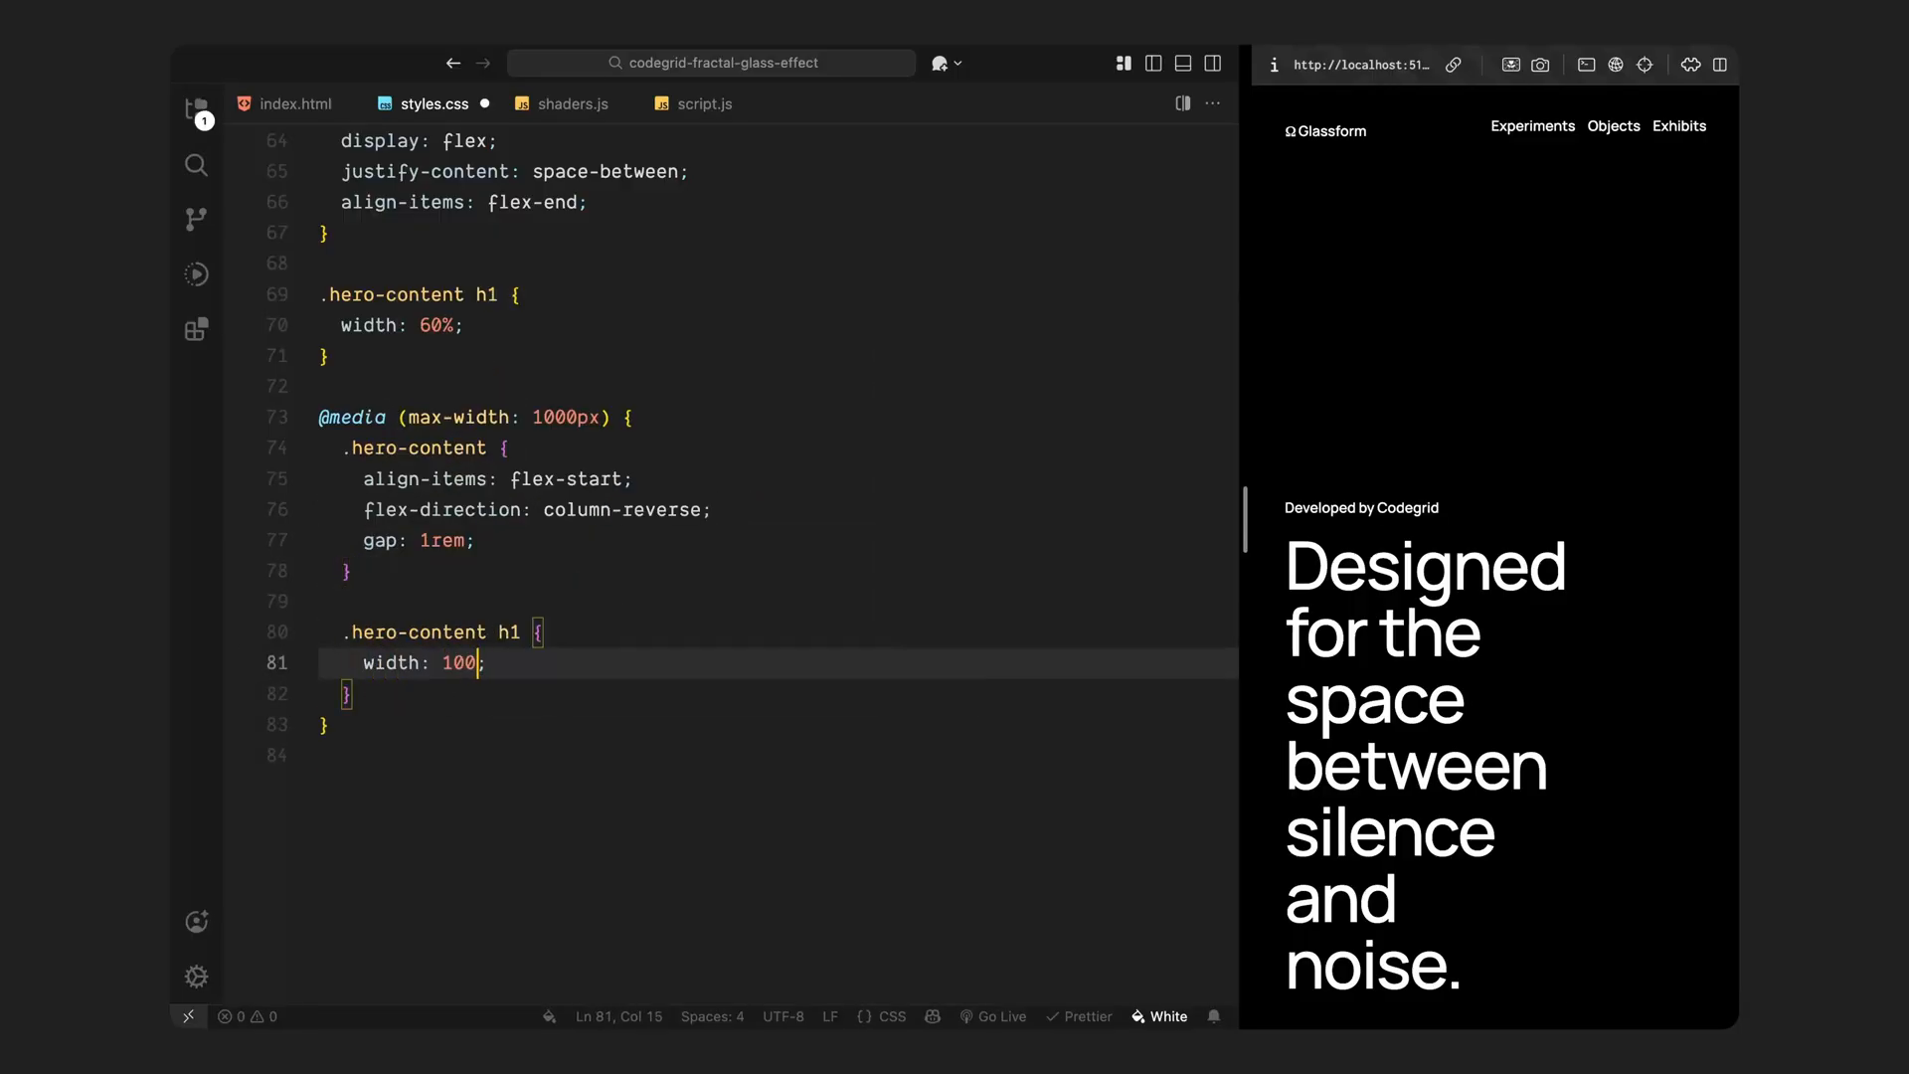
text(%)
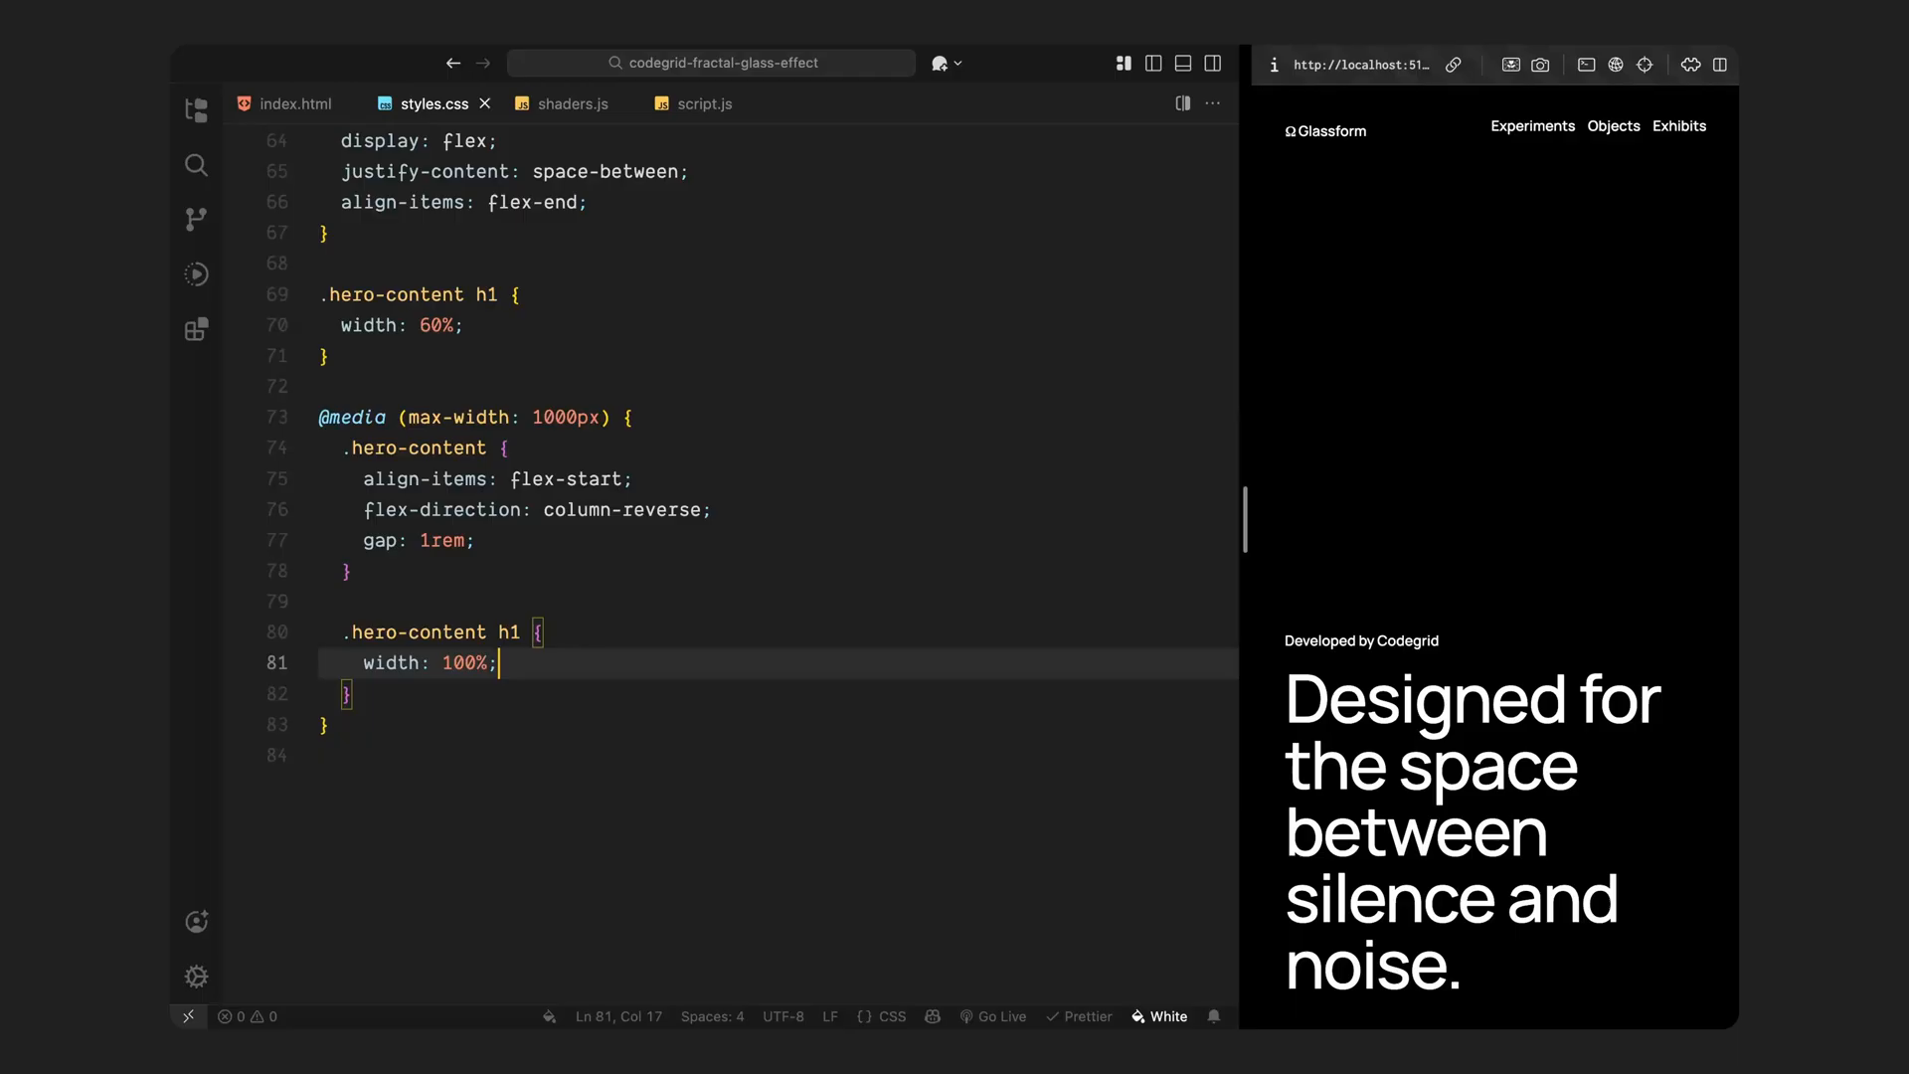
click(568, 104)
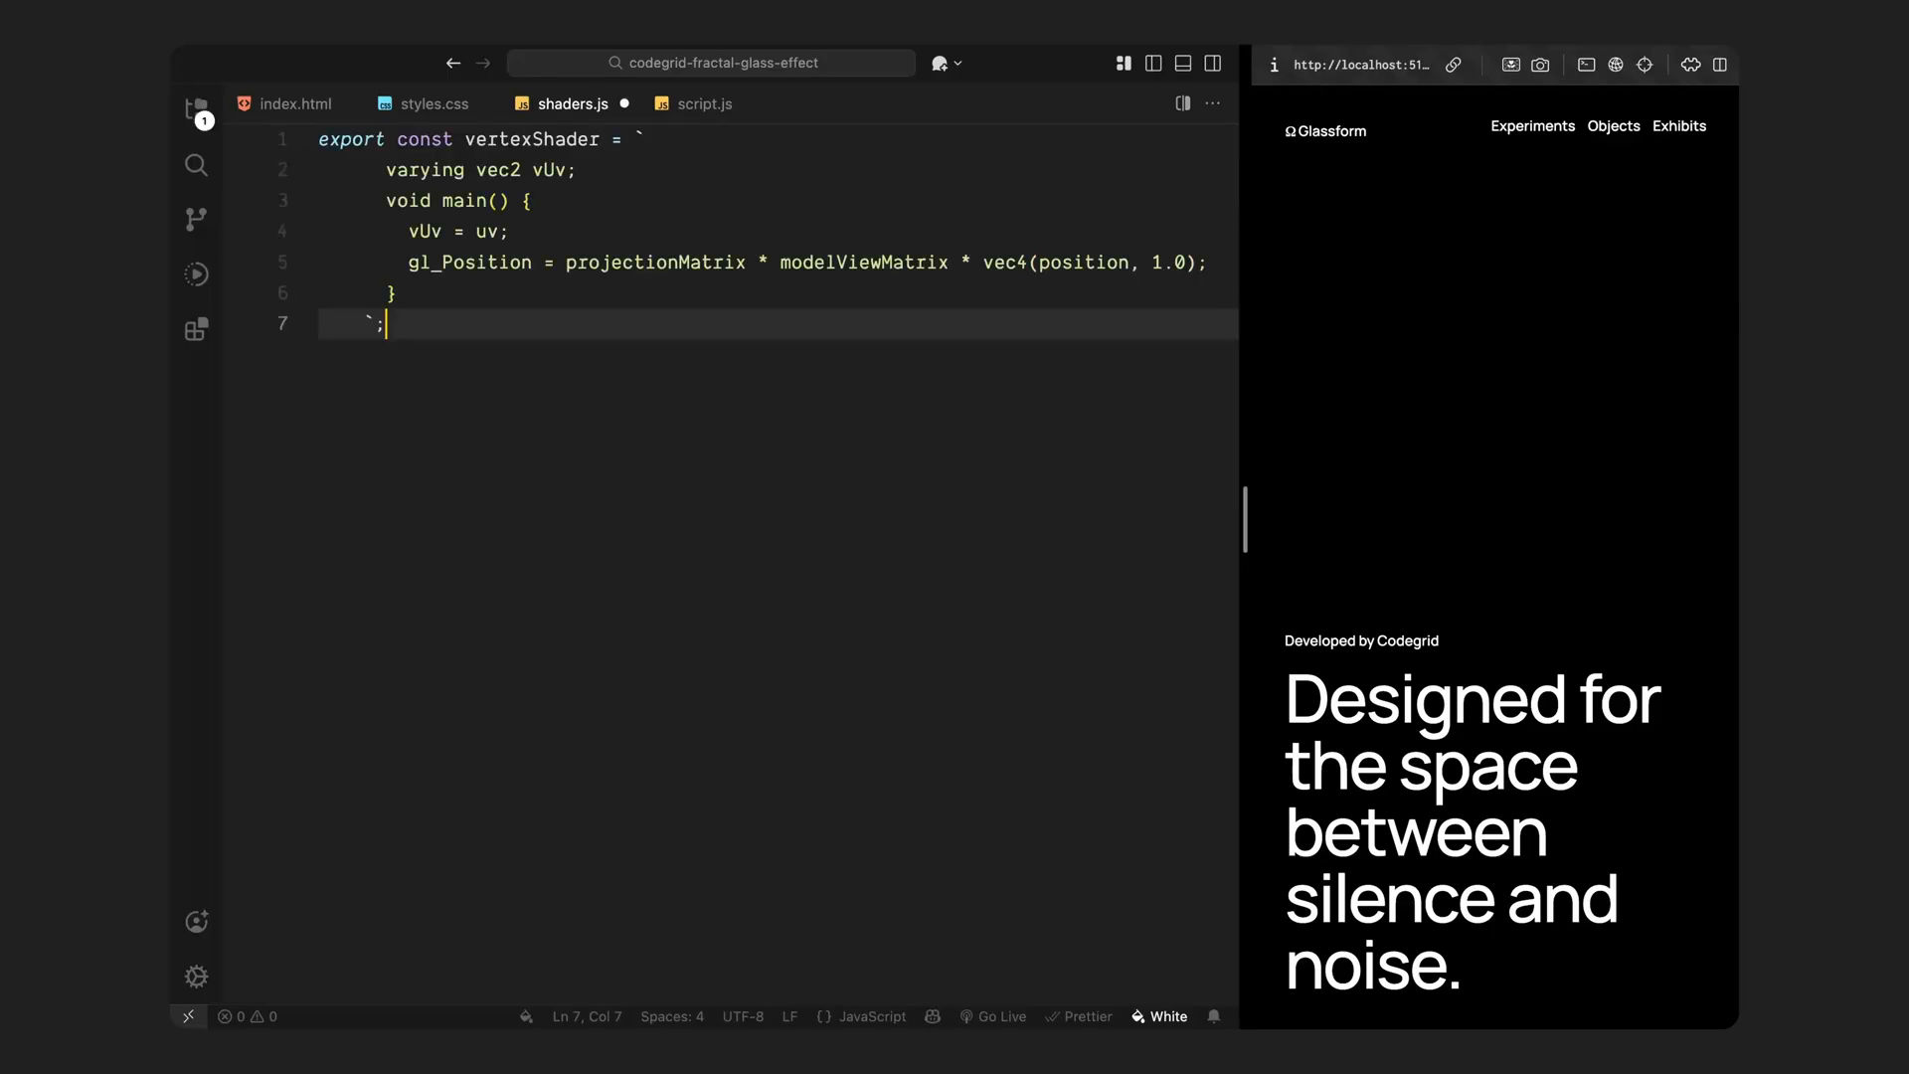
Step: Finish the vertexShader export passing vUv and setting gl_Position, leaving a blank line
key(Return)
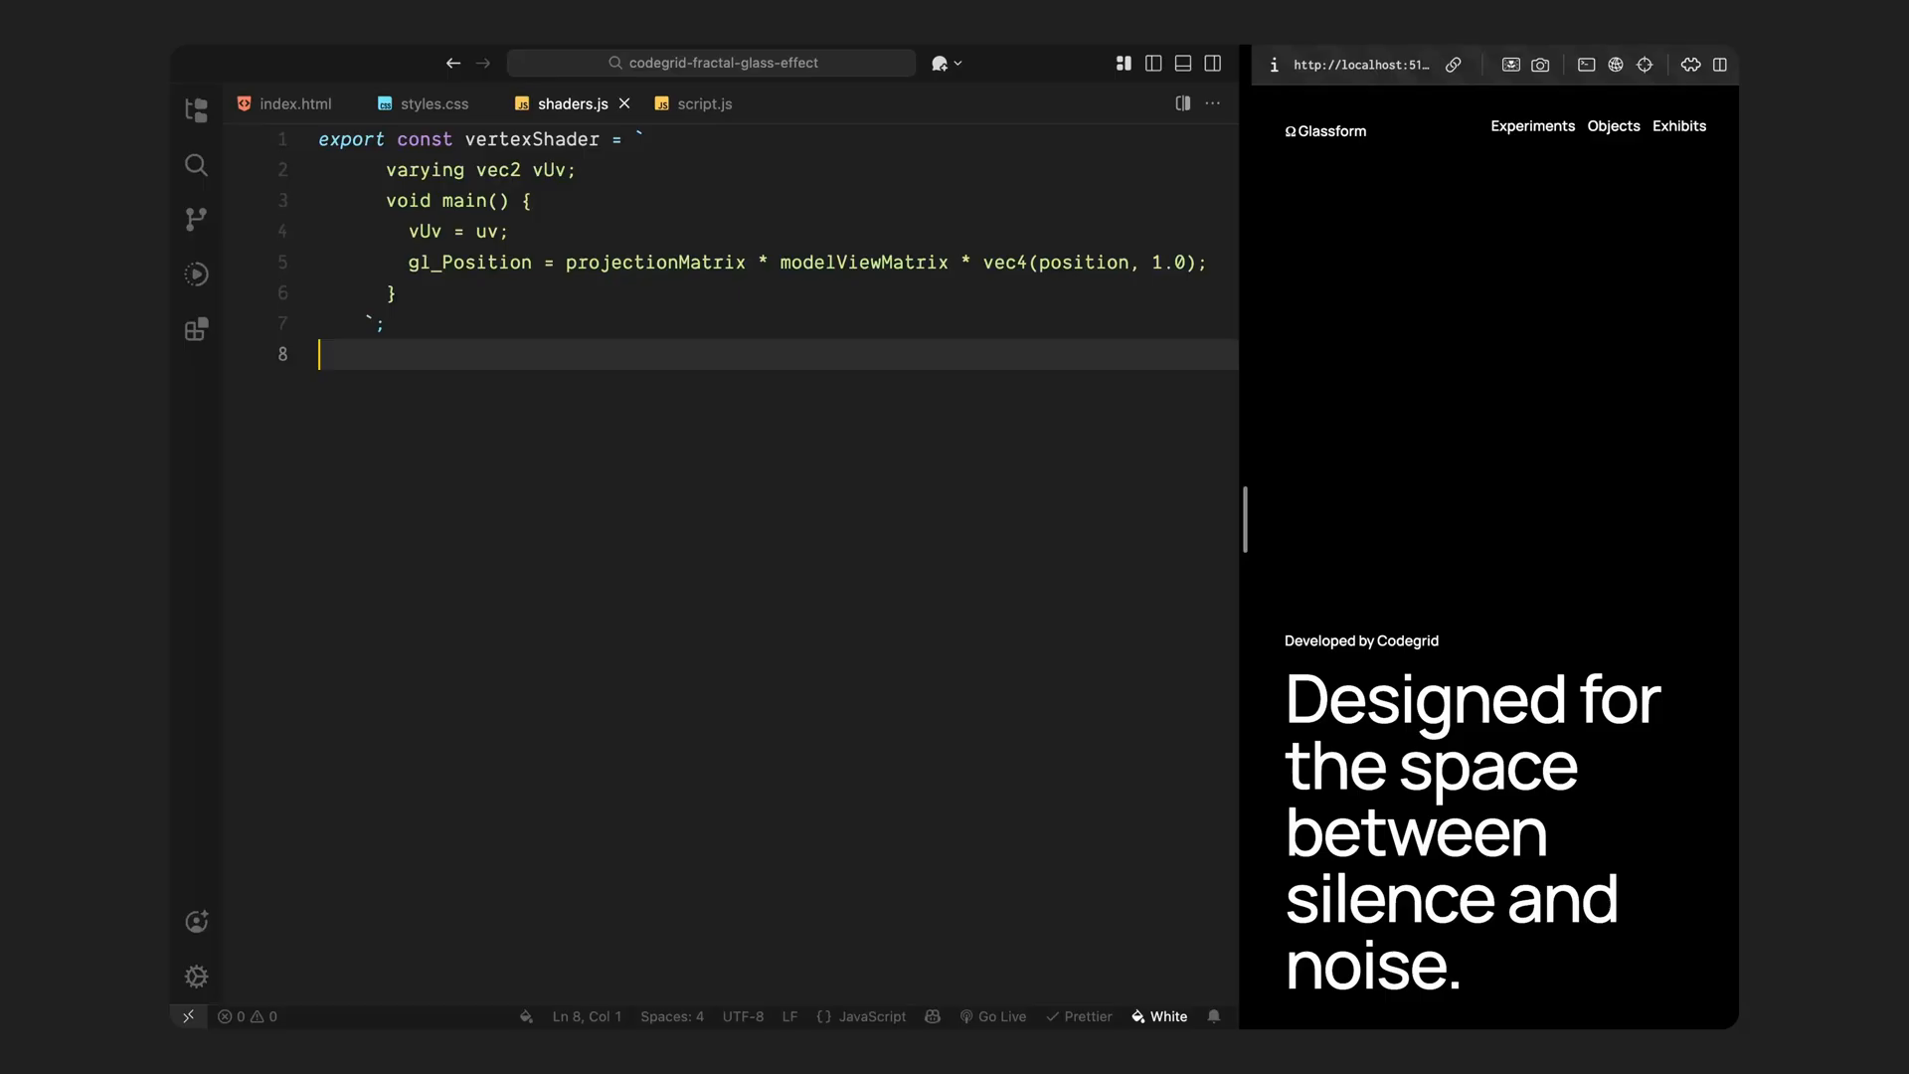
key(enter)
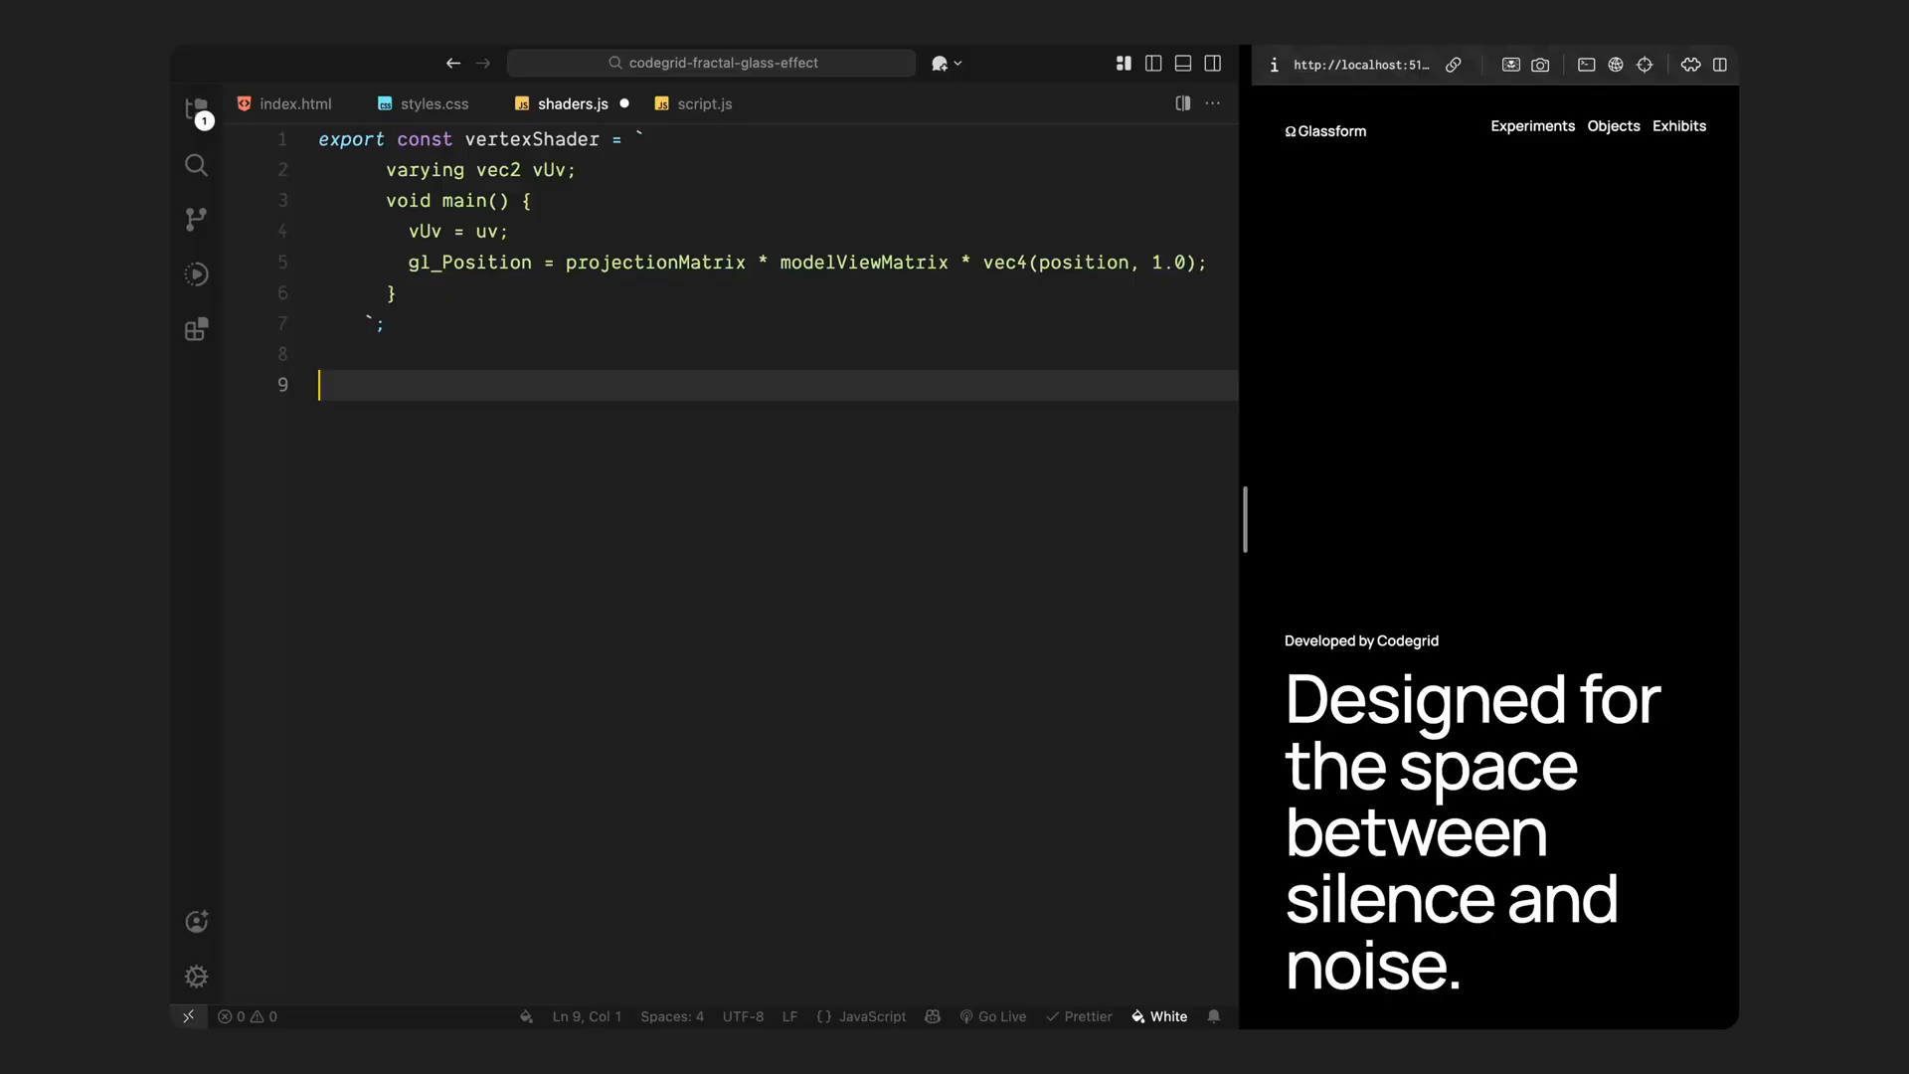
scroll(down, 3)
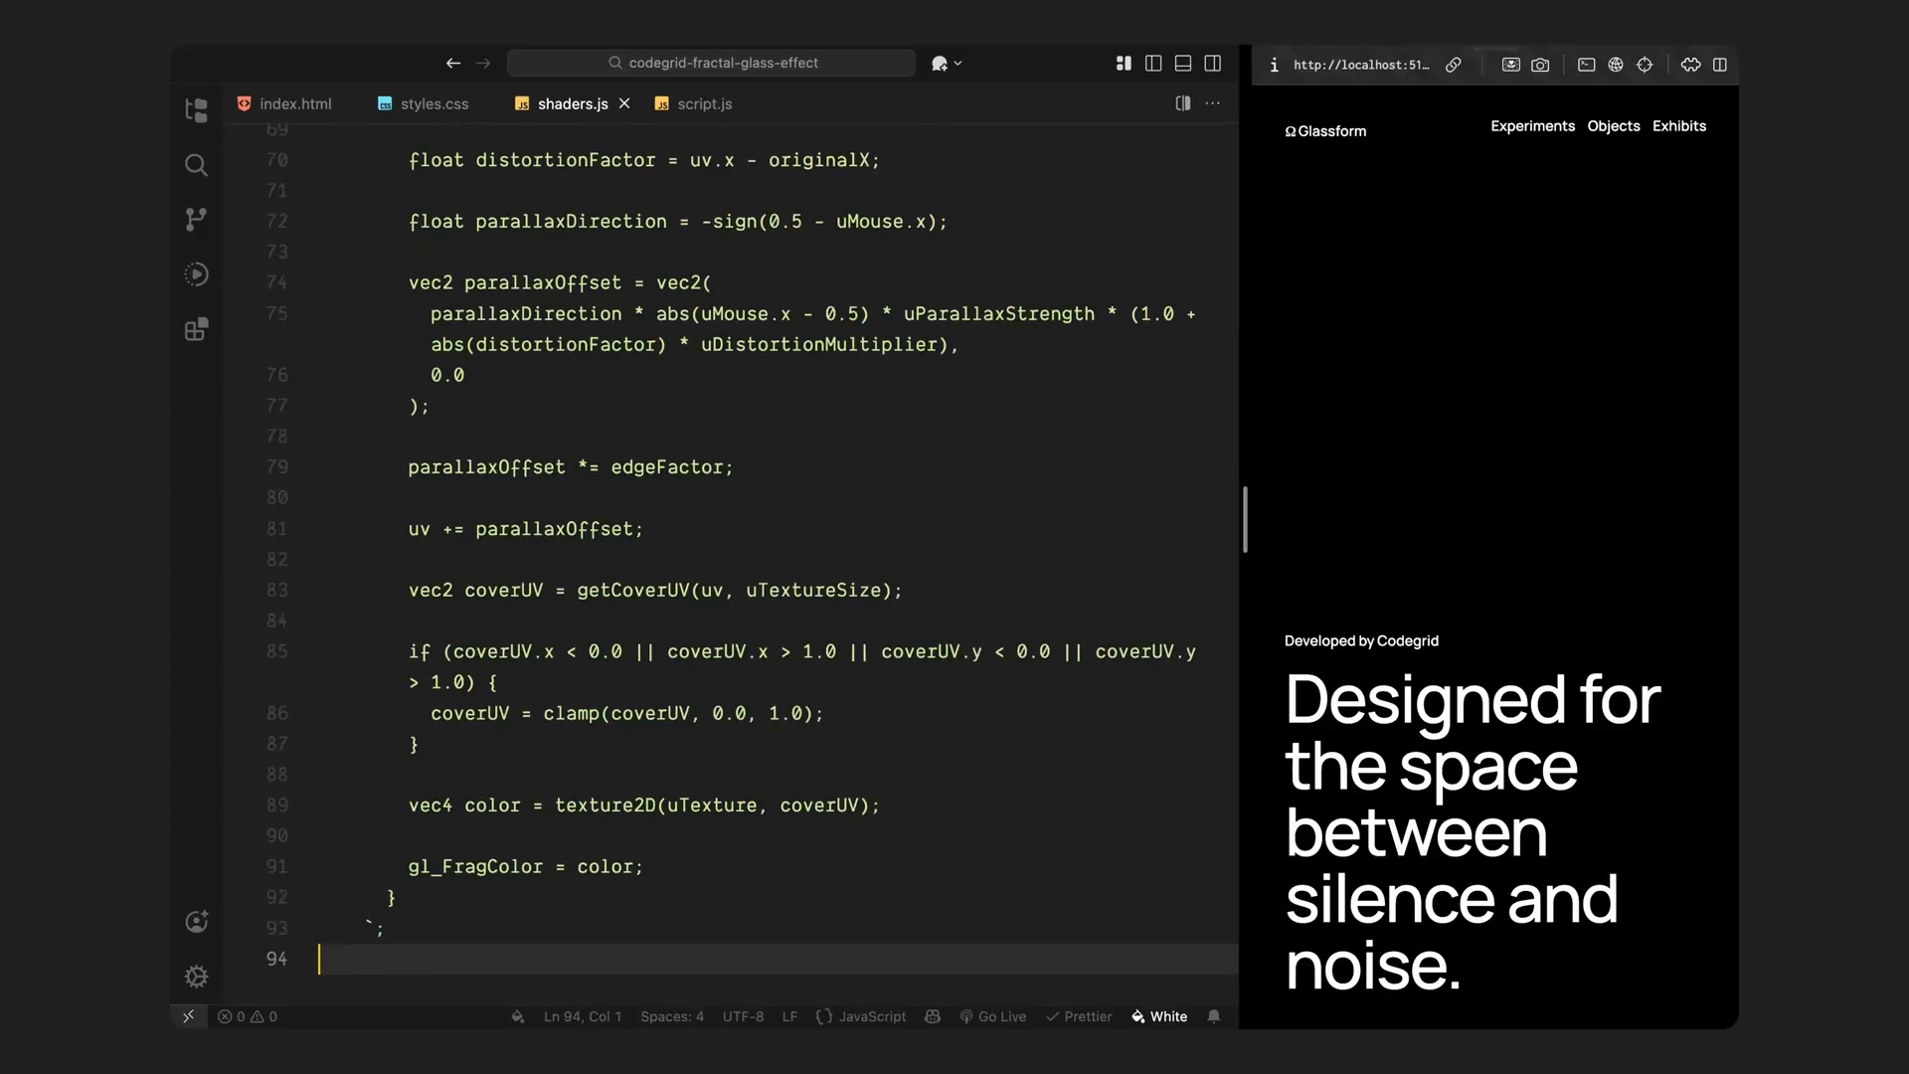
scroll(up, 3)
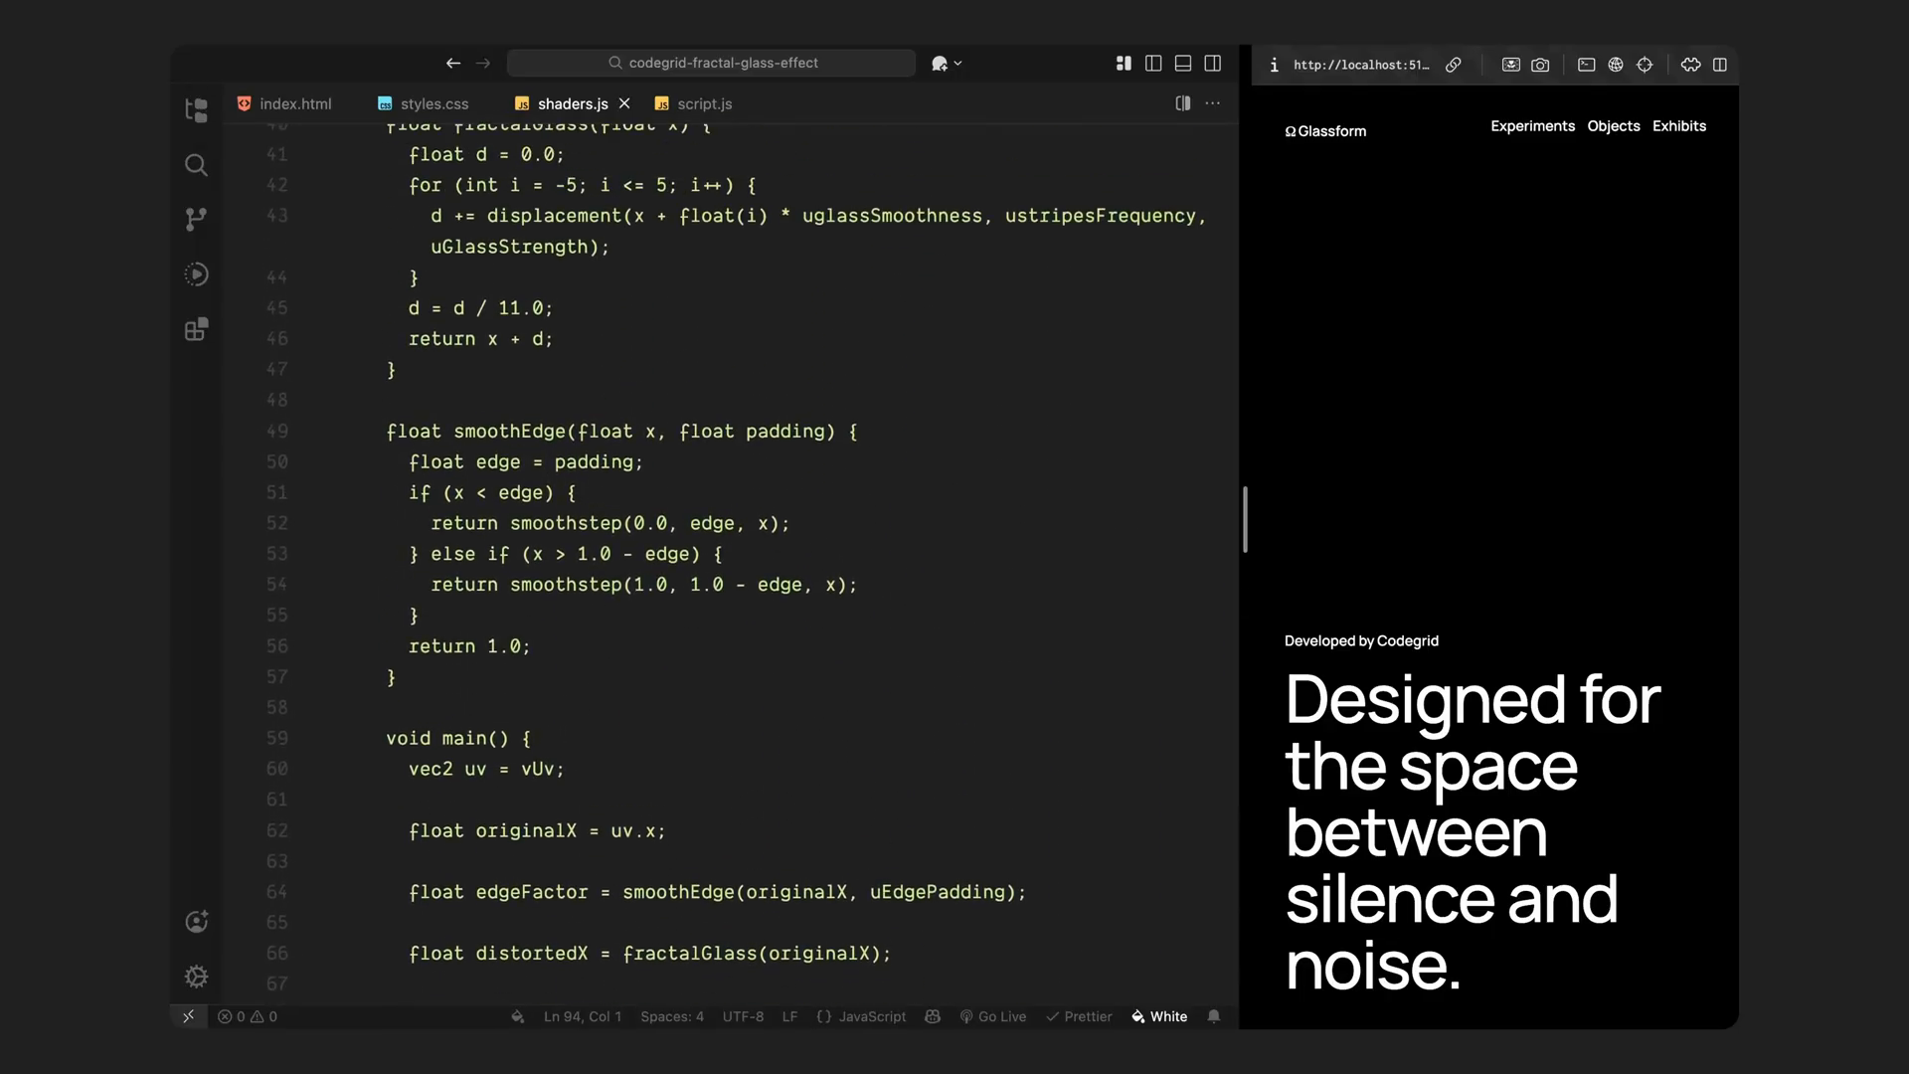
scroll(up, 3)
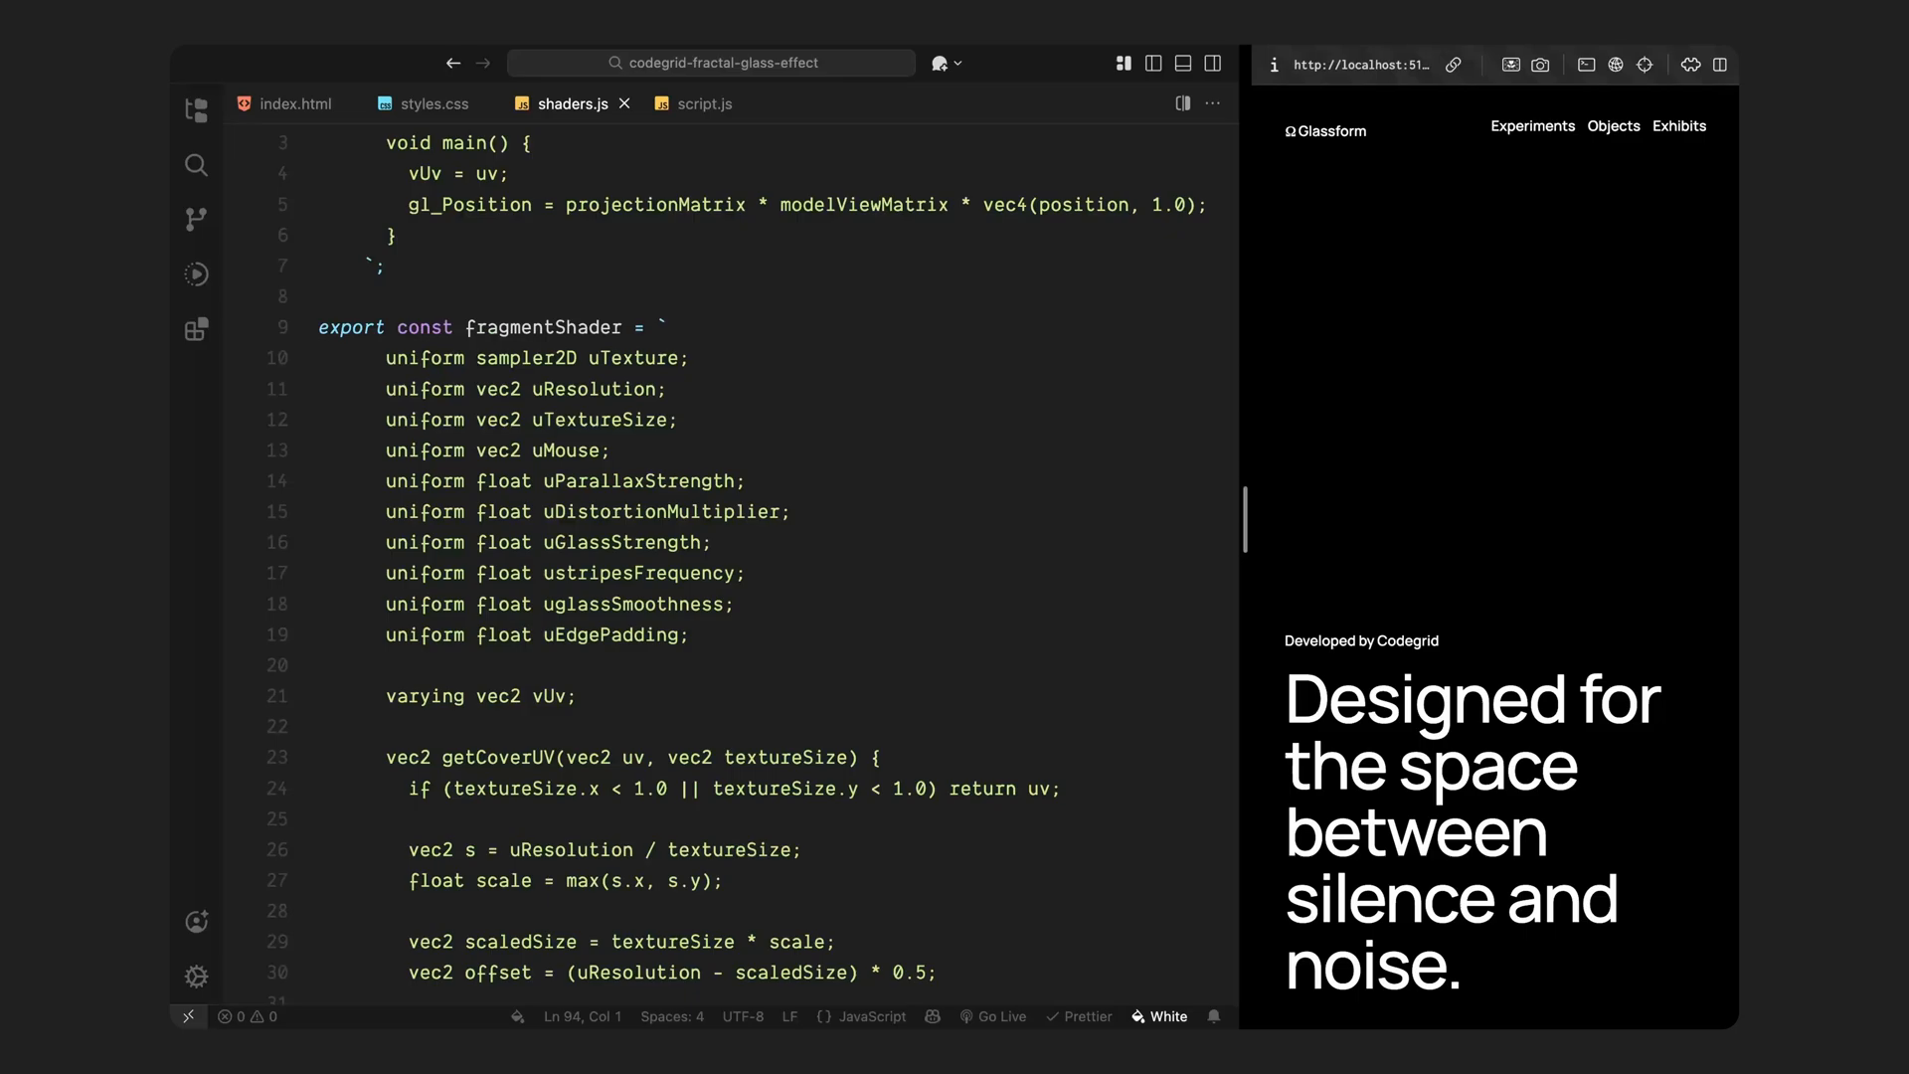
scroll(down, 3)
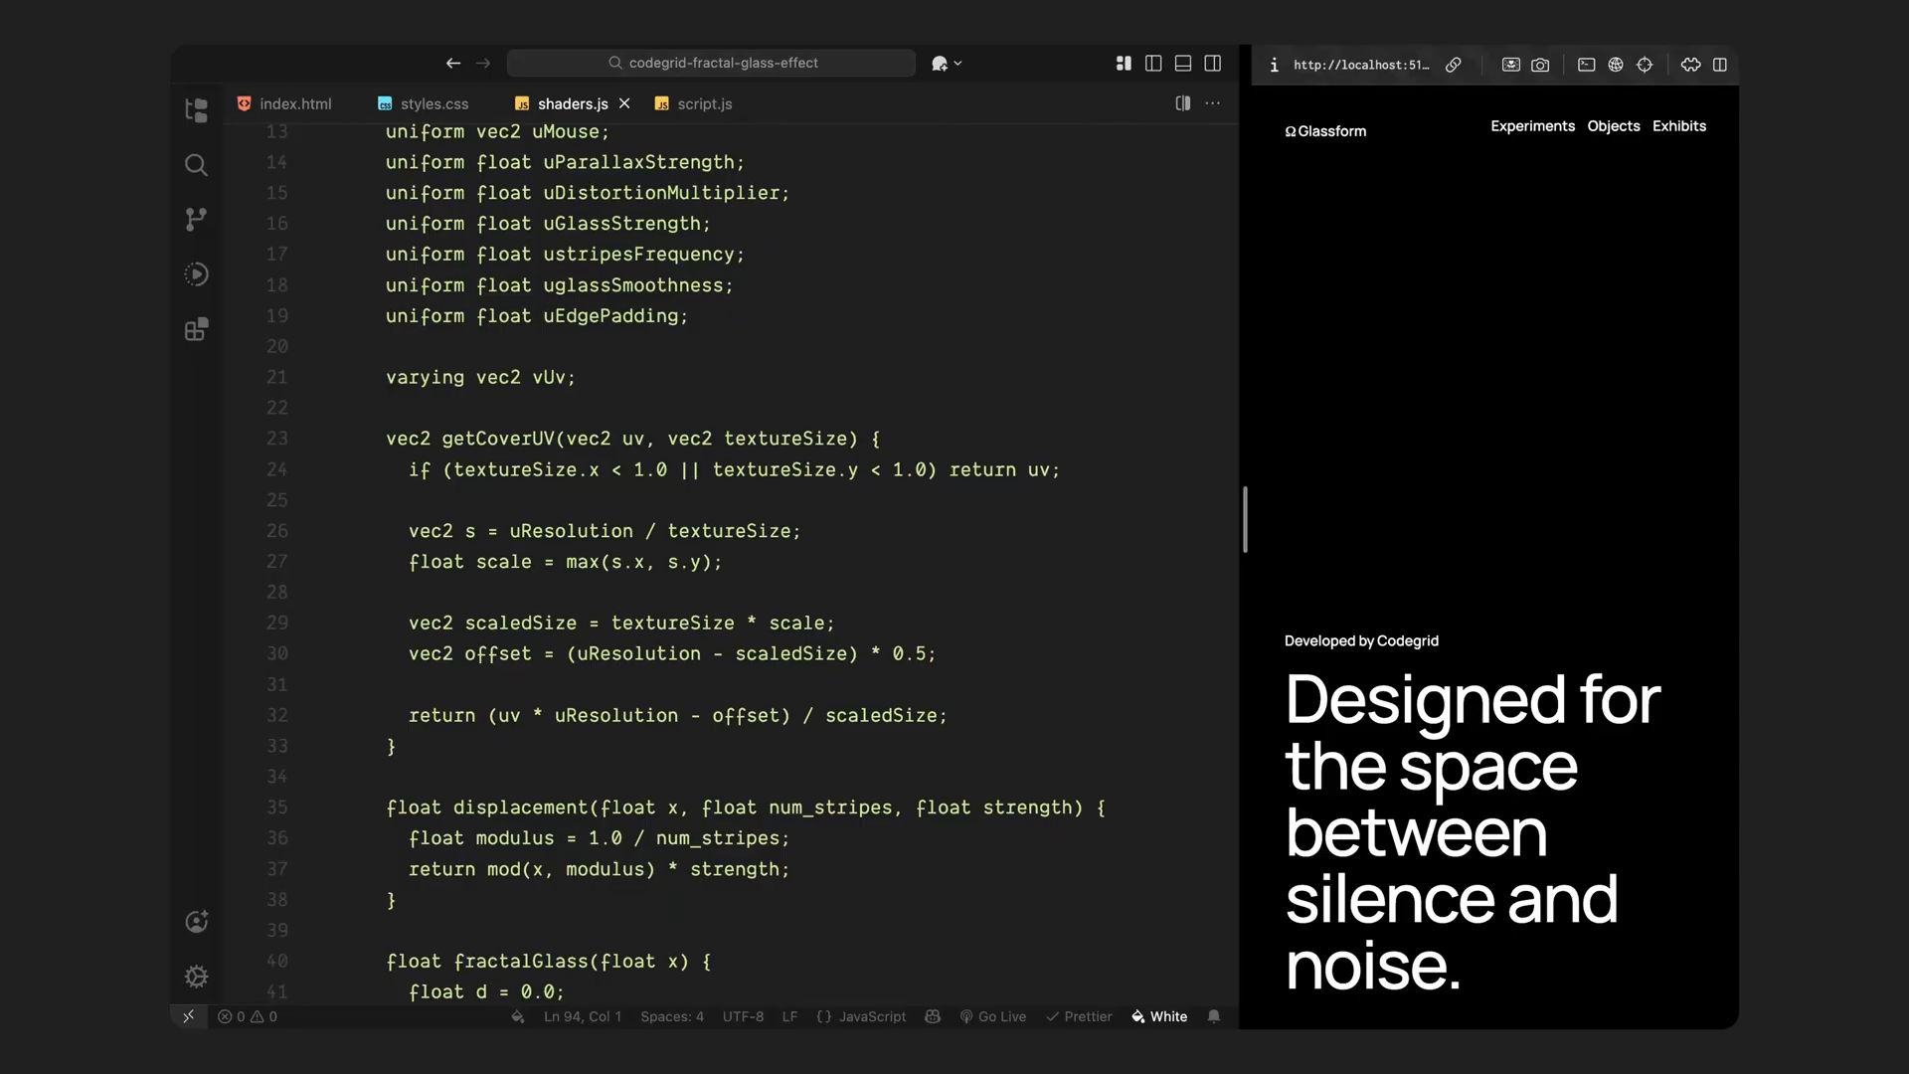
scroll(down, 3)
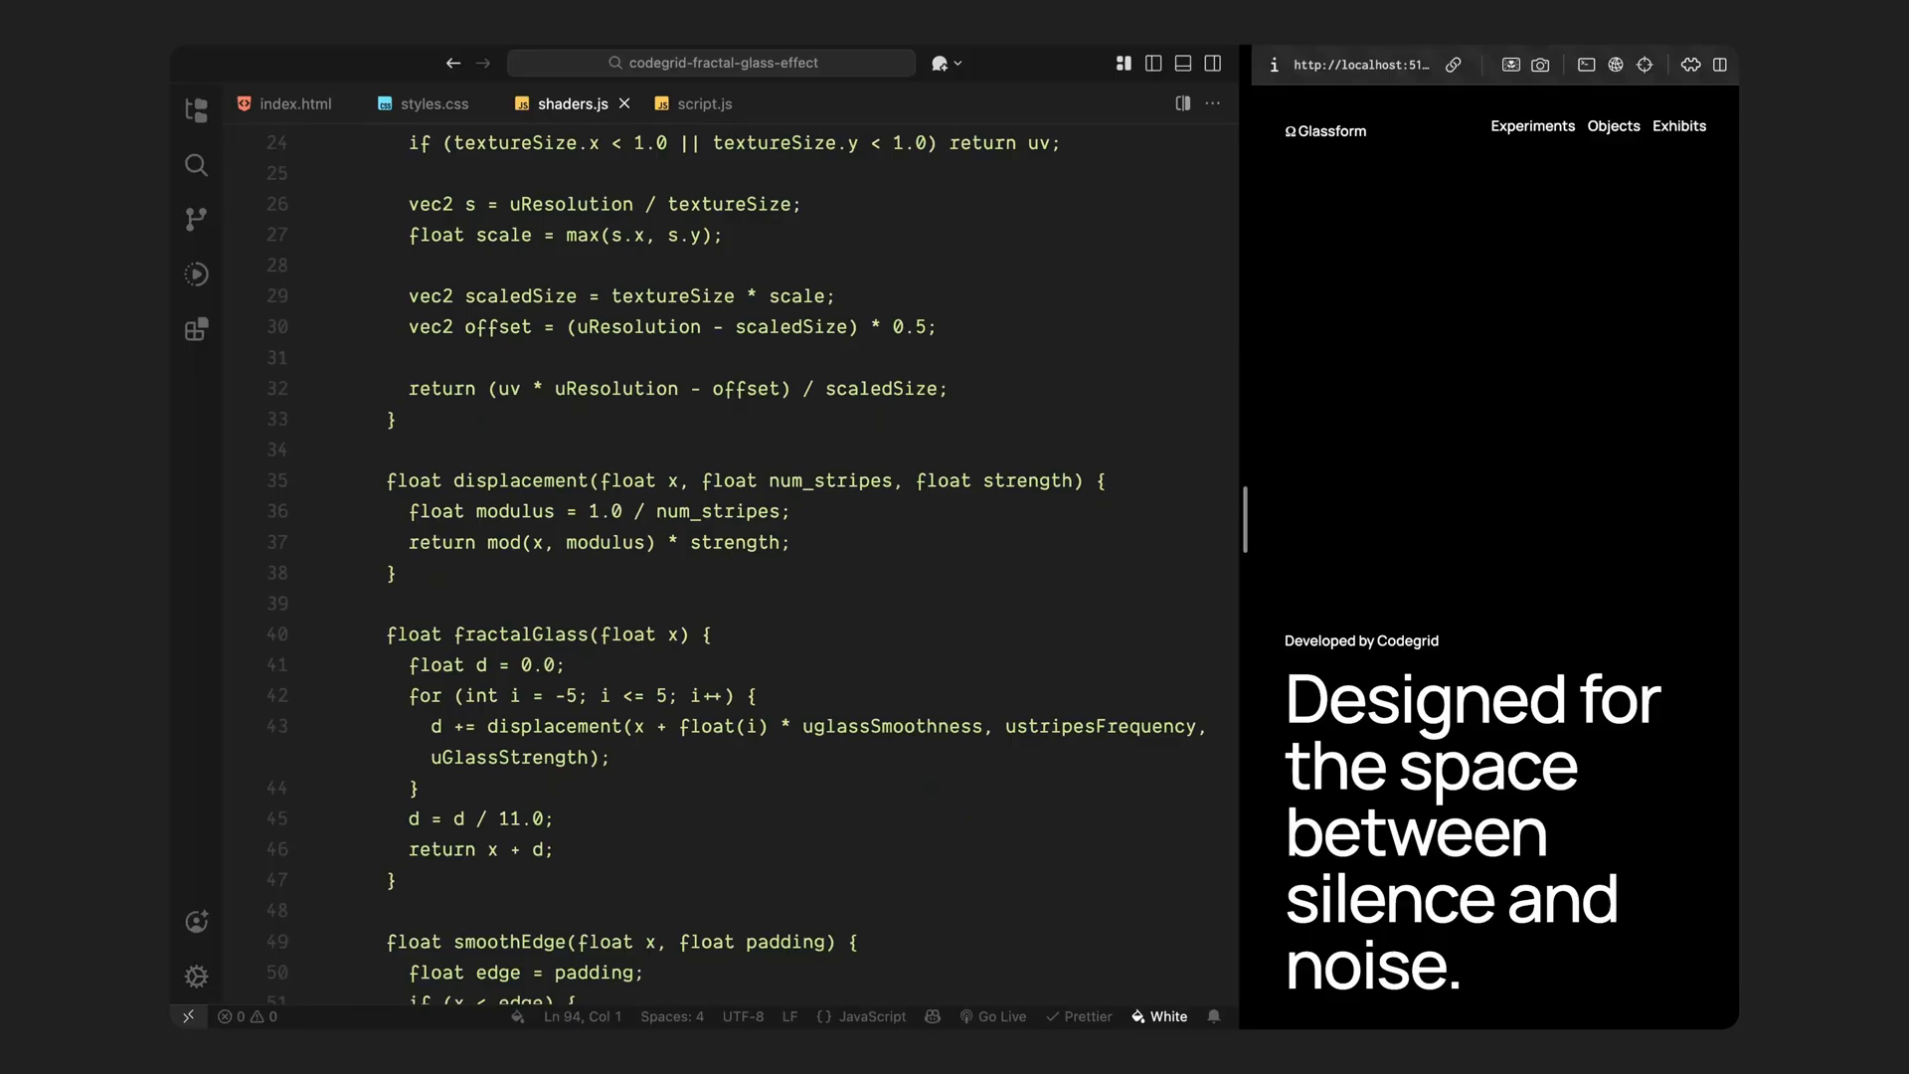
scroll(down, 3)
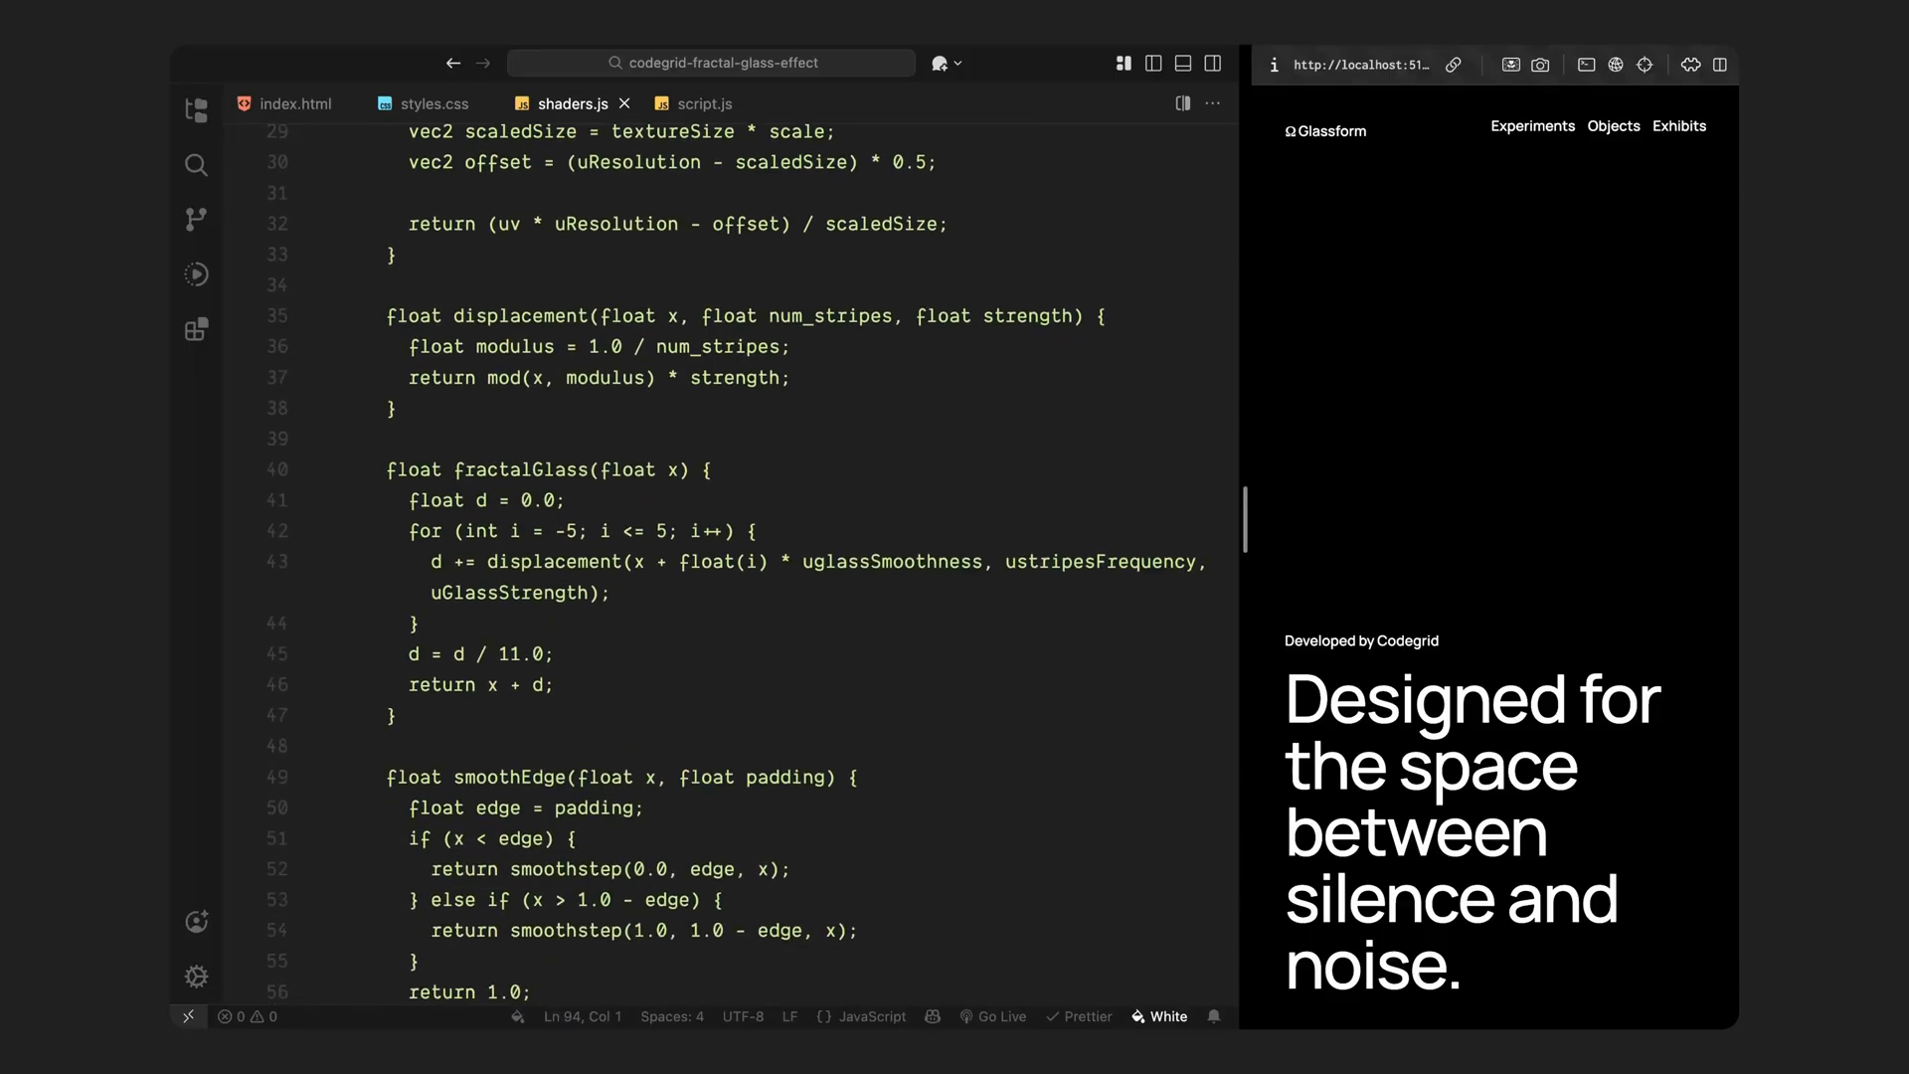
scroll(down, 3)
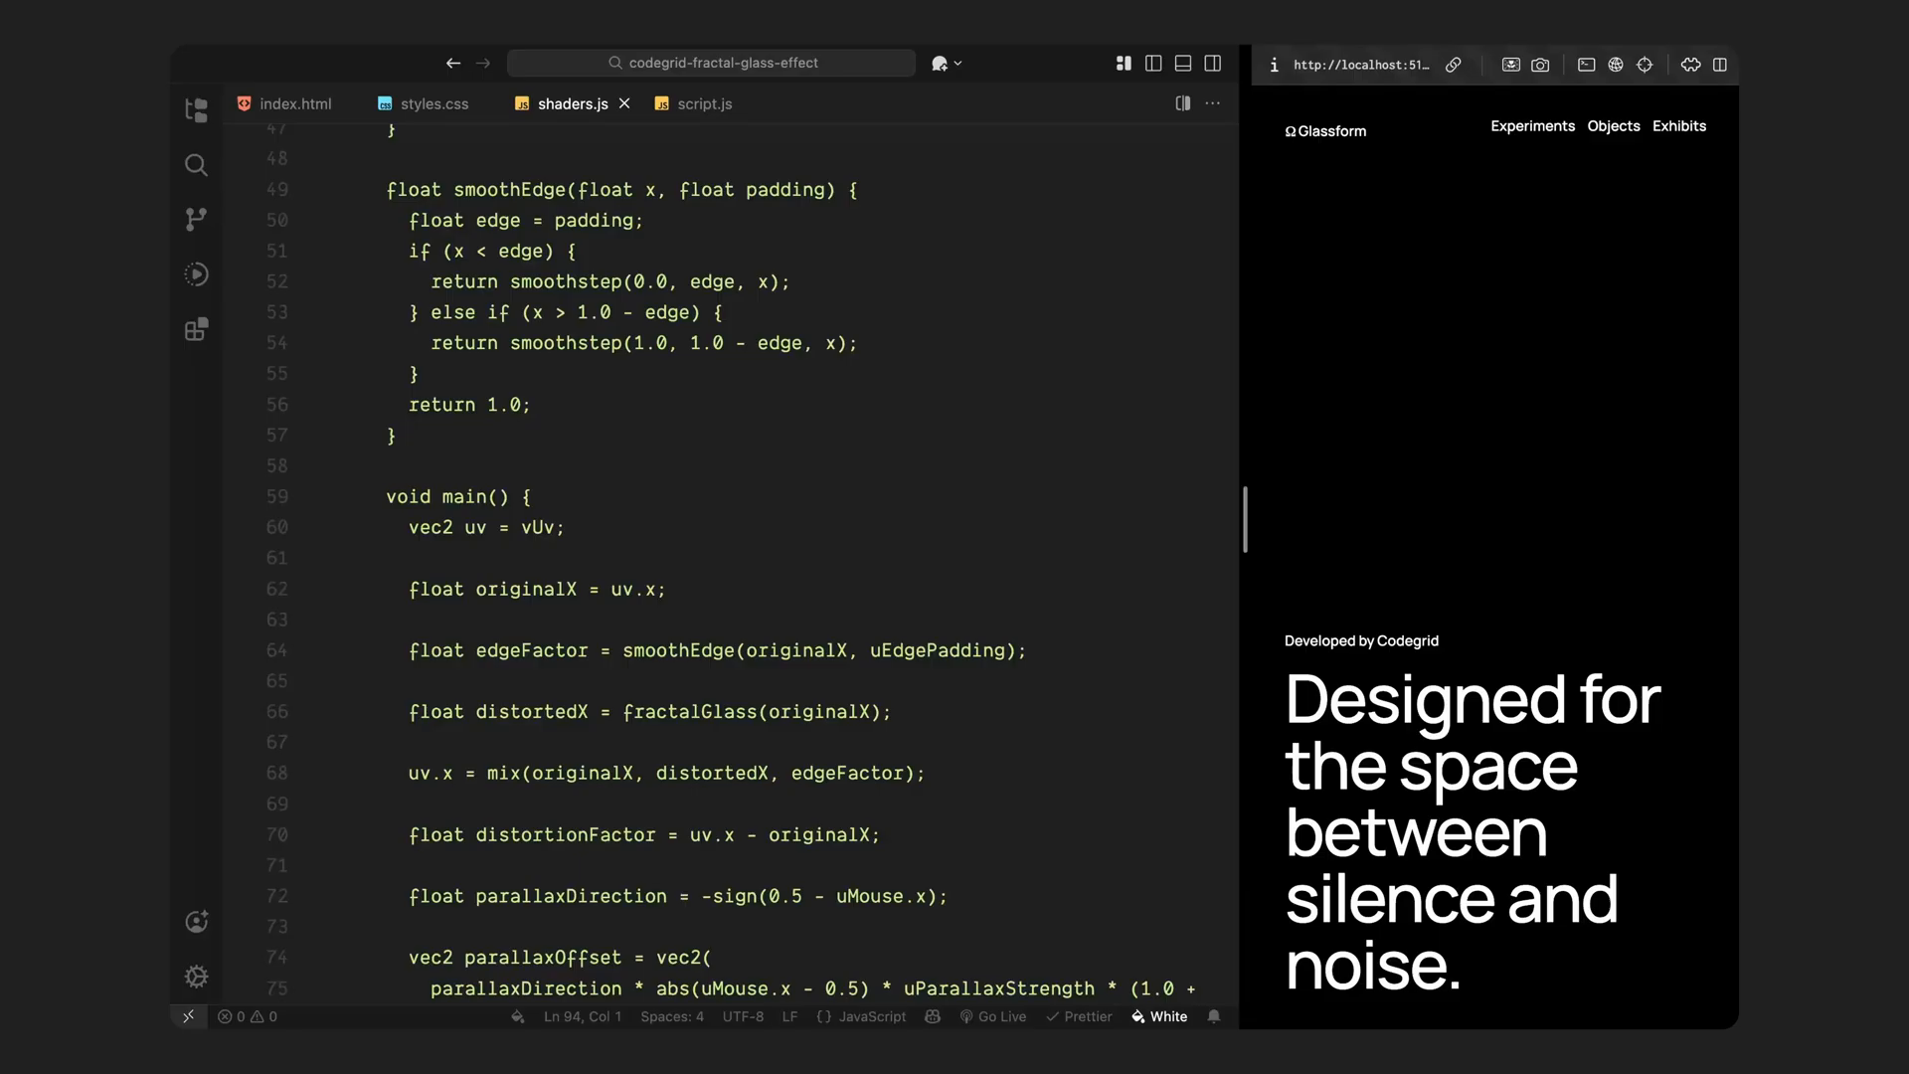
scroll(down, 3)
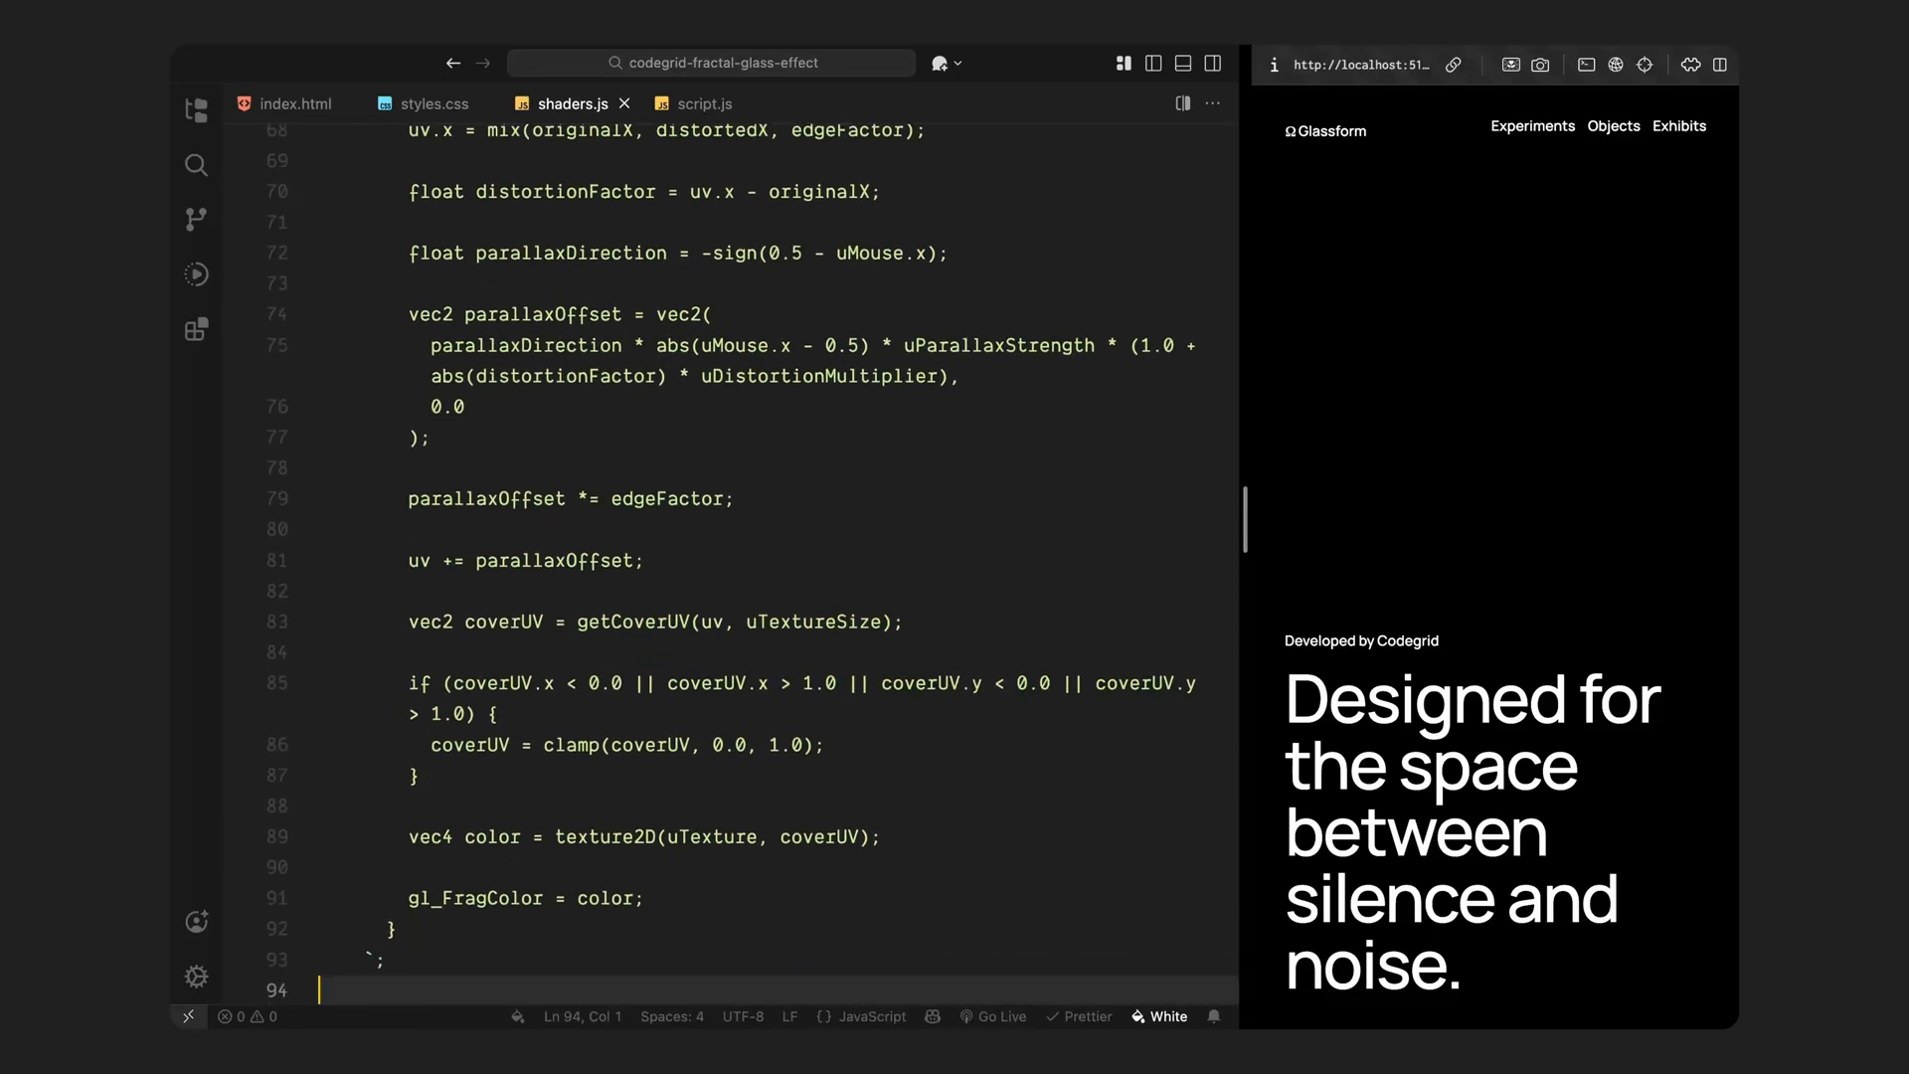
scroll(down, 3)
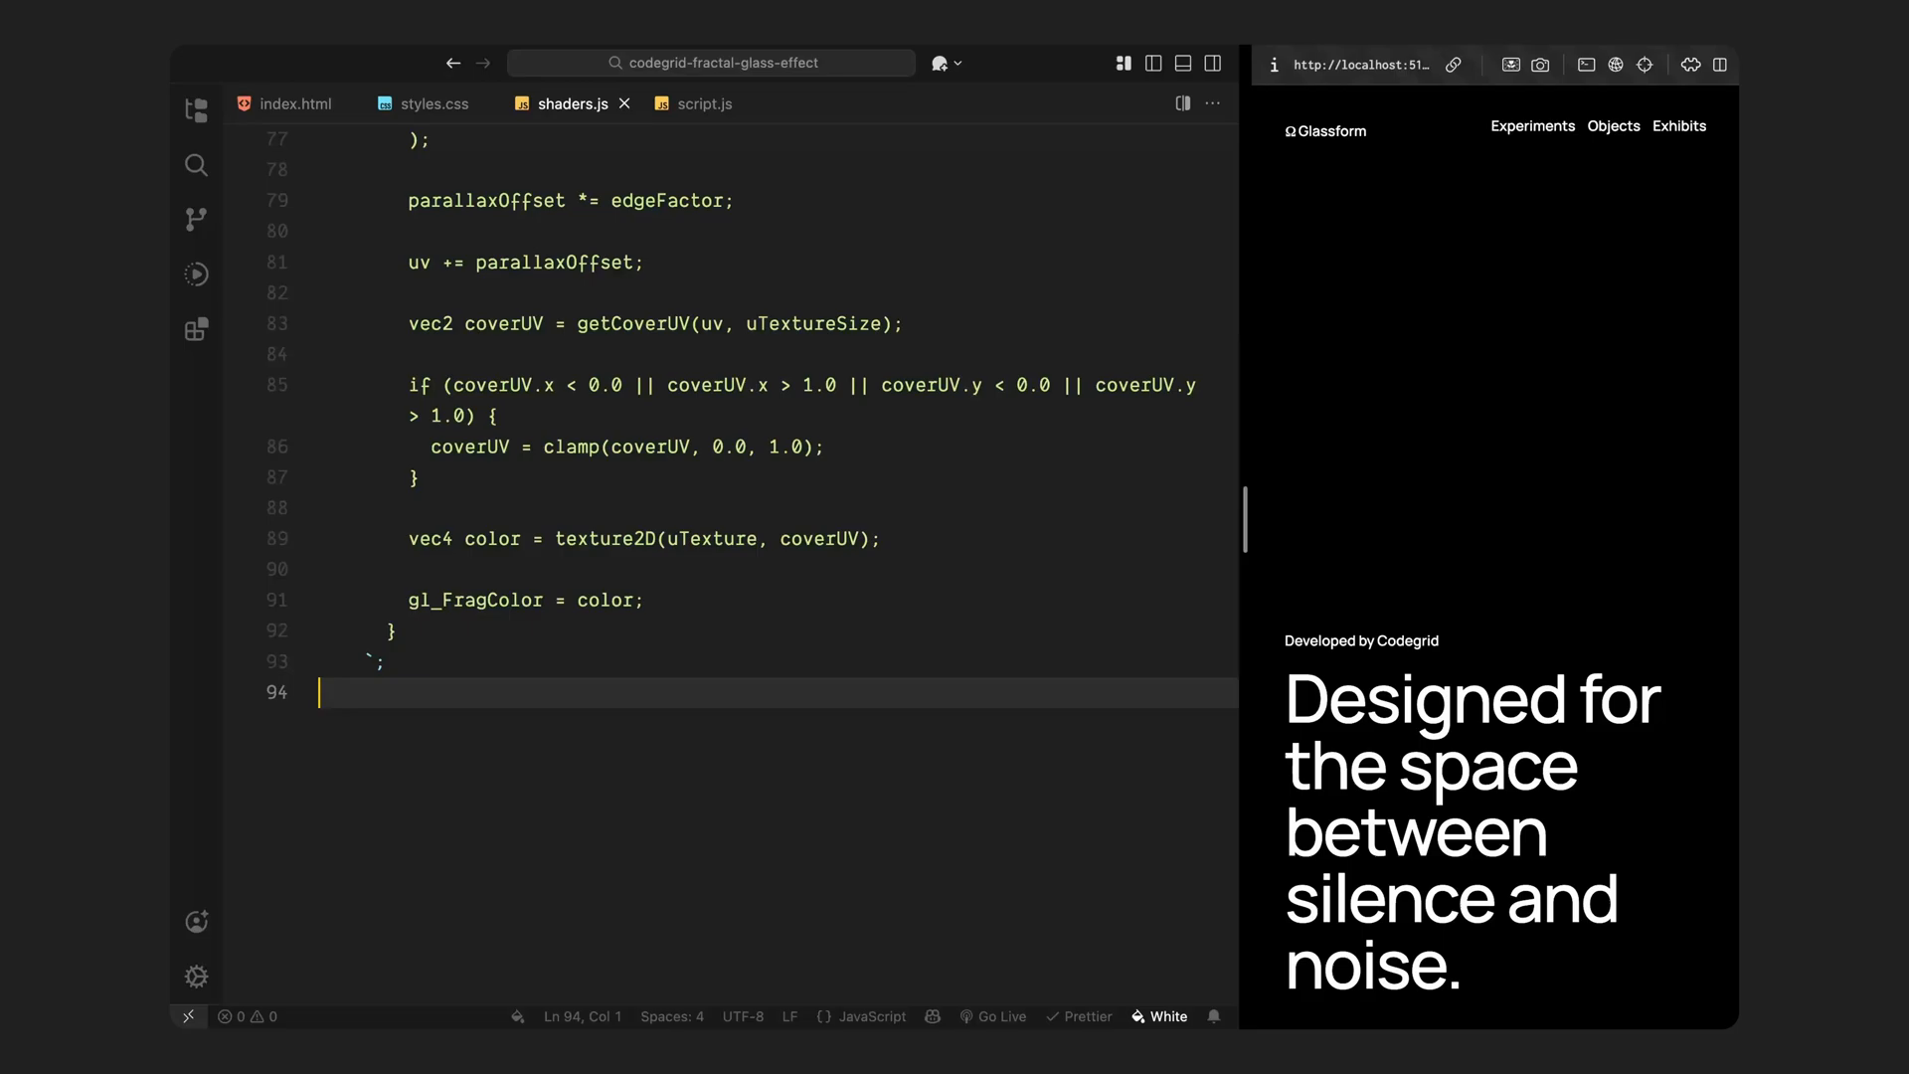
Step: In script.js, declare the container, glassTexture image, scene and orthographic camera
click(703, 104)
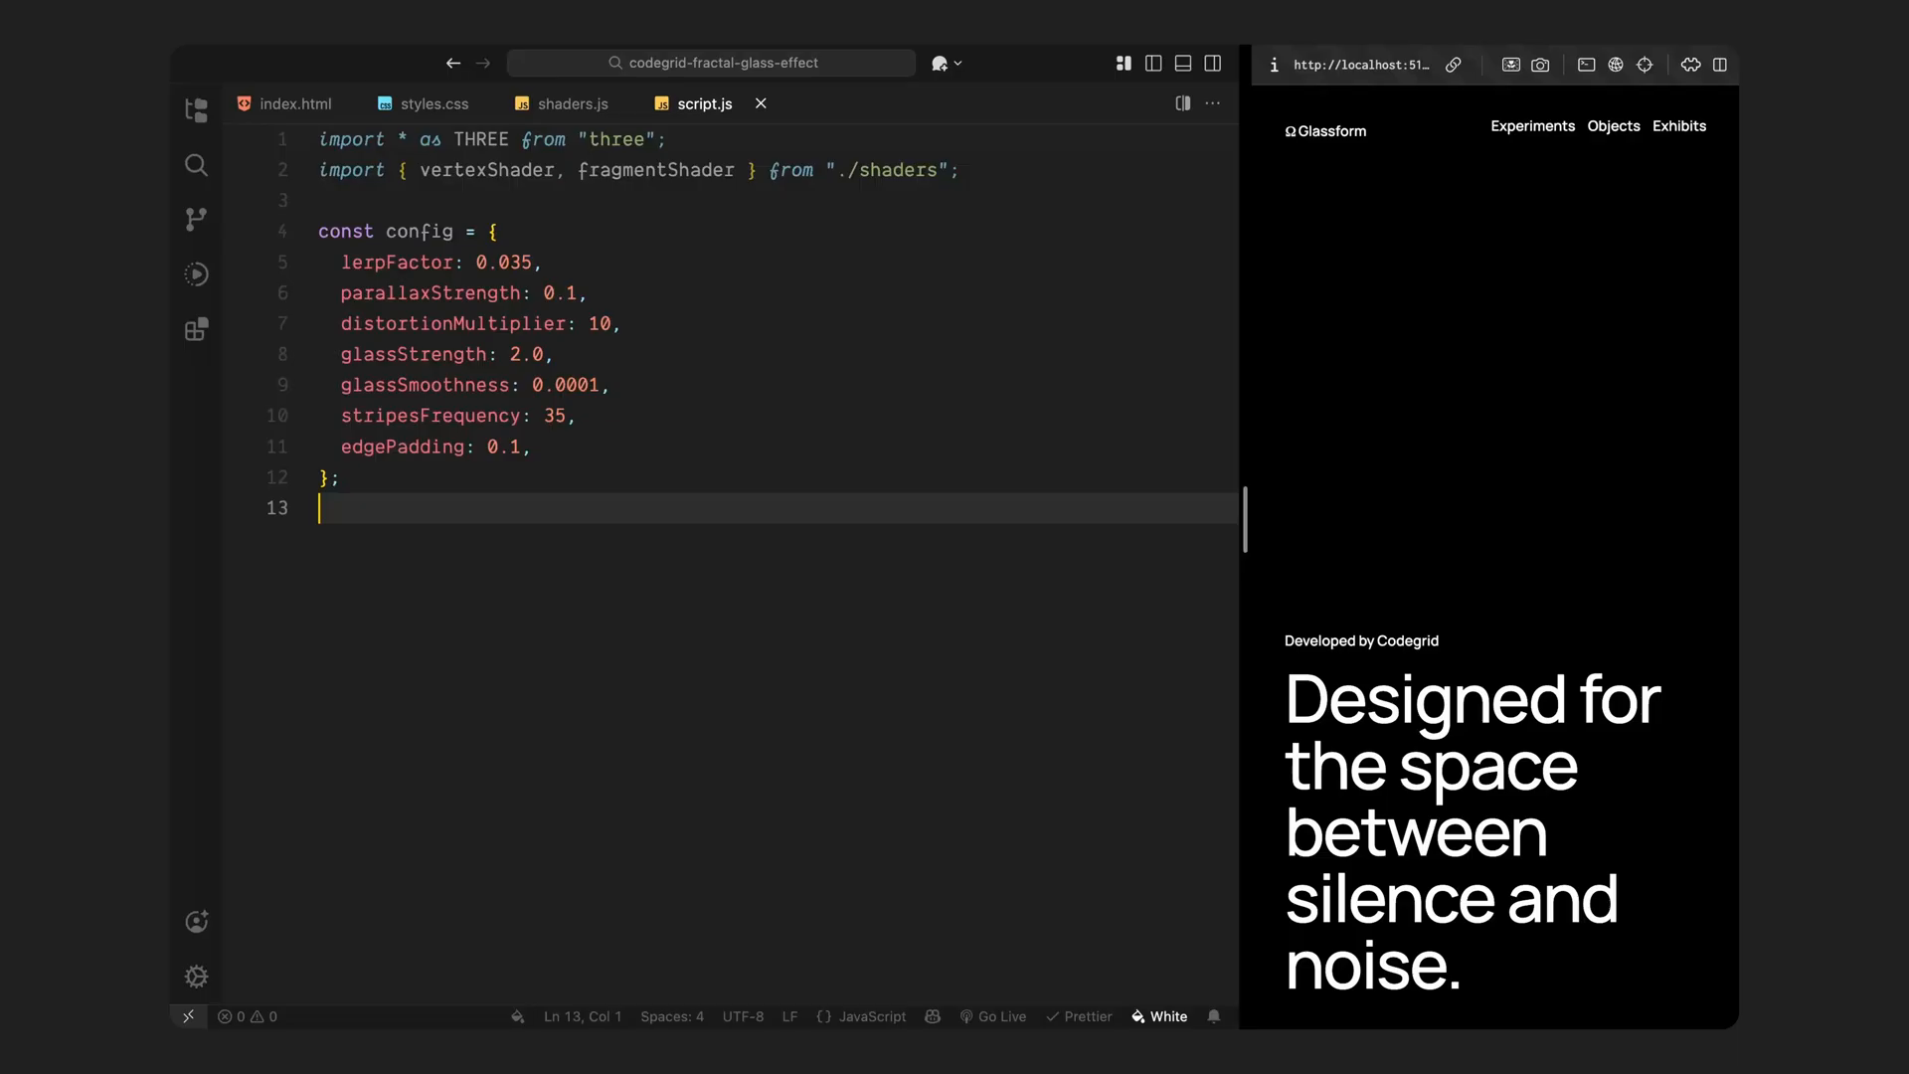
key(Enter)
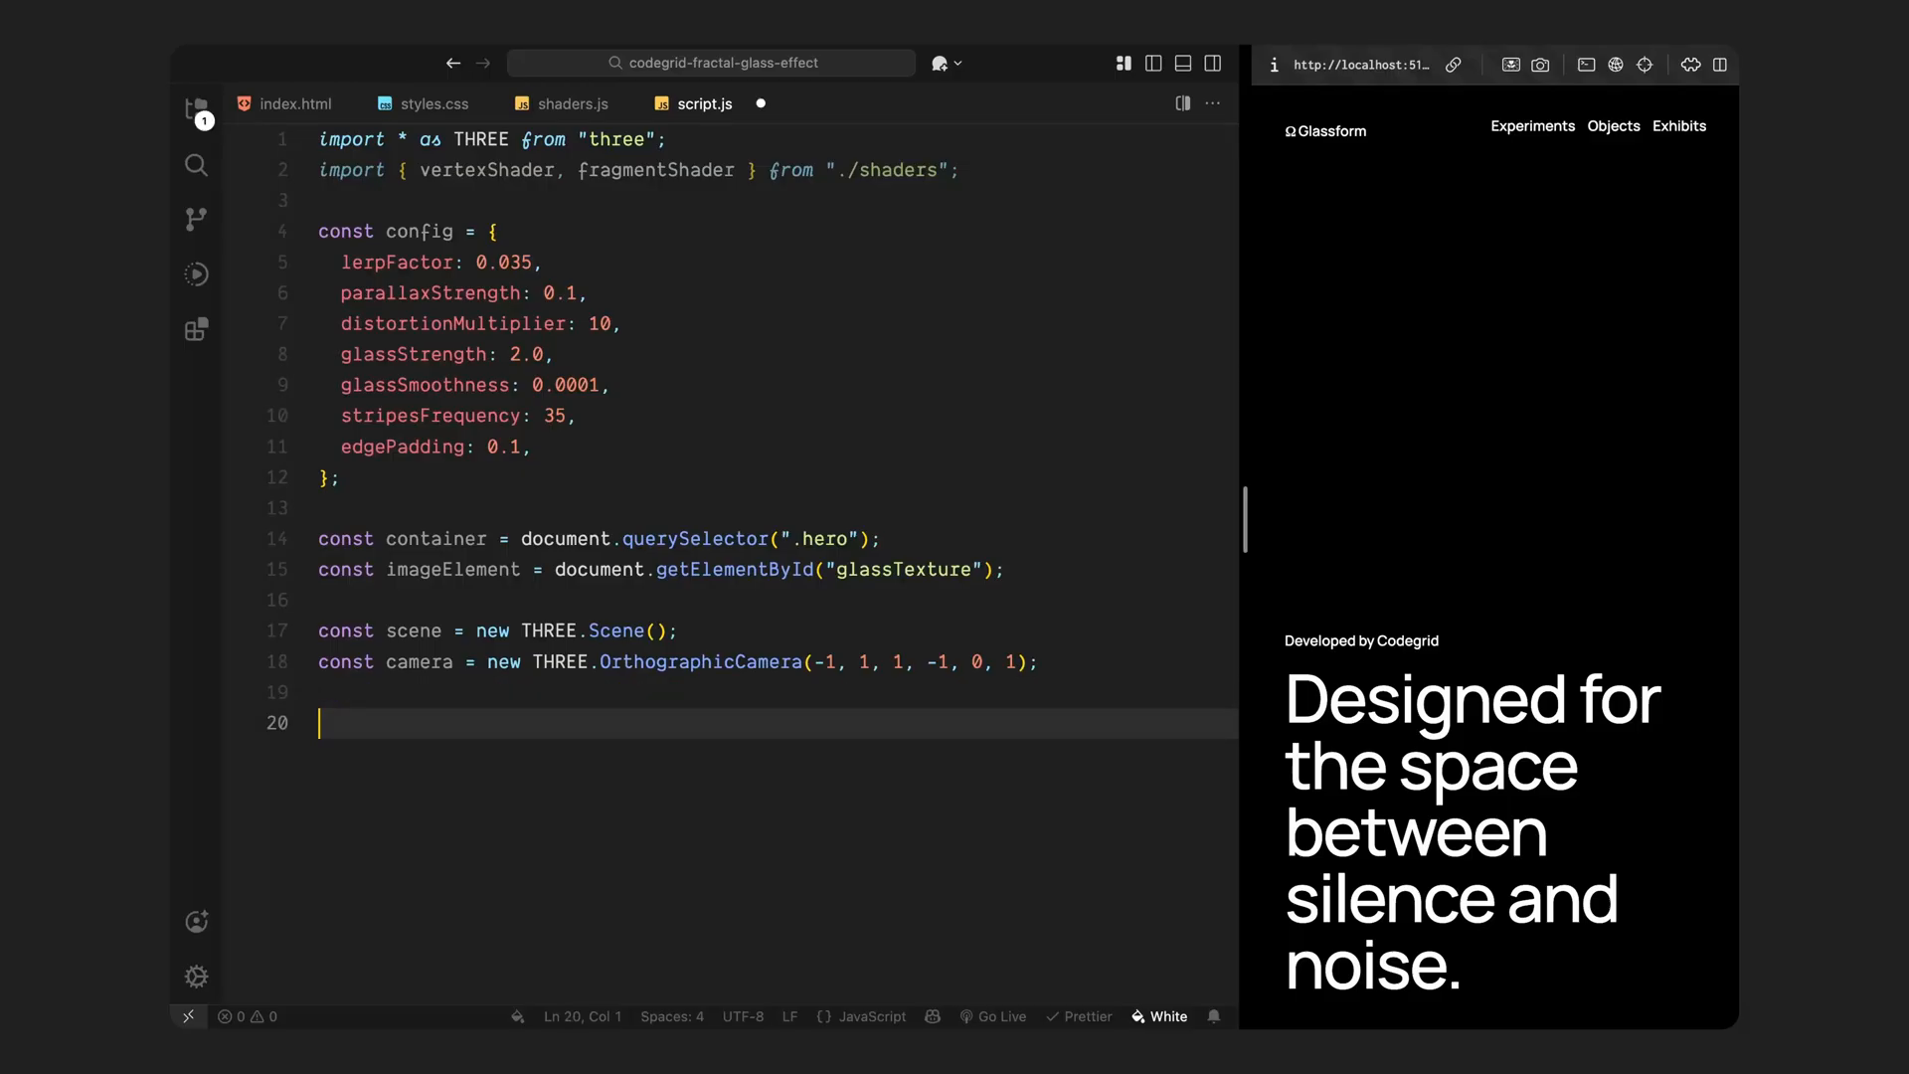
Step: Create an antialiased window-sized WebGLRenderer in the hero, plus mouse and targetMouse objects
text(const renderer = new THREE.WebGLRenderer({ antialias: true });)
text(const targetMouse = { x: 0.5, y: 0.5 };)
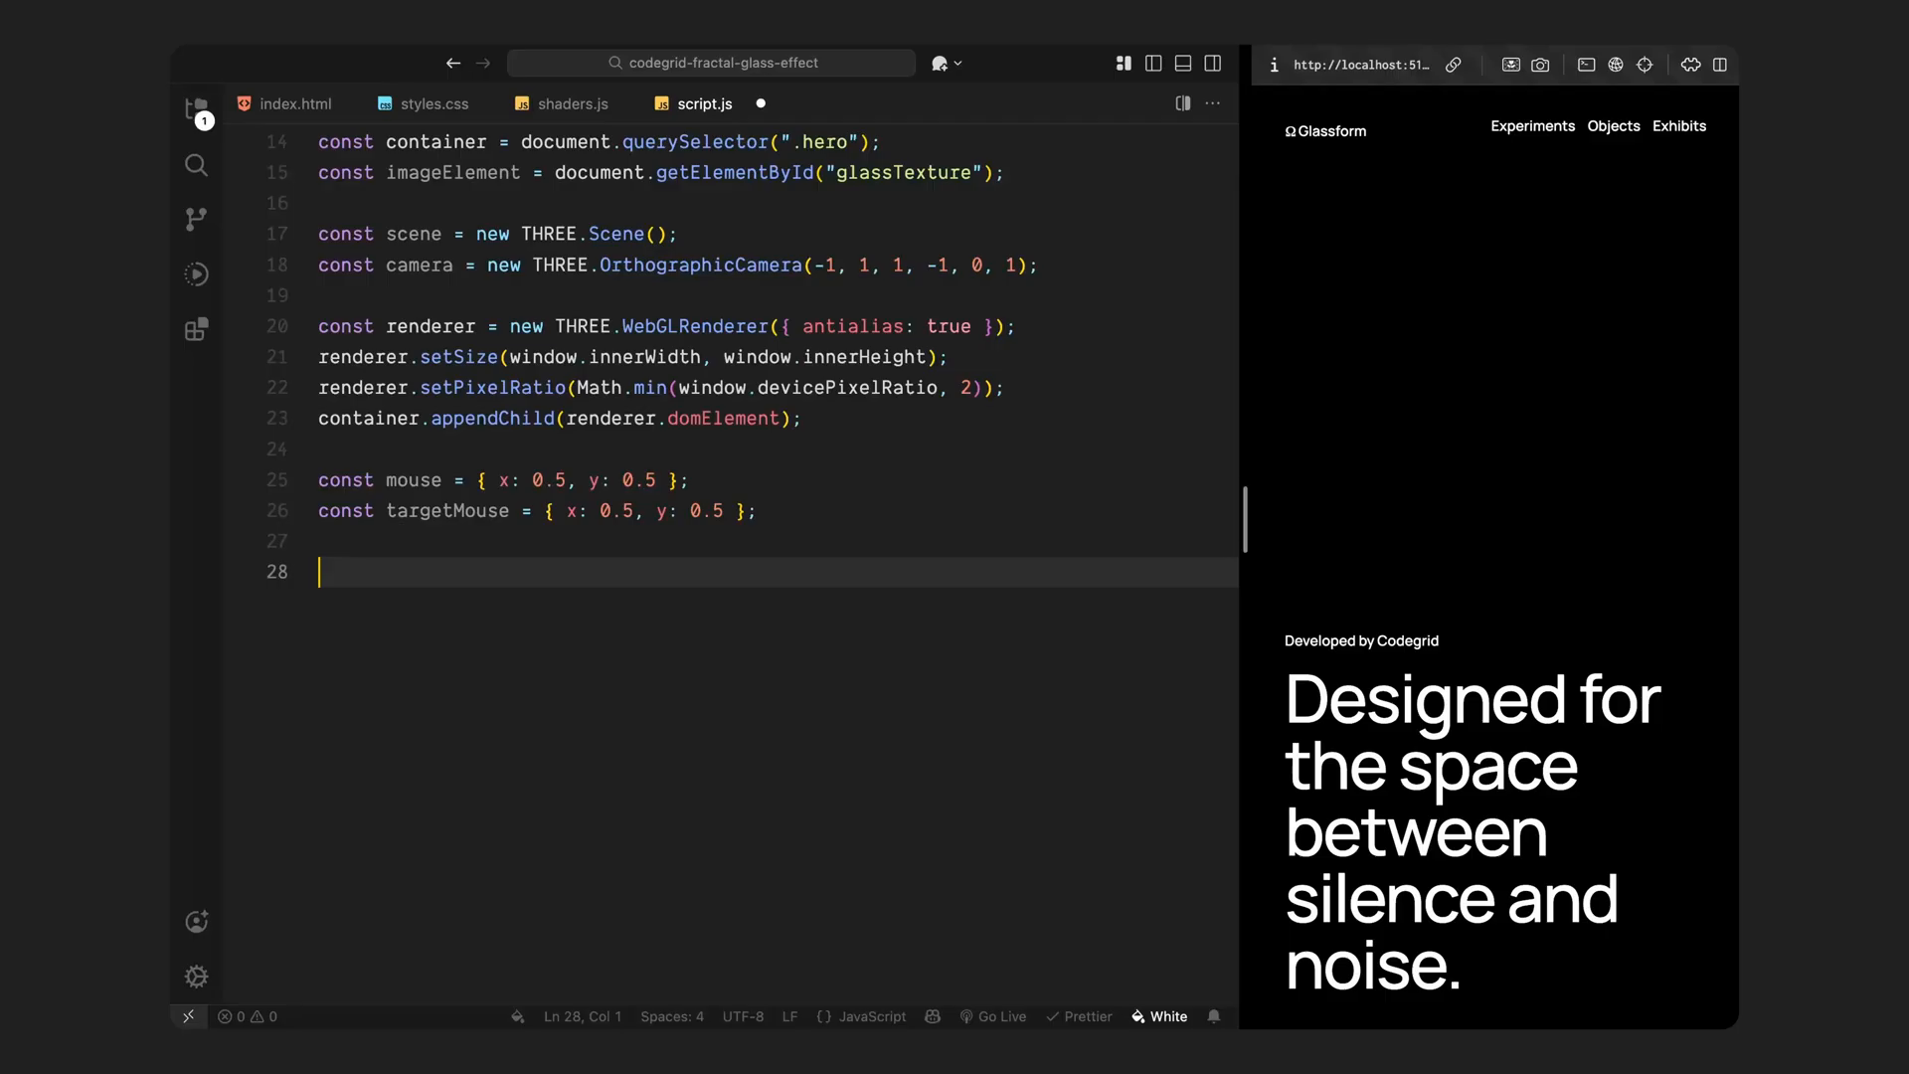
Step: Add the lerp helper, a 1×1 textureSize, and a ShaderMaterial with config uniforms
text(const lerp = (start, end, factor) => start + (end - start) * factor;)
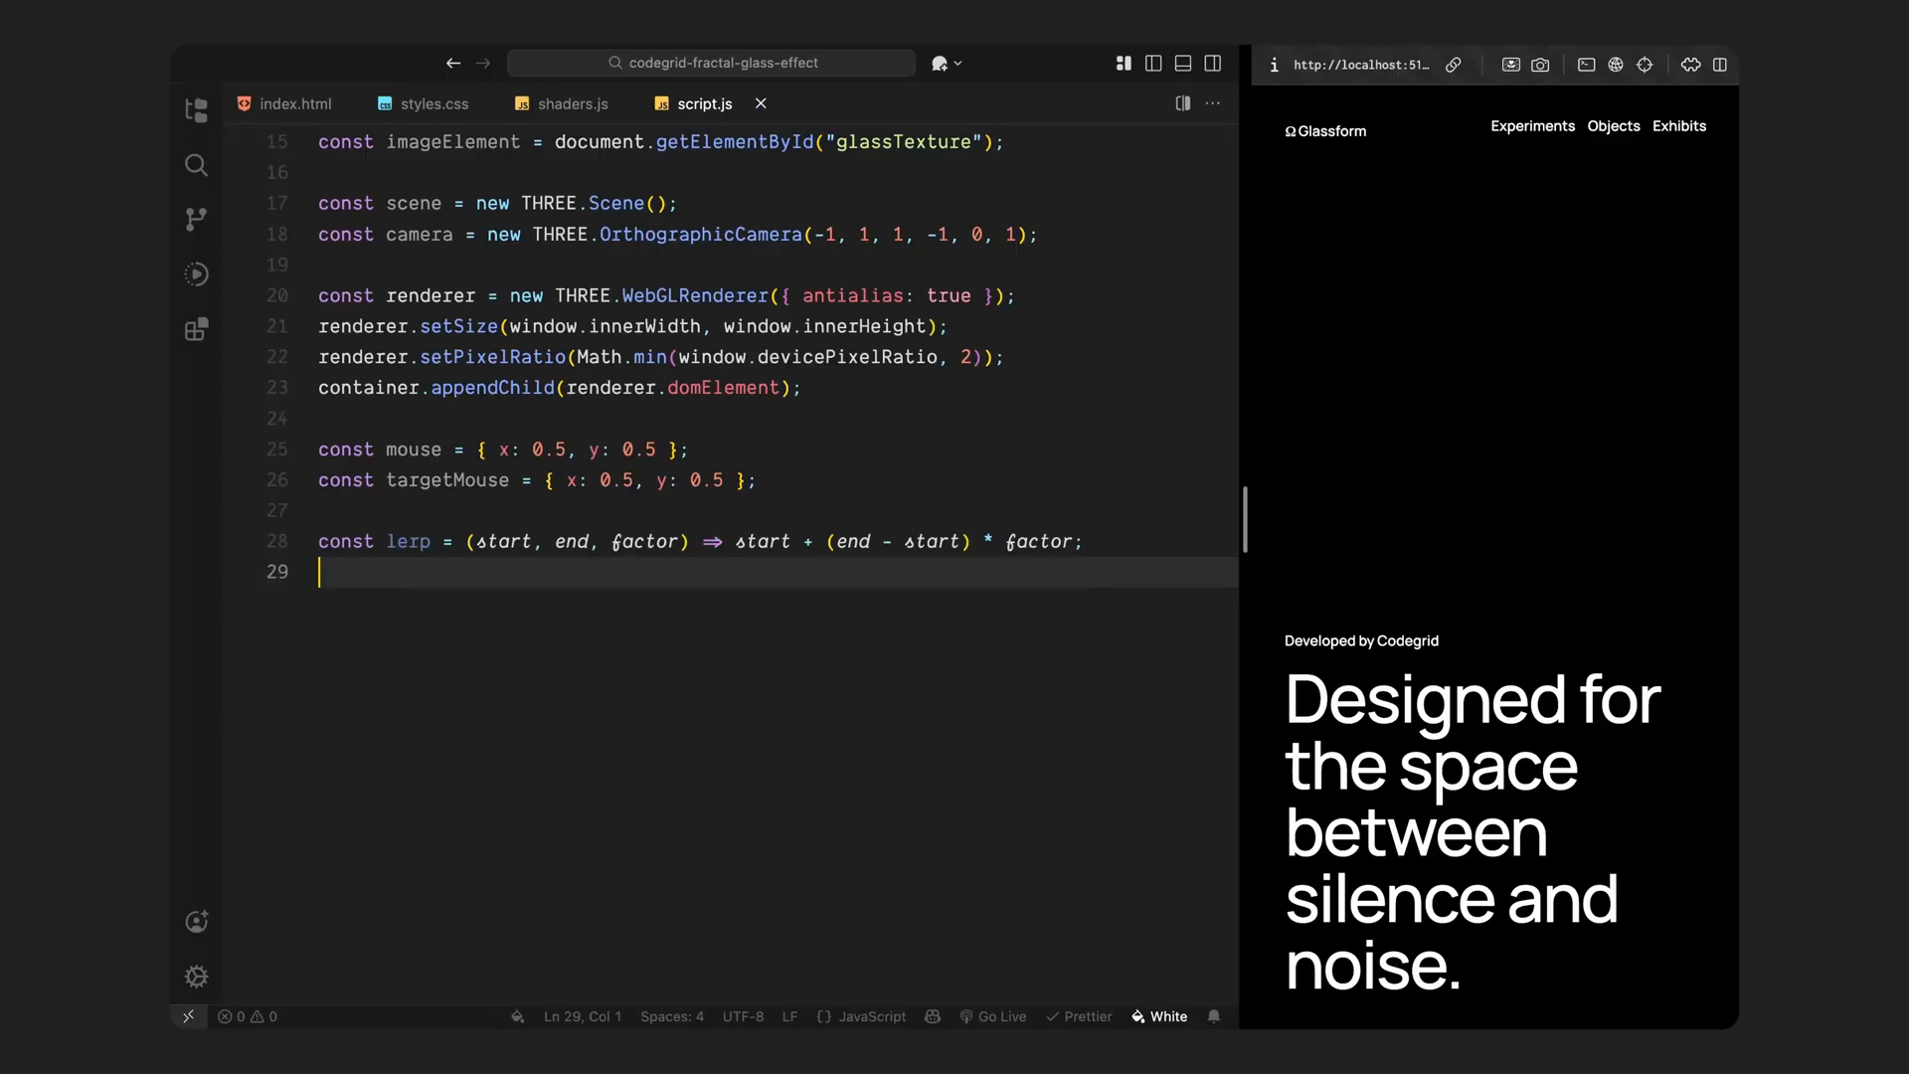
text(const textureSize = { x: 1, y: 1 };)
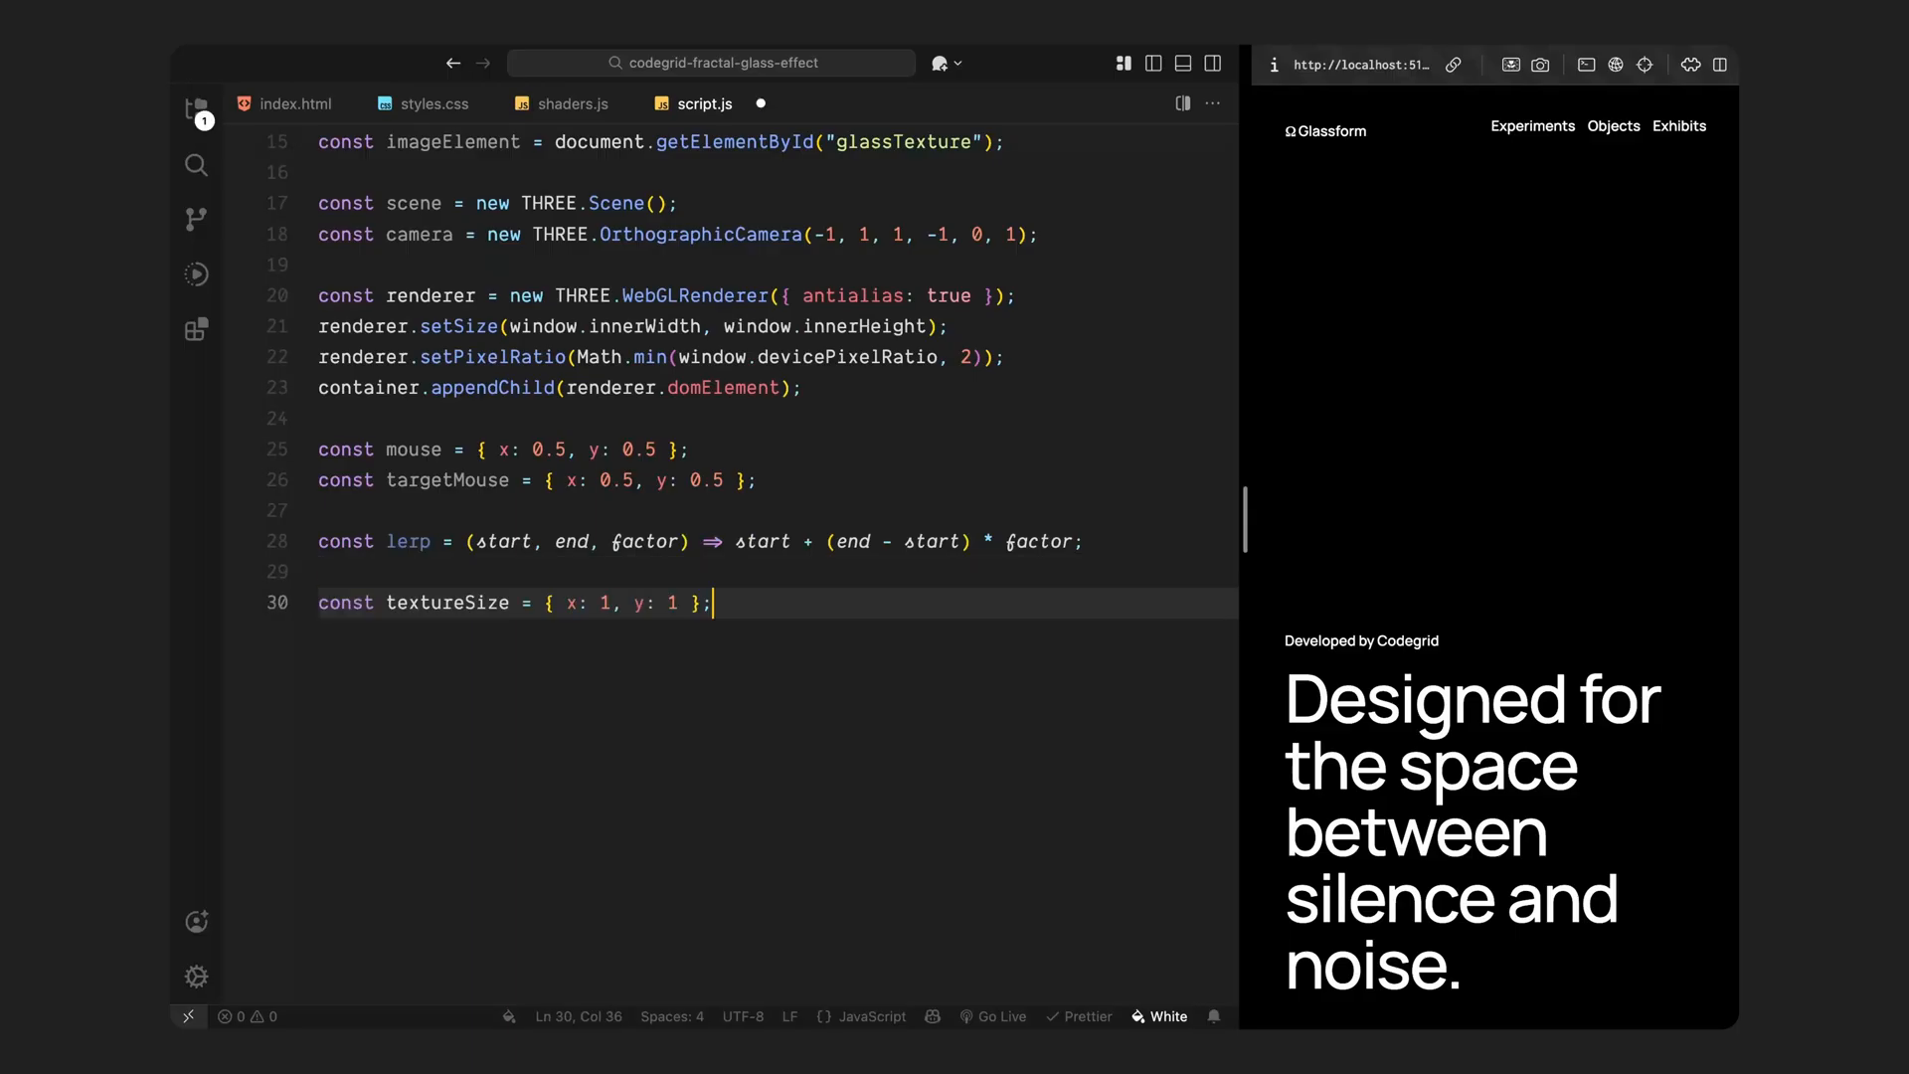
key(Return)
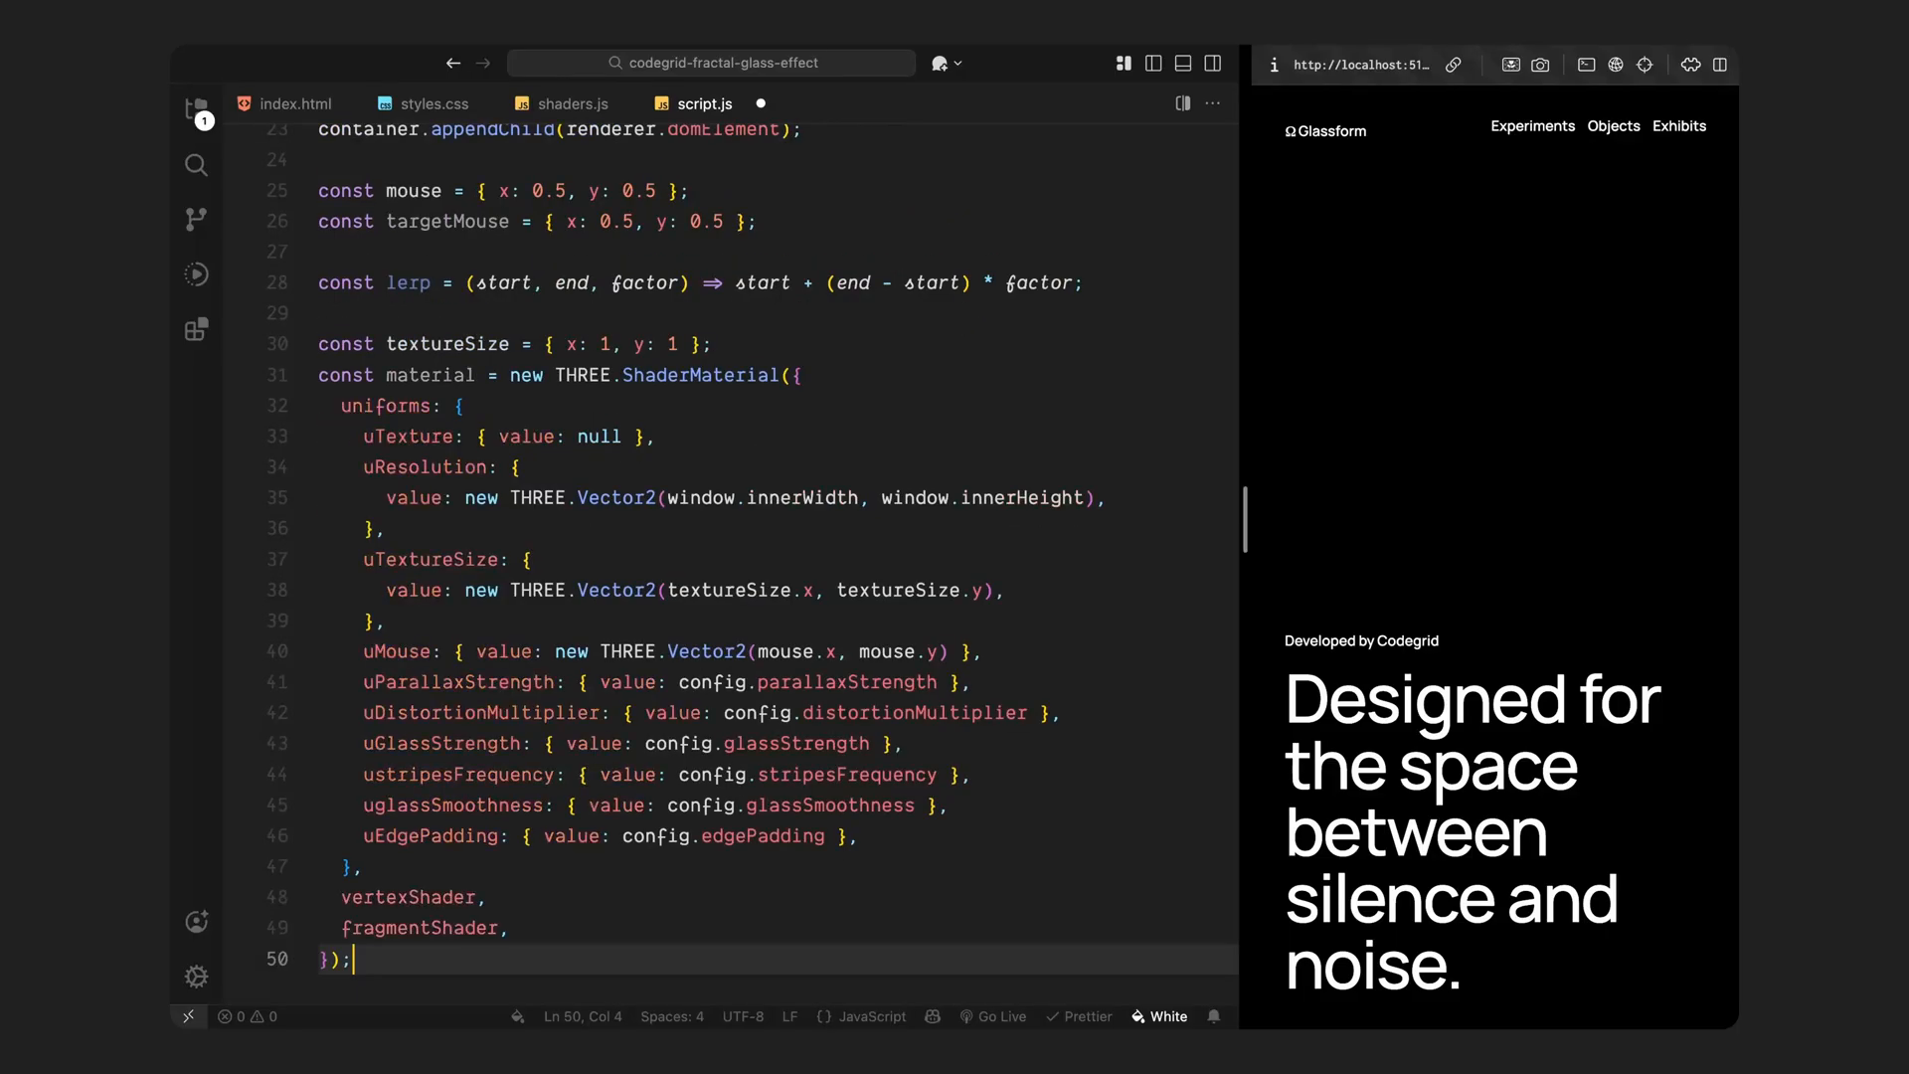
key(Return)
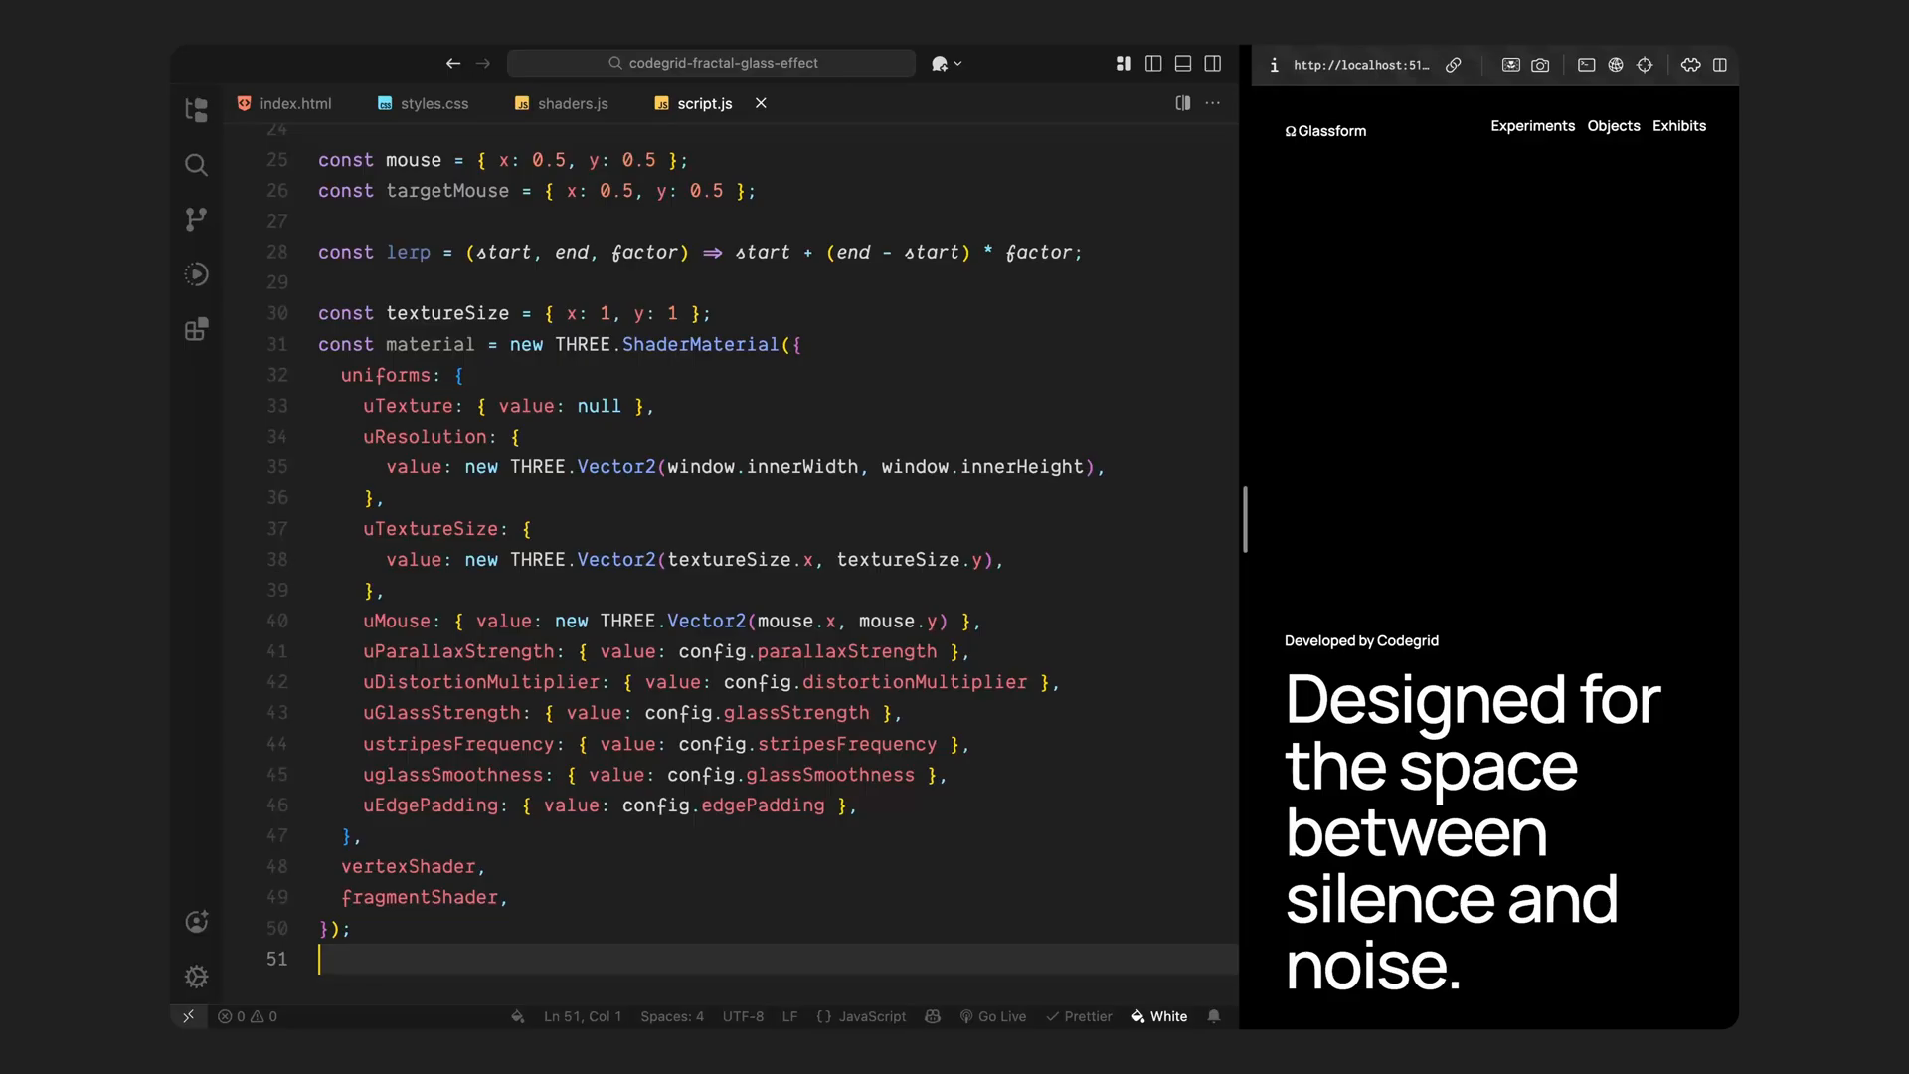
Step: Create a 2×2 PlaneGeometry mesh with the shader material and add it to the scene
key(enter)
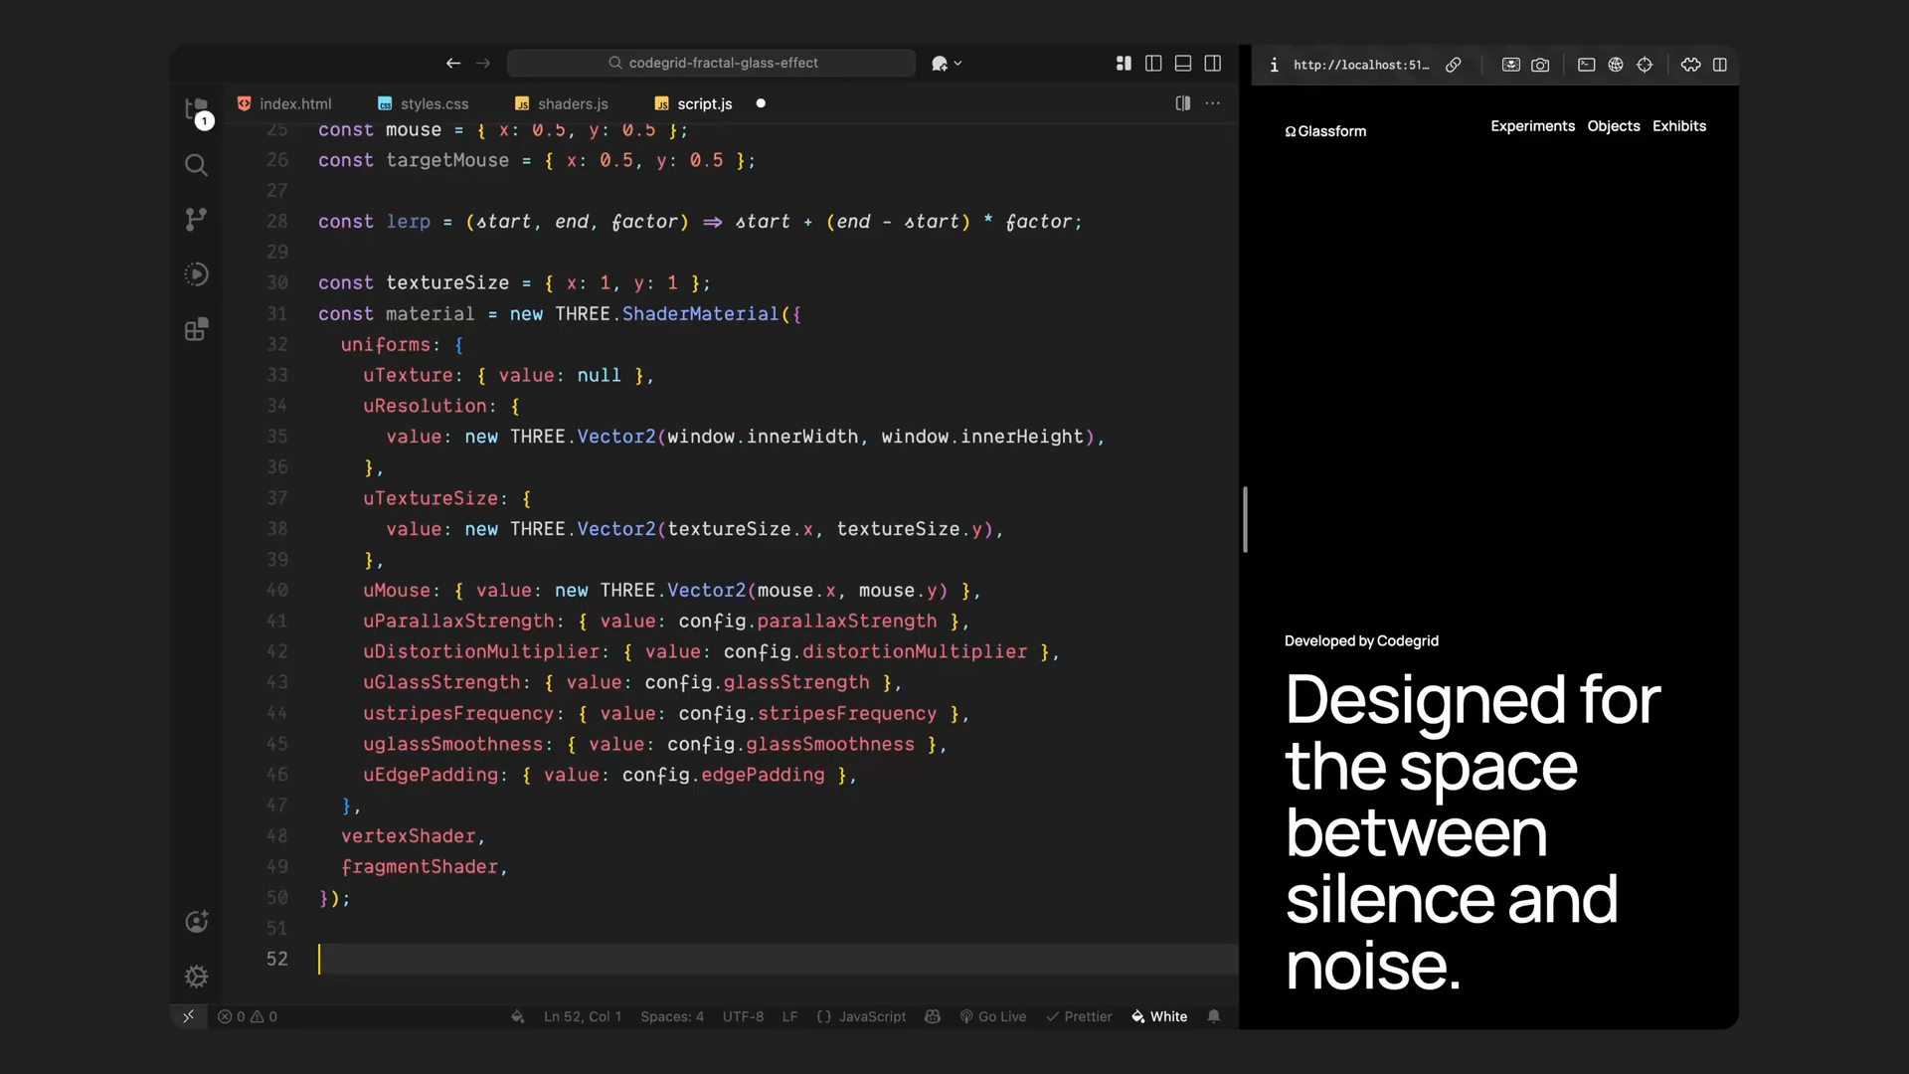
text(const geometry = new THREE.PlaneGeometry(2, 2);)
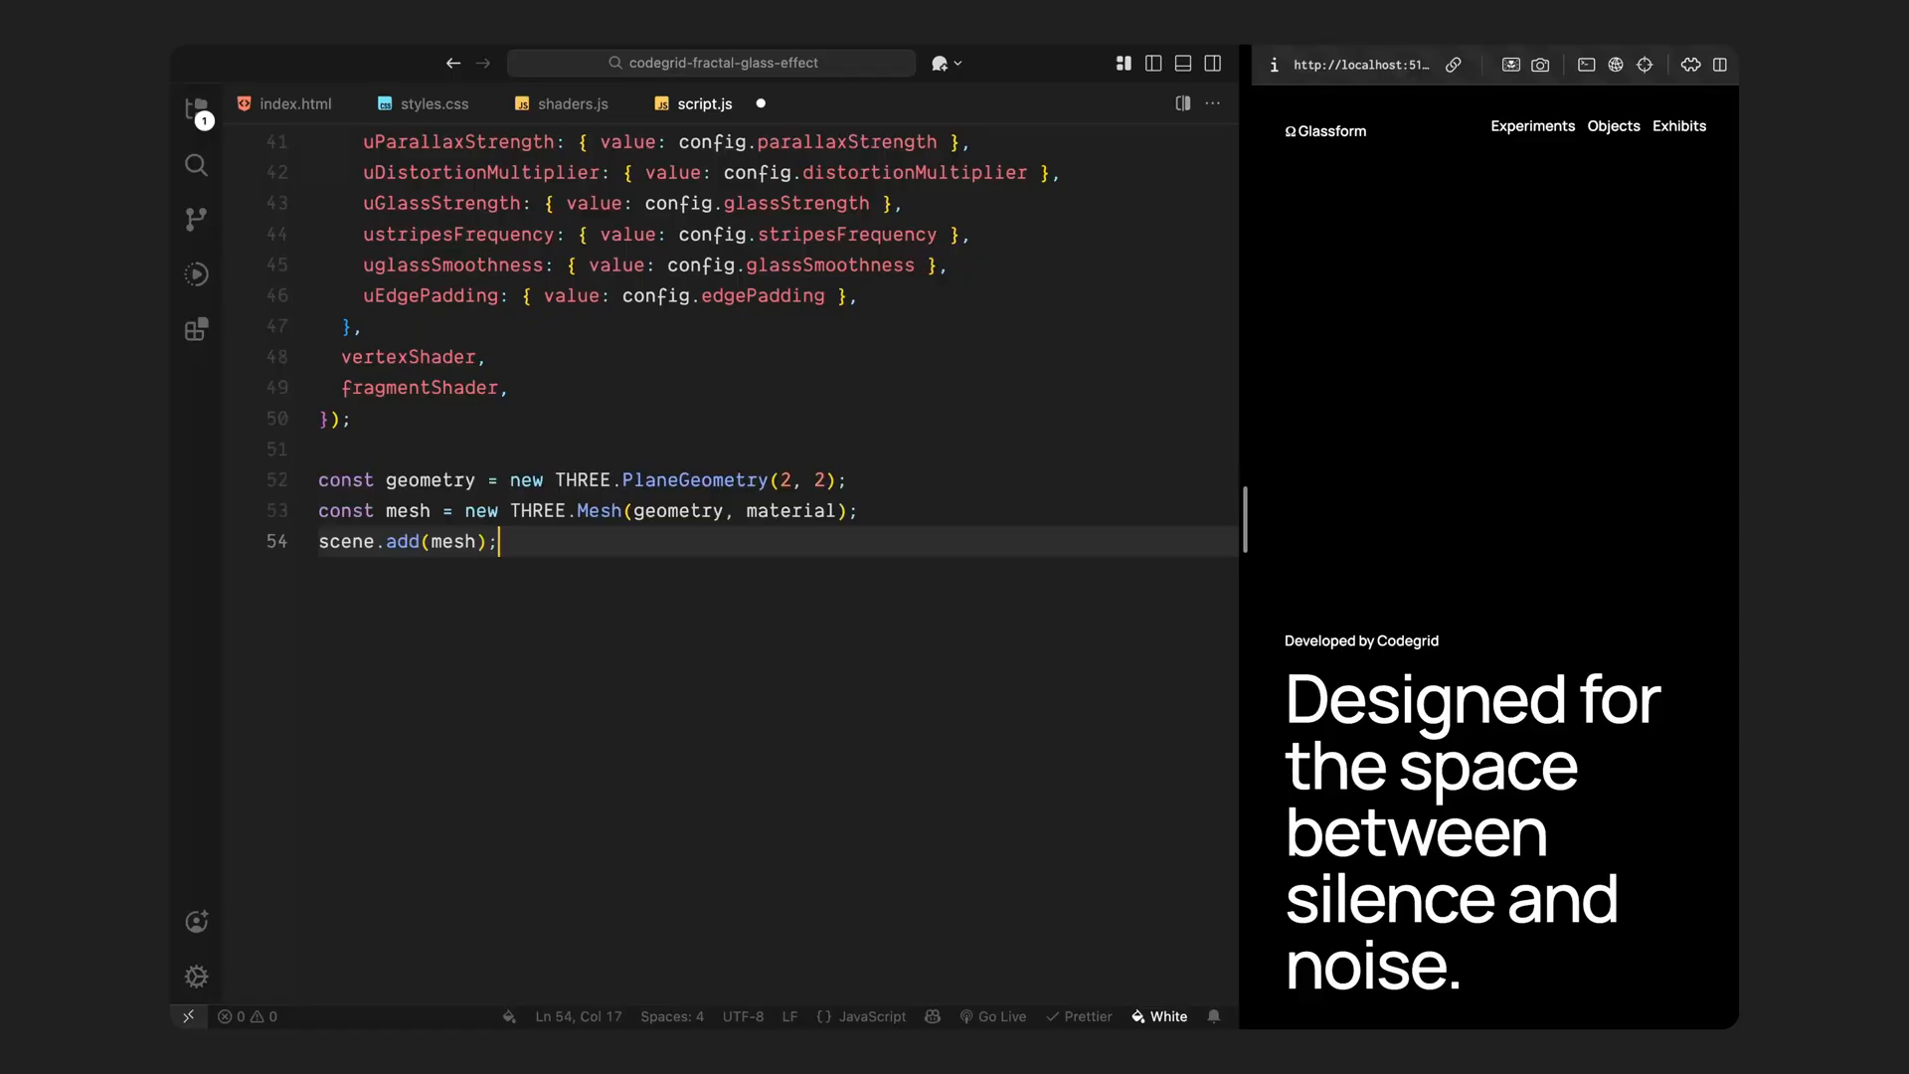
Step: Save script.js with the full-screen PlaneGeometry(2, 2) mesh added to the scene
key(Return)
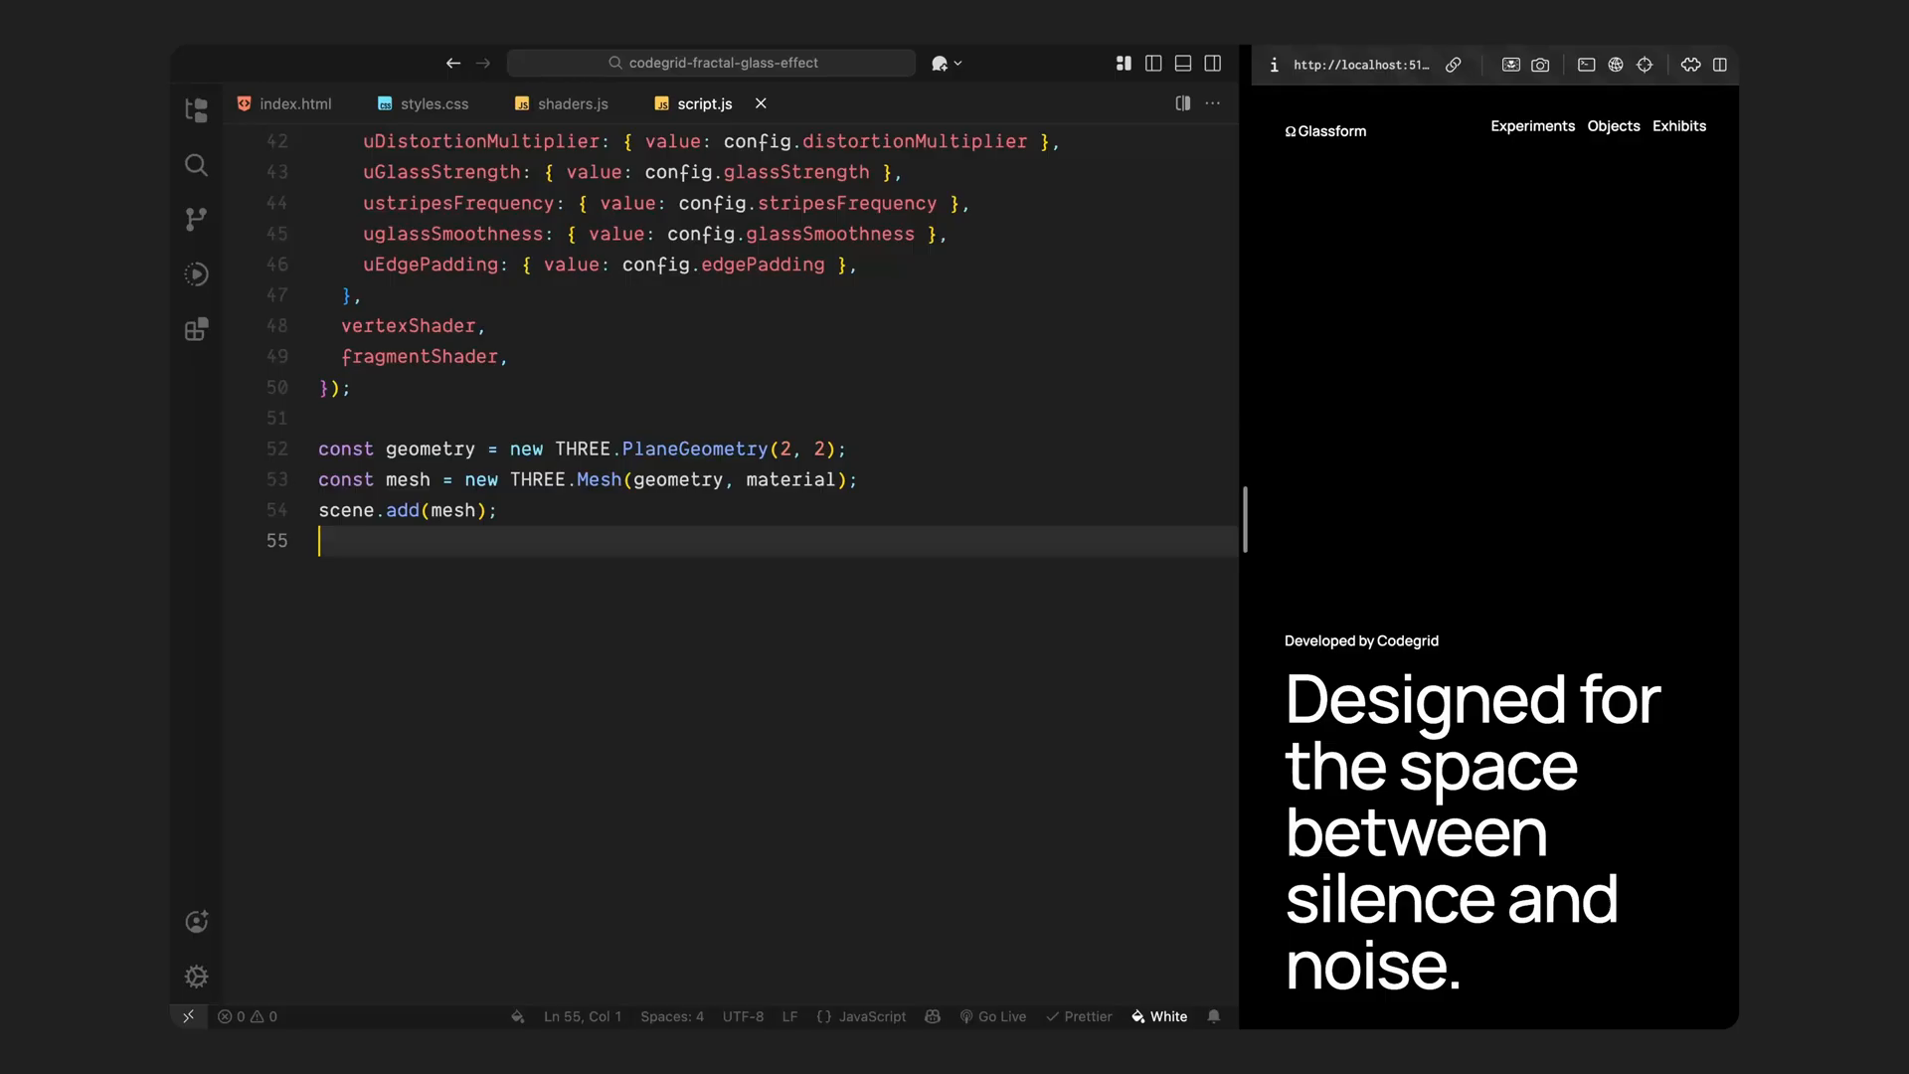
Step: Add a loadImage() texture function to script.js, then scroll down below it
text(function loadImage() {)
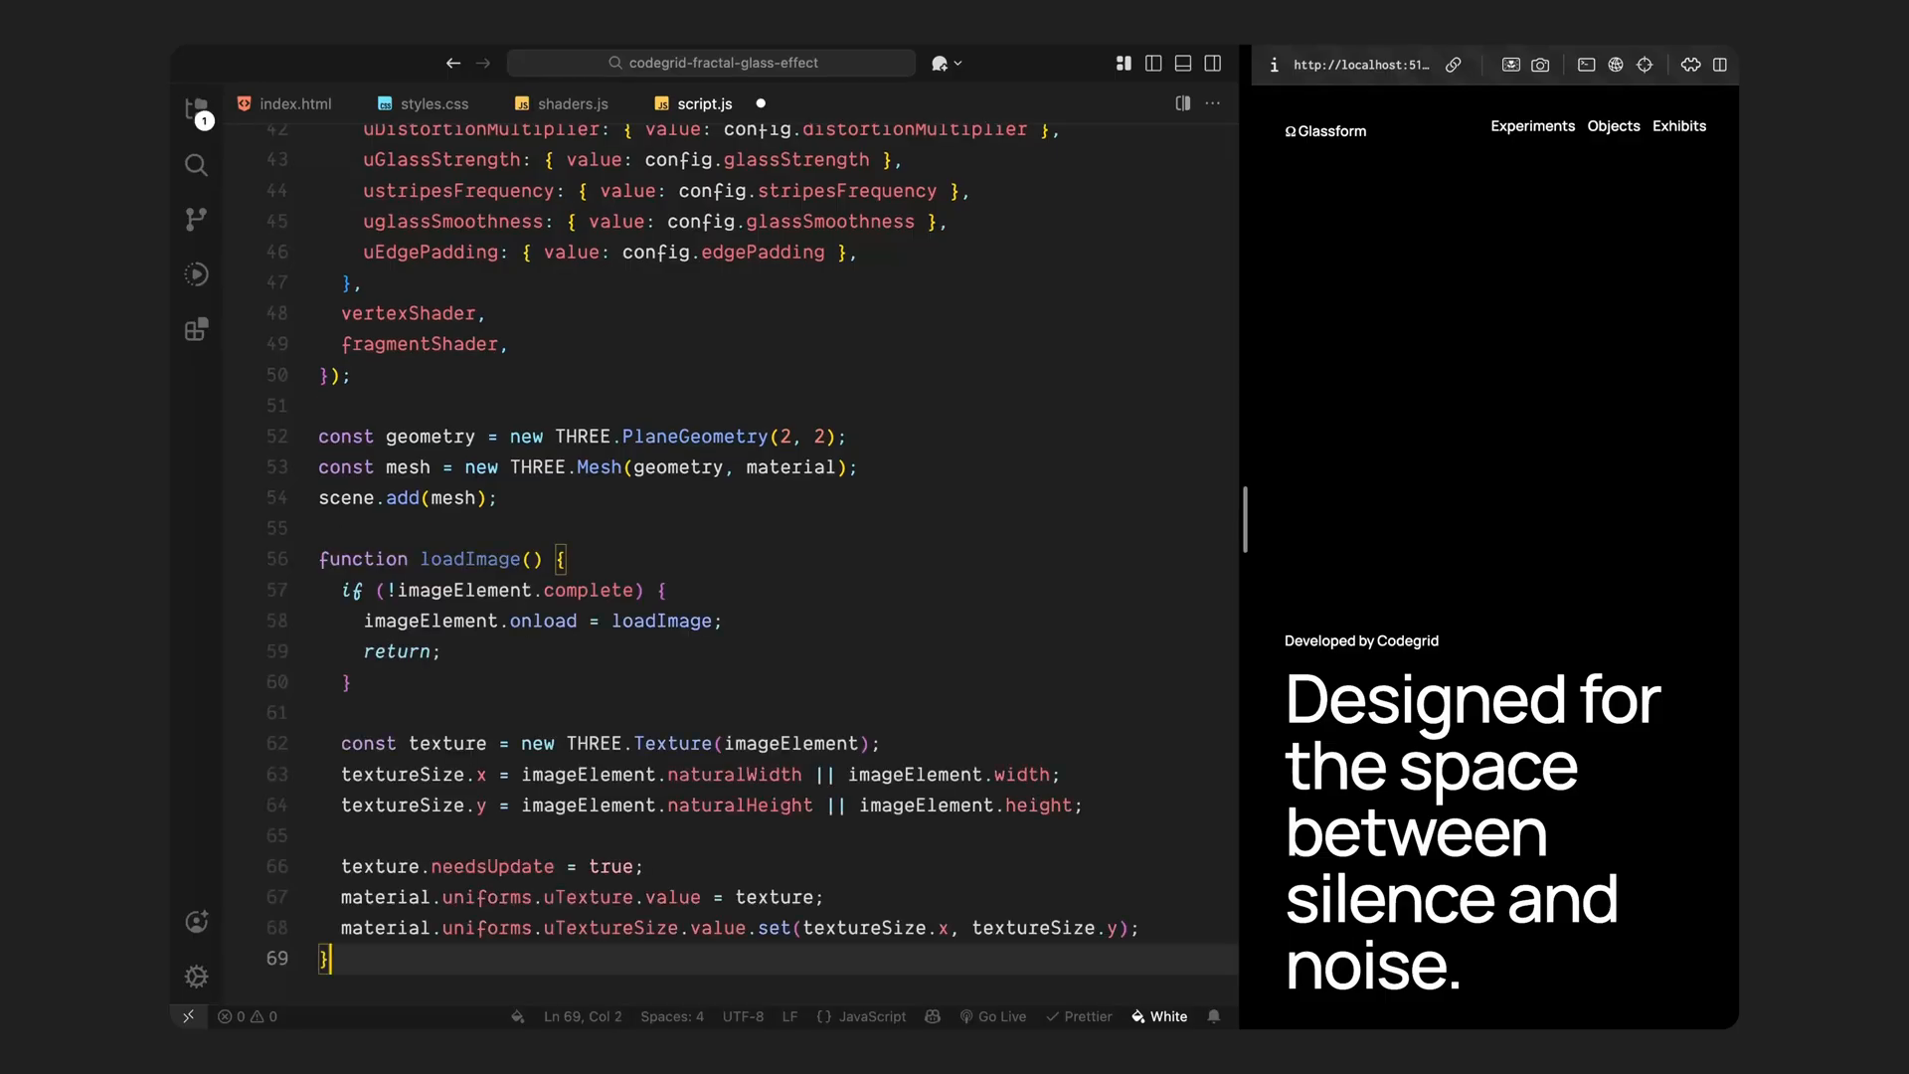
key(enter)
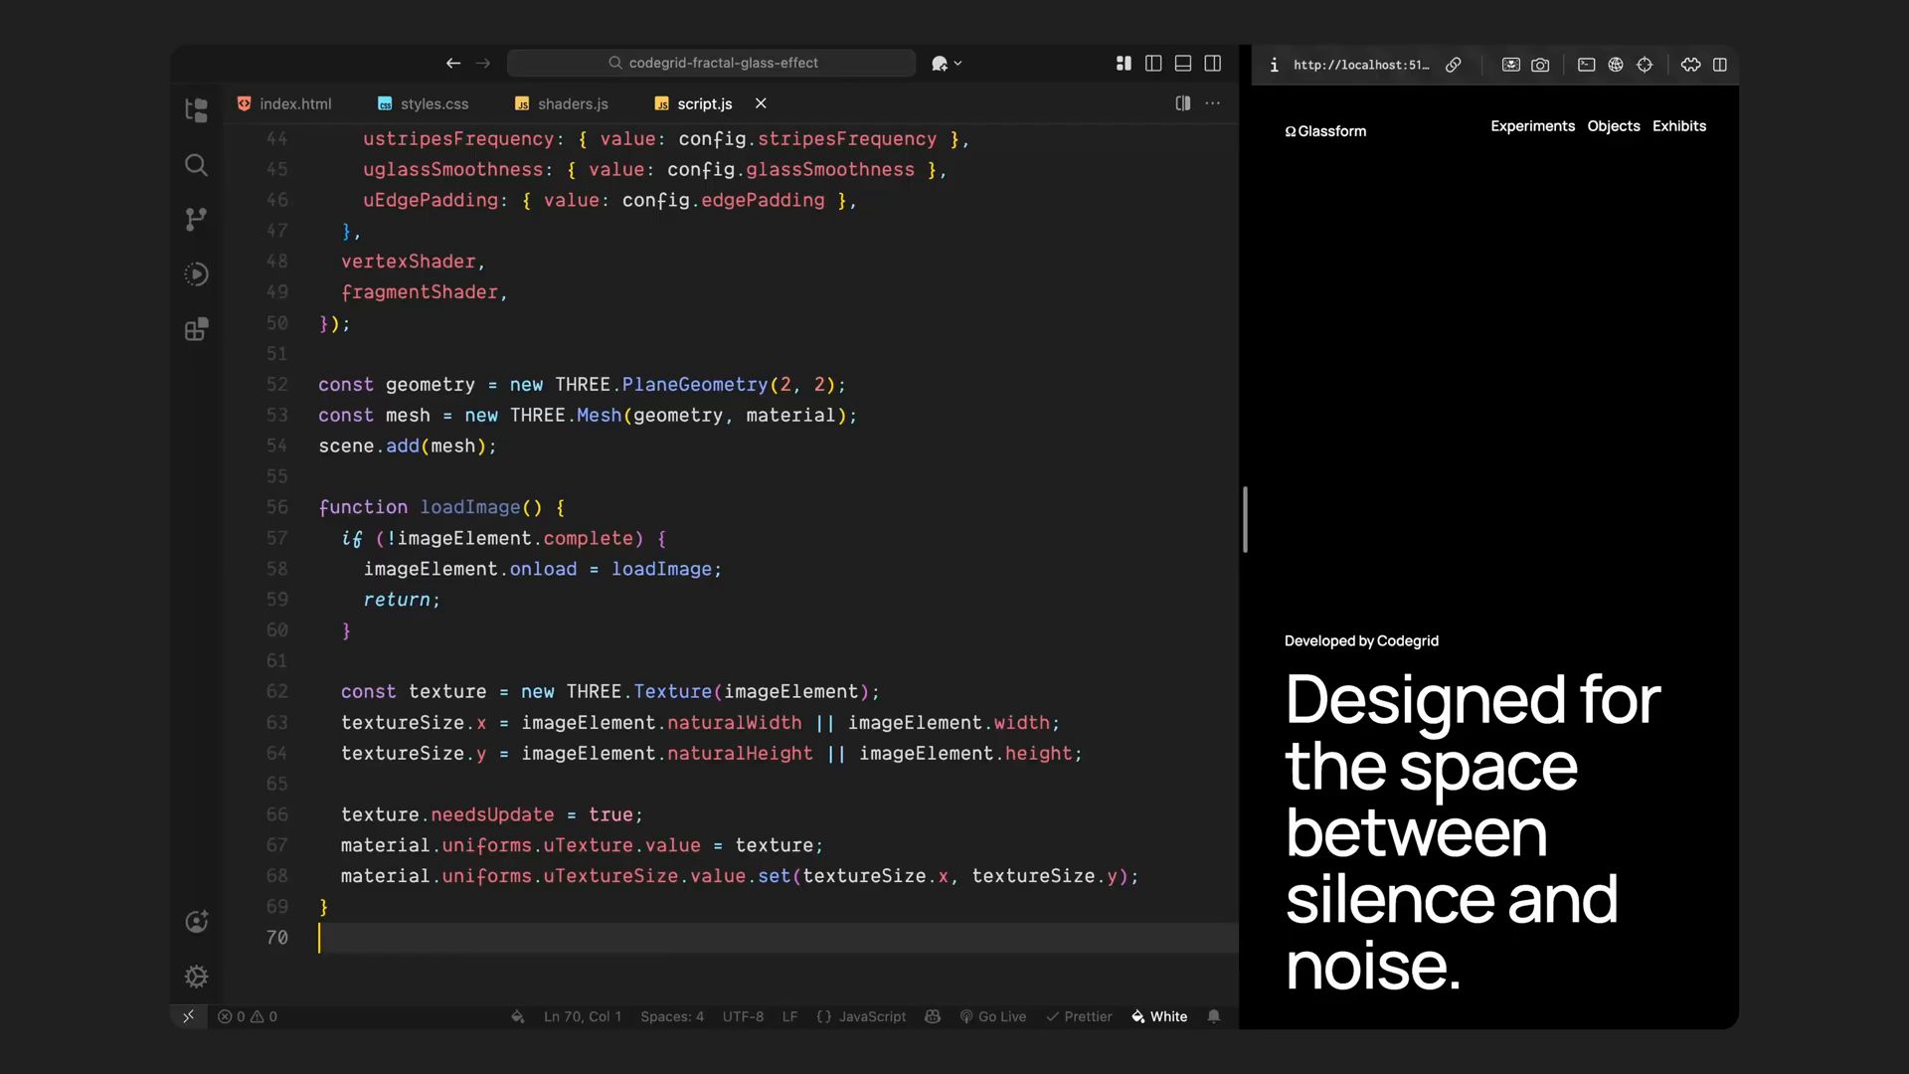
key(Enter)
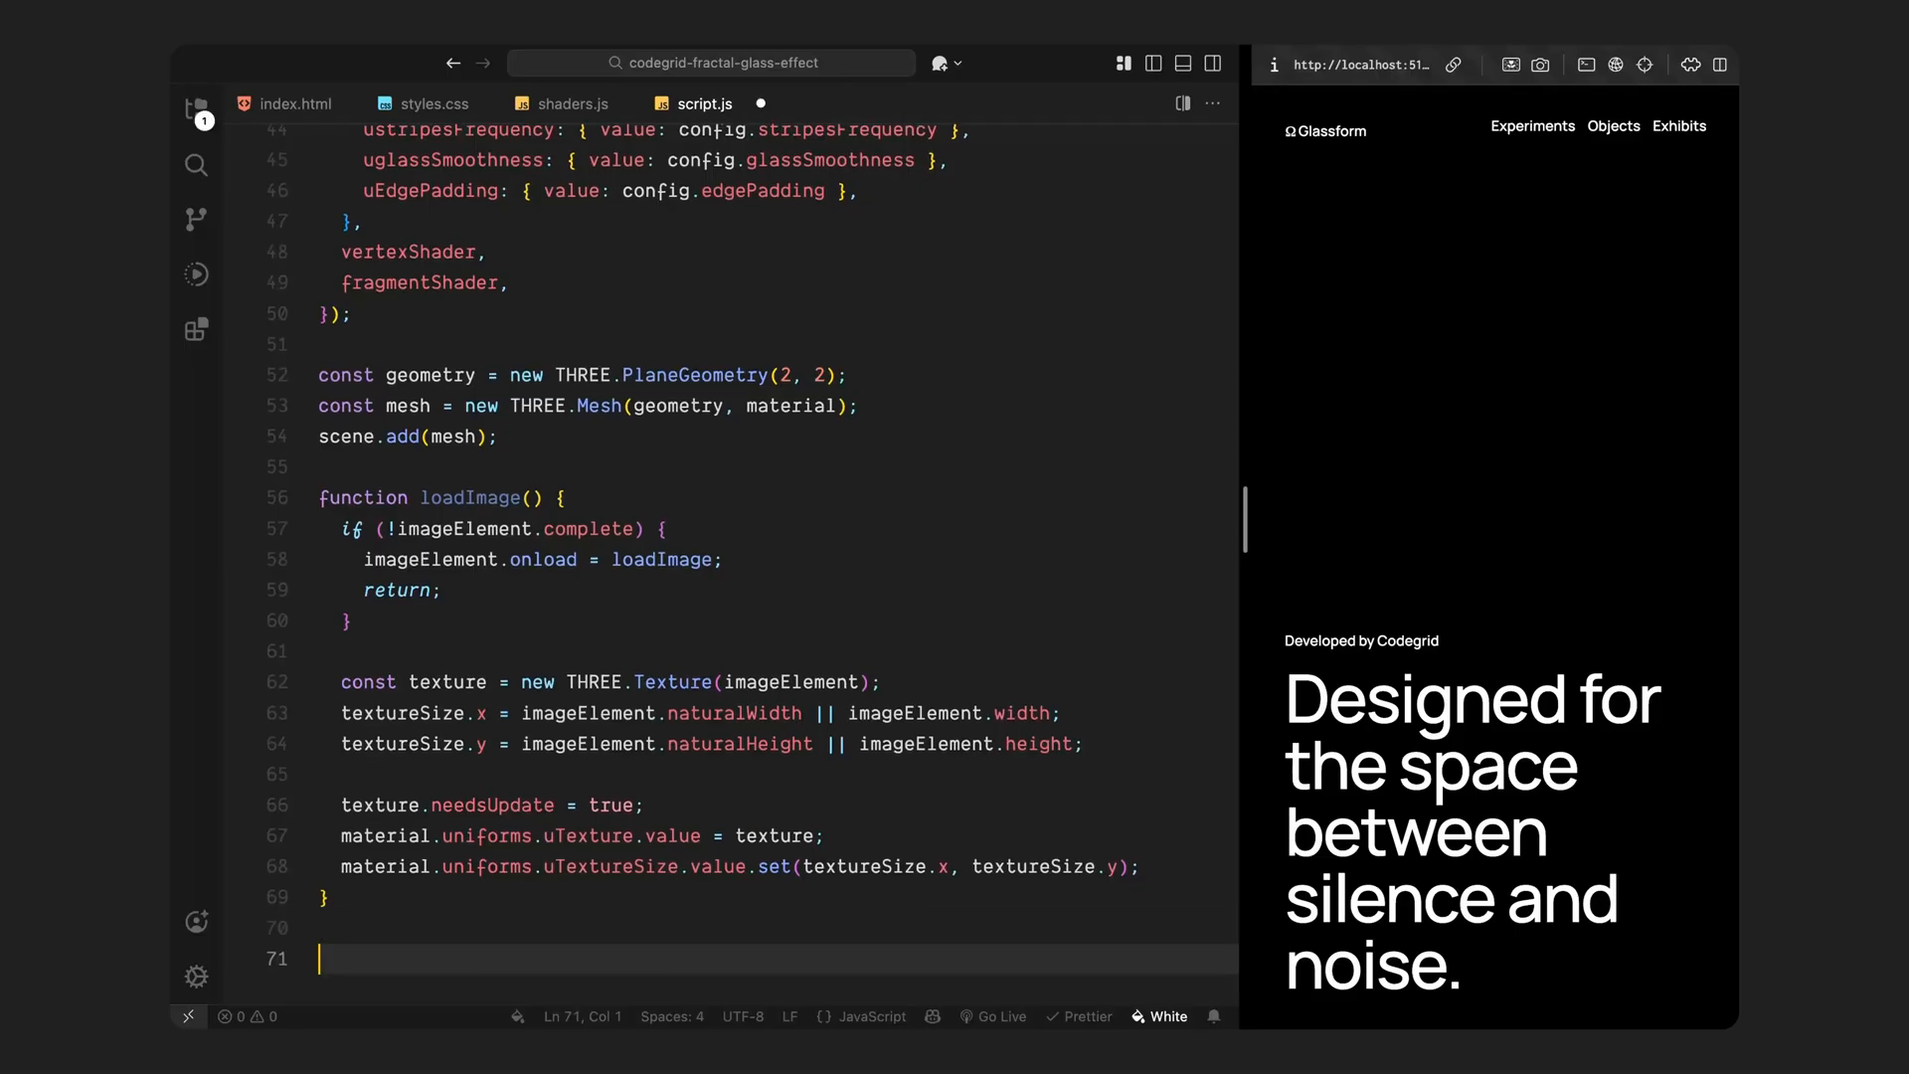
scroll(down, 3)
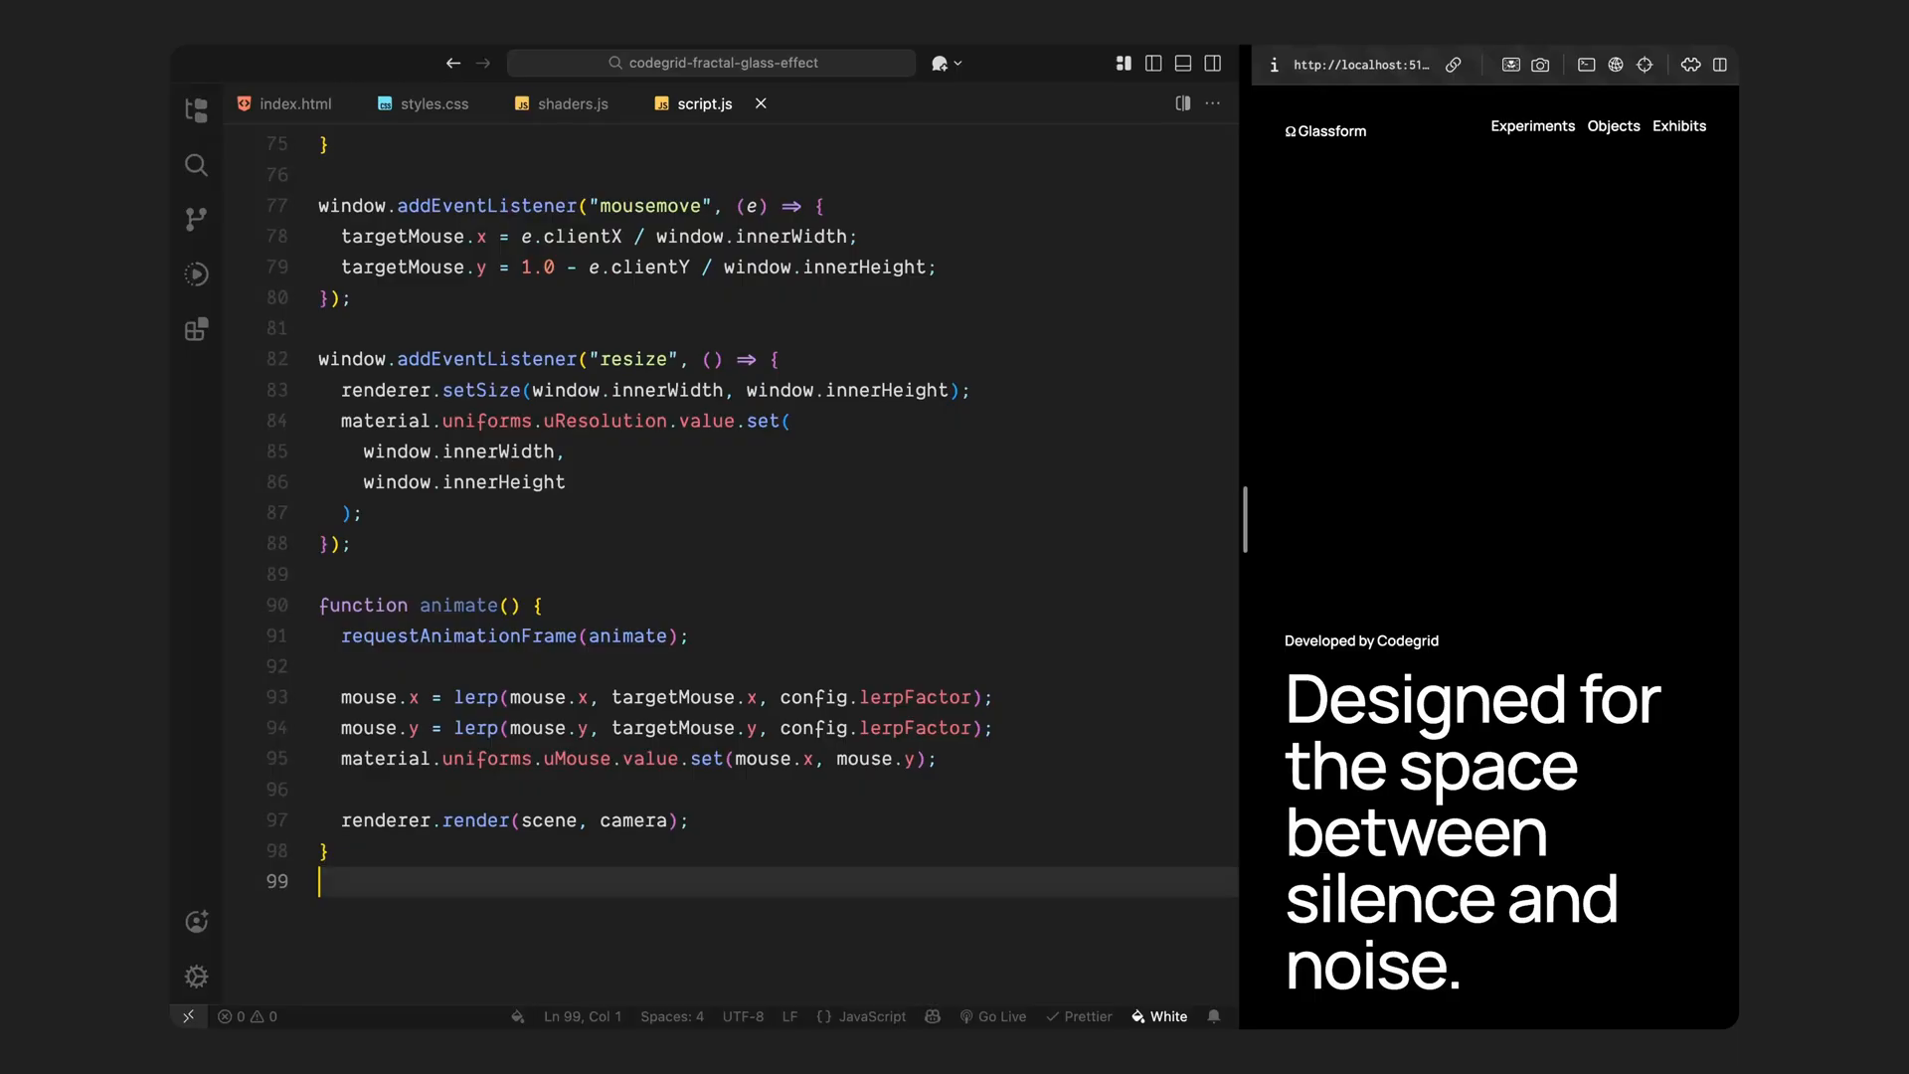
Step: Call animate(); at the end of script.js to start the render loop
text(animate();)
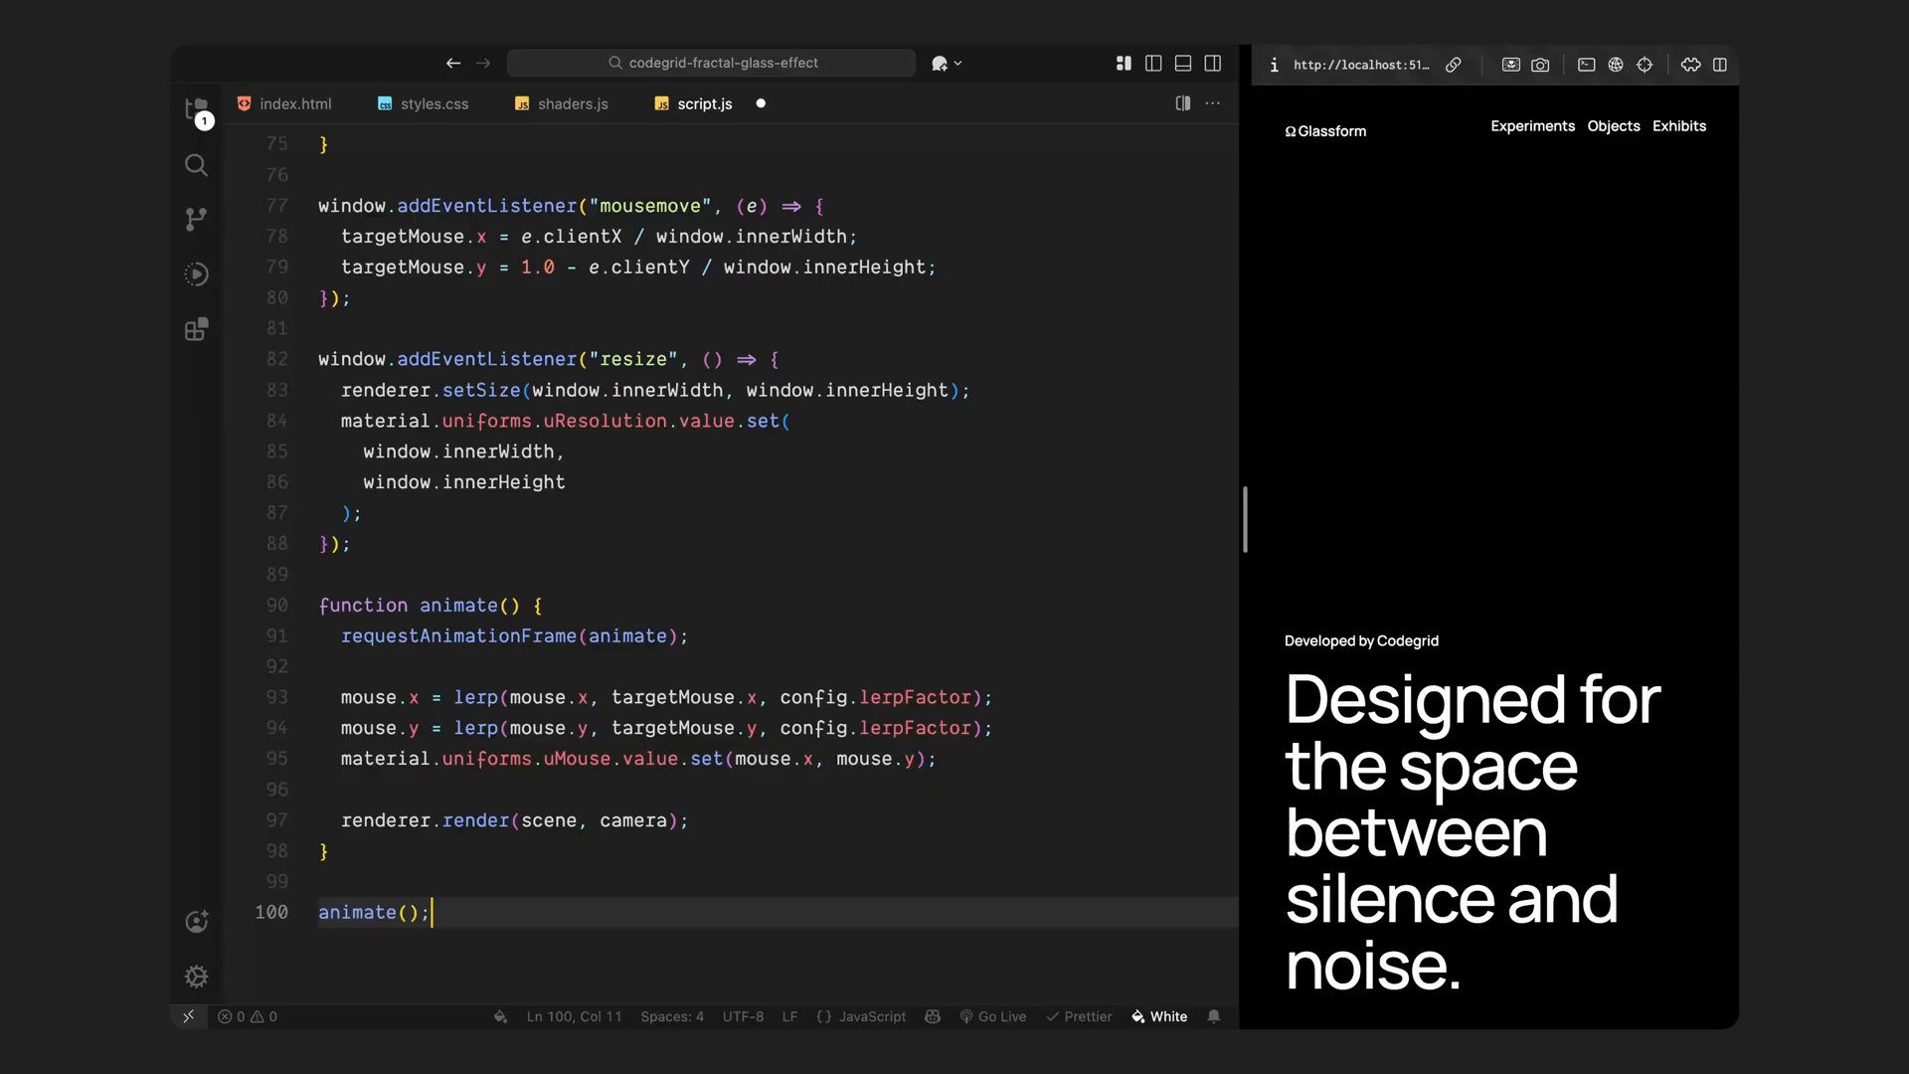
key(enter)
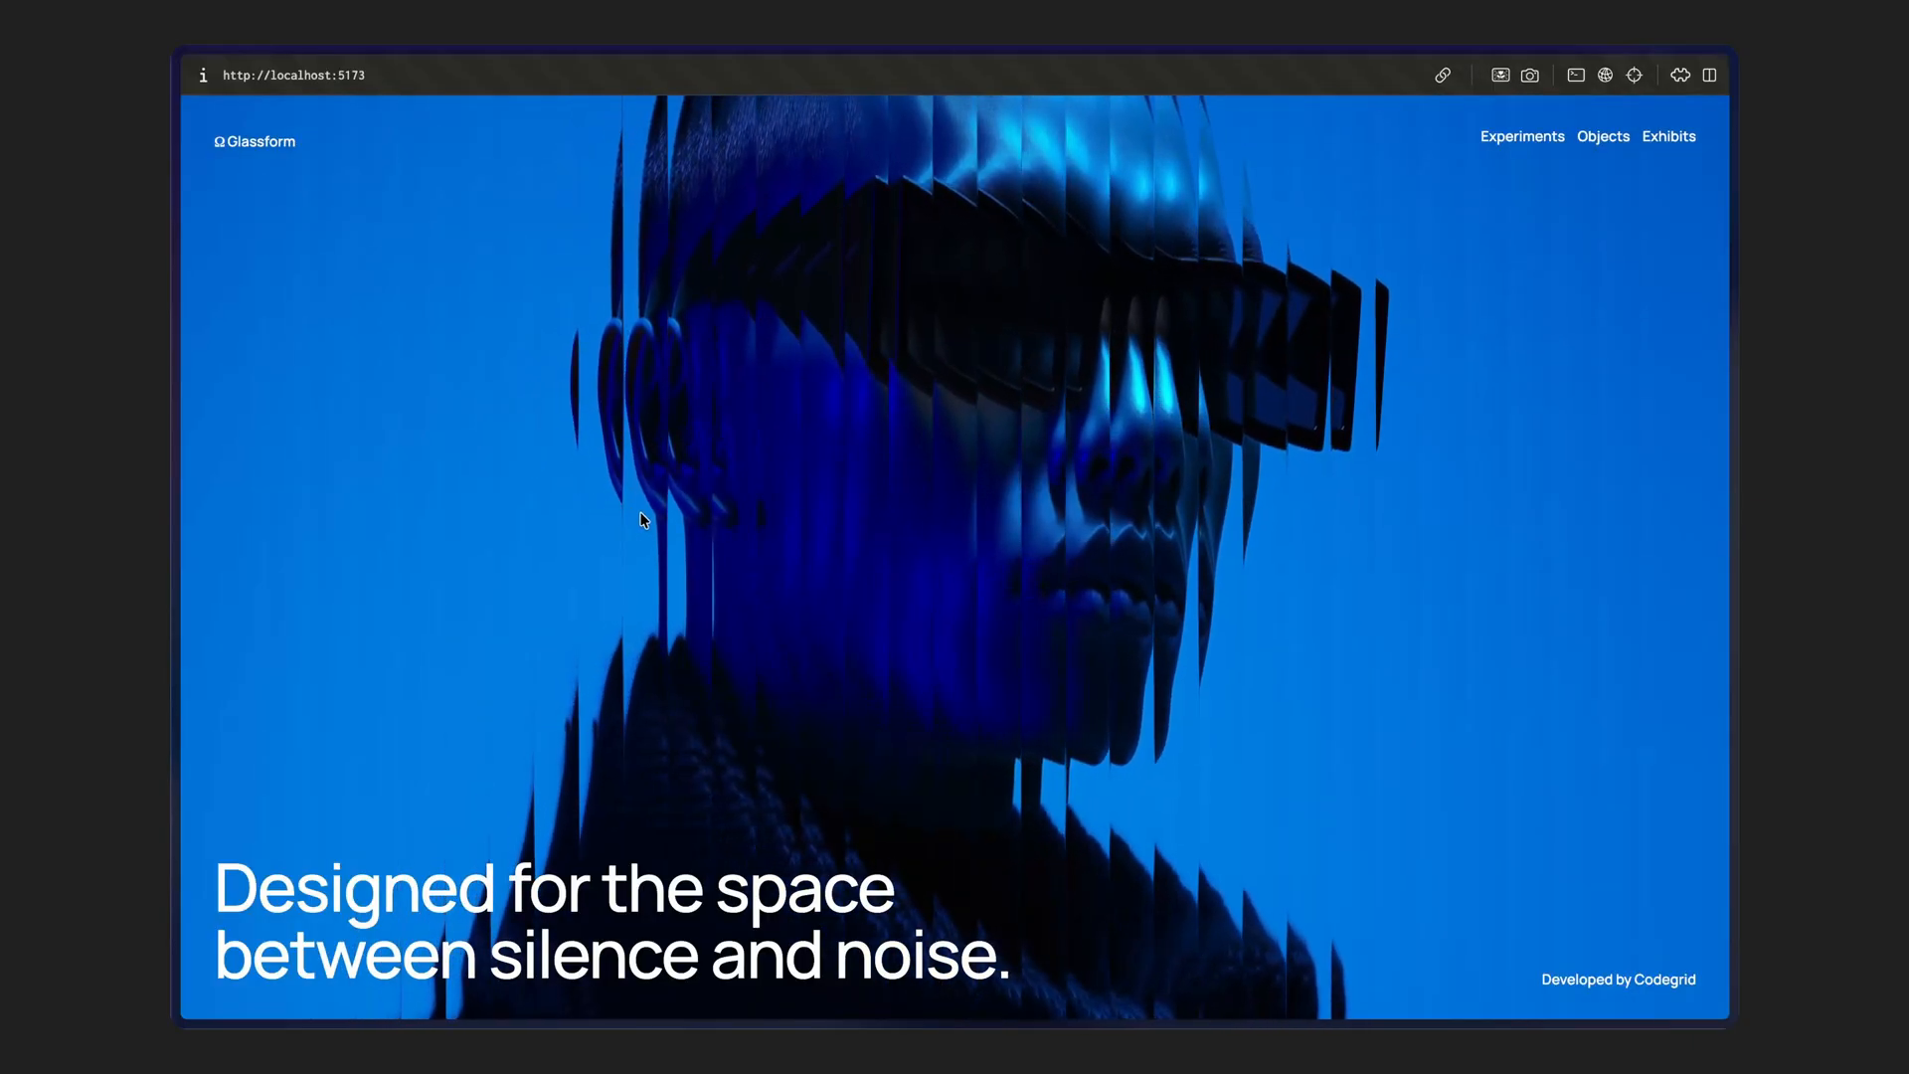
mouse_move(1127, 694)
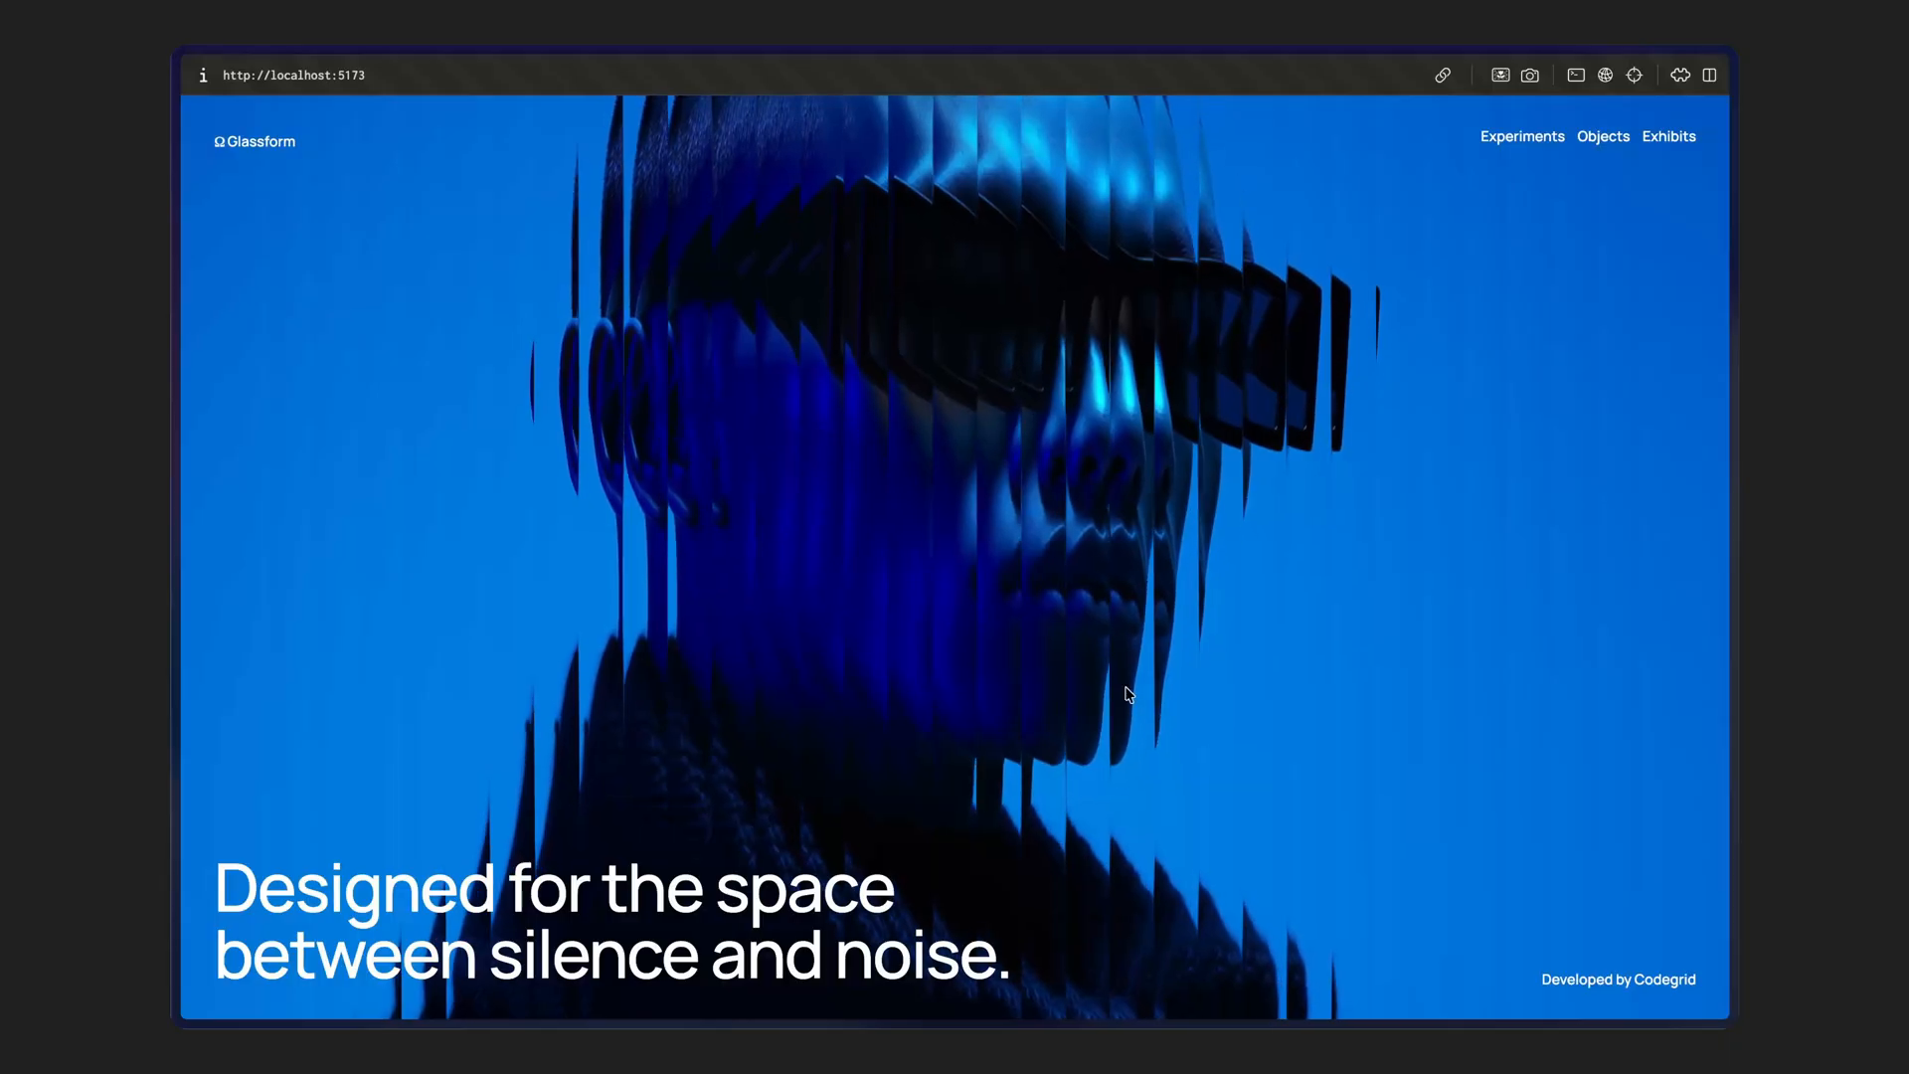
mouse_move(1349, 678)
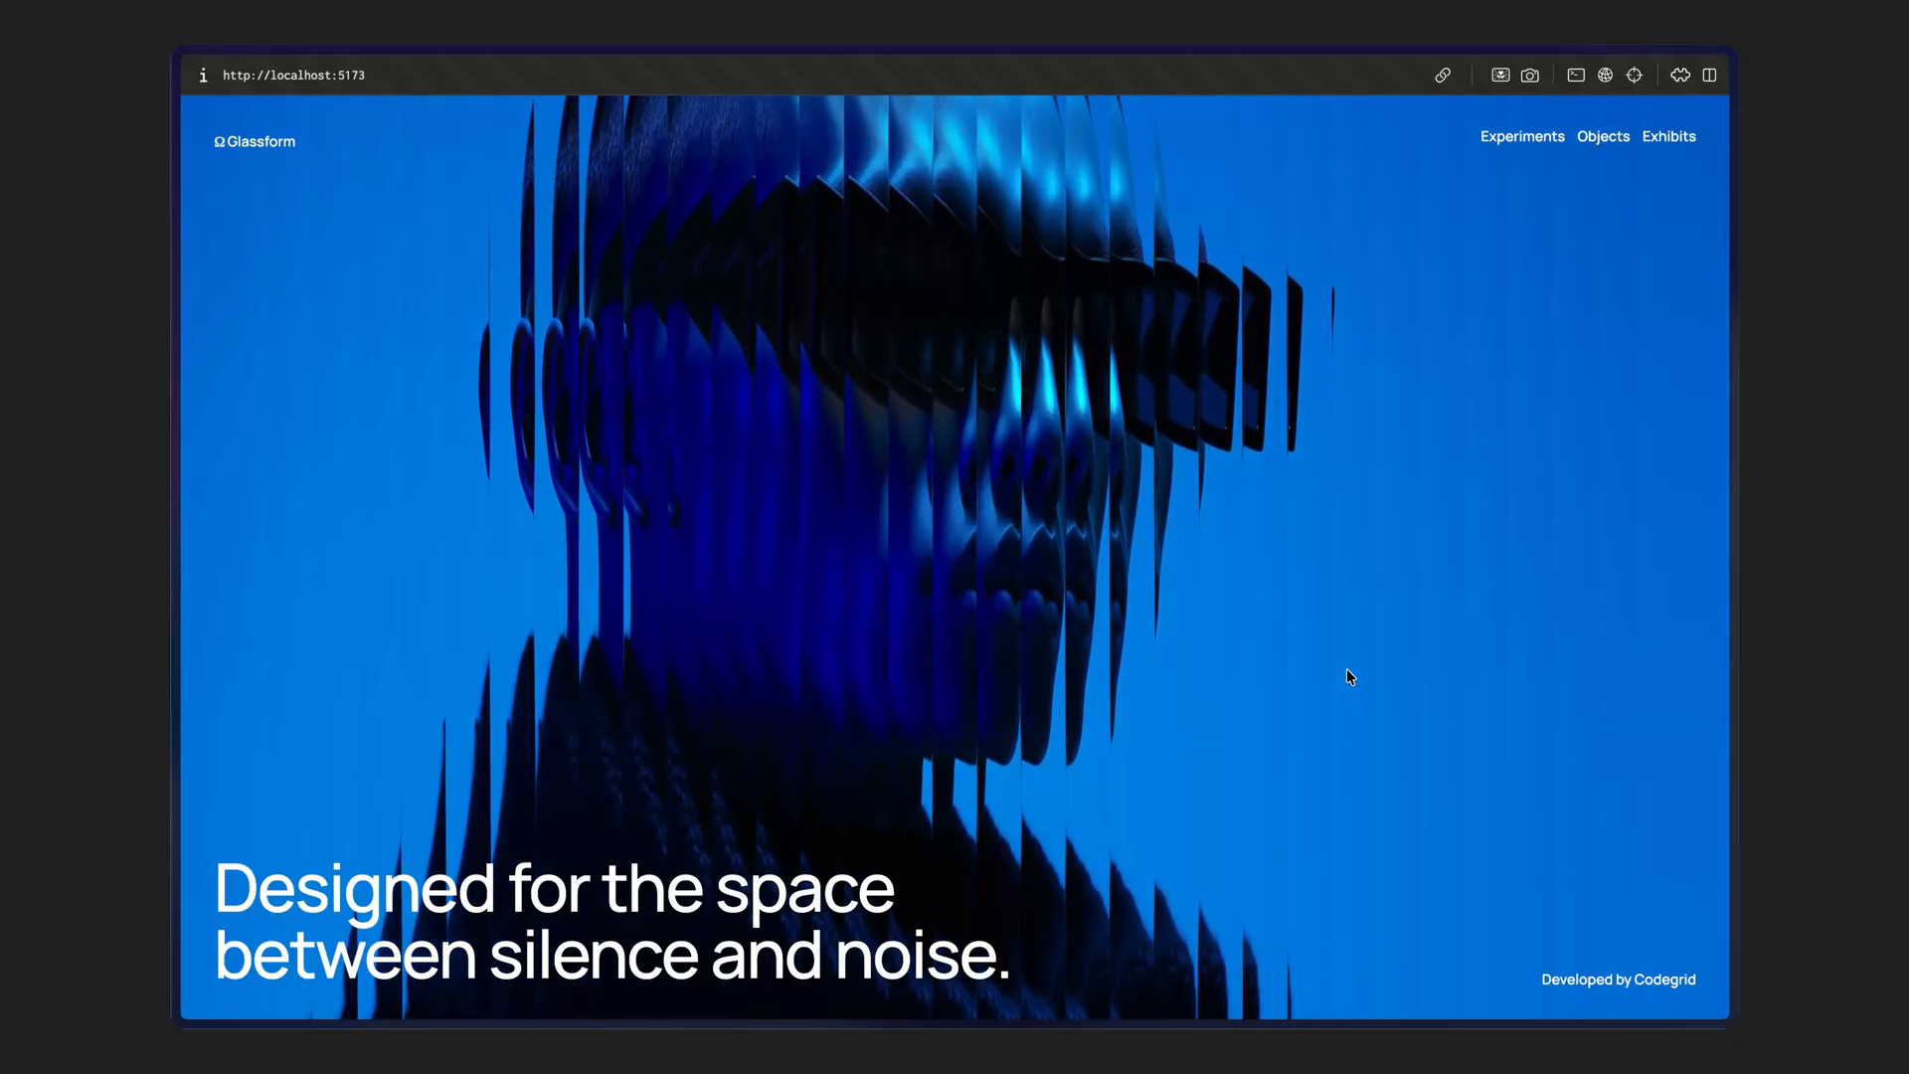